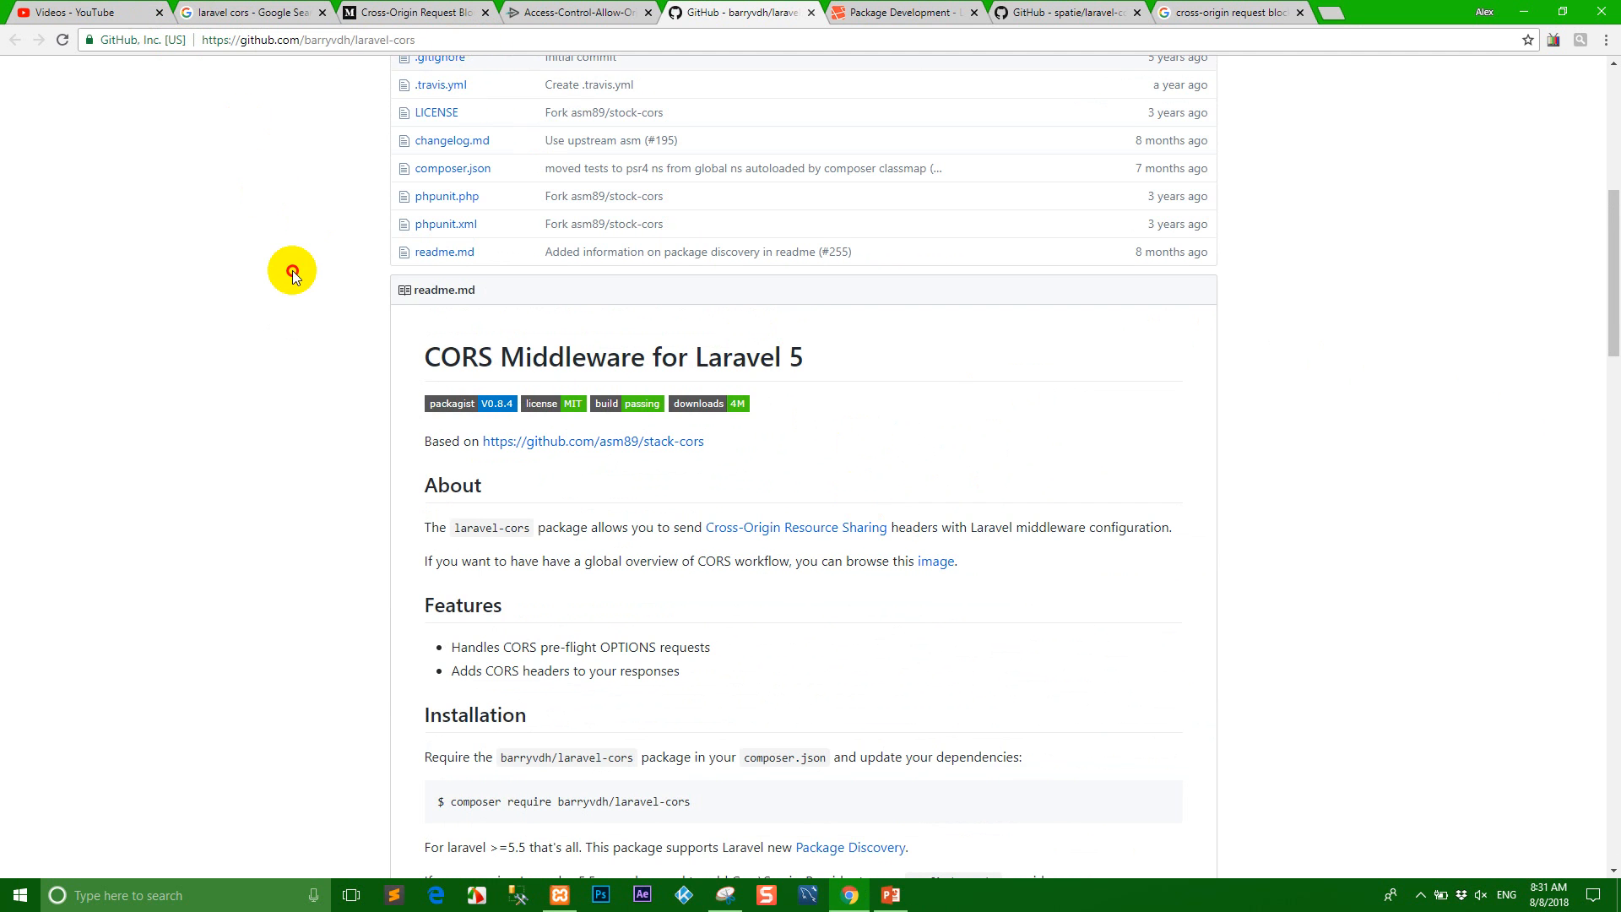
- Scroll the laravel-cors readme and select the 'composer require barryvdh/laravel-cors' install command
{"action": "scroll", "scroll_direction": "down", "scroll_amount": 3}
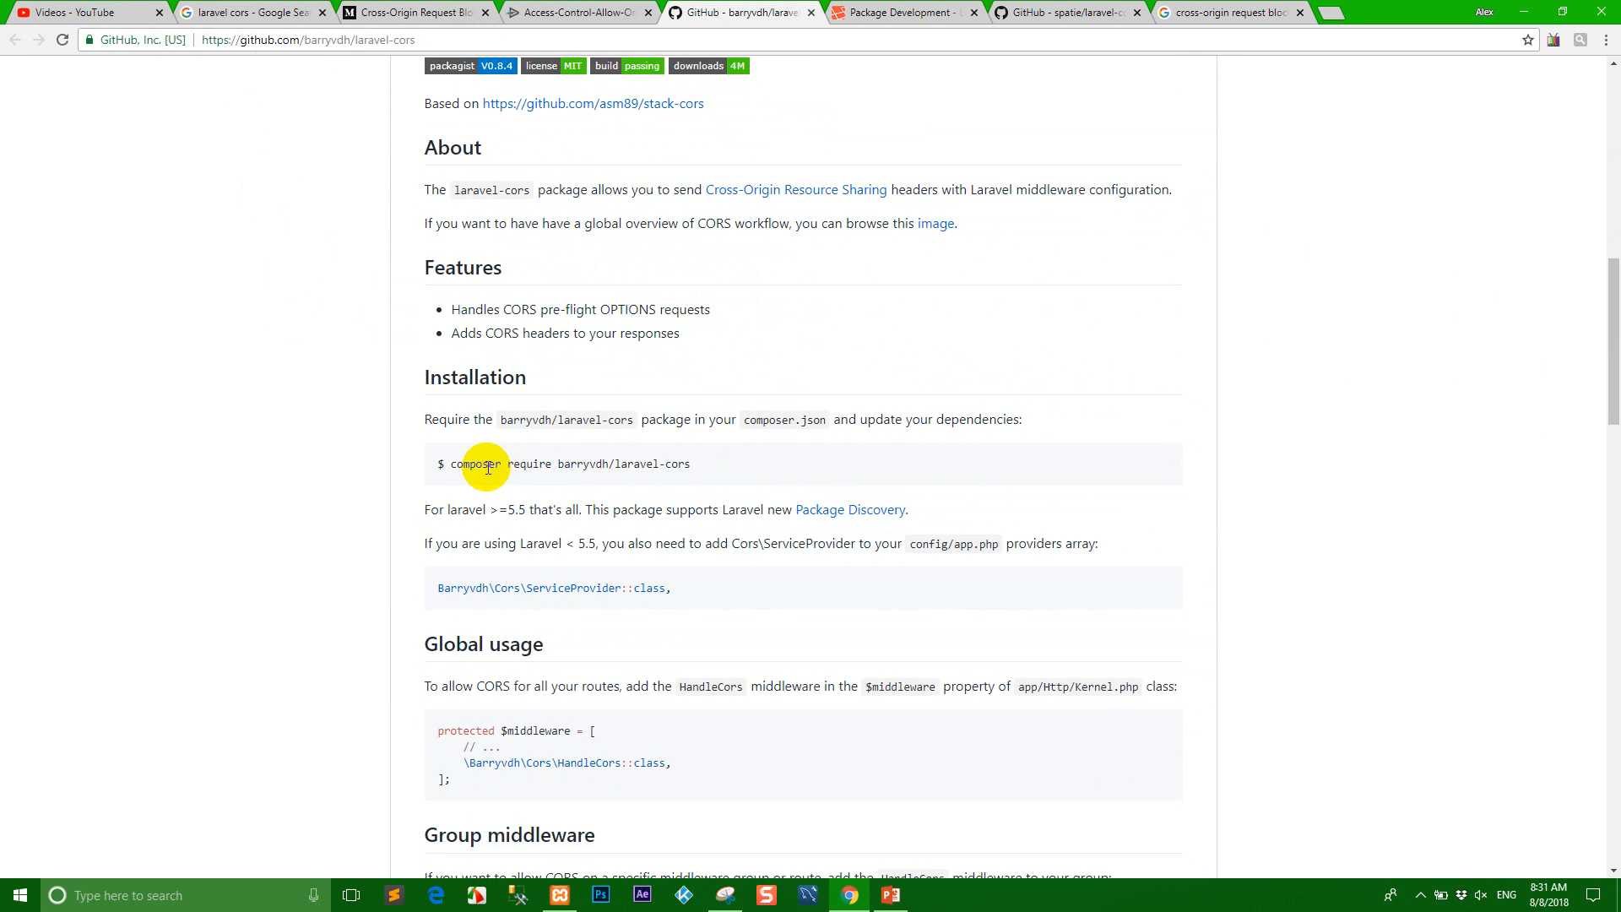
{"action": "double_click", "coordinate": [472, 463]}
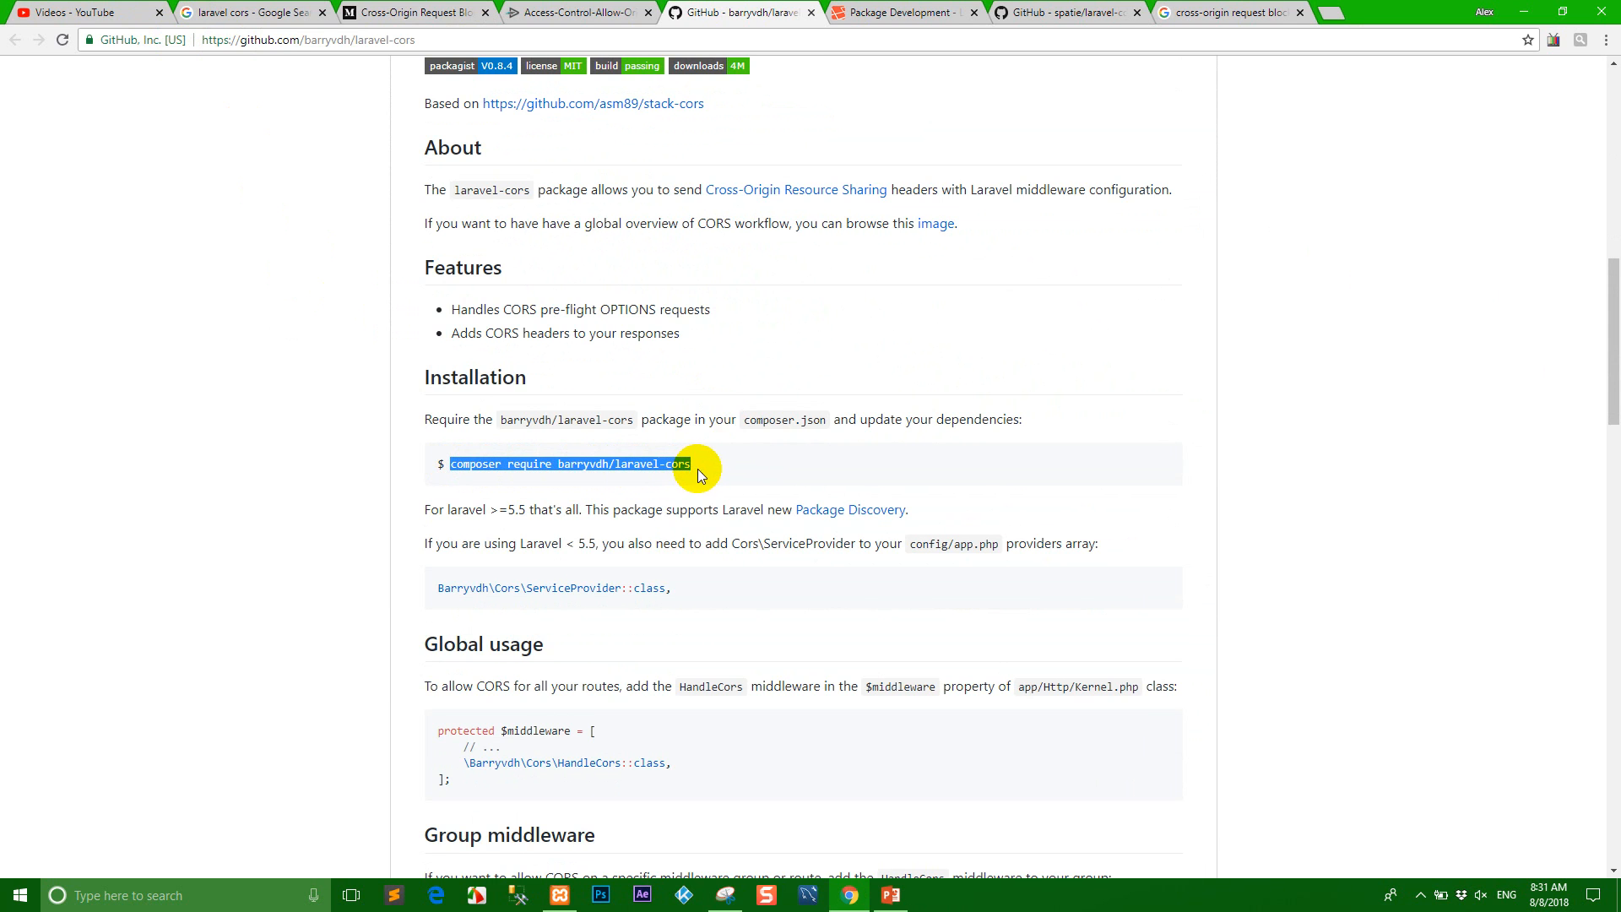
{"action": "mouse_move", "coordinate": [710, 486]}
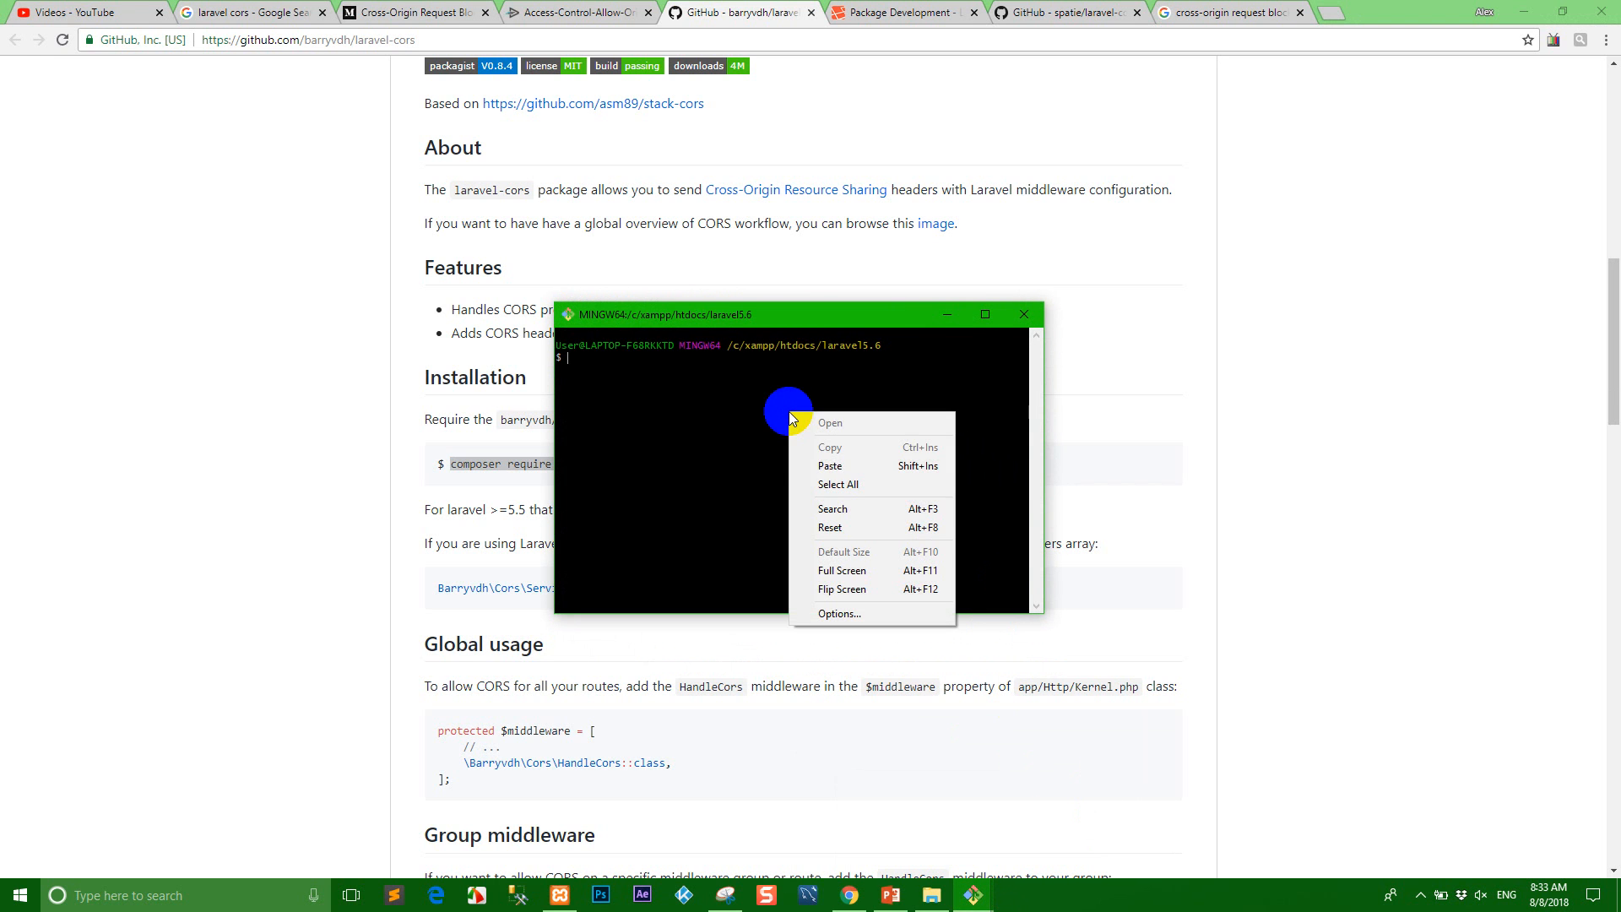
- Paste and run 'composer require barryvdh/laravel-cors' in Git Bash until installation completes
{"action": "left_click", "coordinate": [830, 466]}
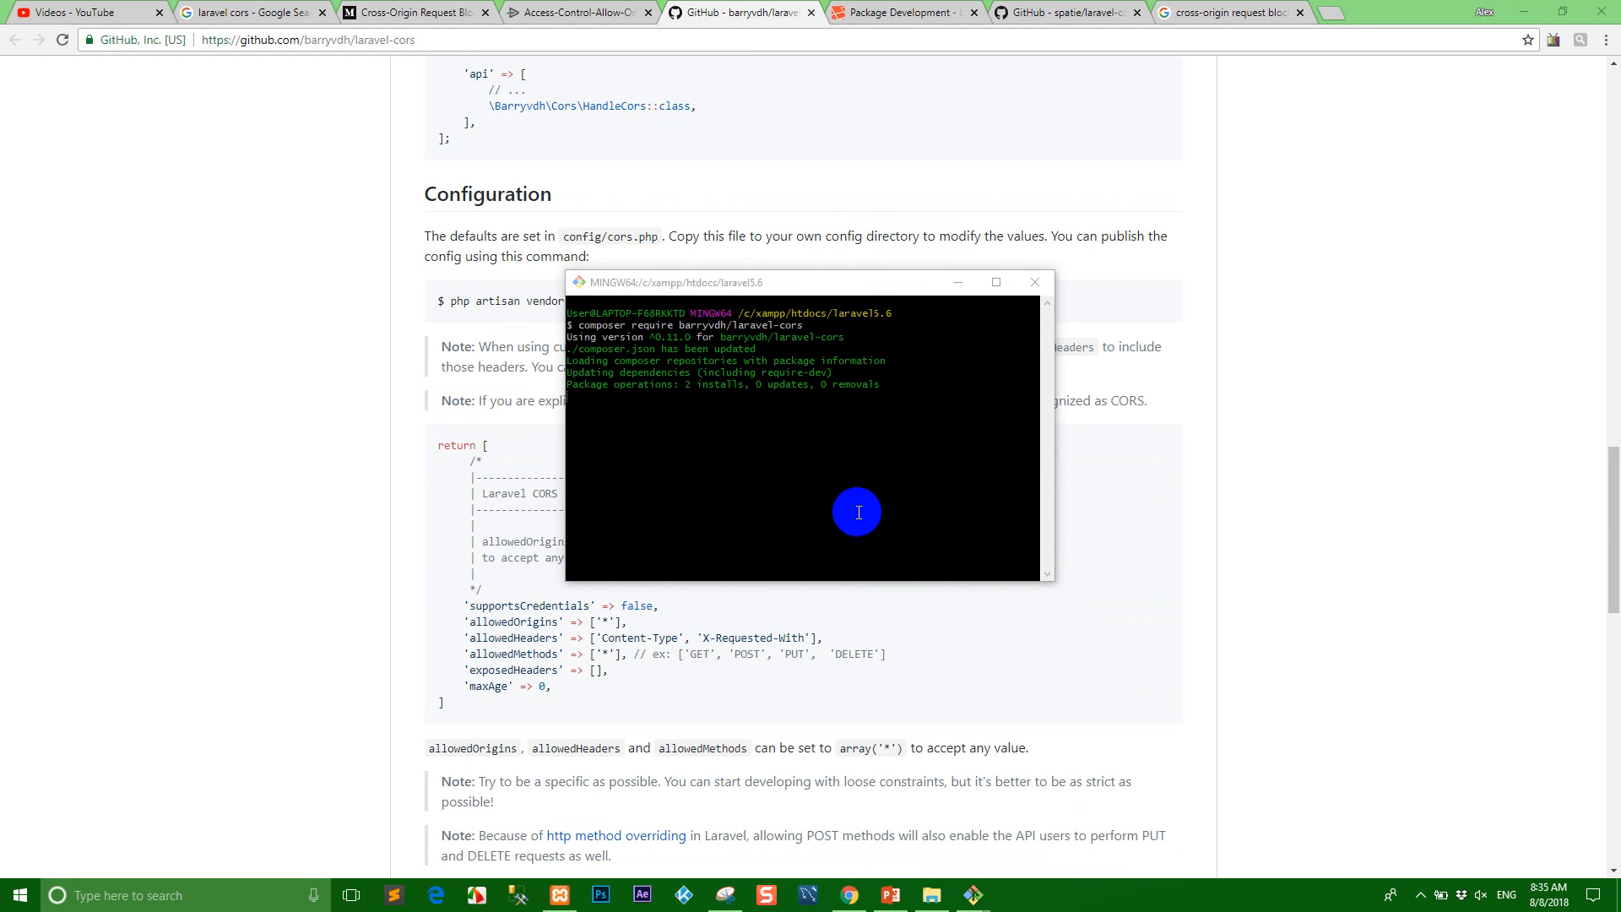
{"action": "scroll", "scroll_direction": "up", "scroll_amount": 3}
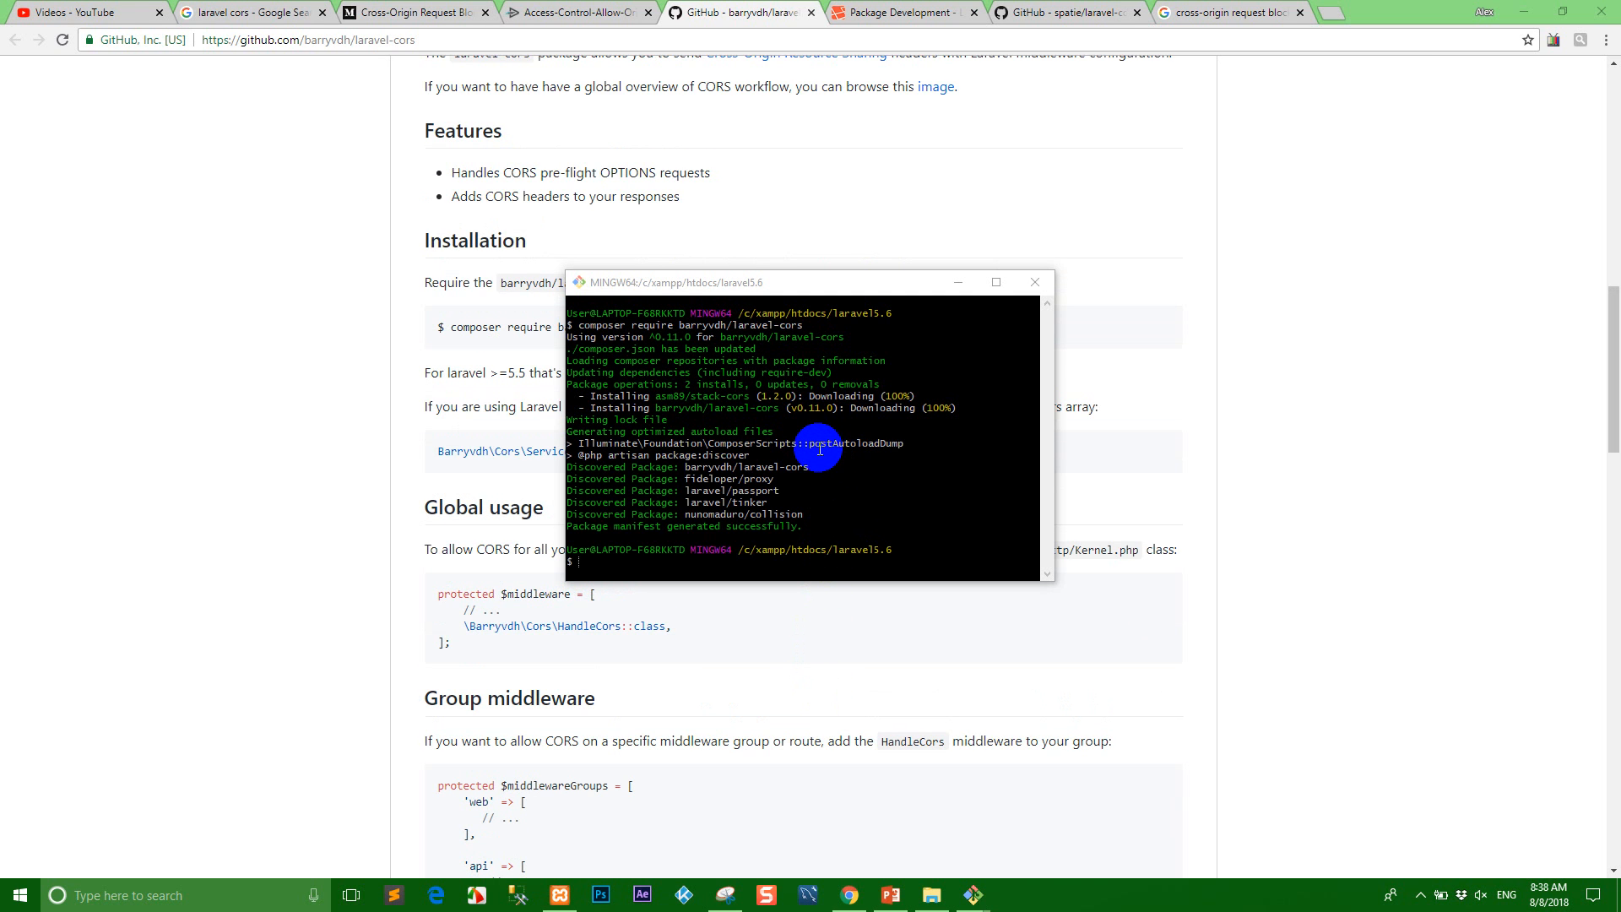
{"action": "mouse_move", "coordinate": [882, 414]}
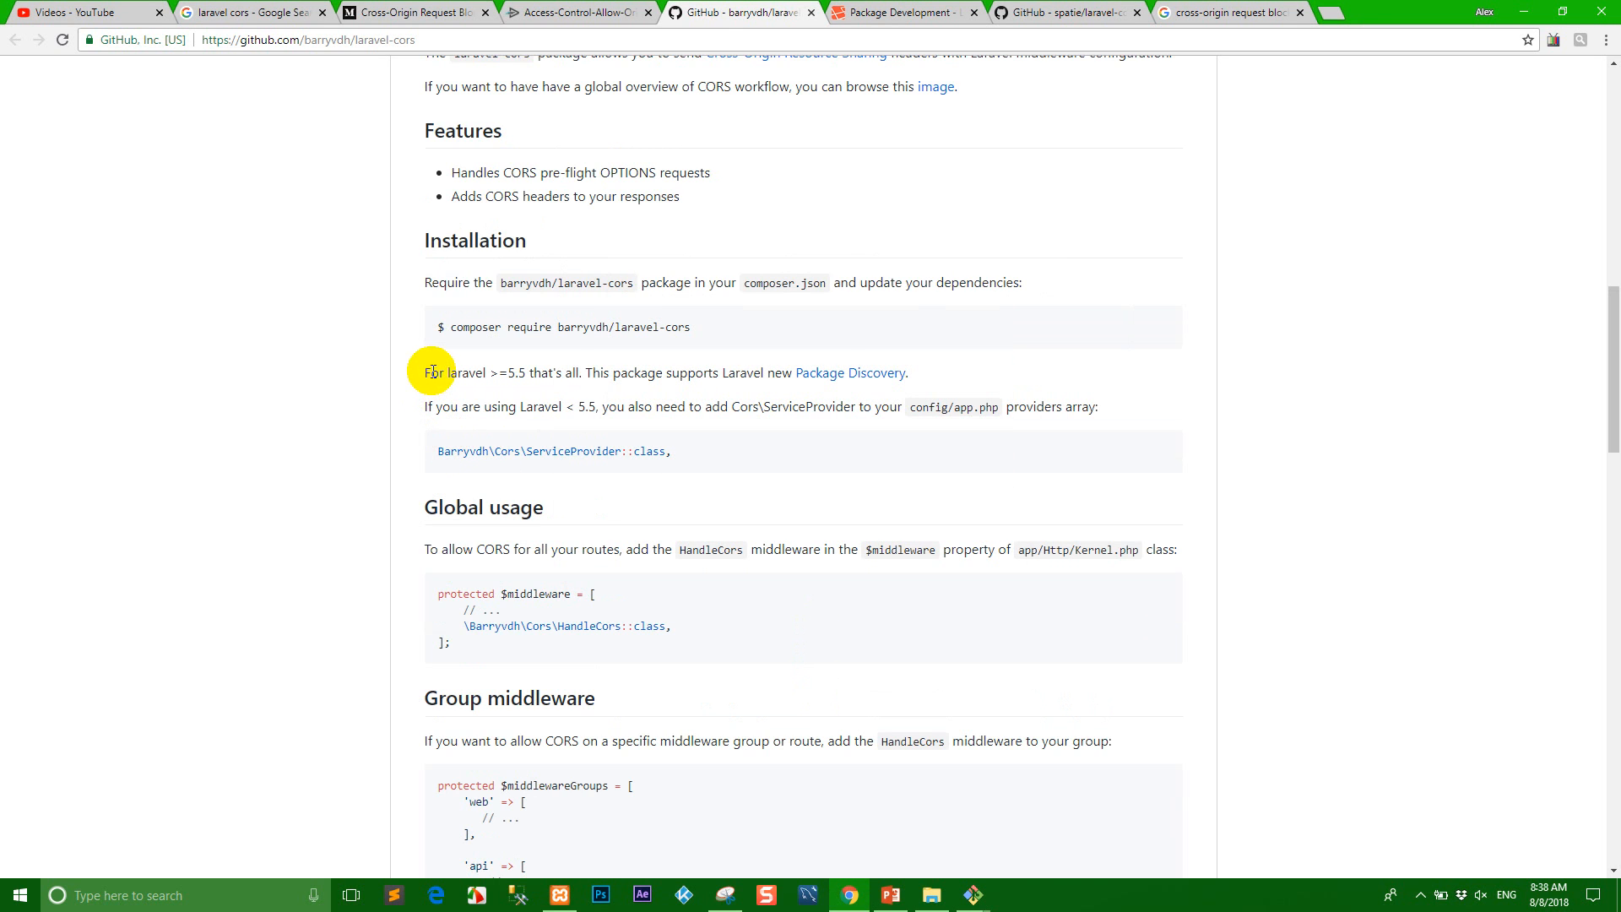
{"action": "mouse_move", "coordinate": [972, 370]}
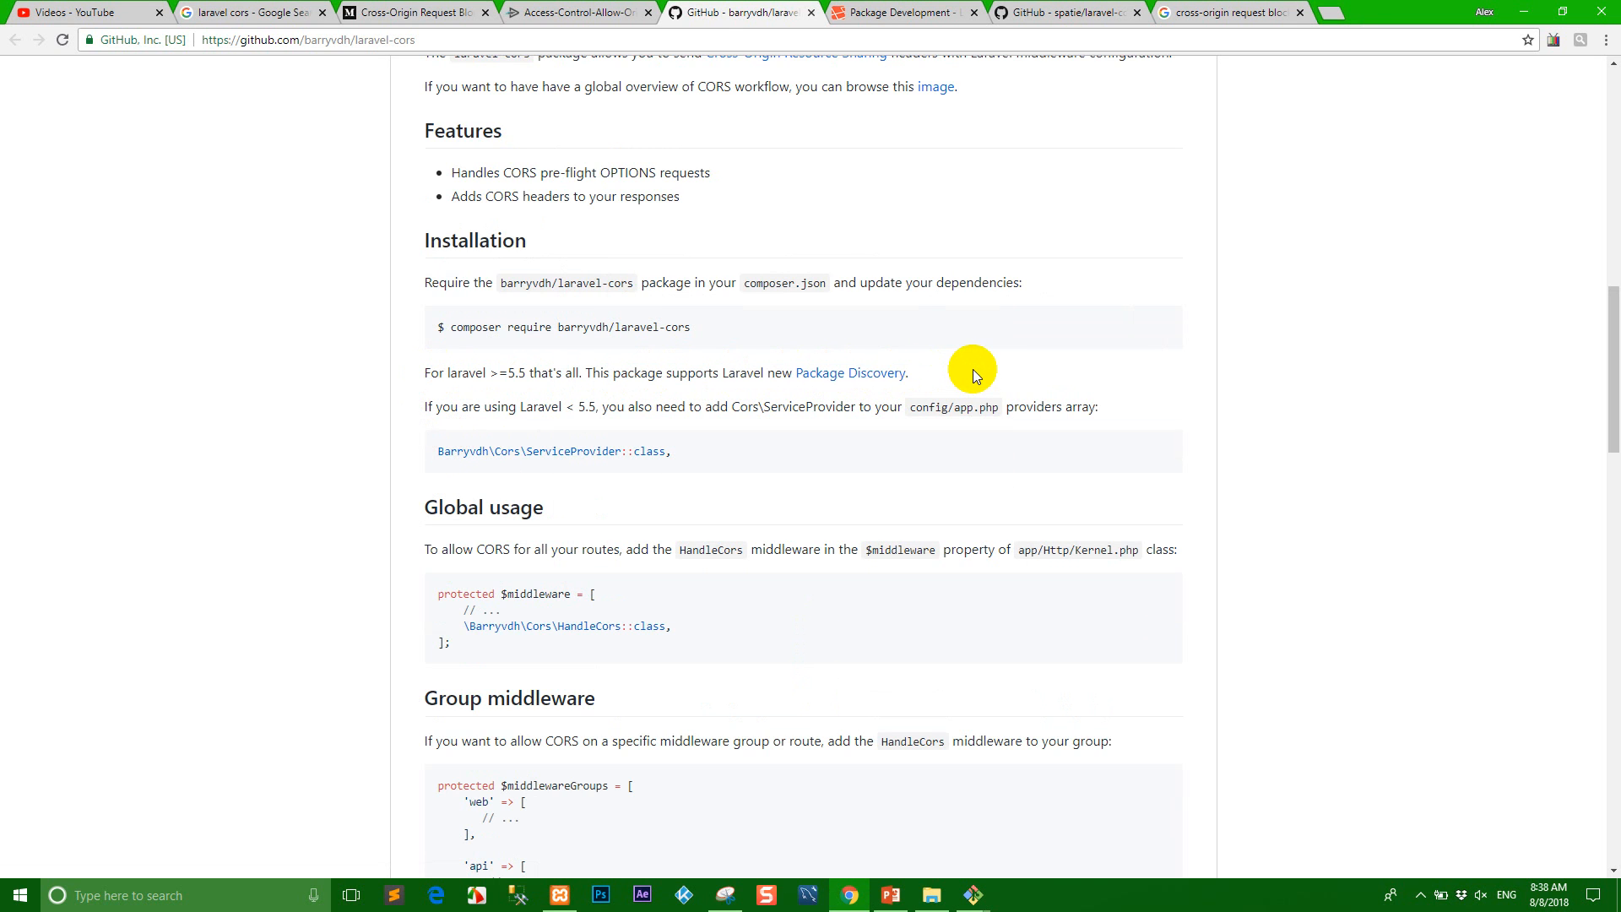
{"action": "mouse_move", "coordinate": [526, 382]}
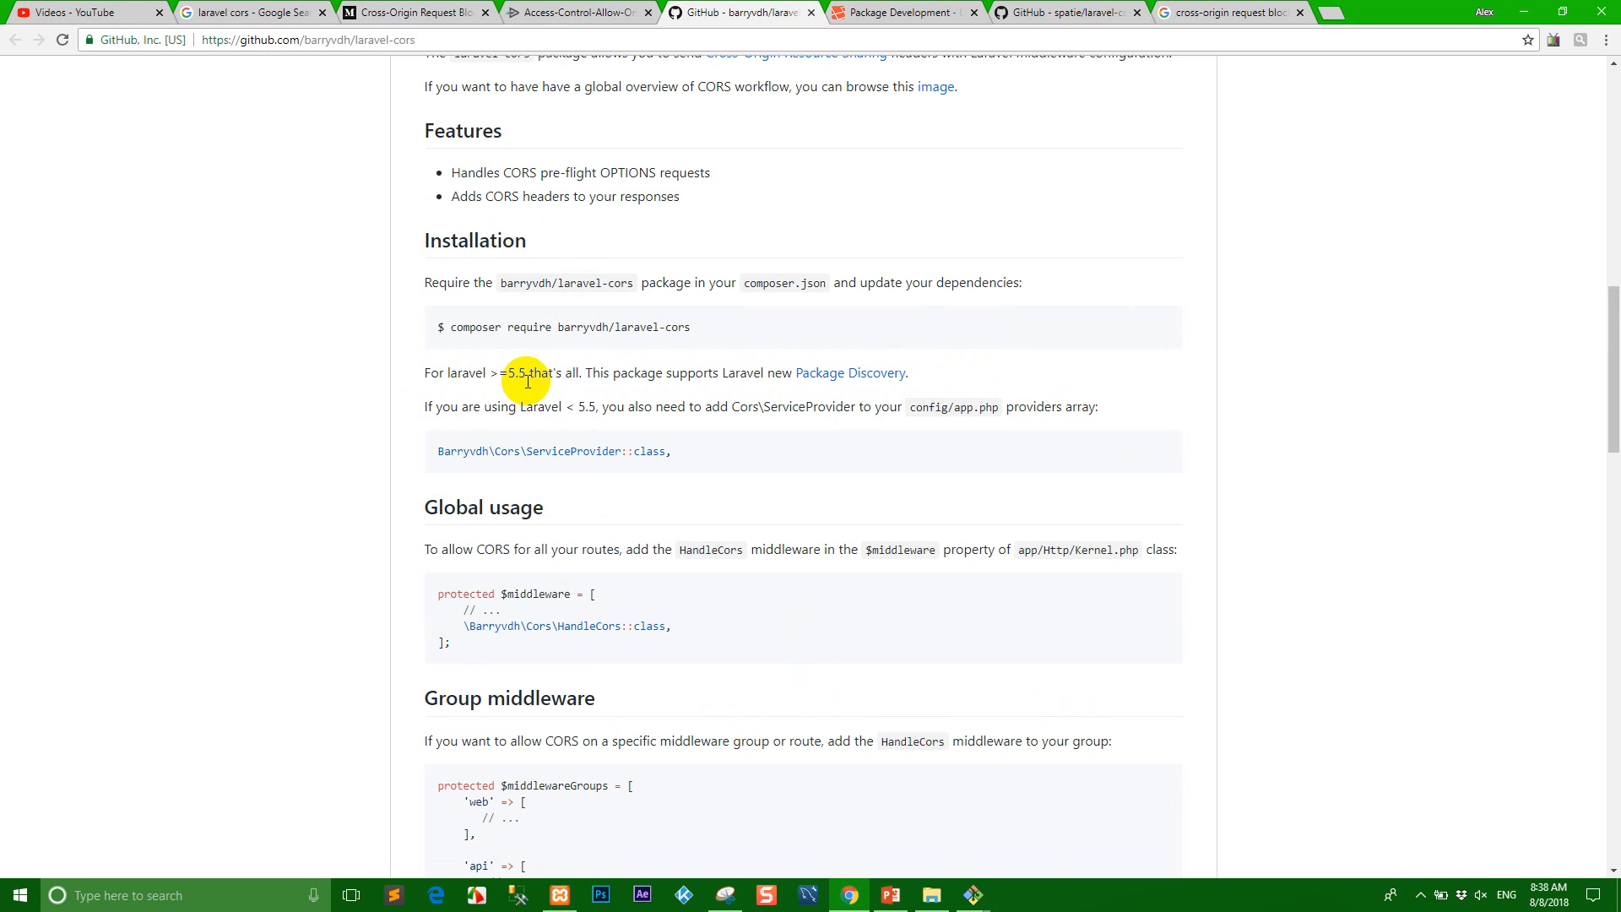
{"action": "mouse_move", "coordinate": [692, 362]}
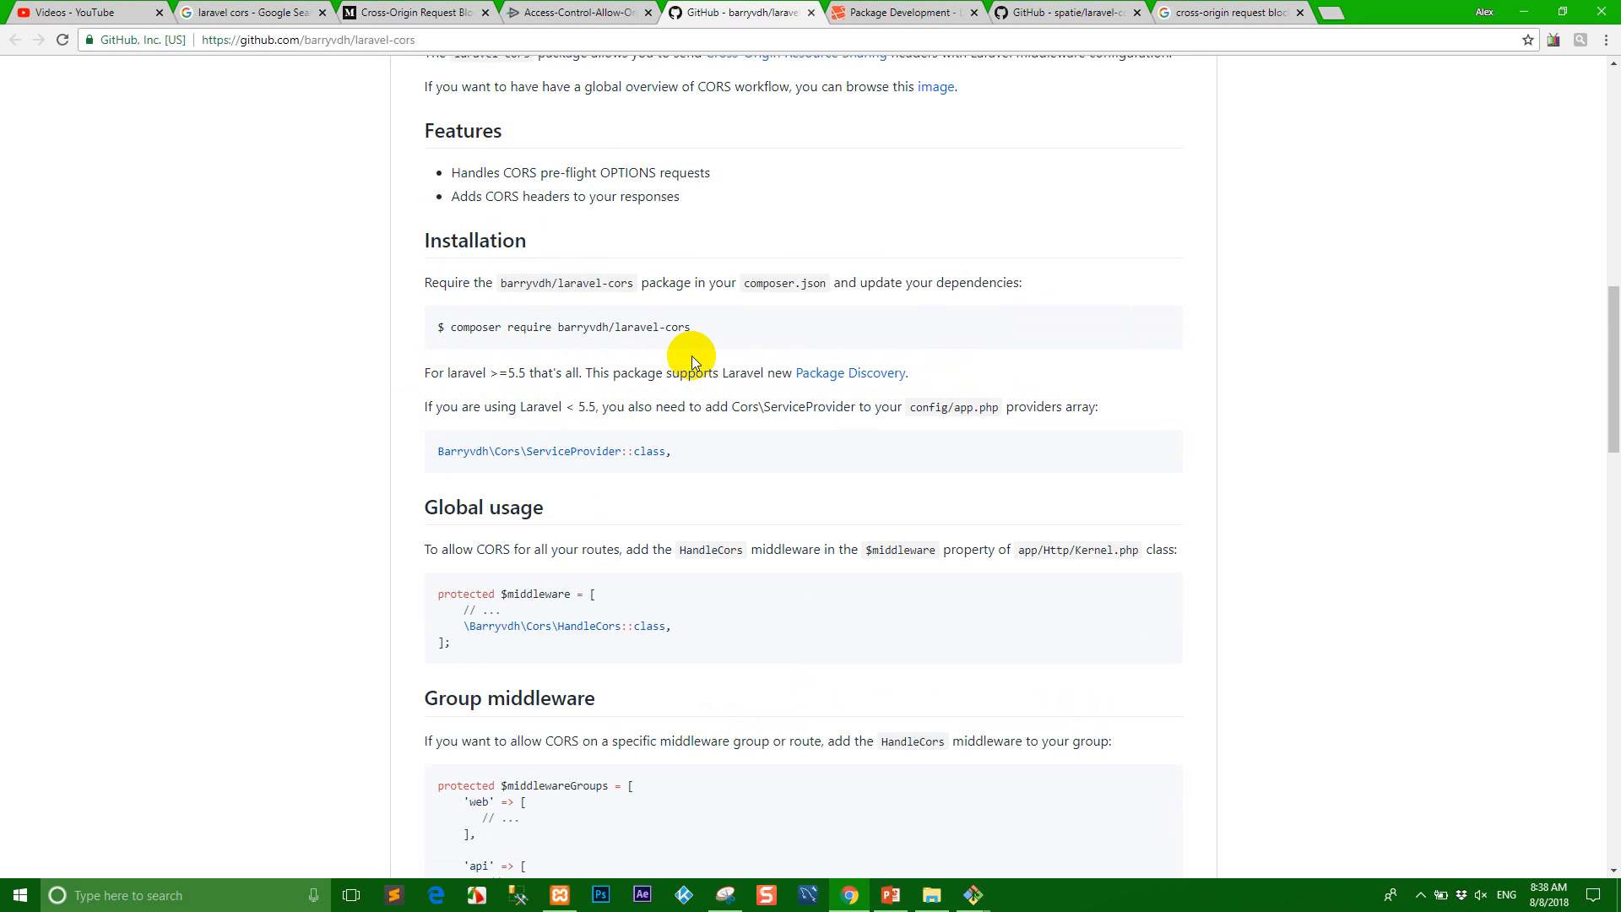
{"action": "mouse_move", "coordinate": [796, 433]}
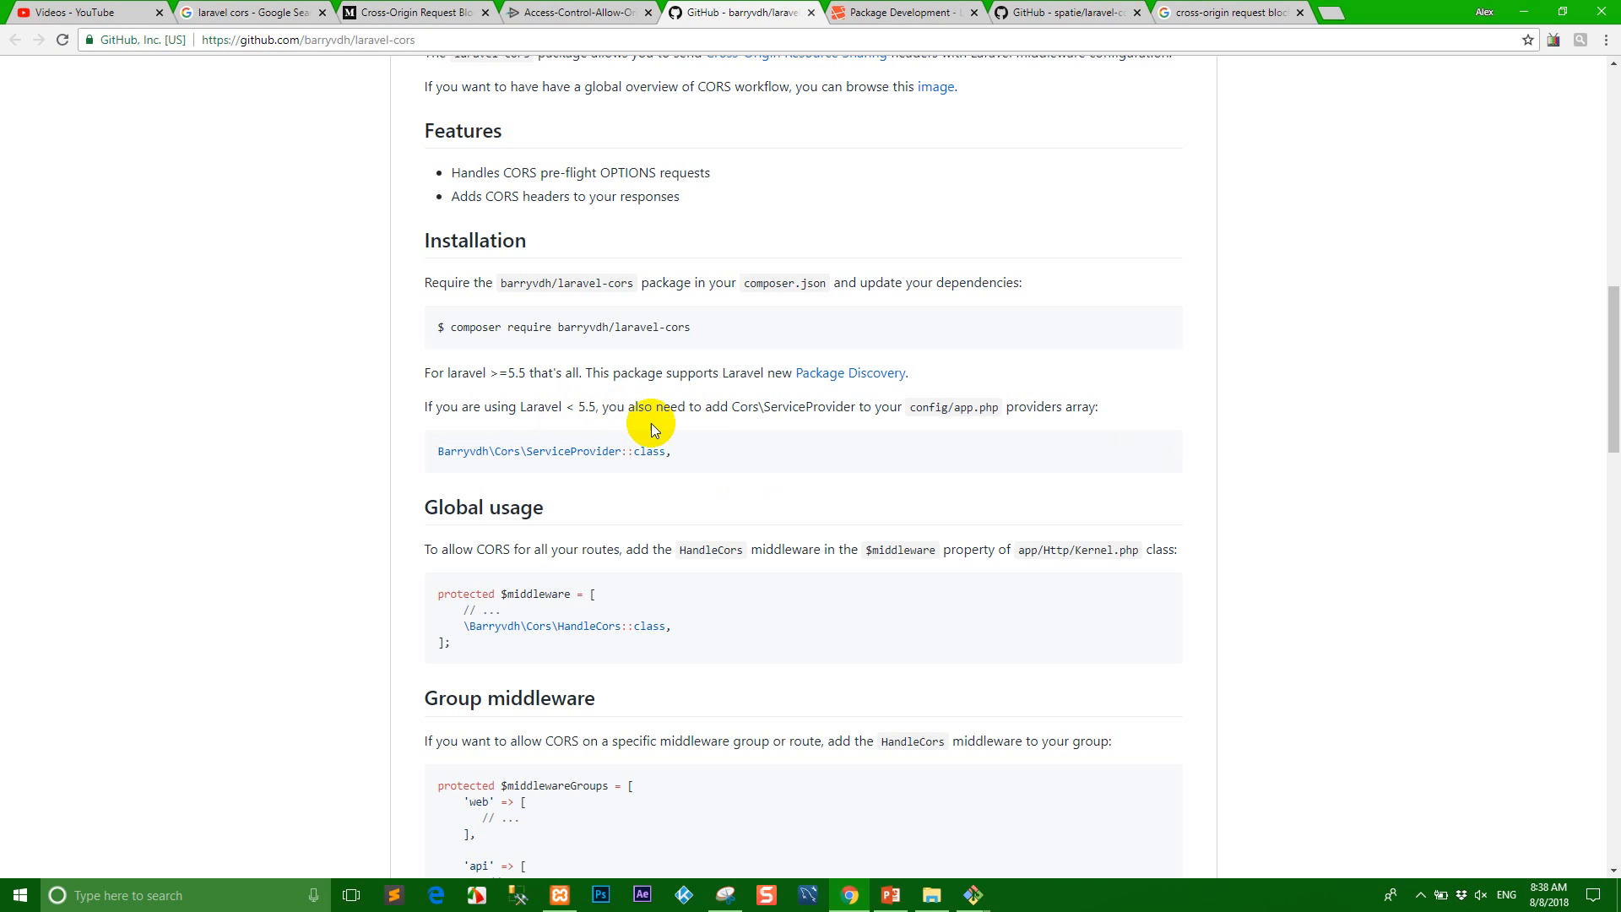
{"action": "mouse_move", "coordinate": [834, 426]}
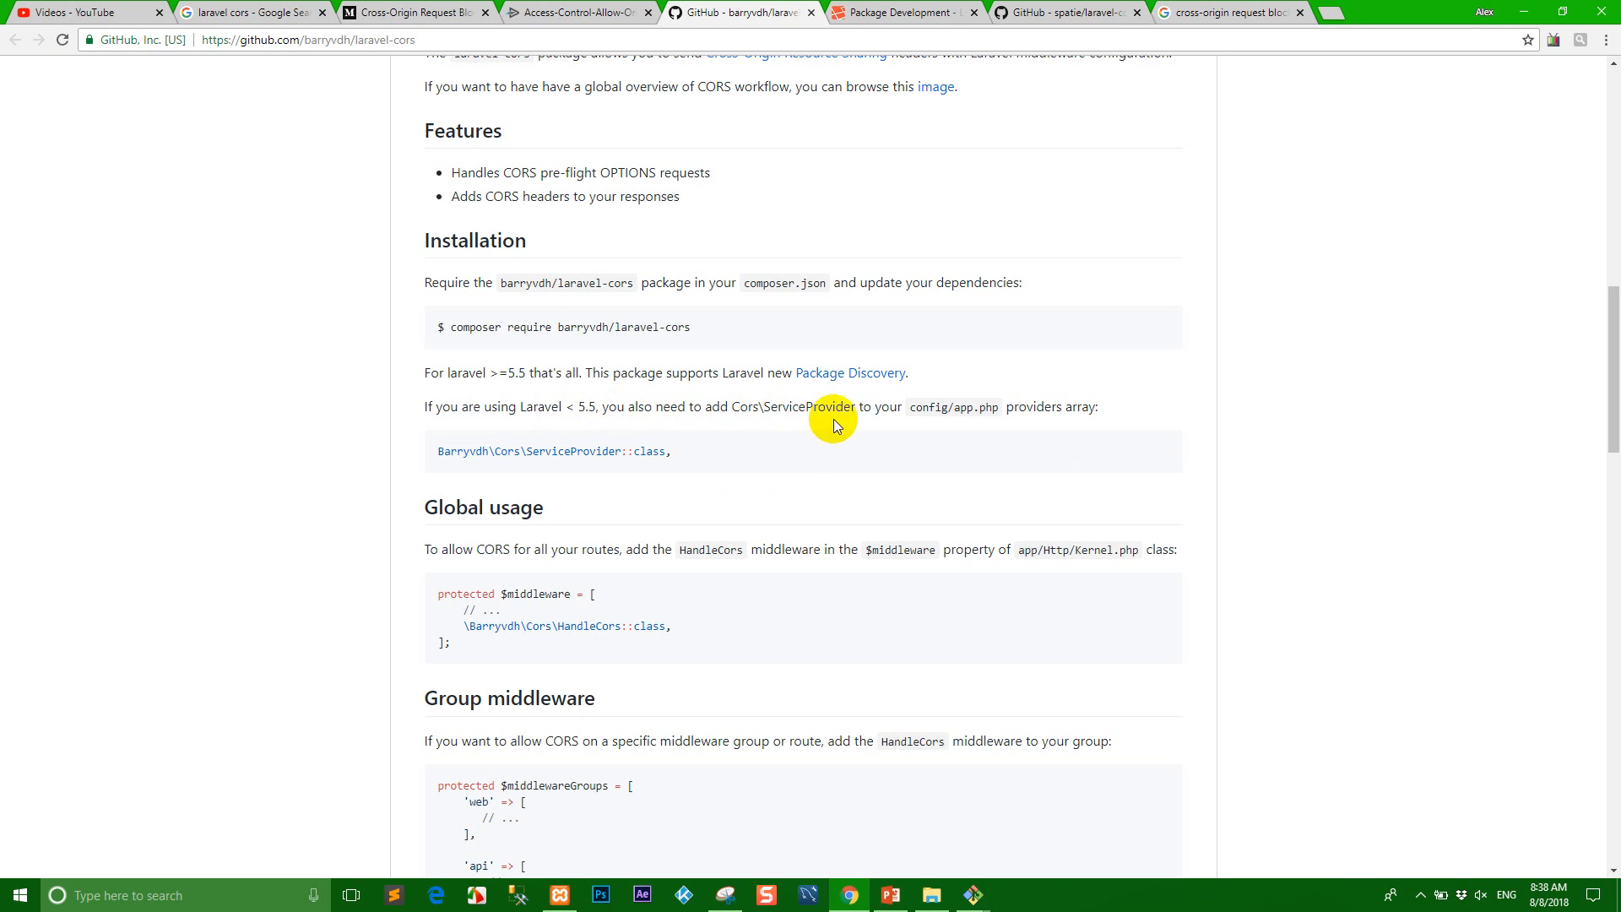
{"action": "mouse_move", "coordinate": [922, 407]}
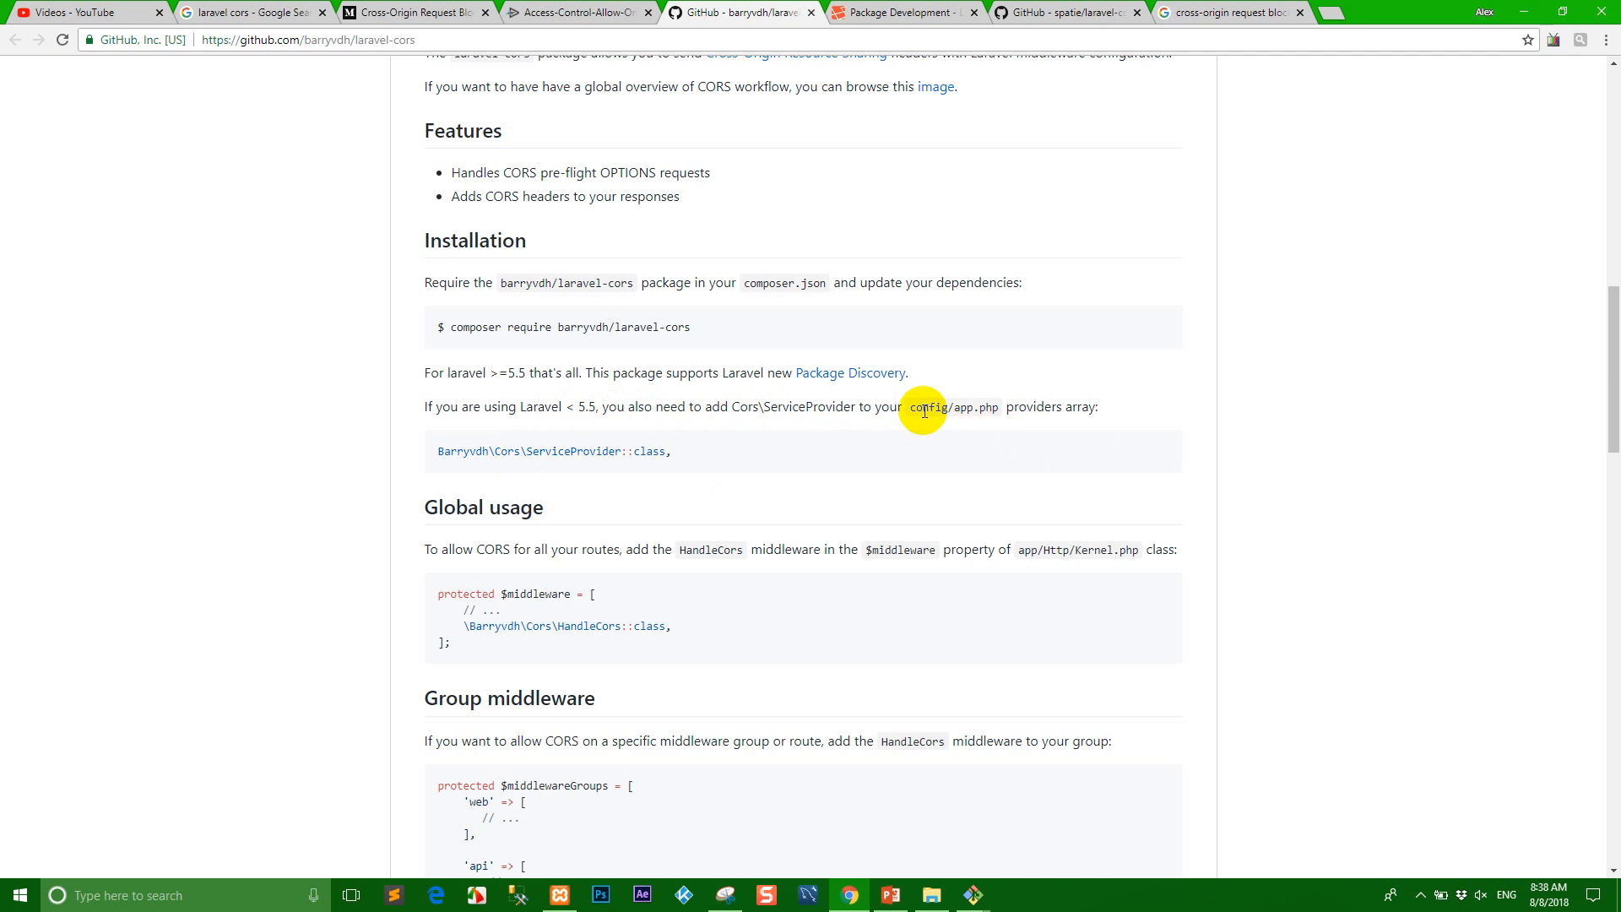
{"action": "mouse_move", "coordinate": [1080, 429]}
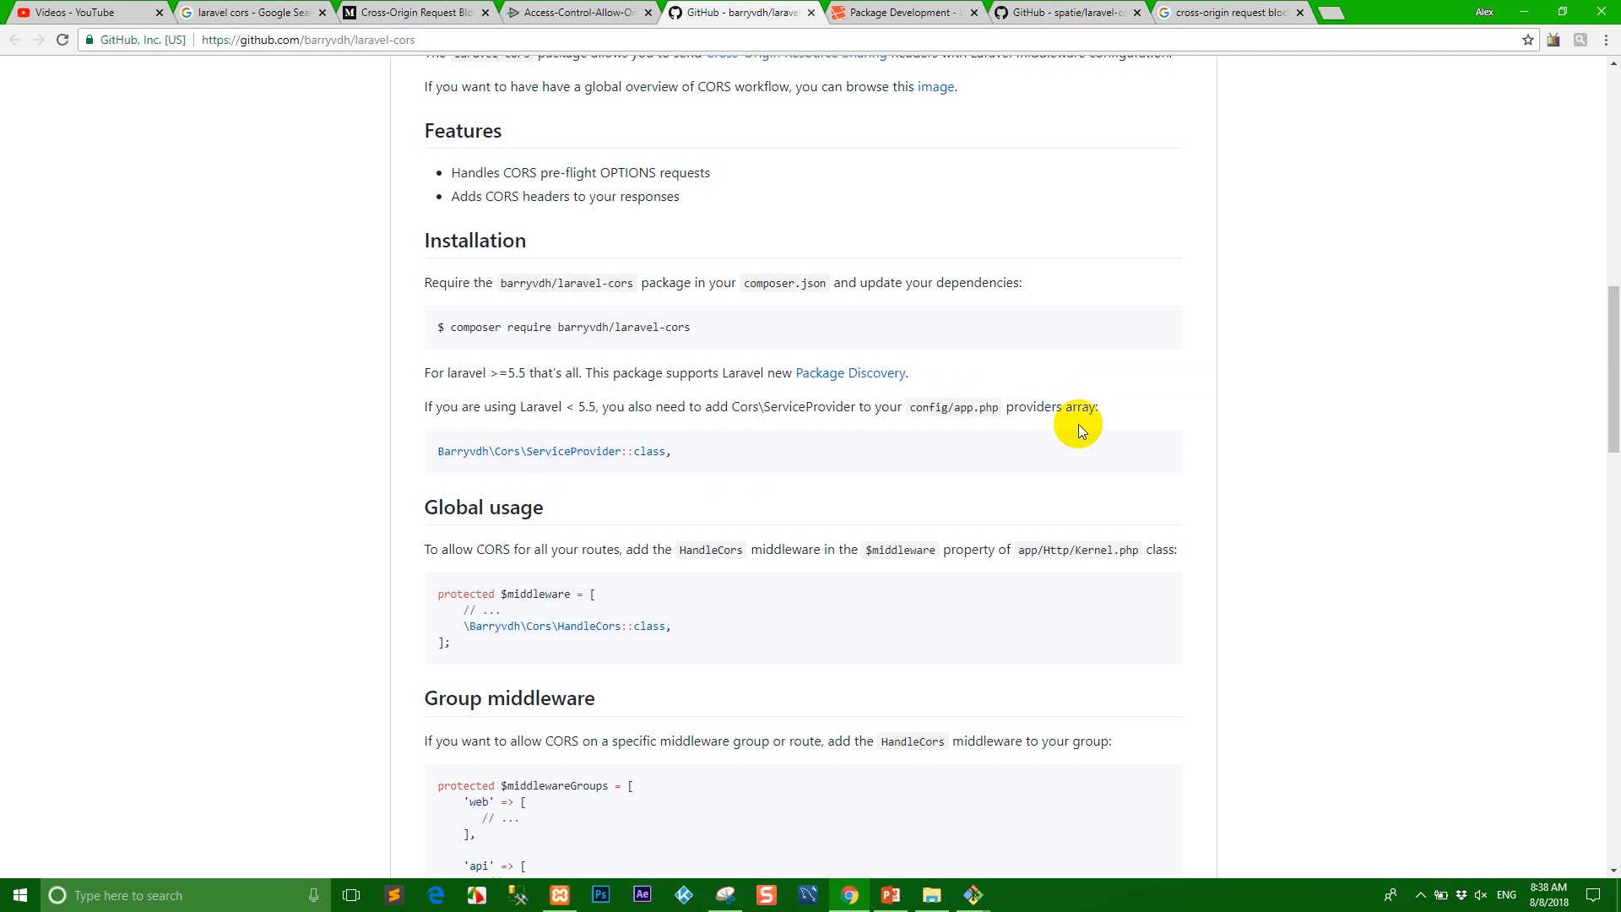
- Scroll to Global usage and copy the '\Barryvdh\Cors\HandleCors::class,' line
{"action": "scroll", "scroll_direction": "down", "scroll_amount": 3}
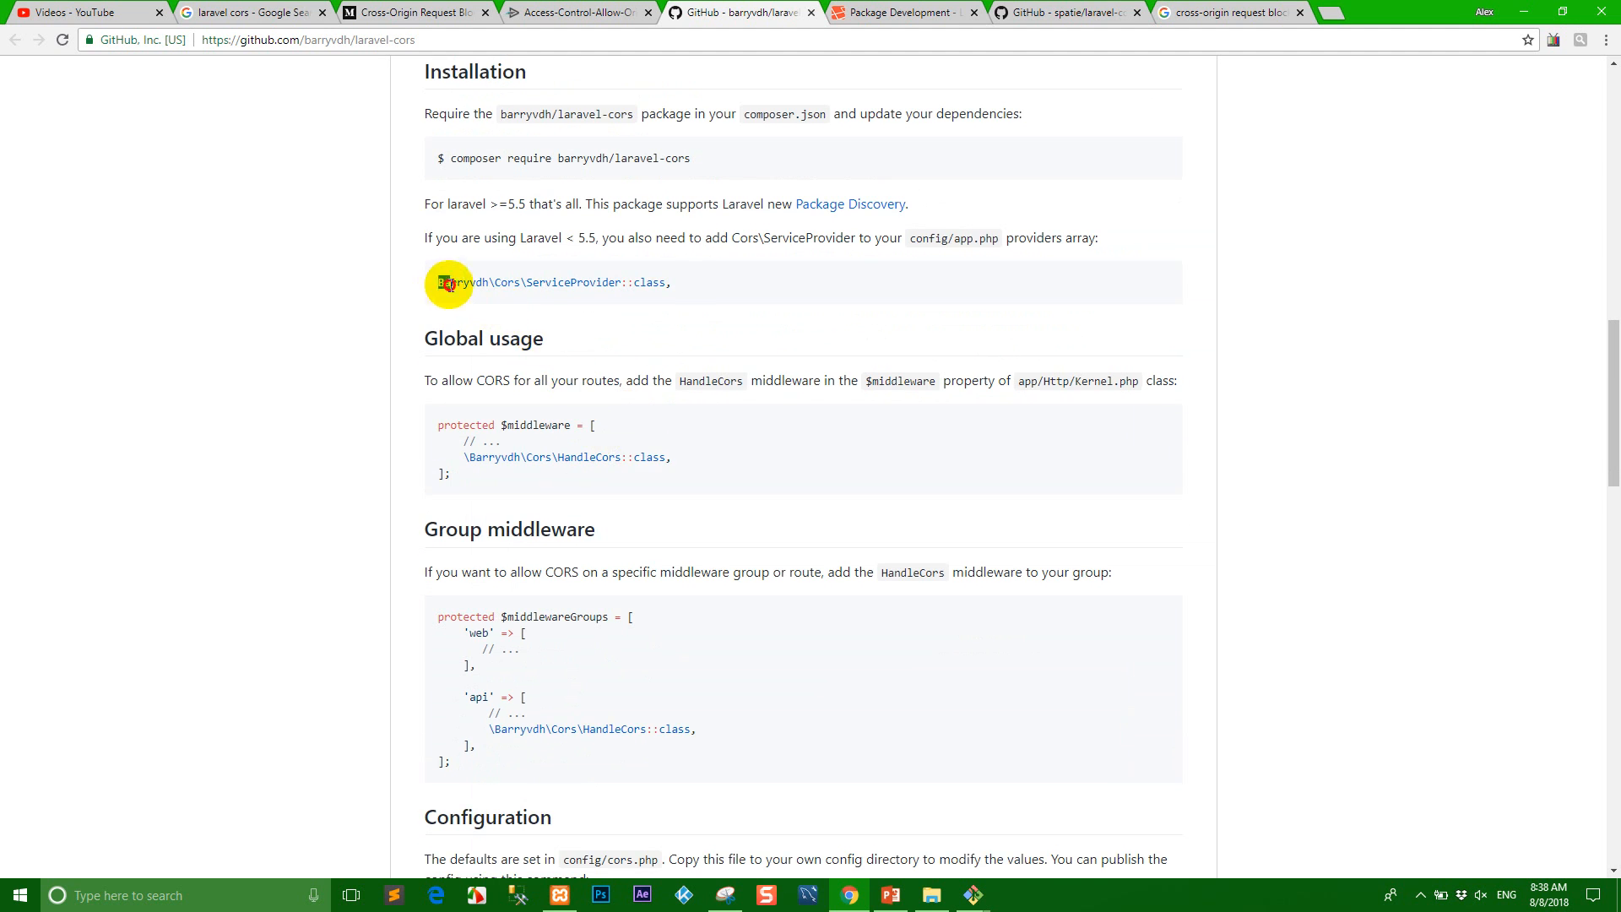
{"action": "scroll", "scroll_direction": "down", "scroll_amount": 3}
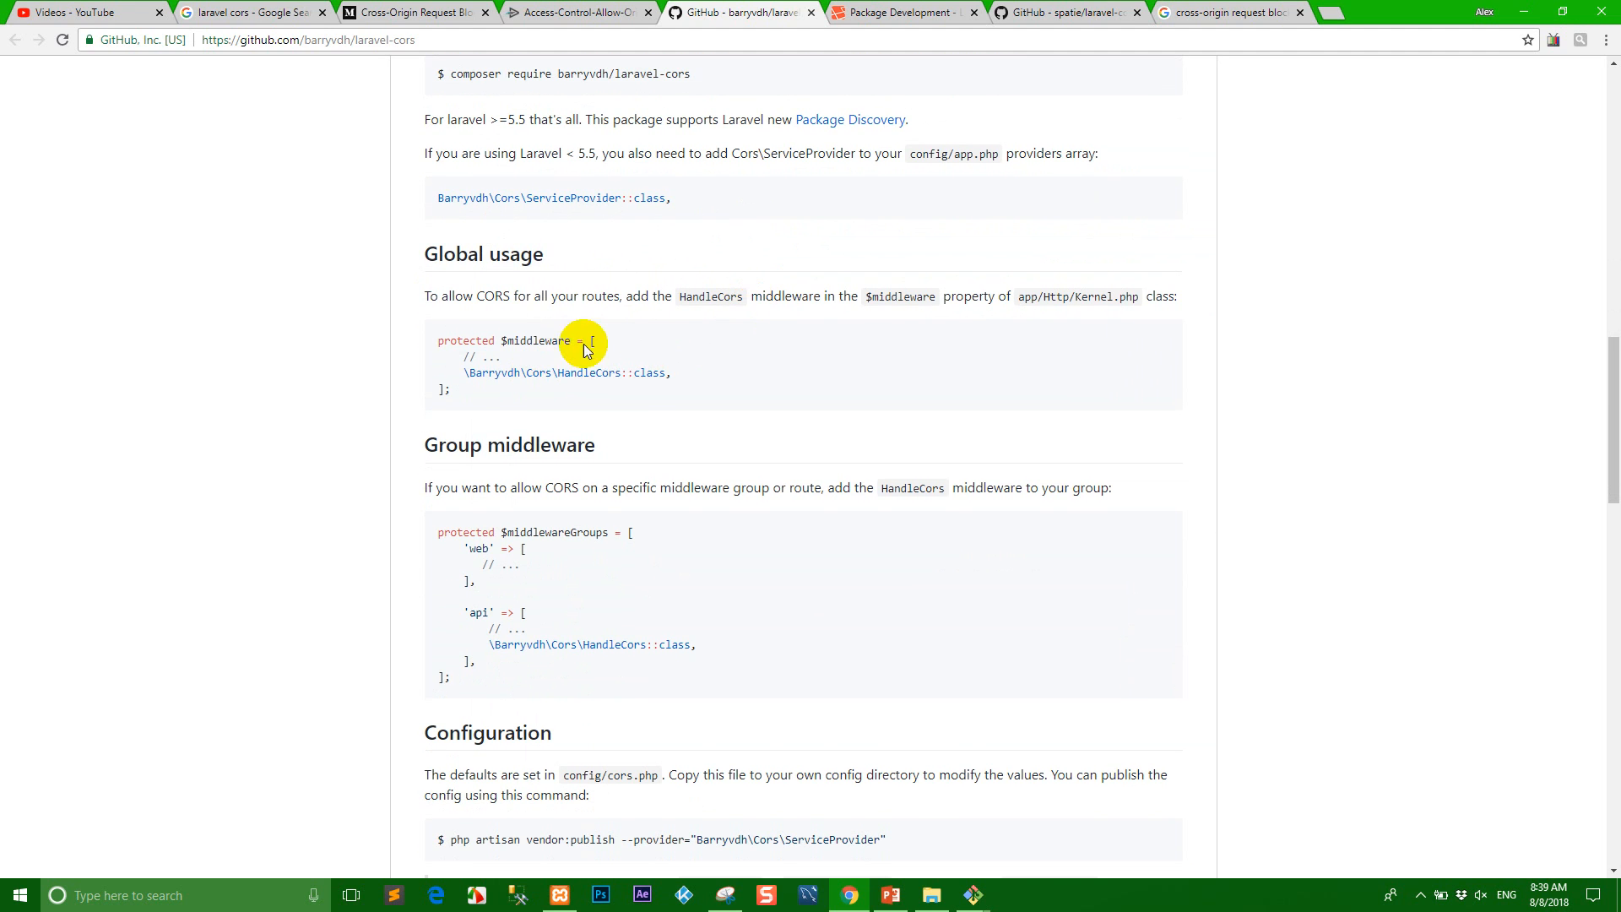
{"action": "mouse_move", "coordinate": [479, 317]}
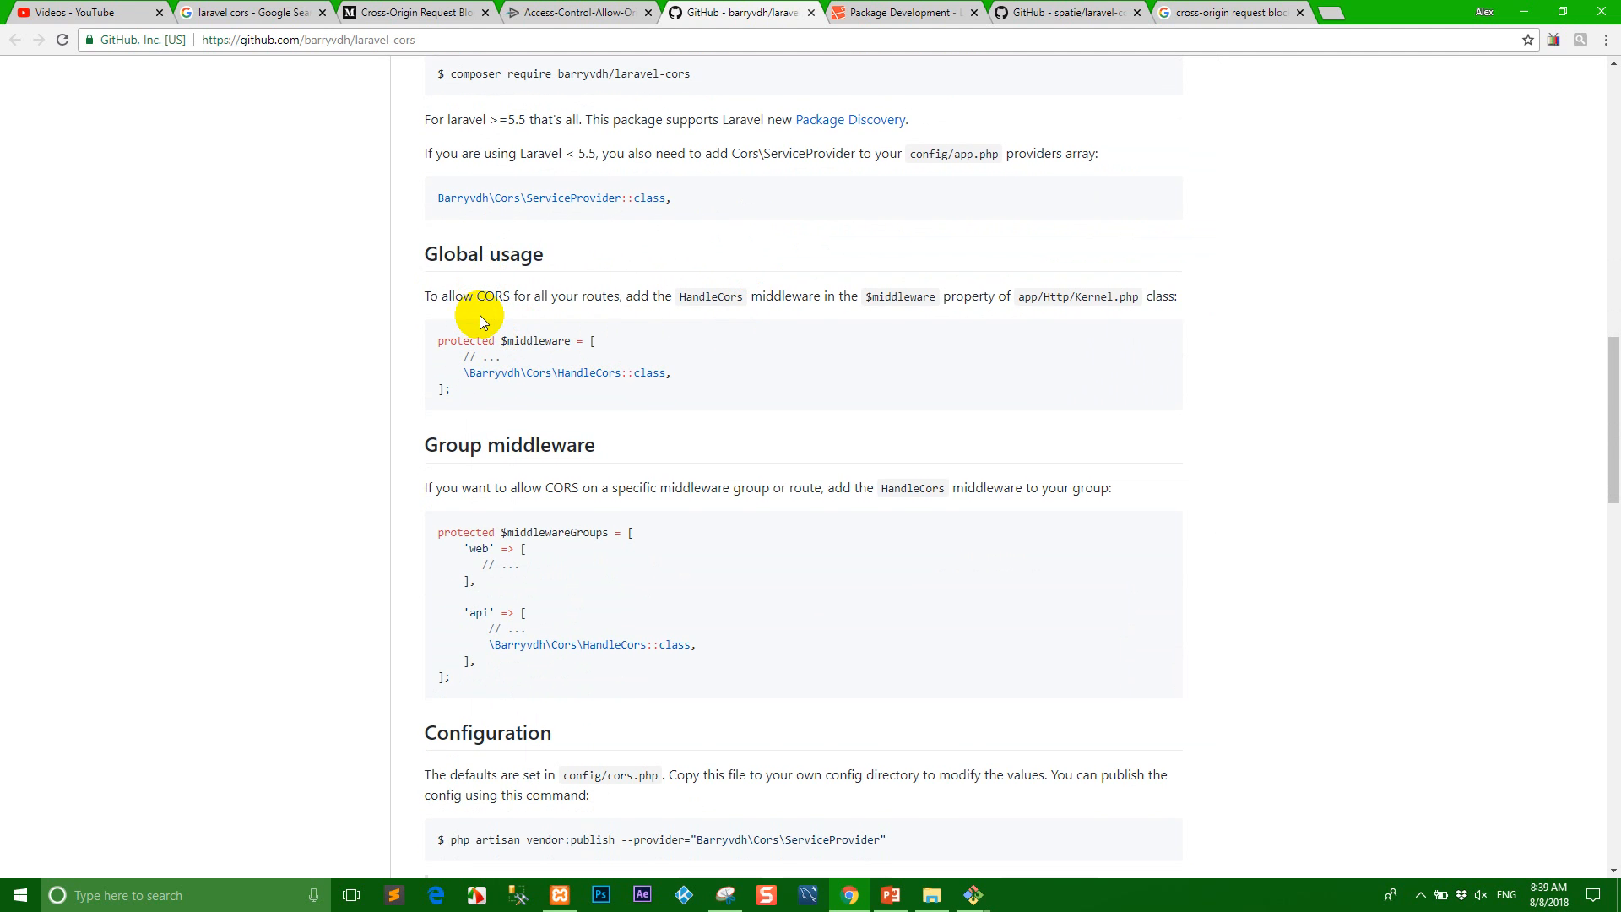
{"action": "mouse_move", "coordinate": [592, 328]}
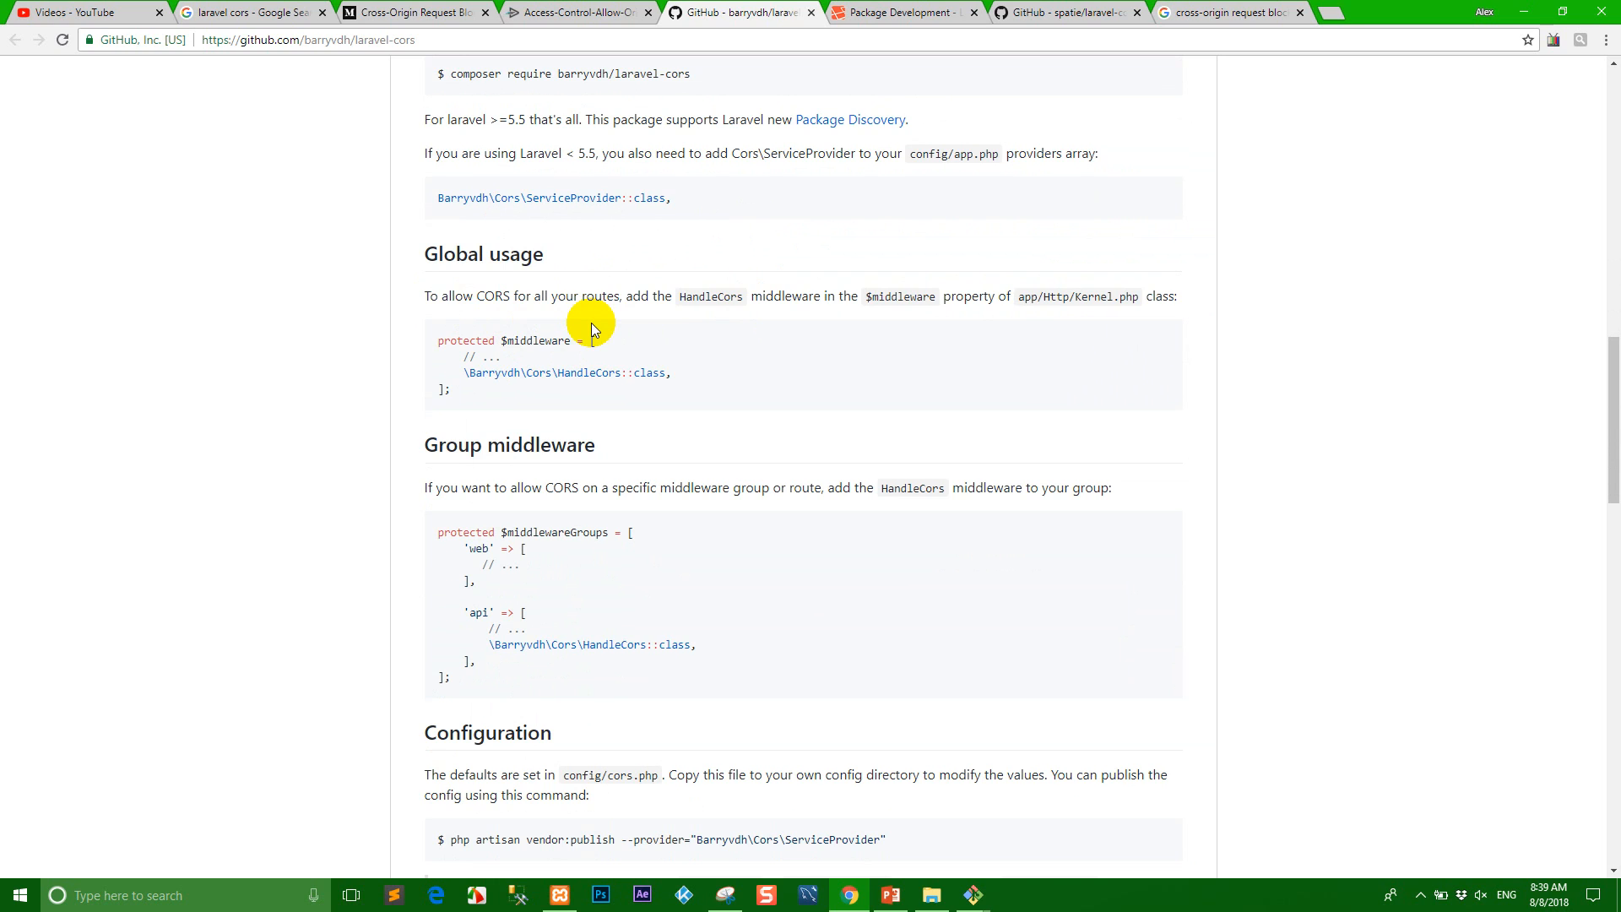
{"action": "mouse_move", "coordinate": [766, 315]}
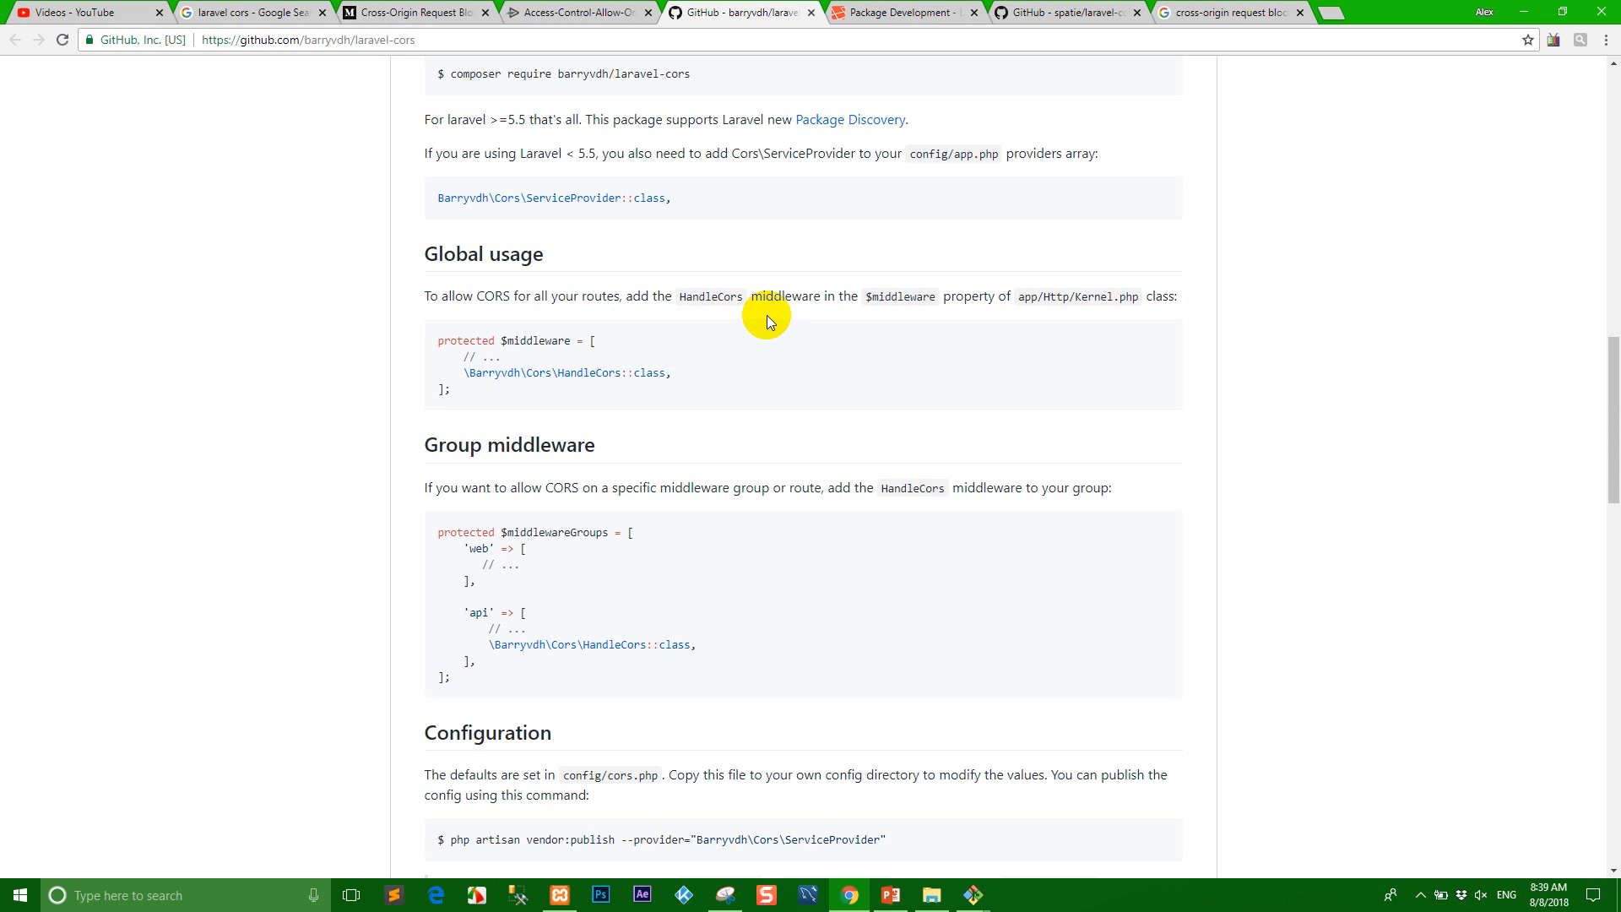
{"action": "mouse_move", "coordinate": [794, 322]}
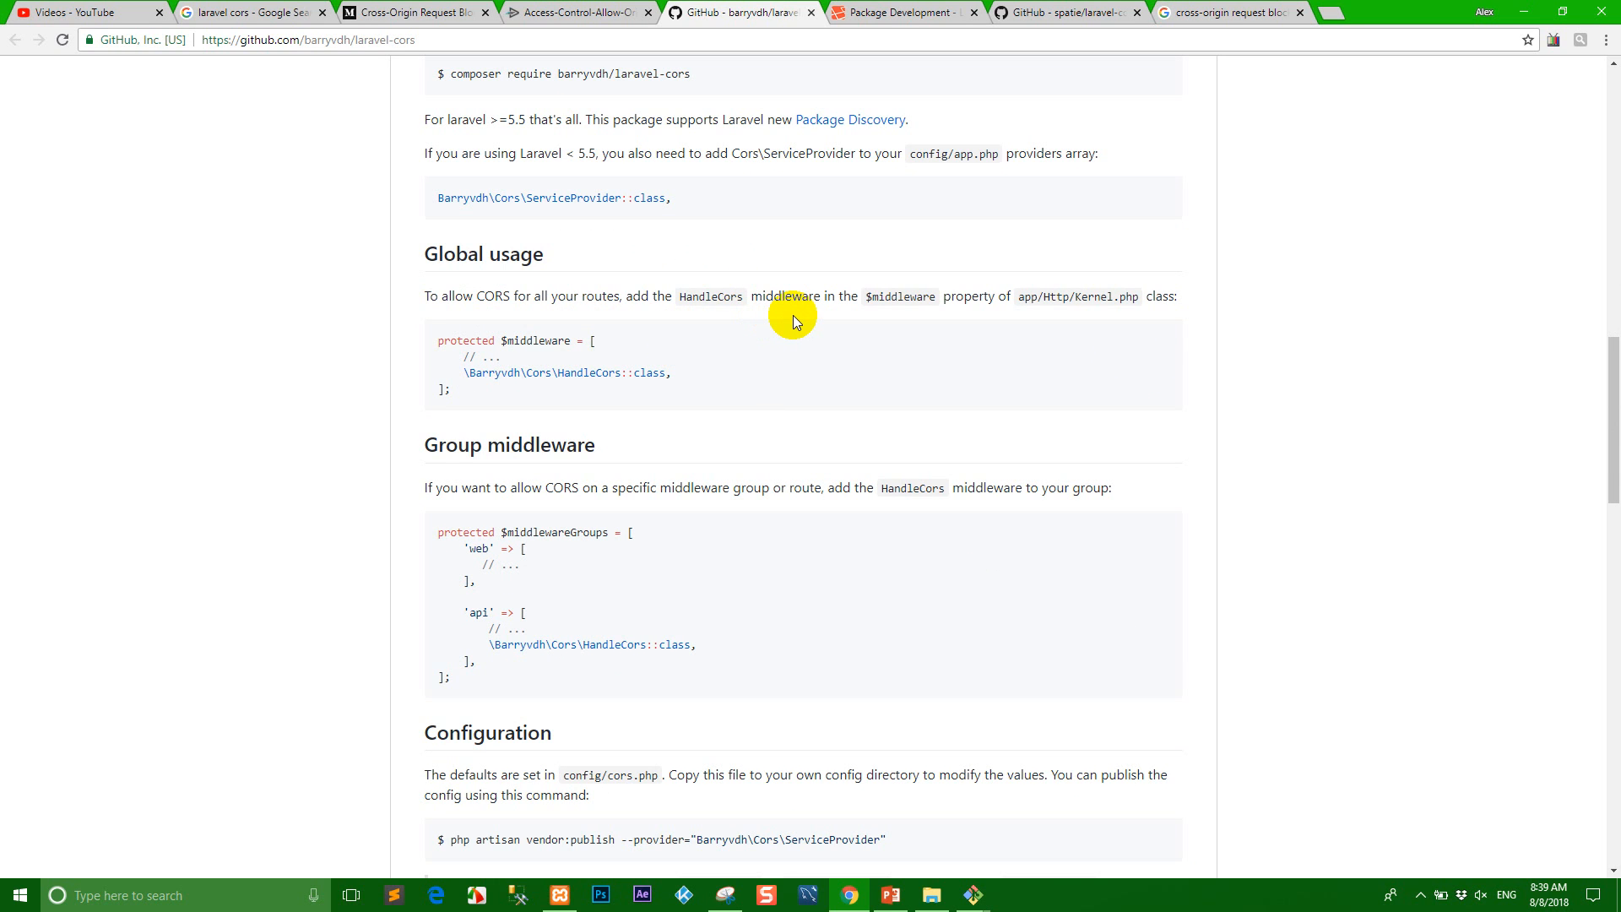
{"action": "mouse_move", "coordinate": [1054, 296]}
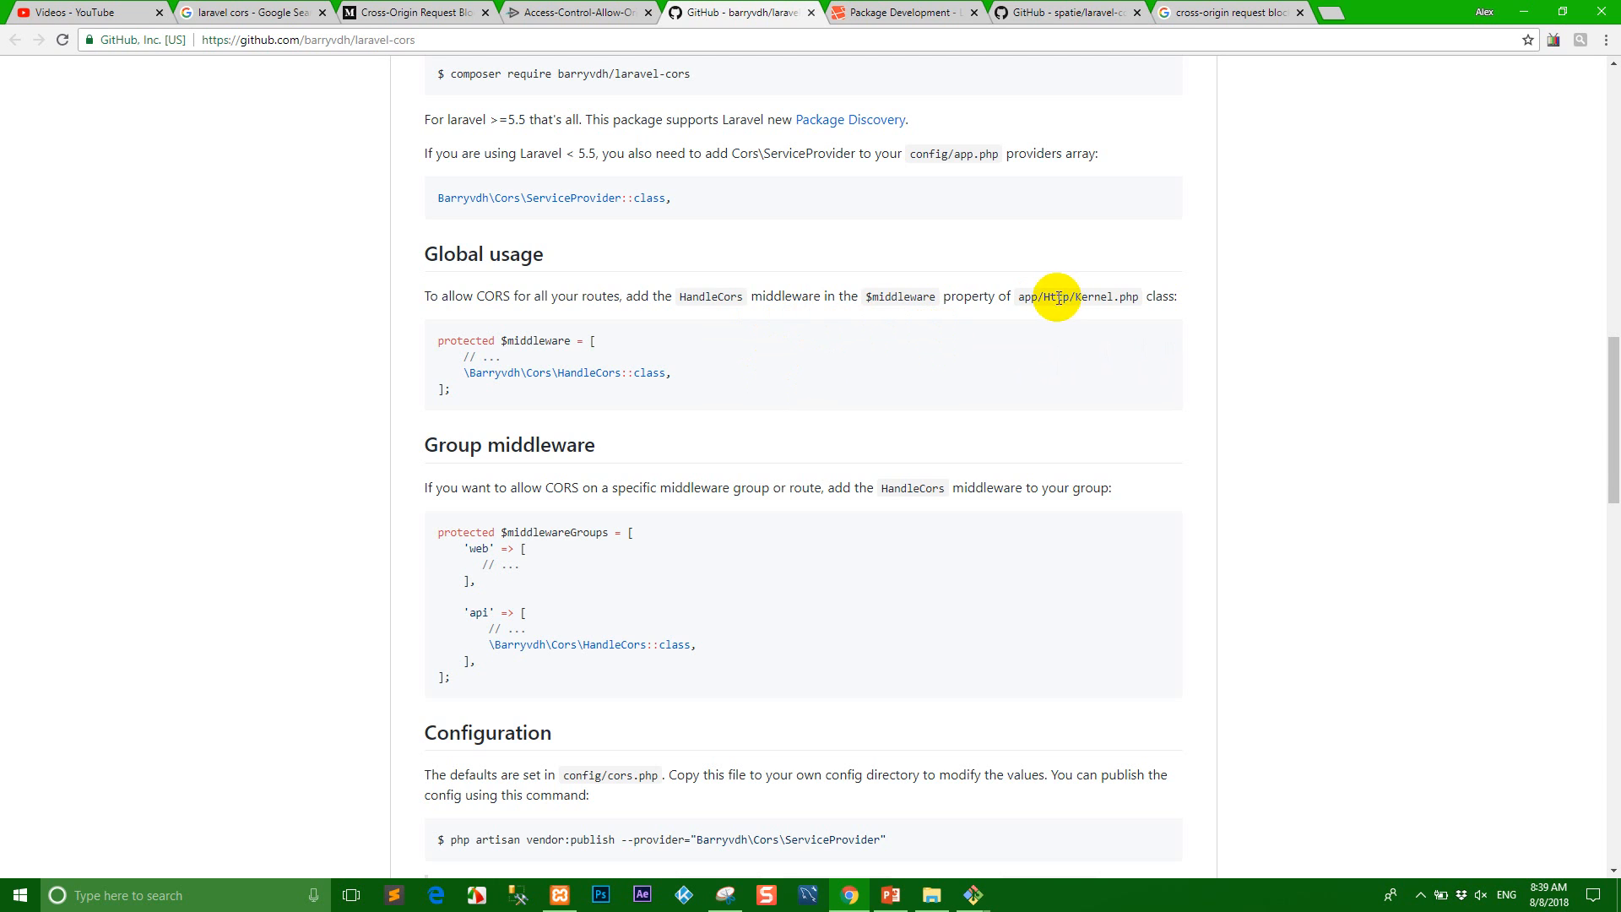
{"action": "mouse_move", "coordinate": [1125, 245]}
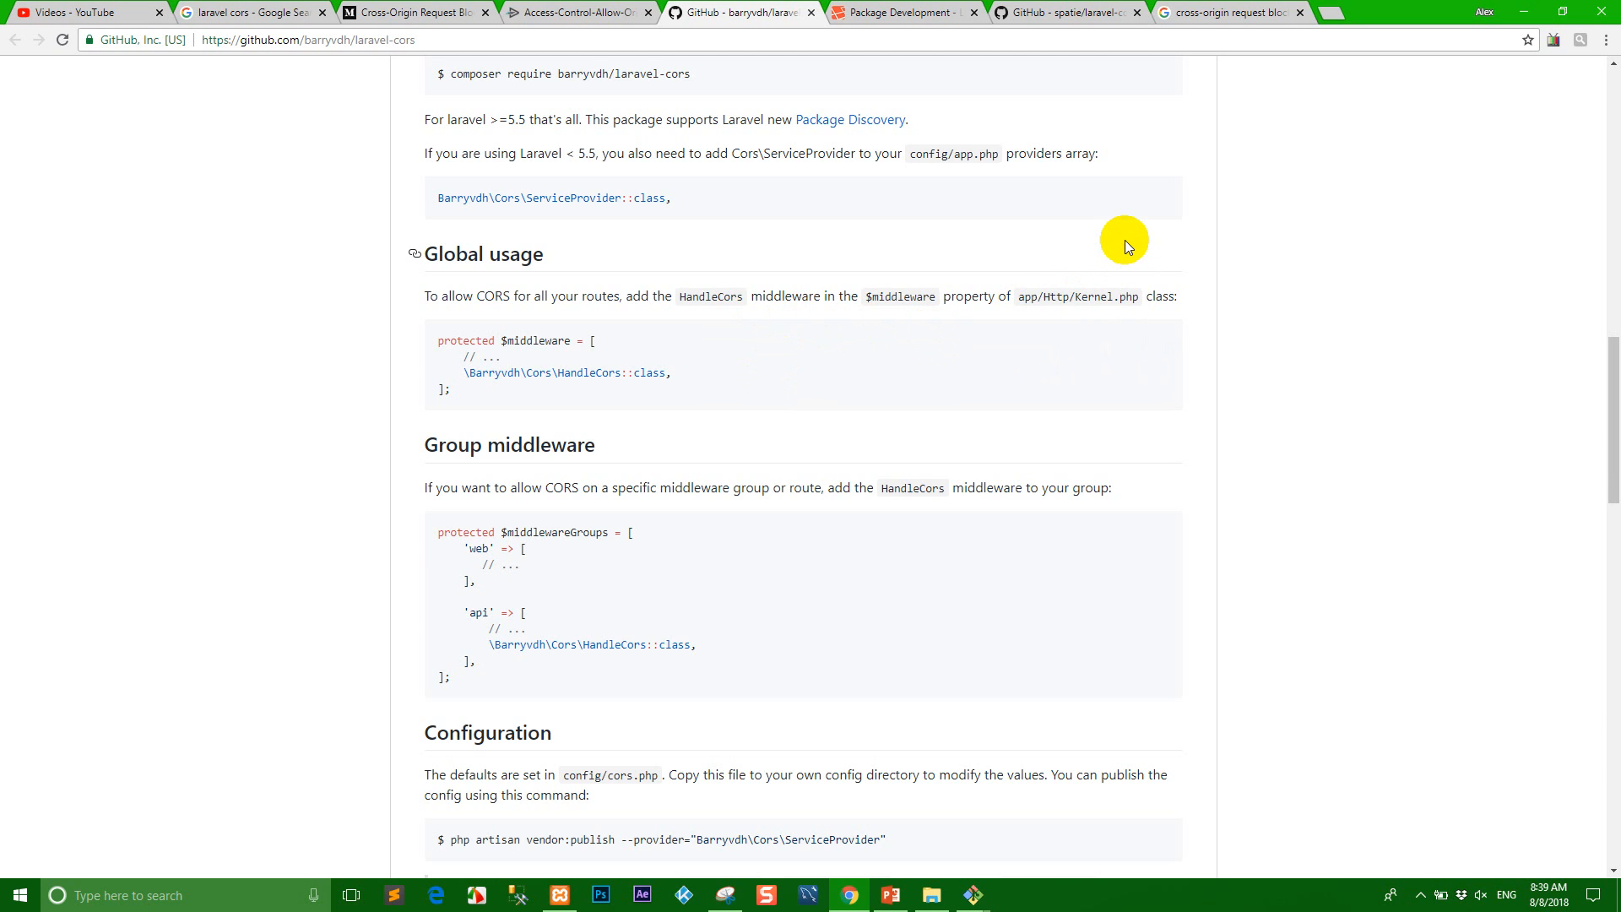
{"action": "mouse_move", "coordinate": [463, 378]}
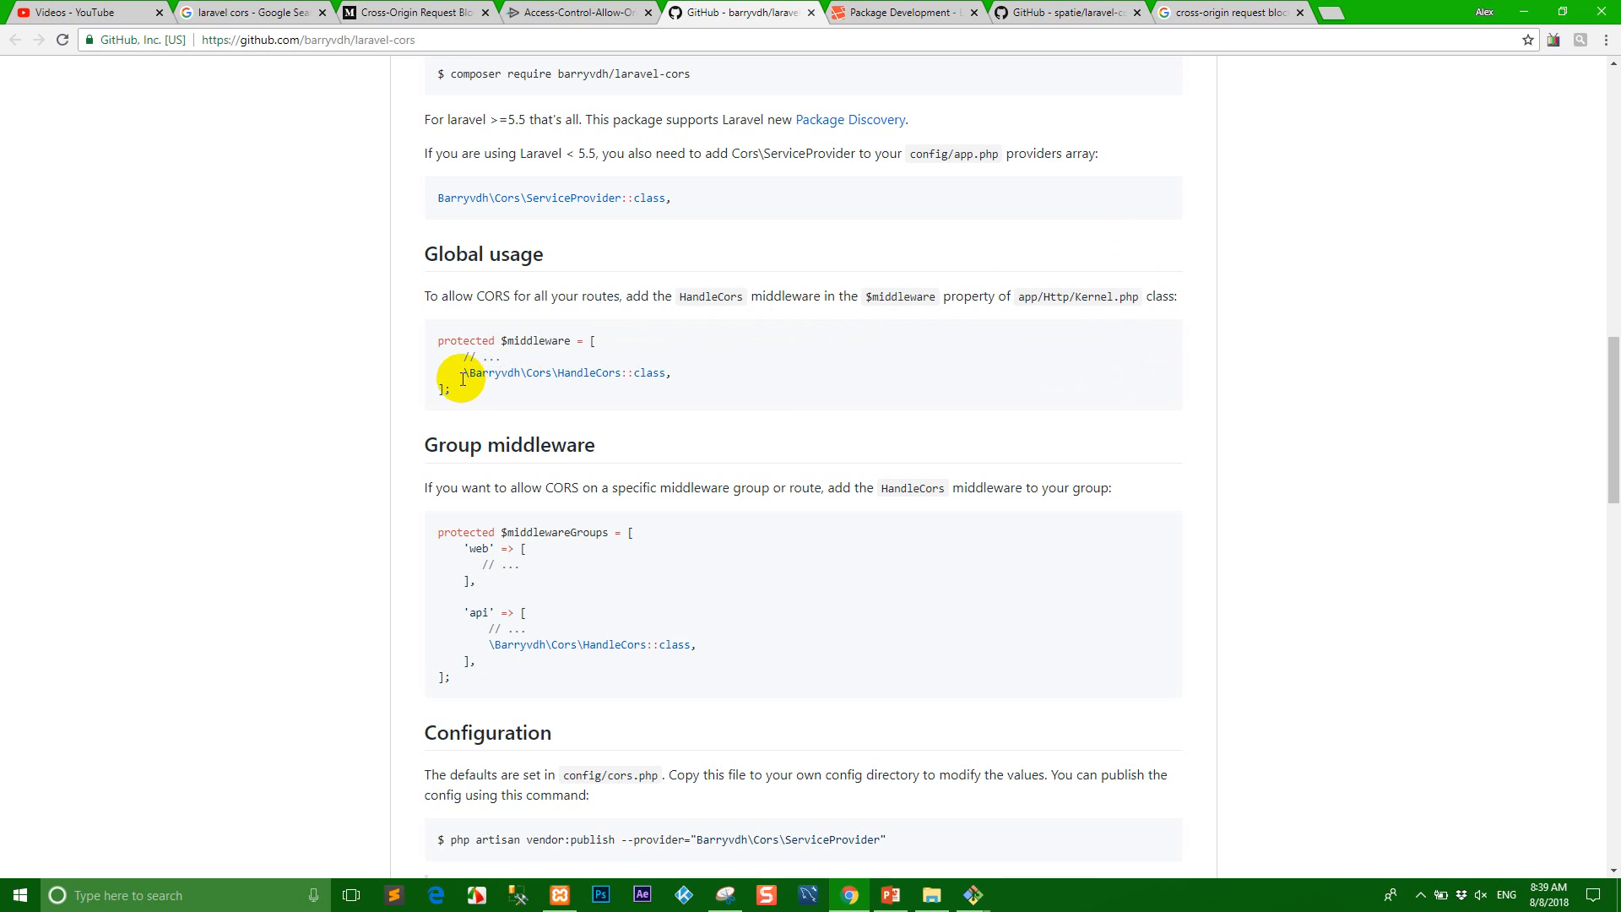
{"action": "right_click", "coordinate": [672, 373]}
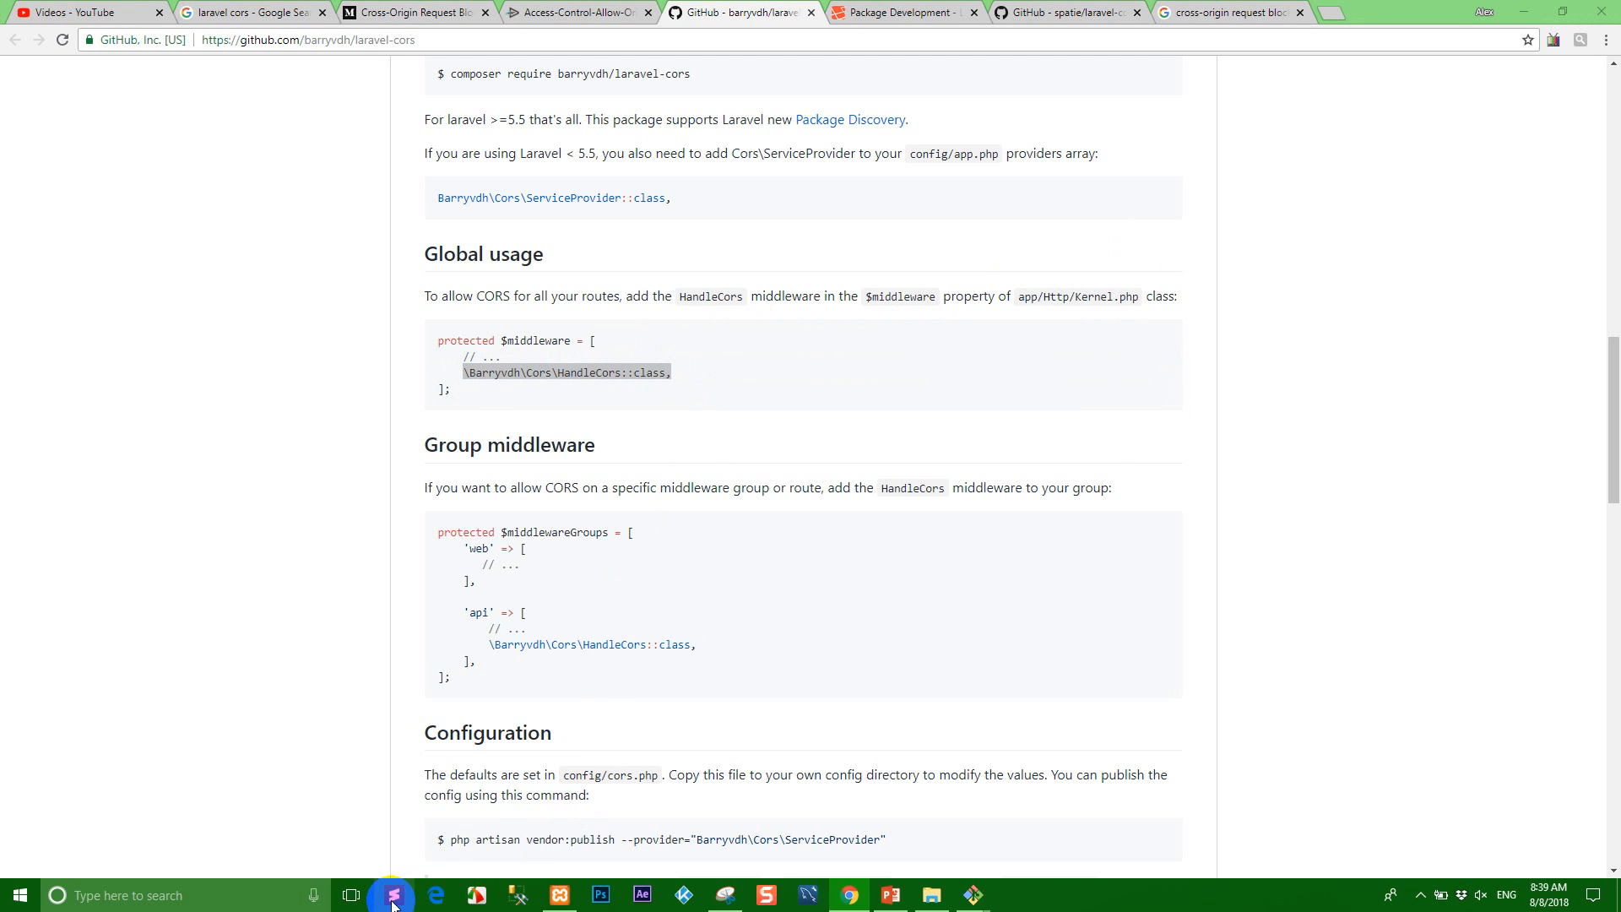
- Open app/Http/Kernel.php in Sublime Text and scroll to the $middleware array
{"action": "left_click", "coordinate": [391, 895]}
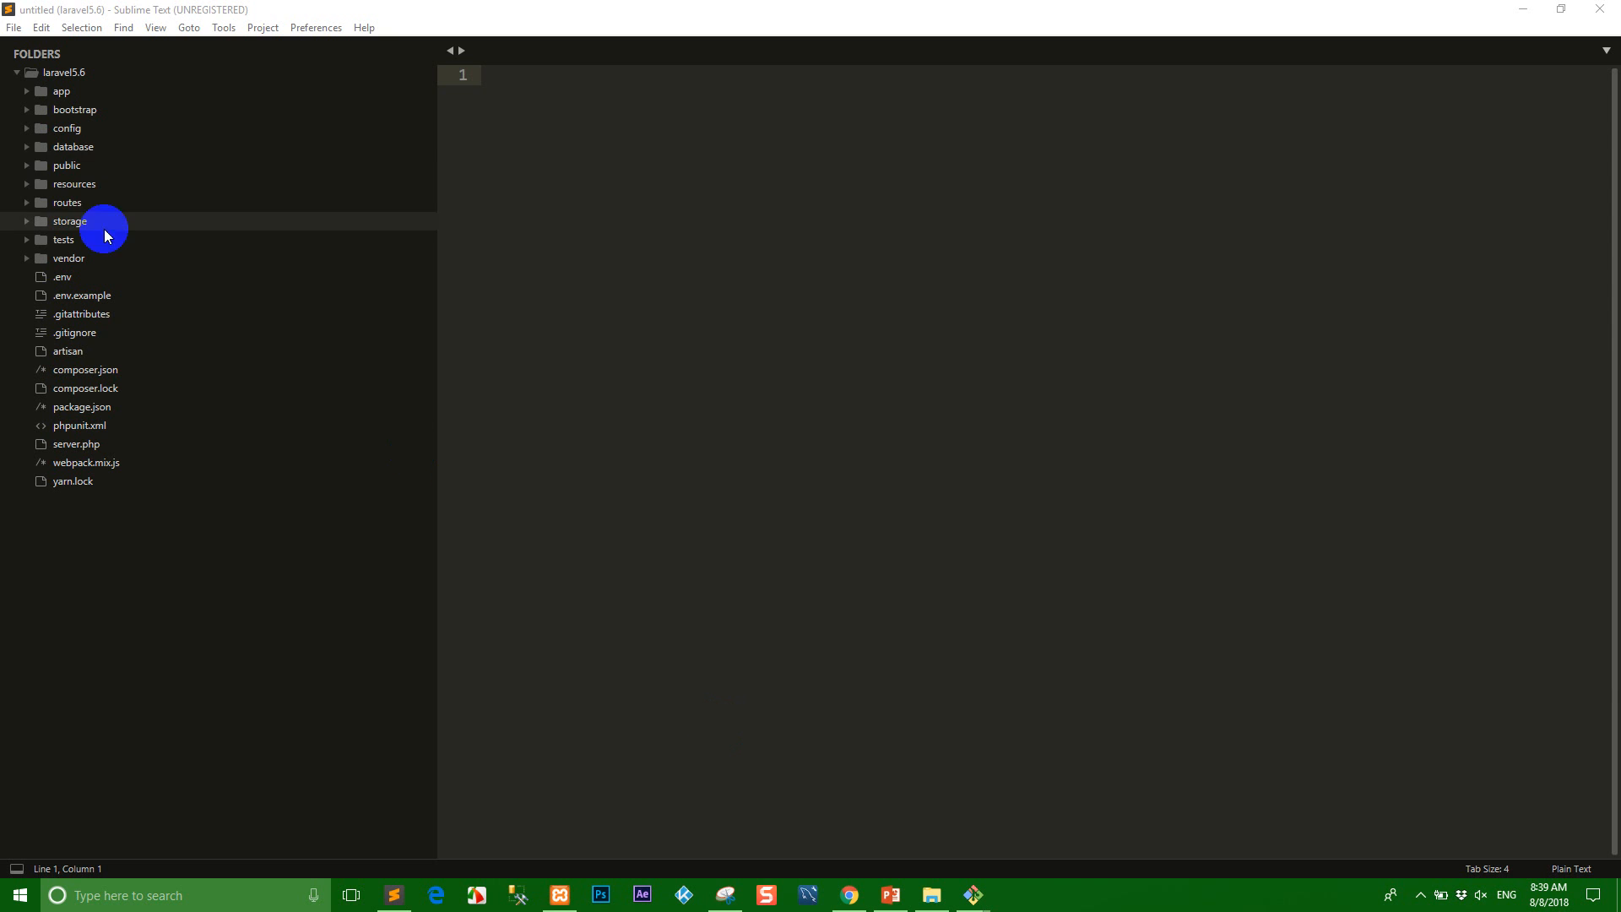
{"action": "mouse_move", "coordinate": [97, 90]}
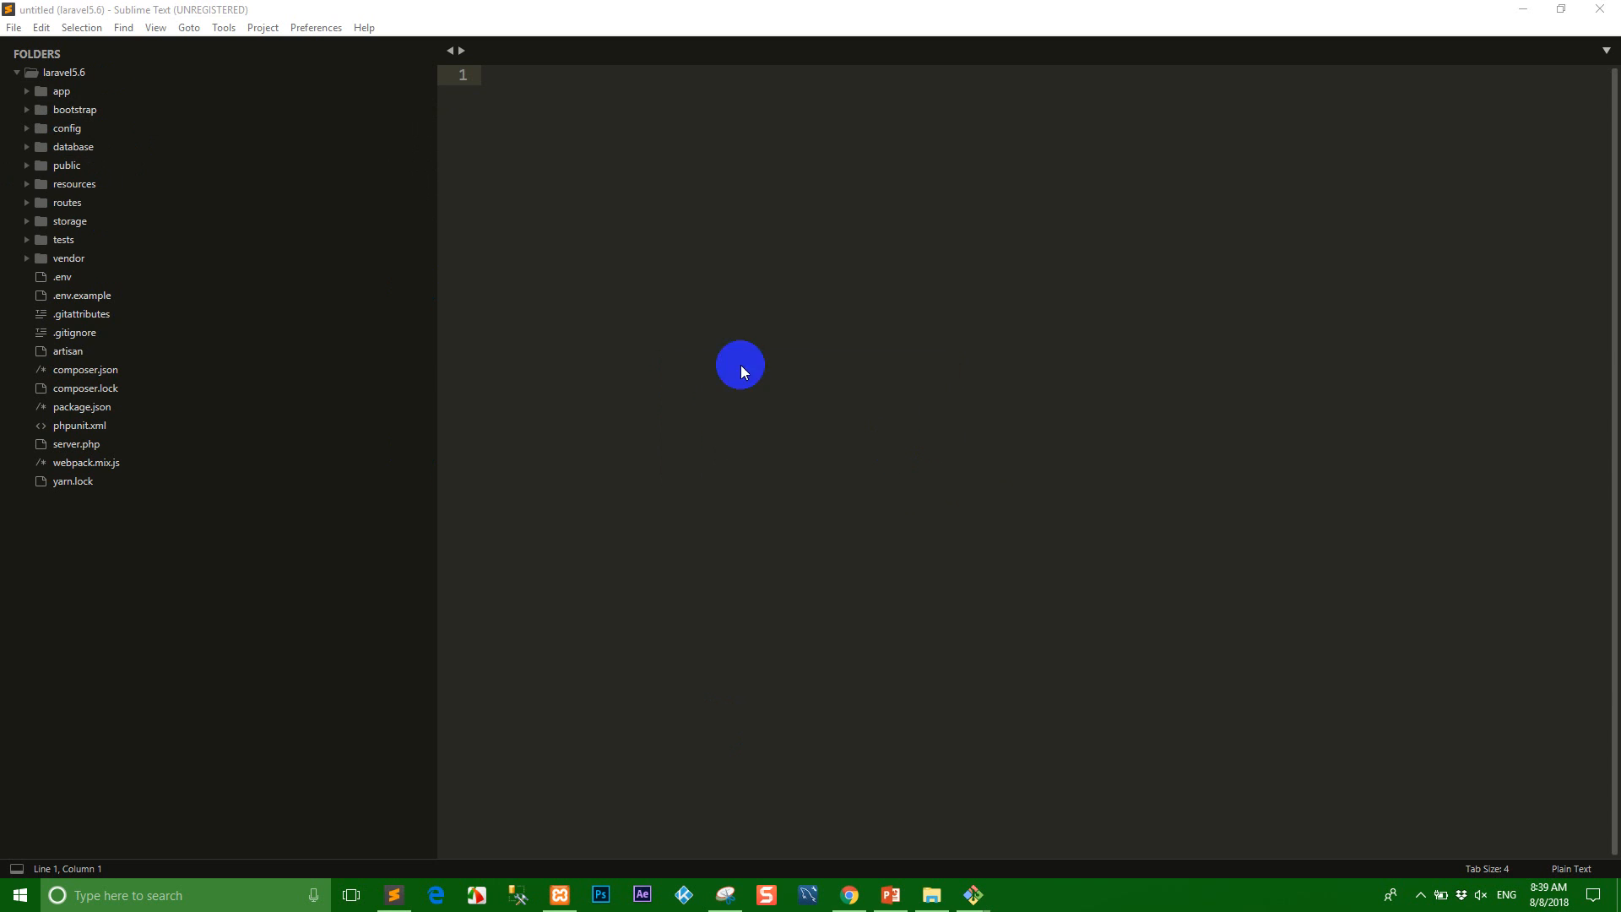
{"action": "left_click", "coordinate": [61, 91]}
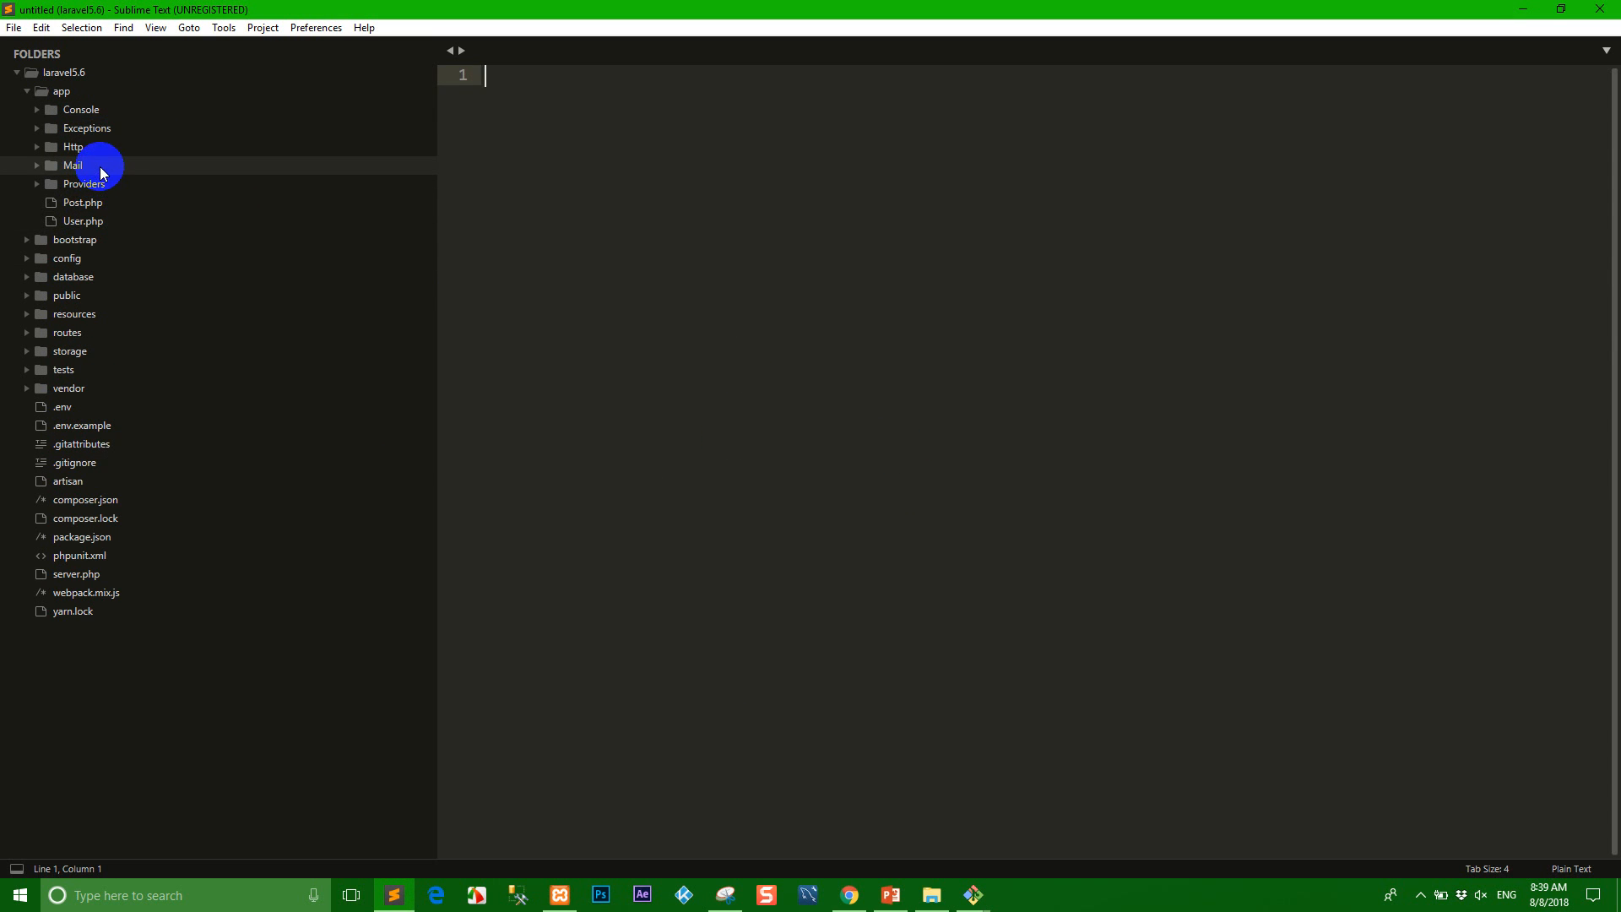
{"action": "left_click", "coordinate": [73, 147]}
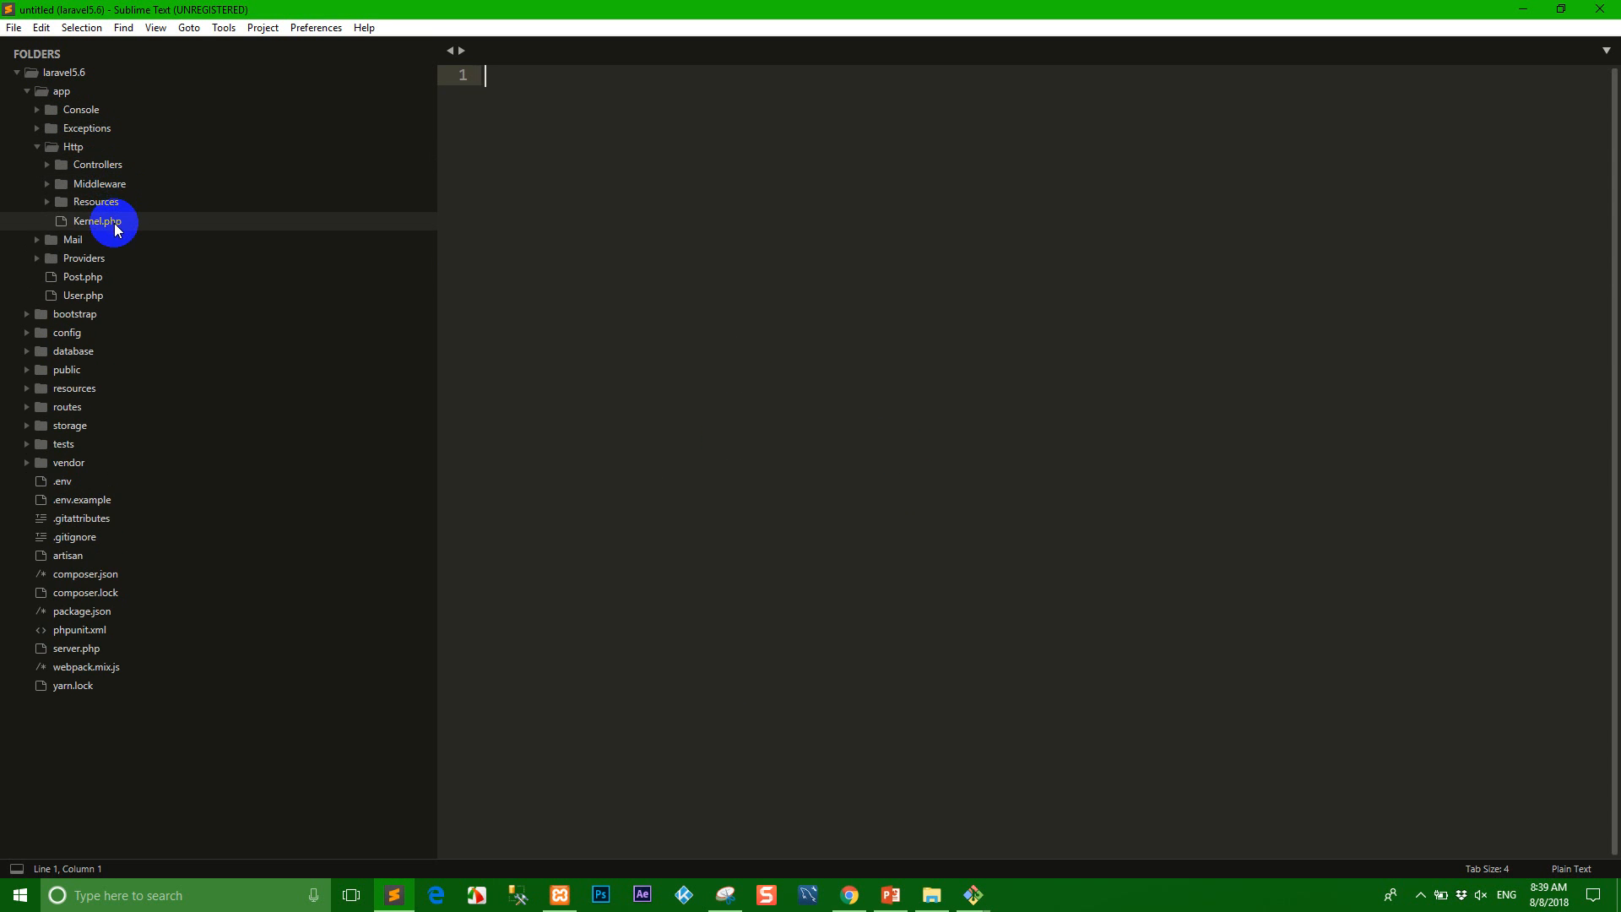
{"action": "left_click", "coordinate": [100, 184]}
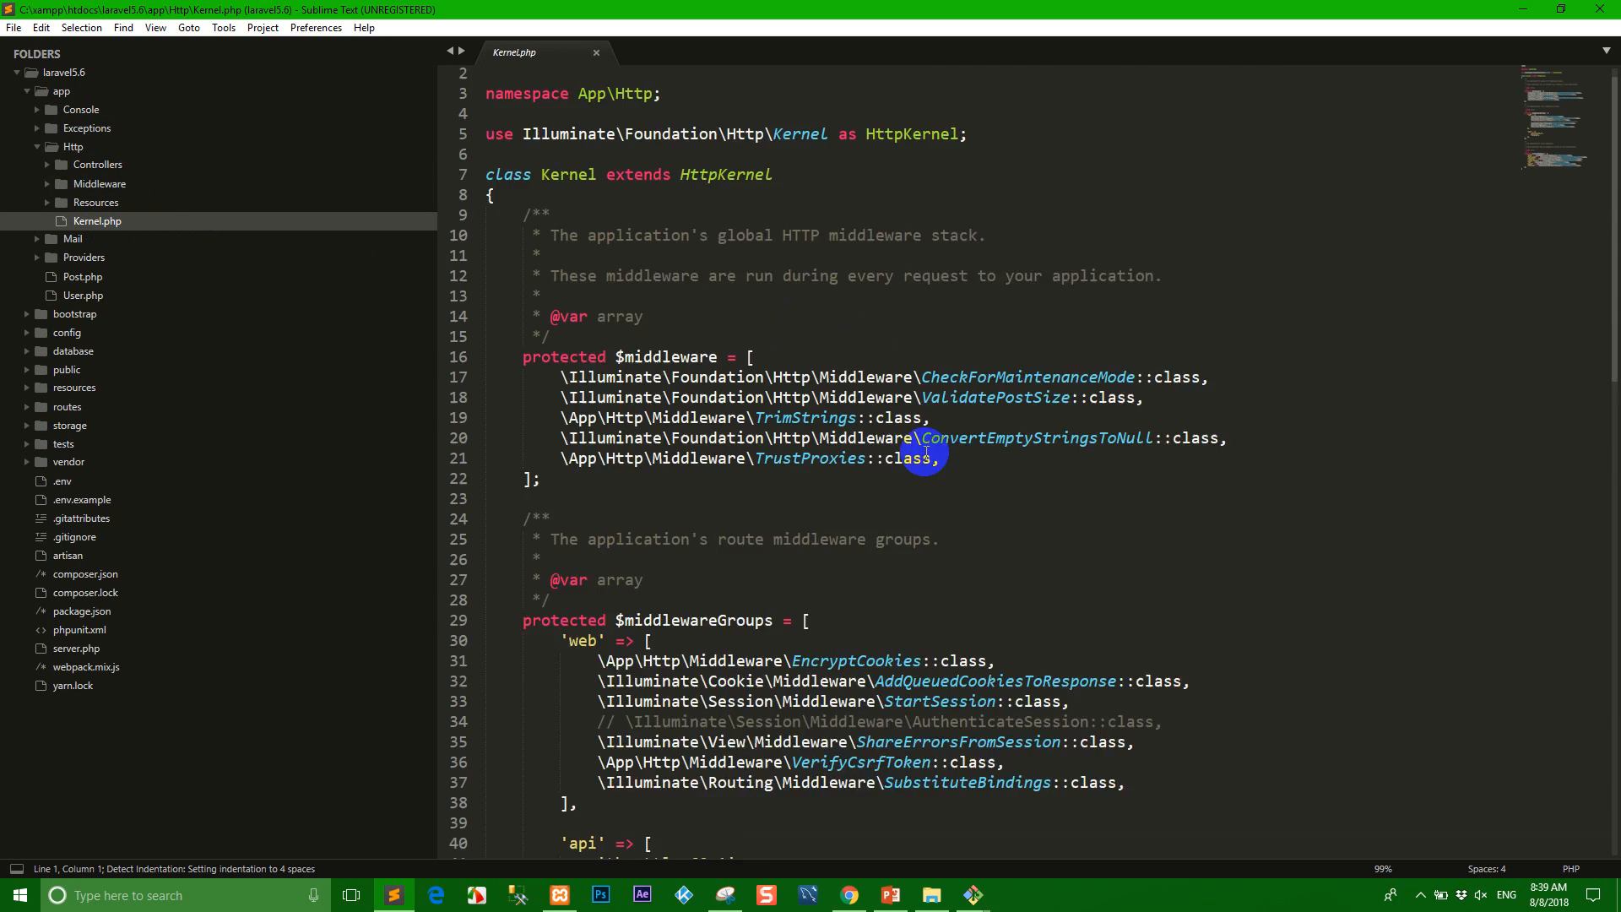
{"action": "scroll", "scroll_direction": "down", "scroll_amount": 3}
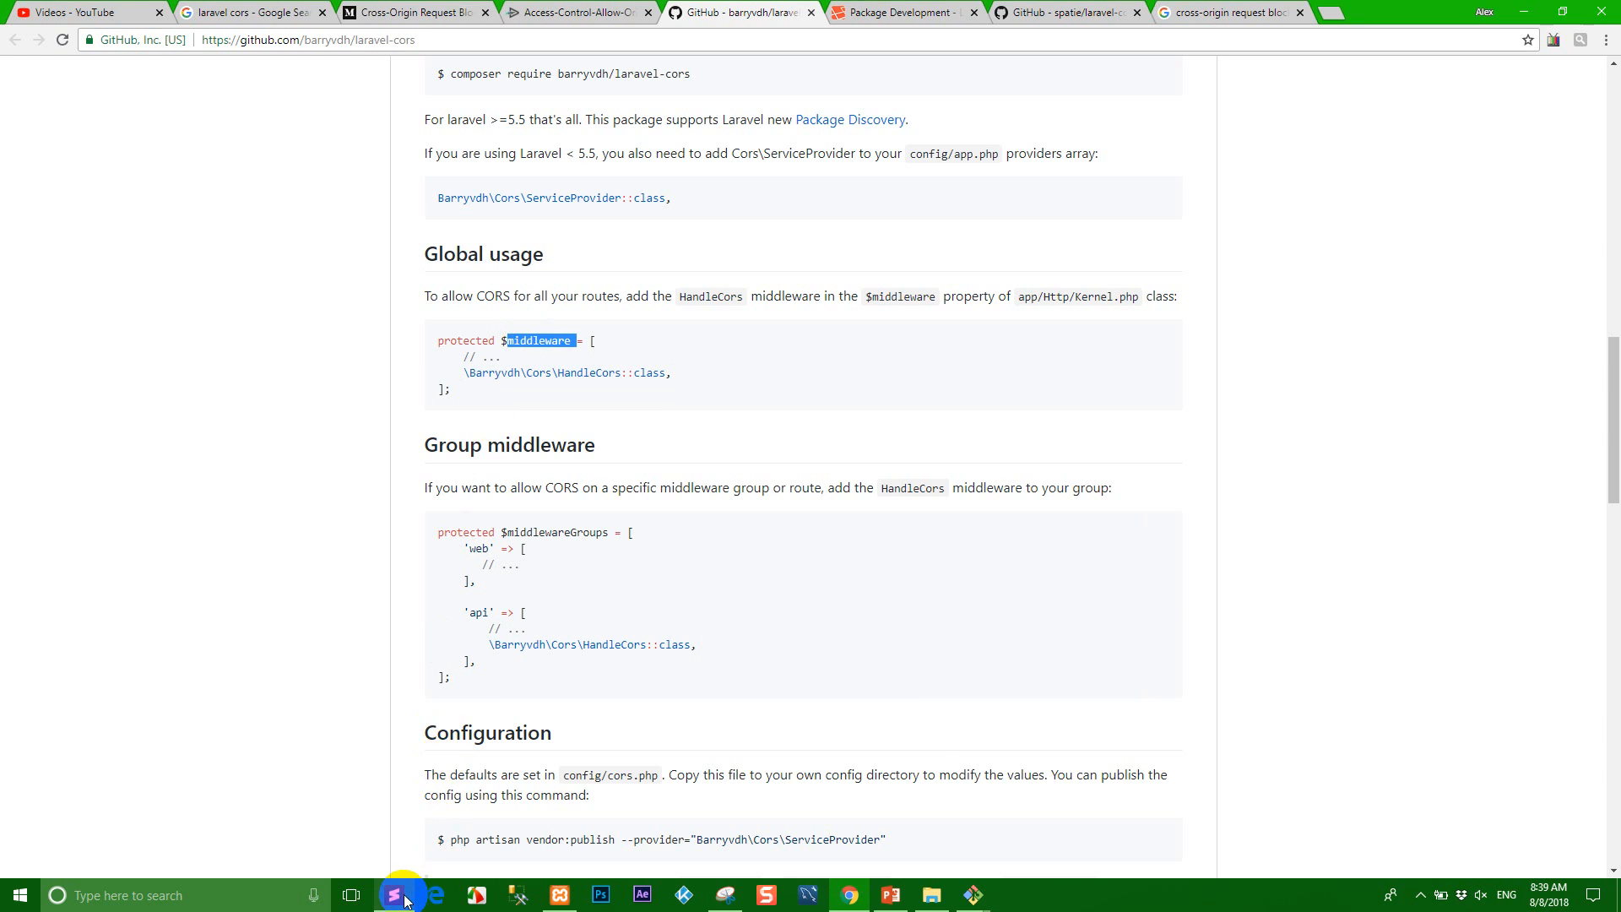
{"action": "left_click", "coordinate": [392, 895]}
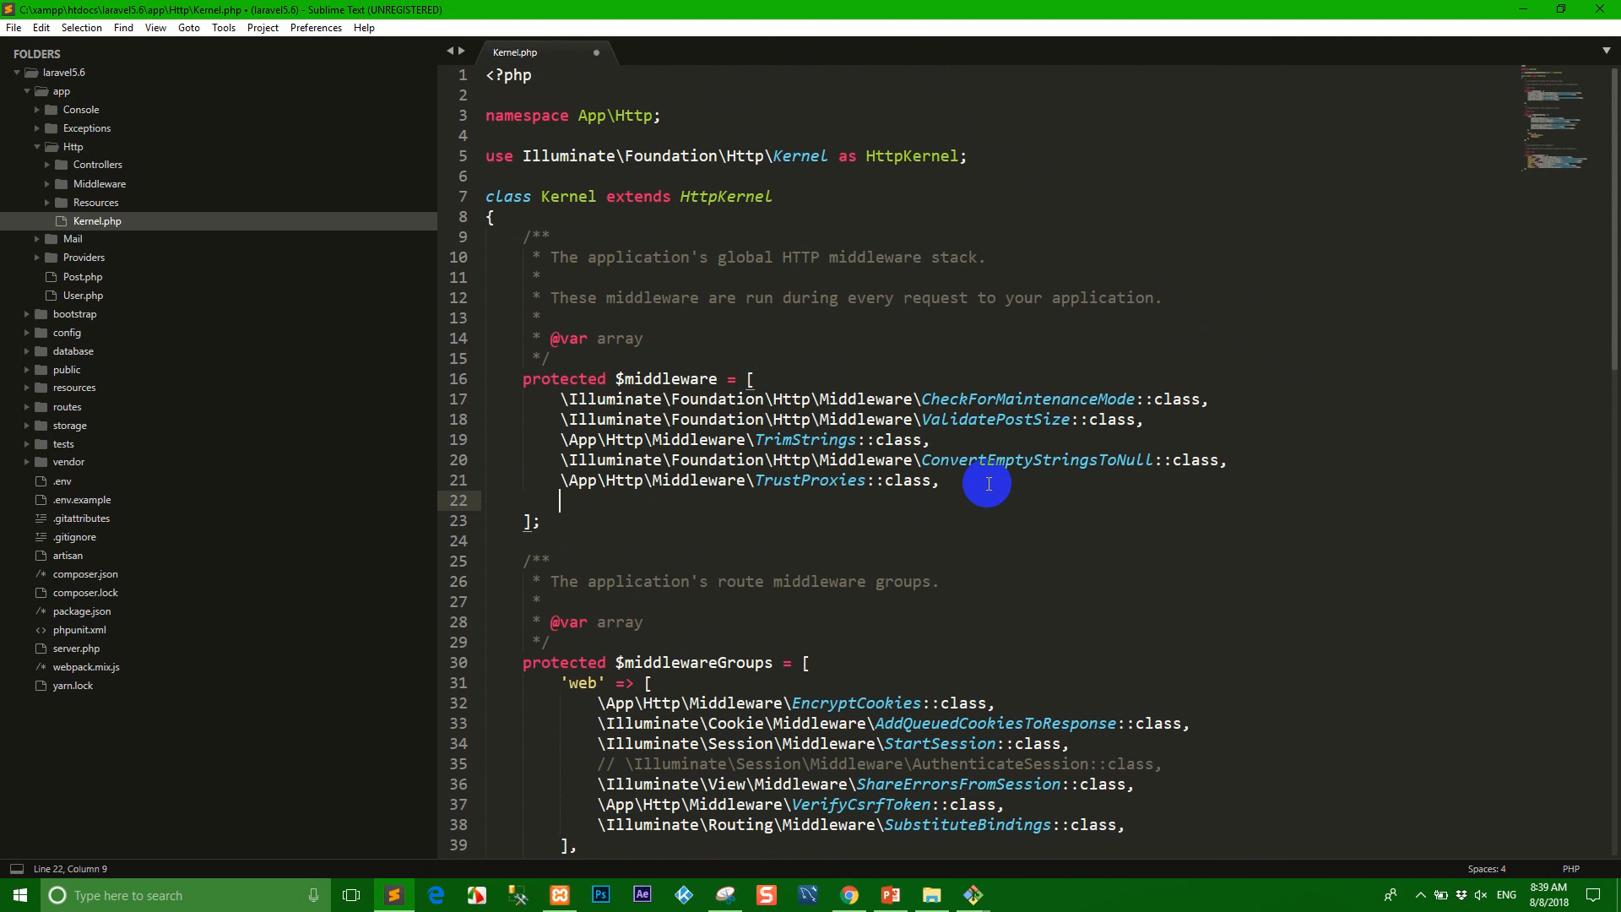
- Add '\Barryvdh\Cors\HandleCors::class,' to Kernel.php's global $middleware array and save
{"action": "type", "text": "\\Barryvdh\\Cors\\HandleCors::class,"}
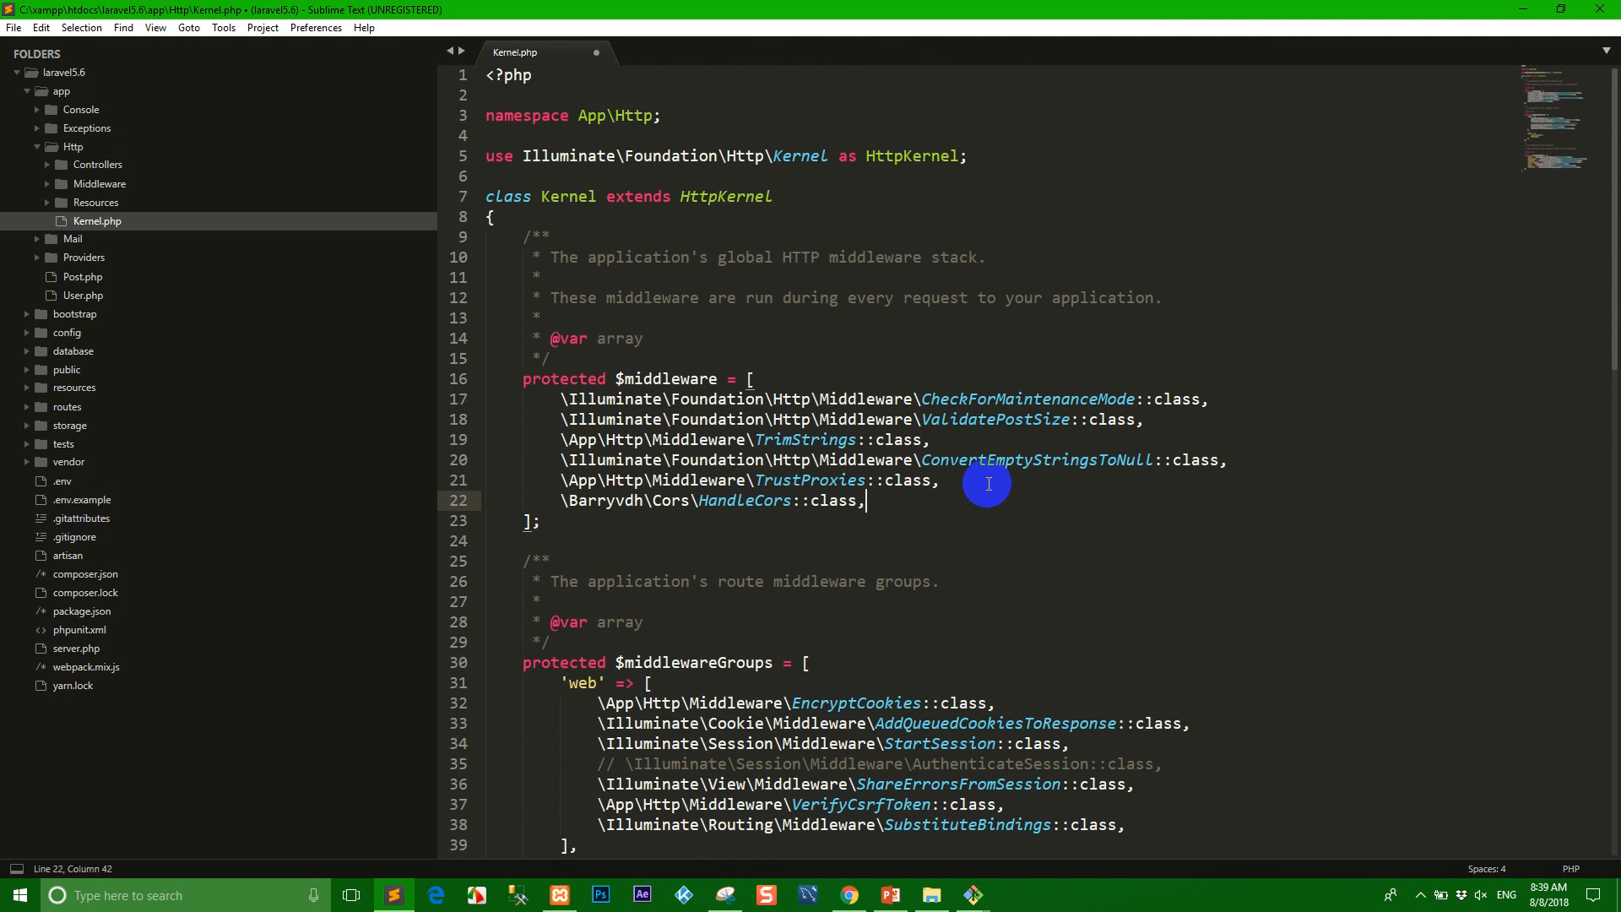
{"action": "key", "text": "ctrl+s"}
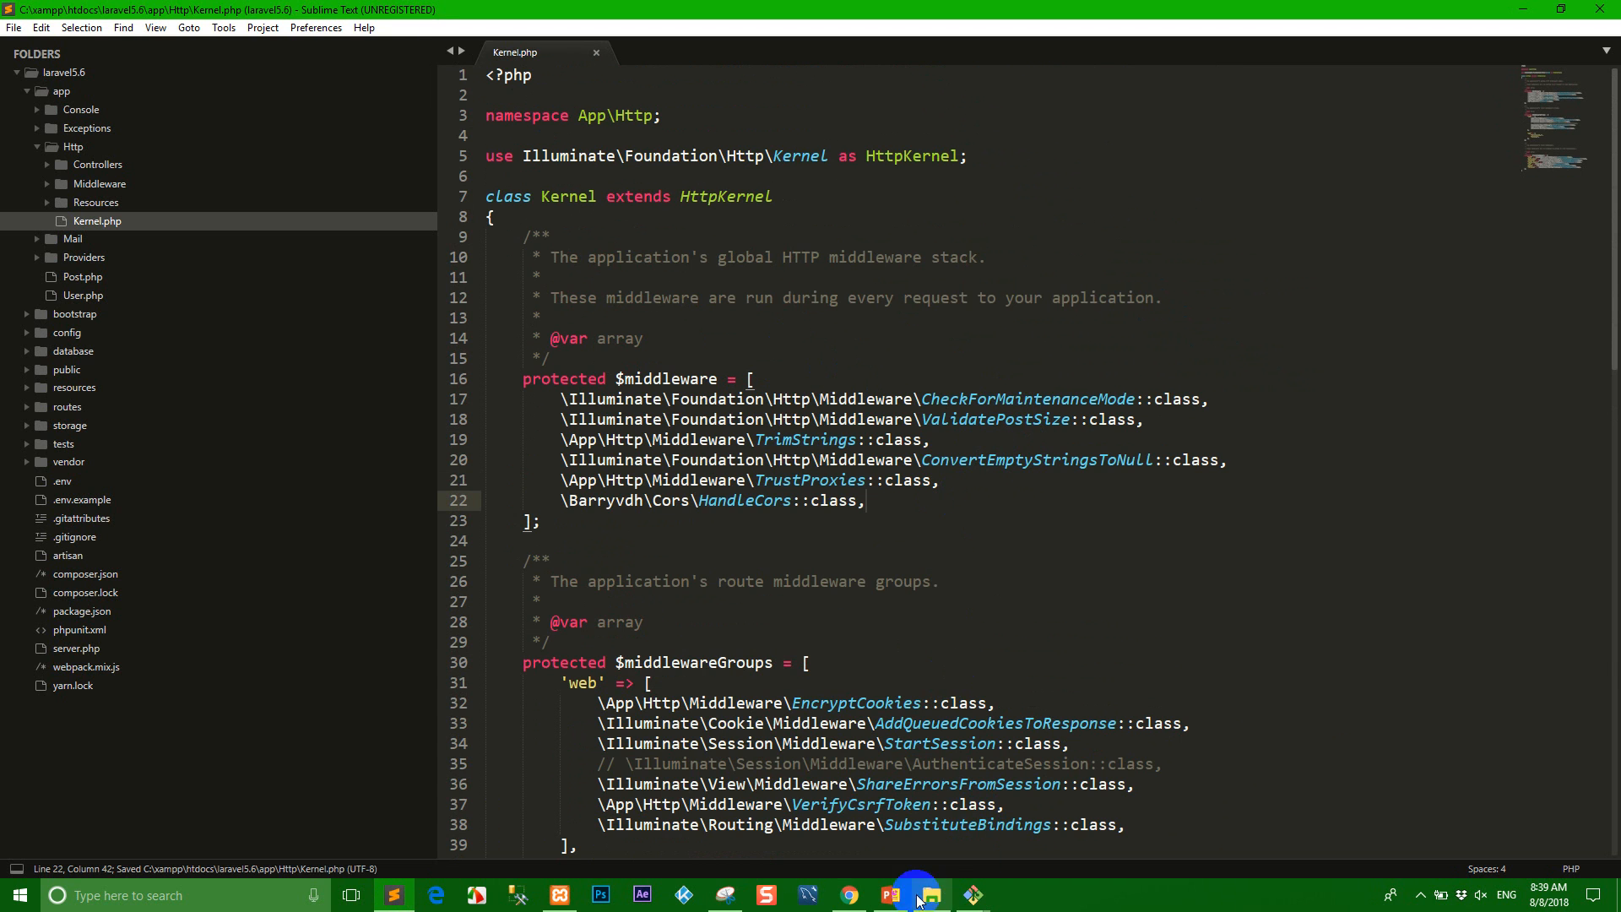
{"action": "scroll", "scroll_direction": "down", "scroll_amount": 3}
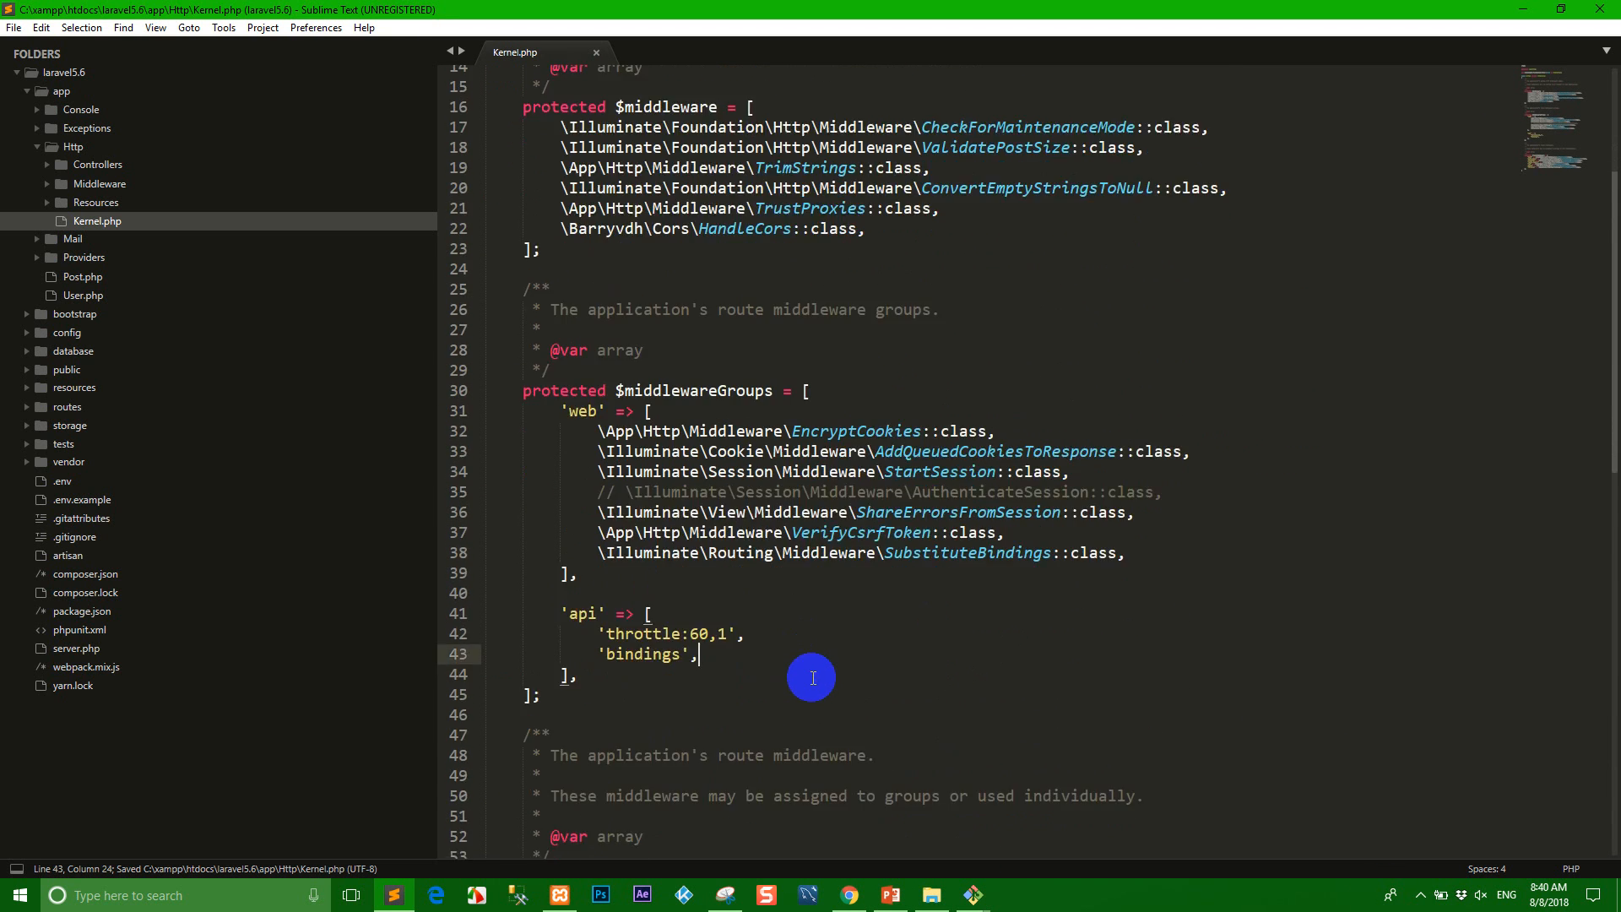
{"action": "scroll", "scroll_direction": "down", "scroll_amount": 3}
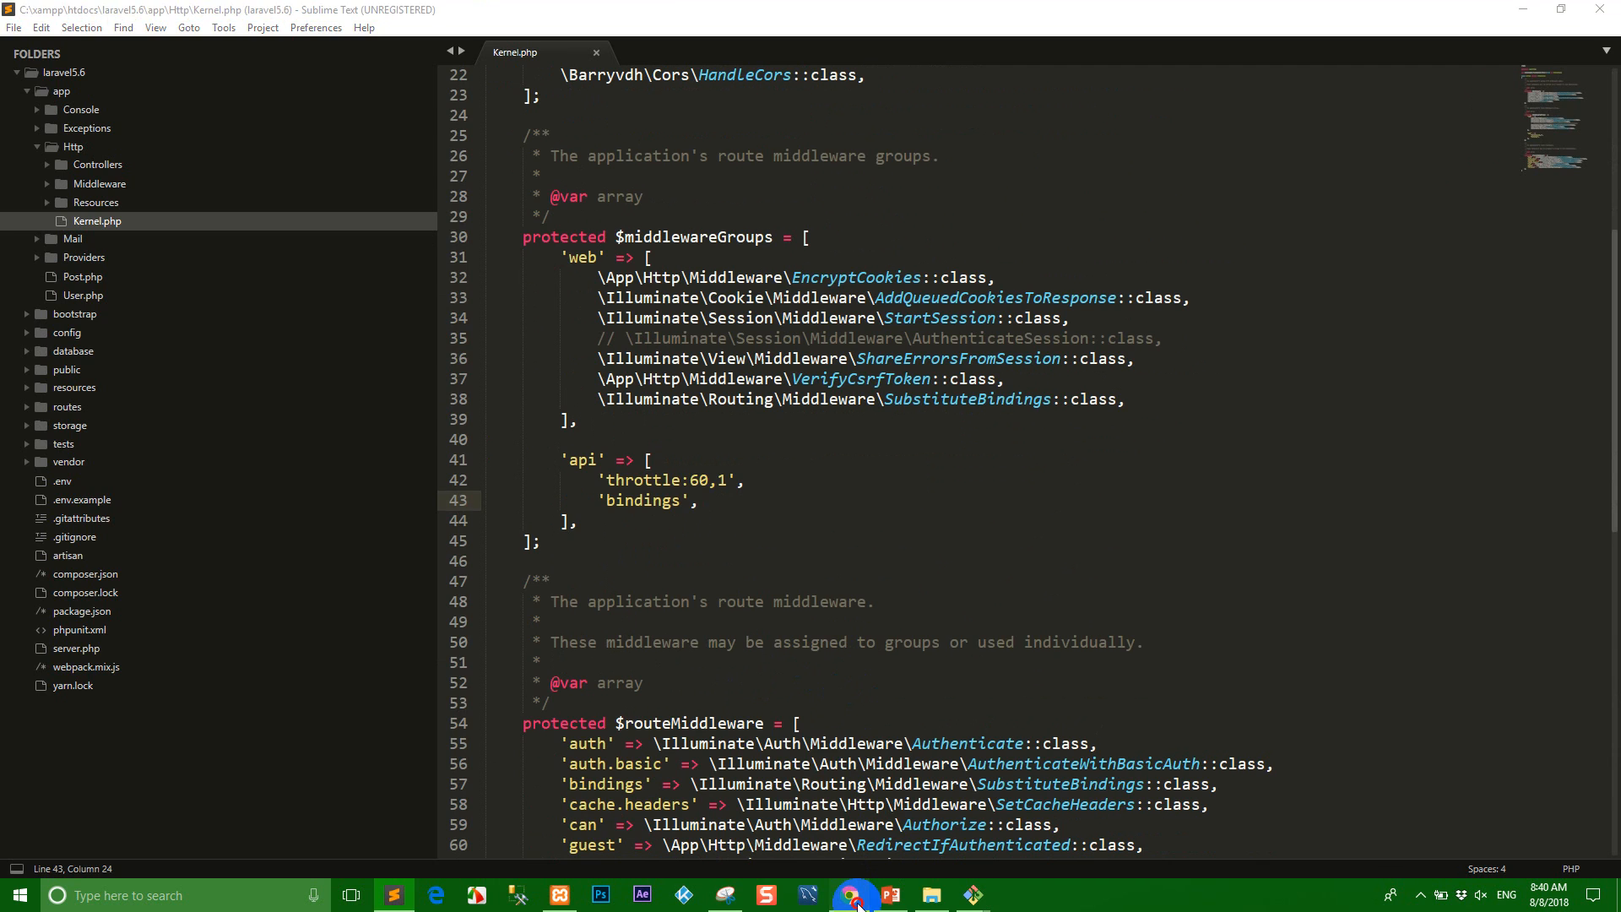
{"action": "left_click", "coordinate": [847, 894]}
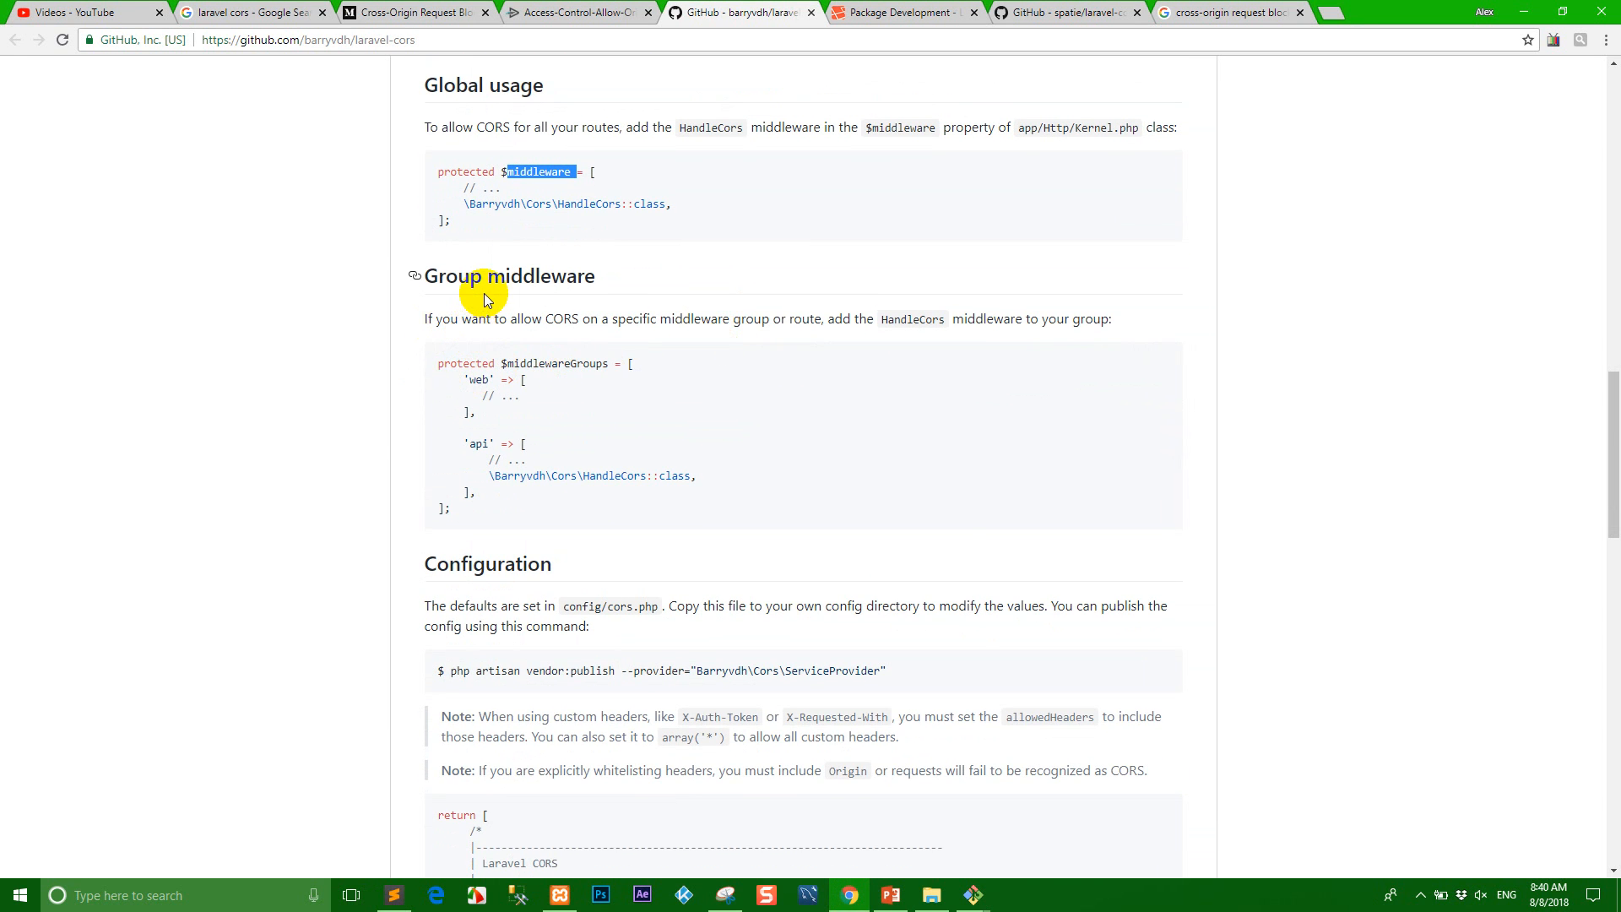
{"action": "mouse_move", "coordinate": [492, 455]}
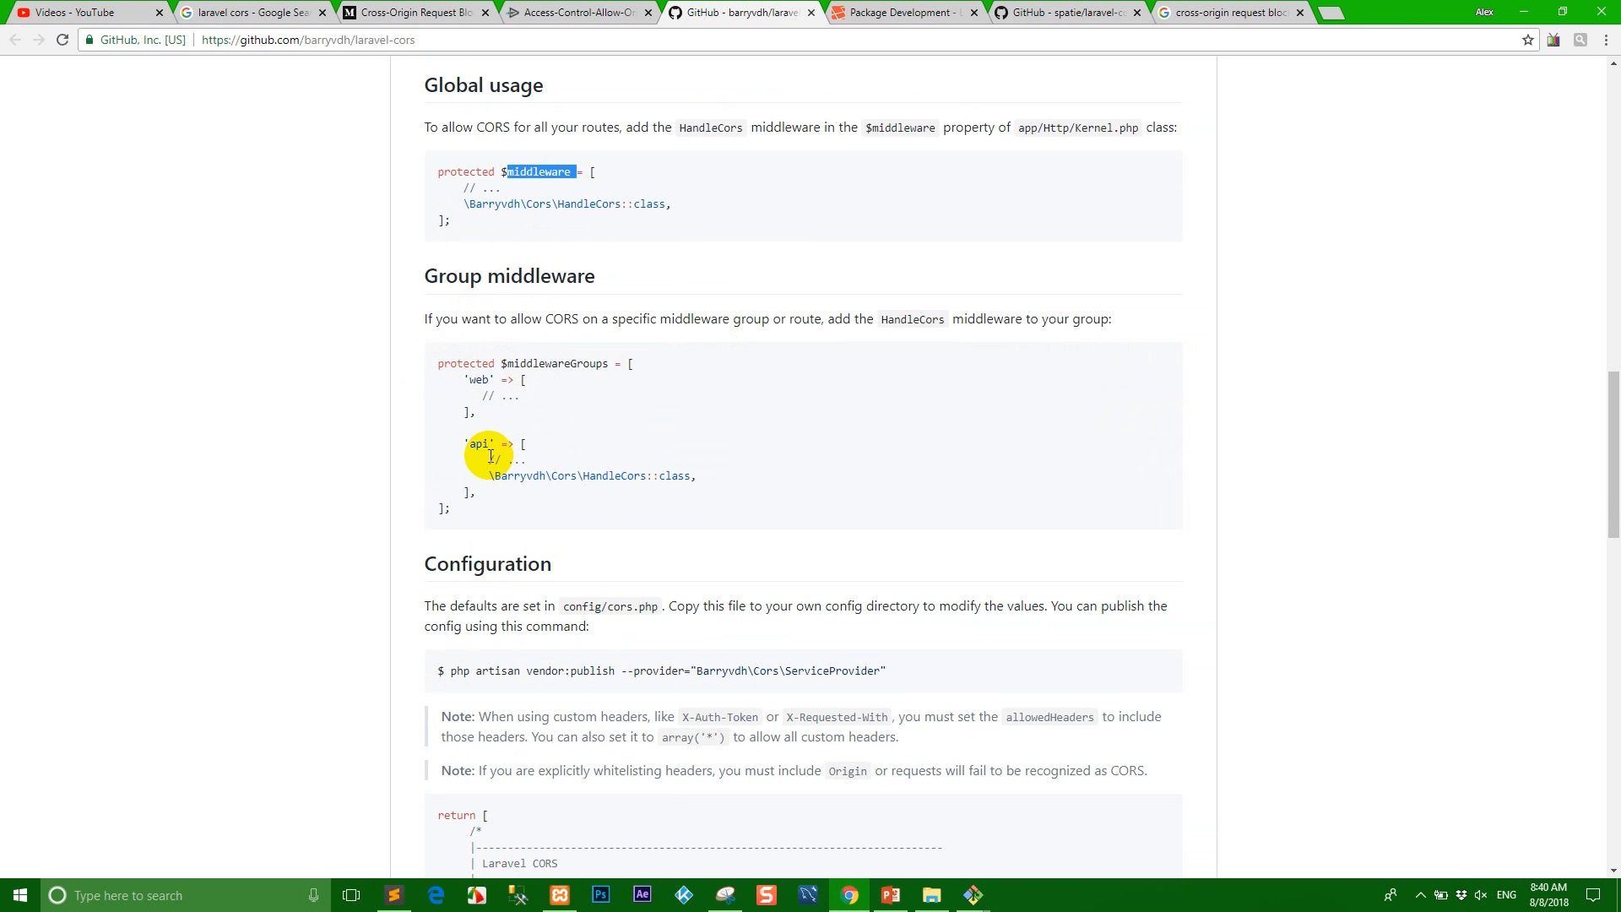
- Add the readme's HandleCors line under 'bindings' in Kernel.php's 'api' group and save
{"action": "double_click", "coordinate": [594, 475]}
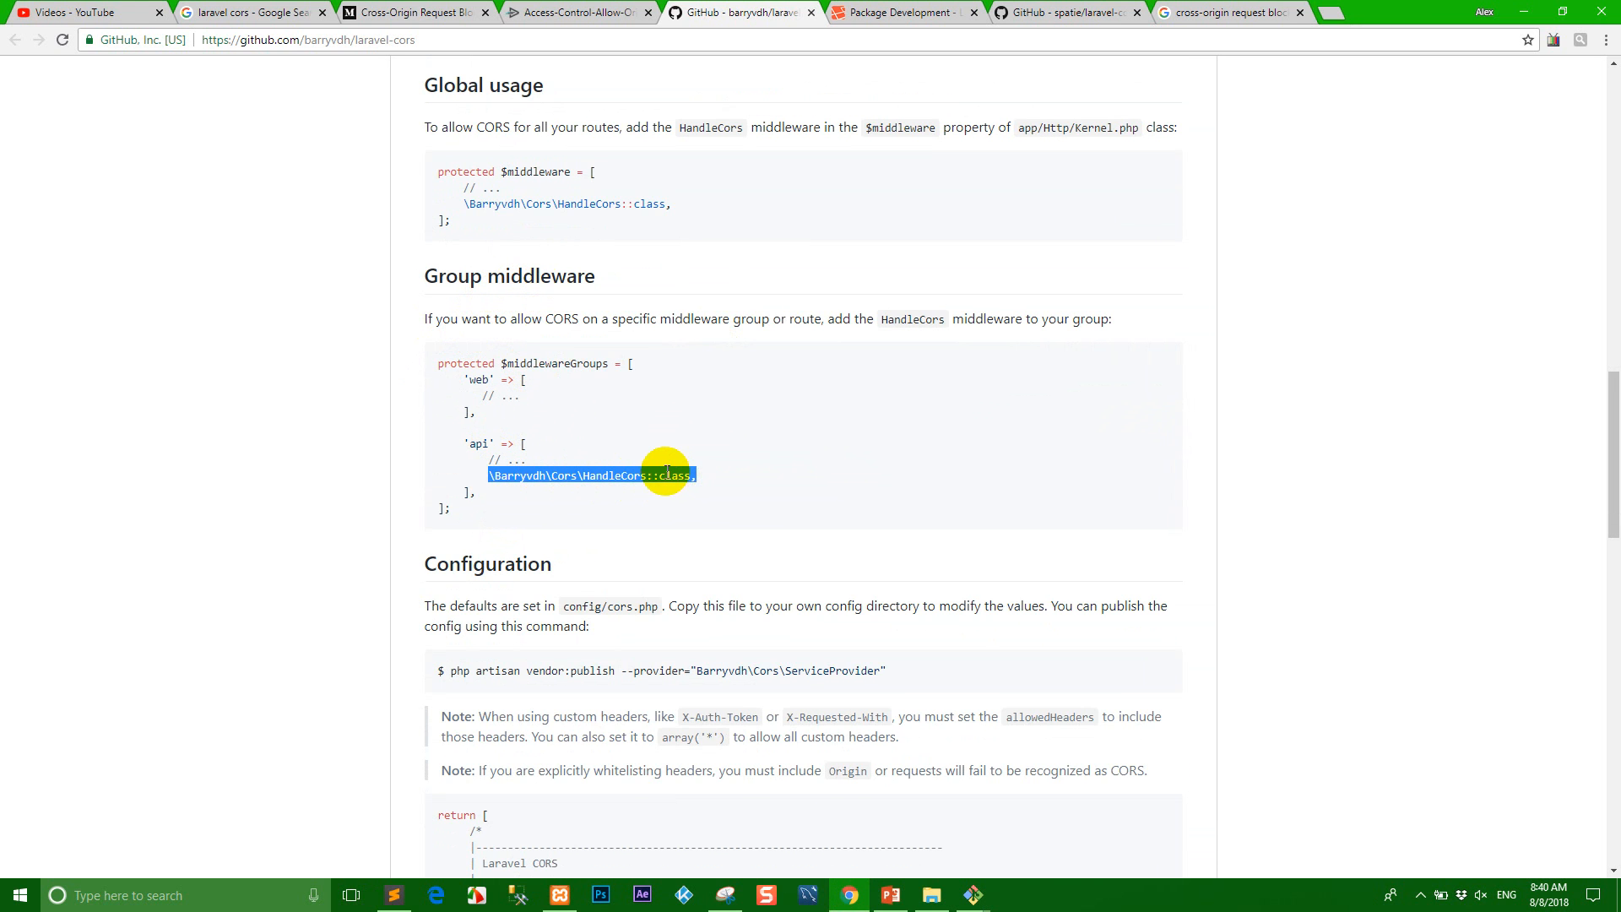
{"action": "scroll", "scroll_direction": "down", "scroll_amount": 3}
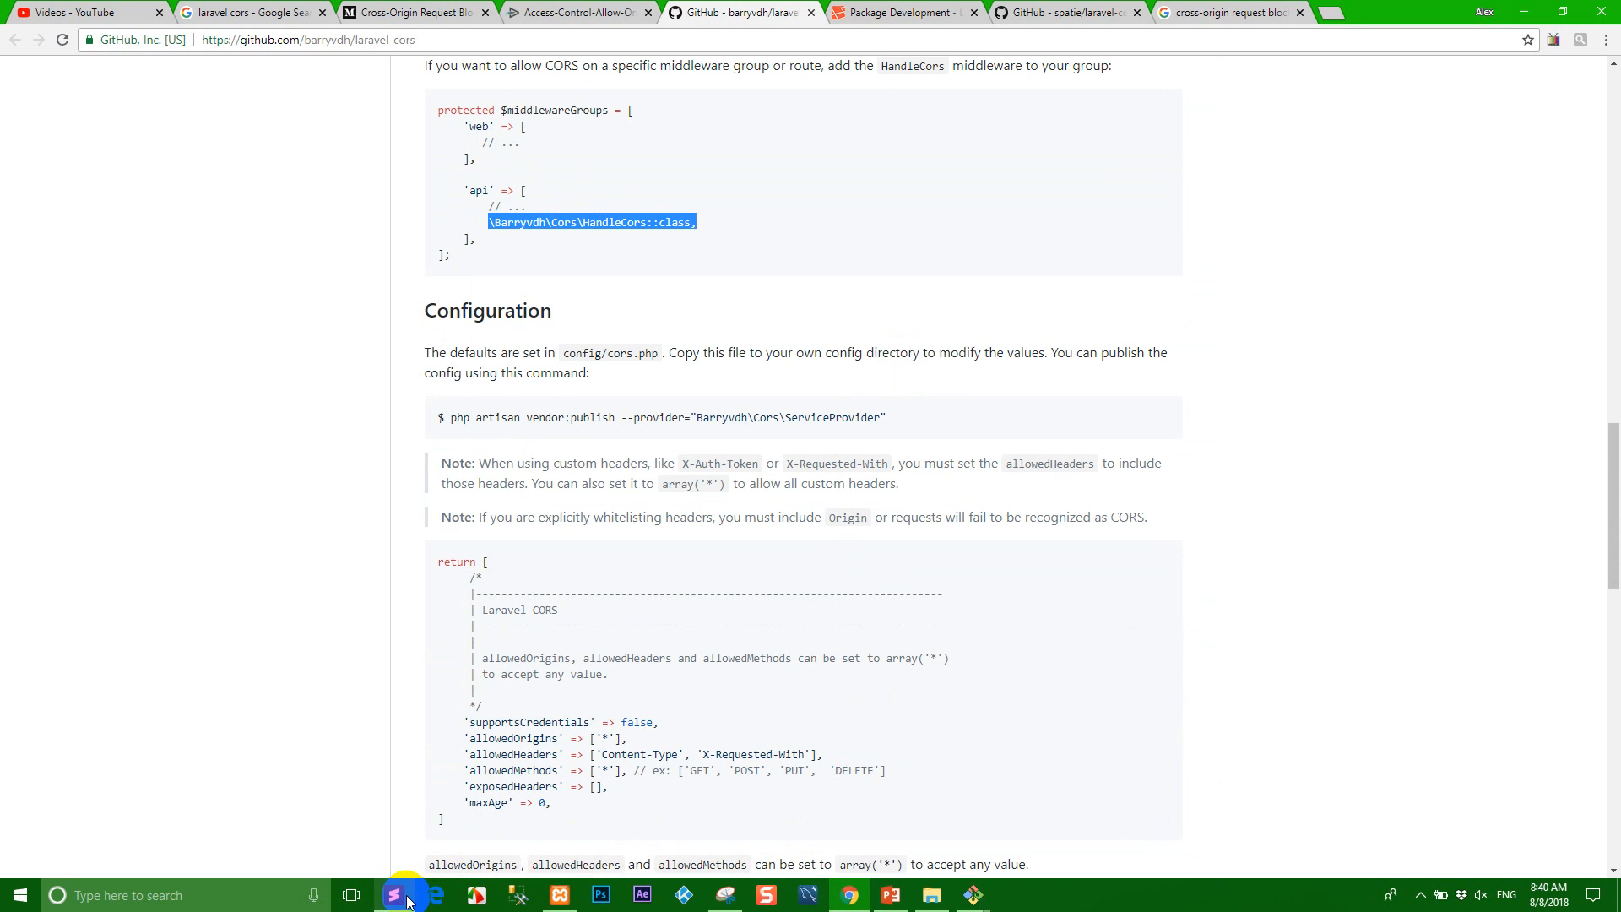
{"action": "left_click", "coordinate": [392, 895]}
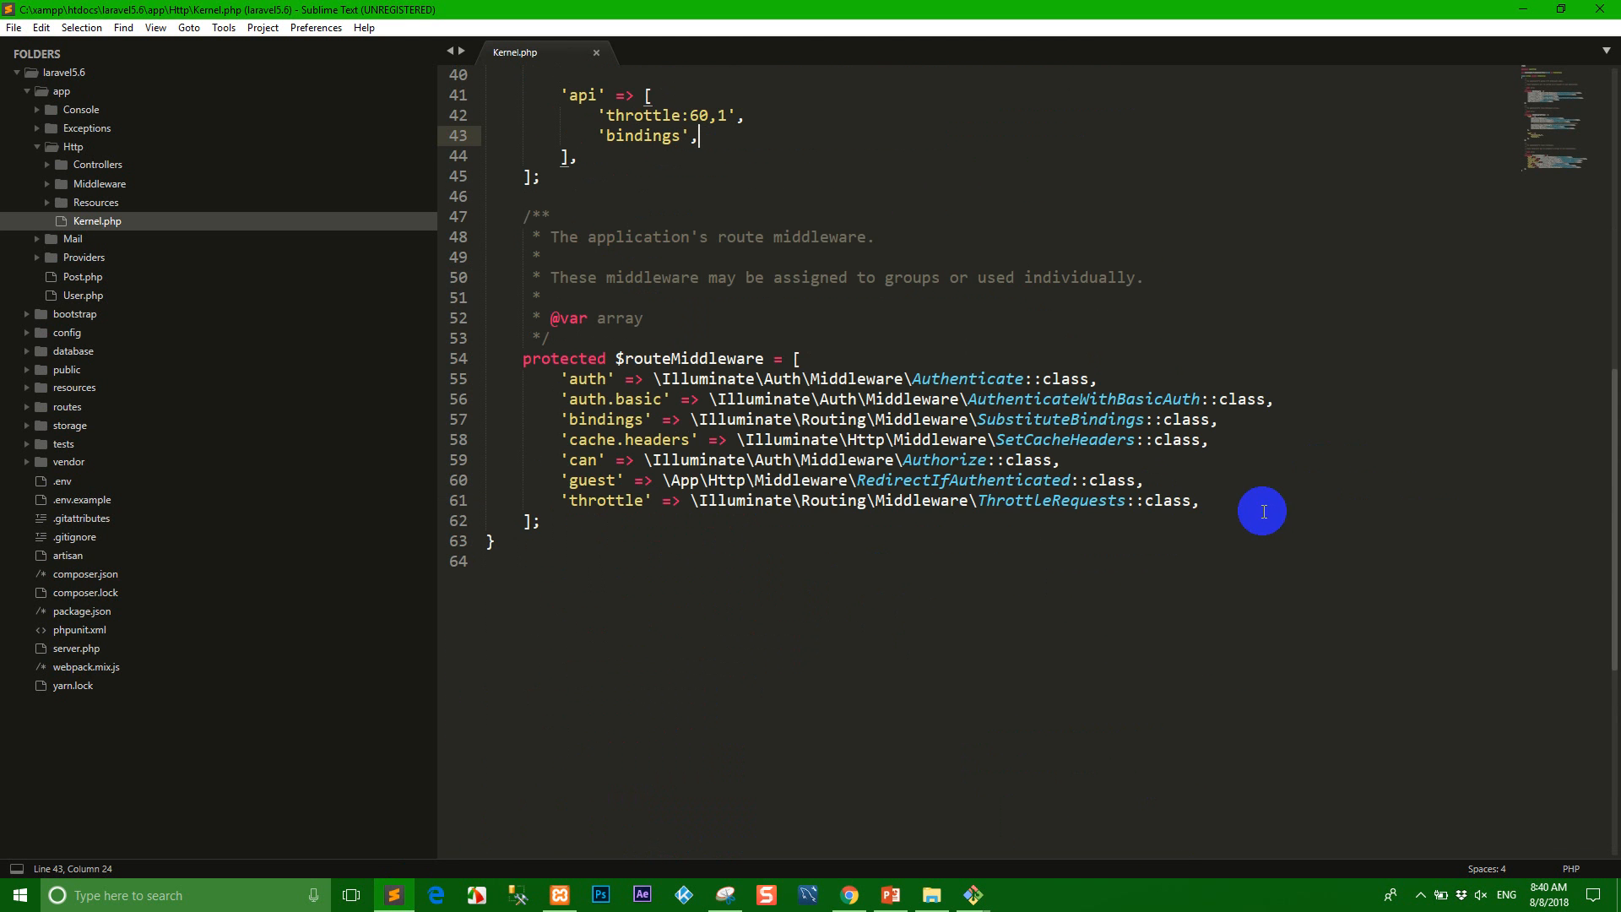
{"action": "type", "text": "\\Barryvdh\\Cors\\HandleCors::class,"}
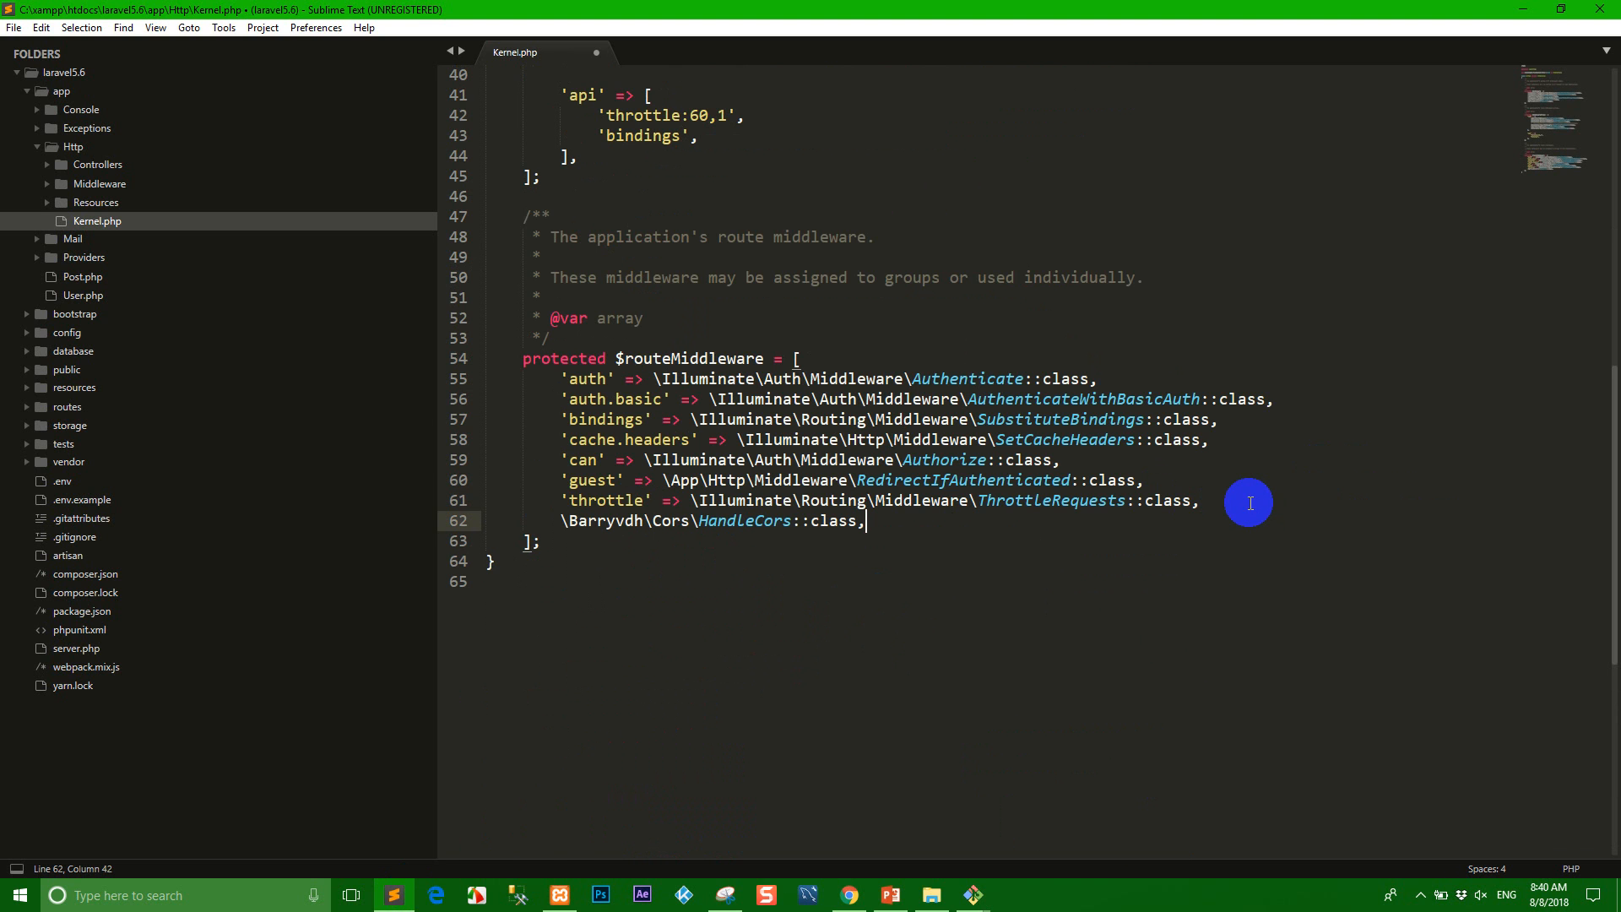
{"action": "mouse_move", "coordinate": [1202, 475]}
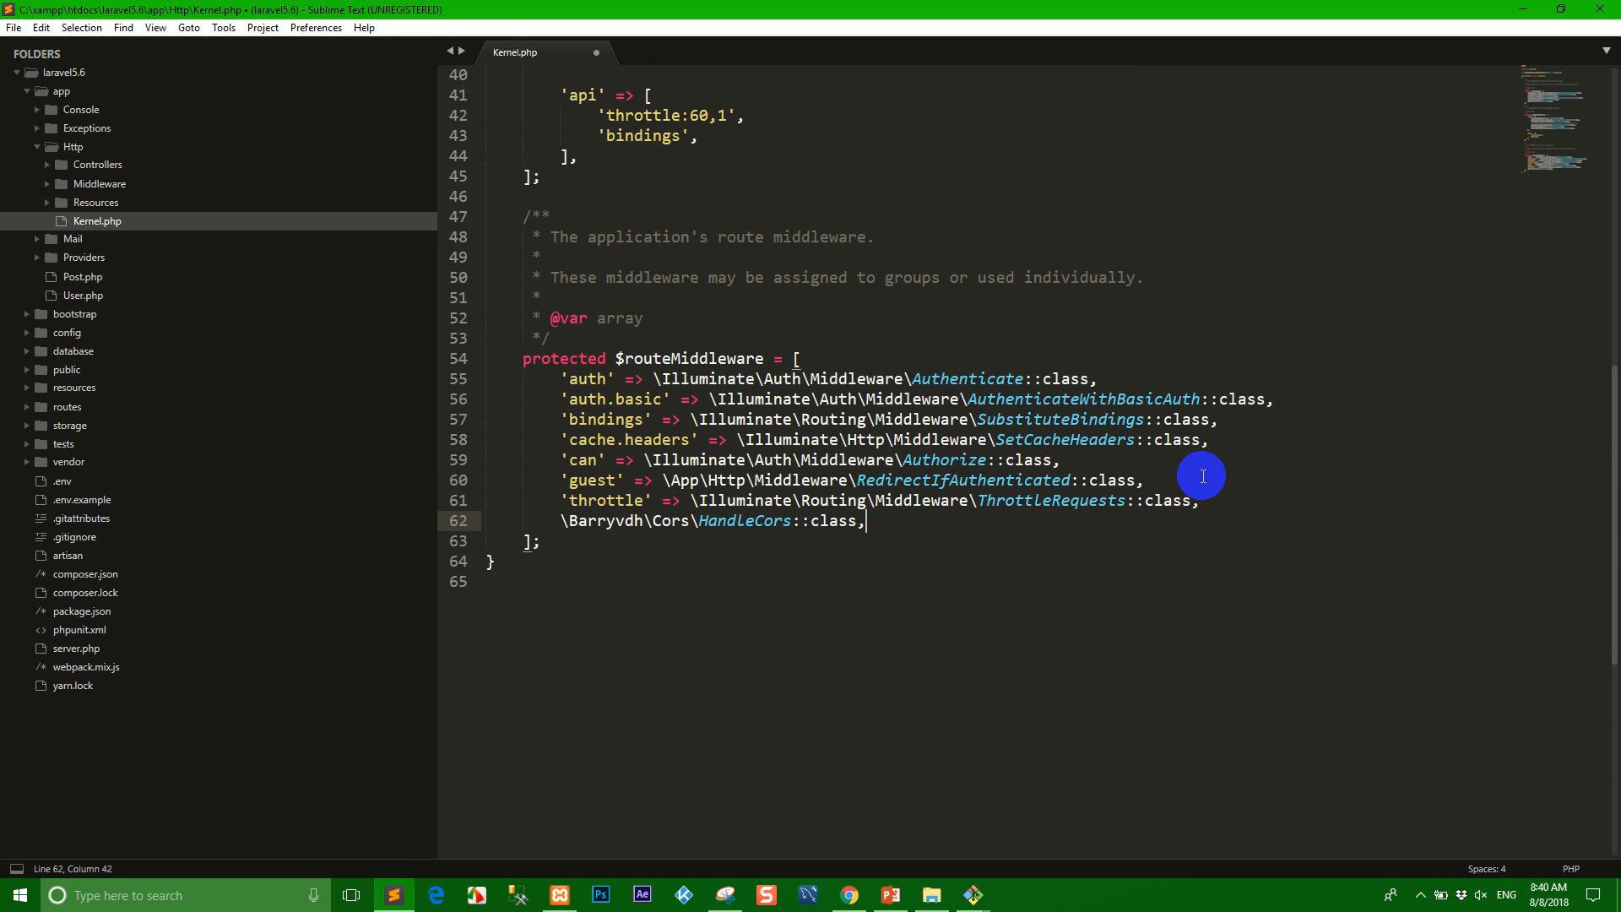
{"action": "key", "text": "ctrl+z"}
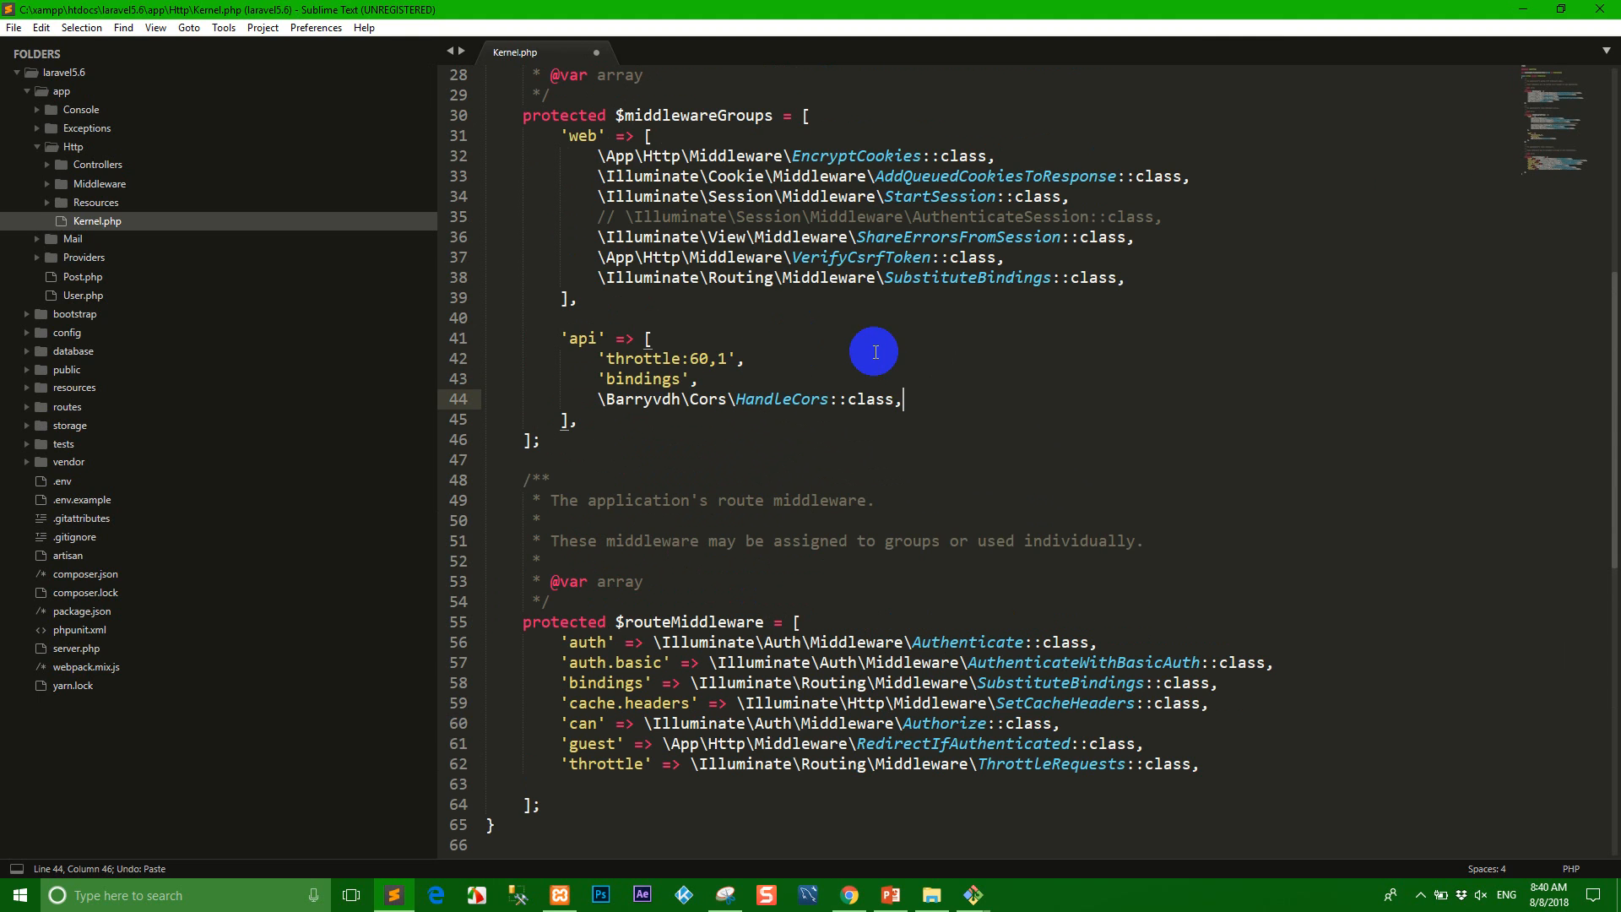
{"action": "key", "text": "ctrl+s"}
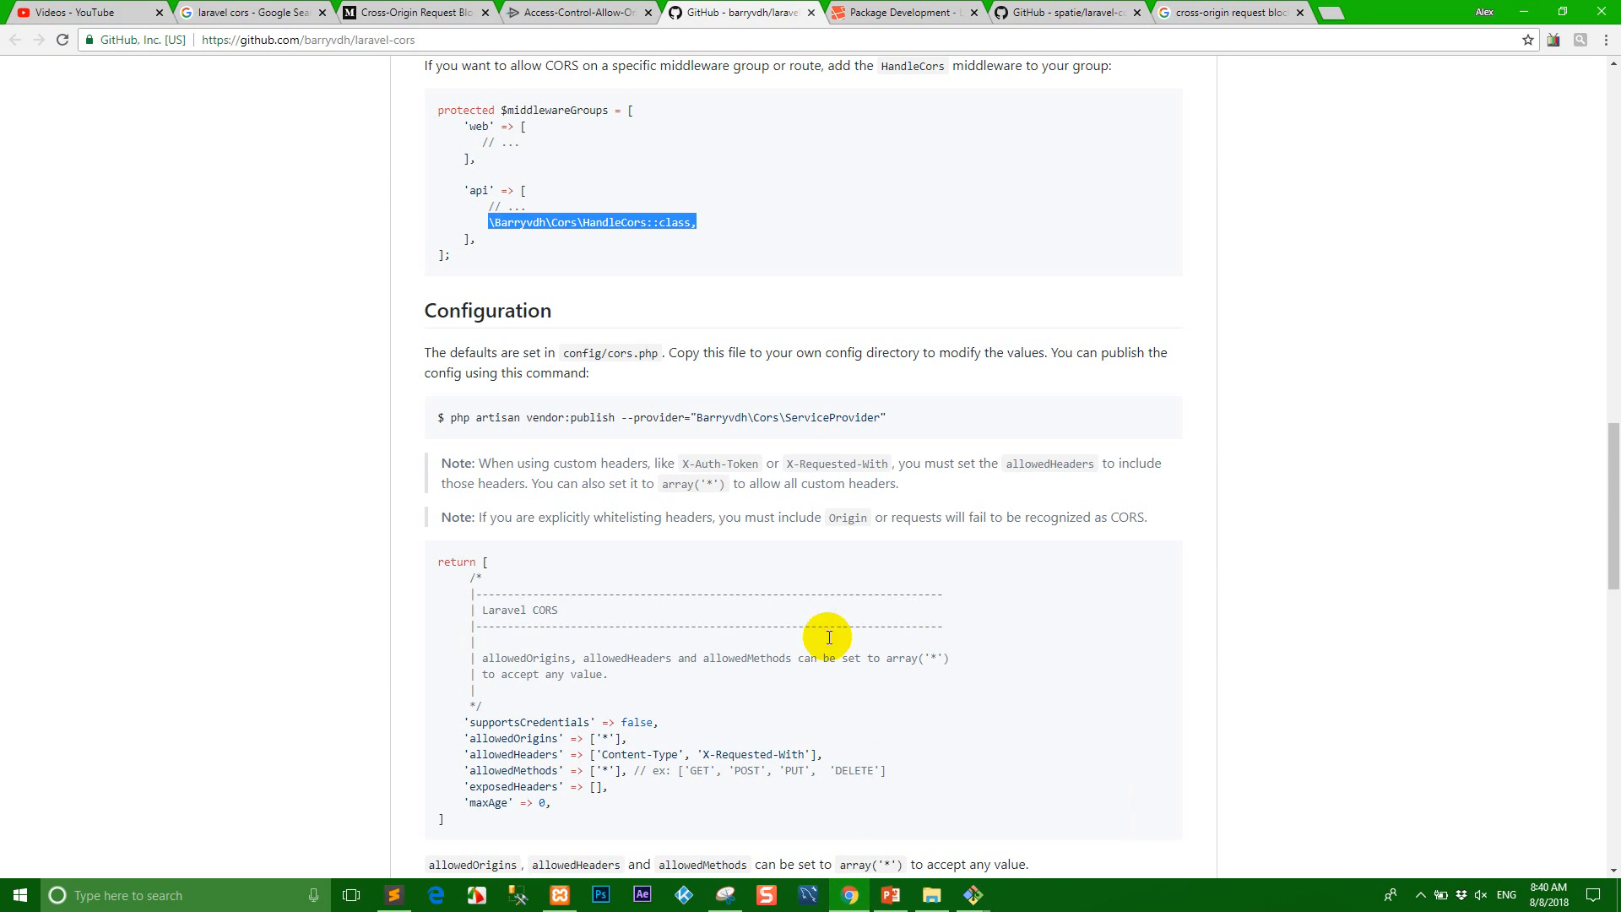
{"action": "mouse_move", "coordinate": [610, 347]}
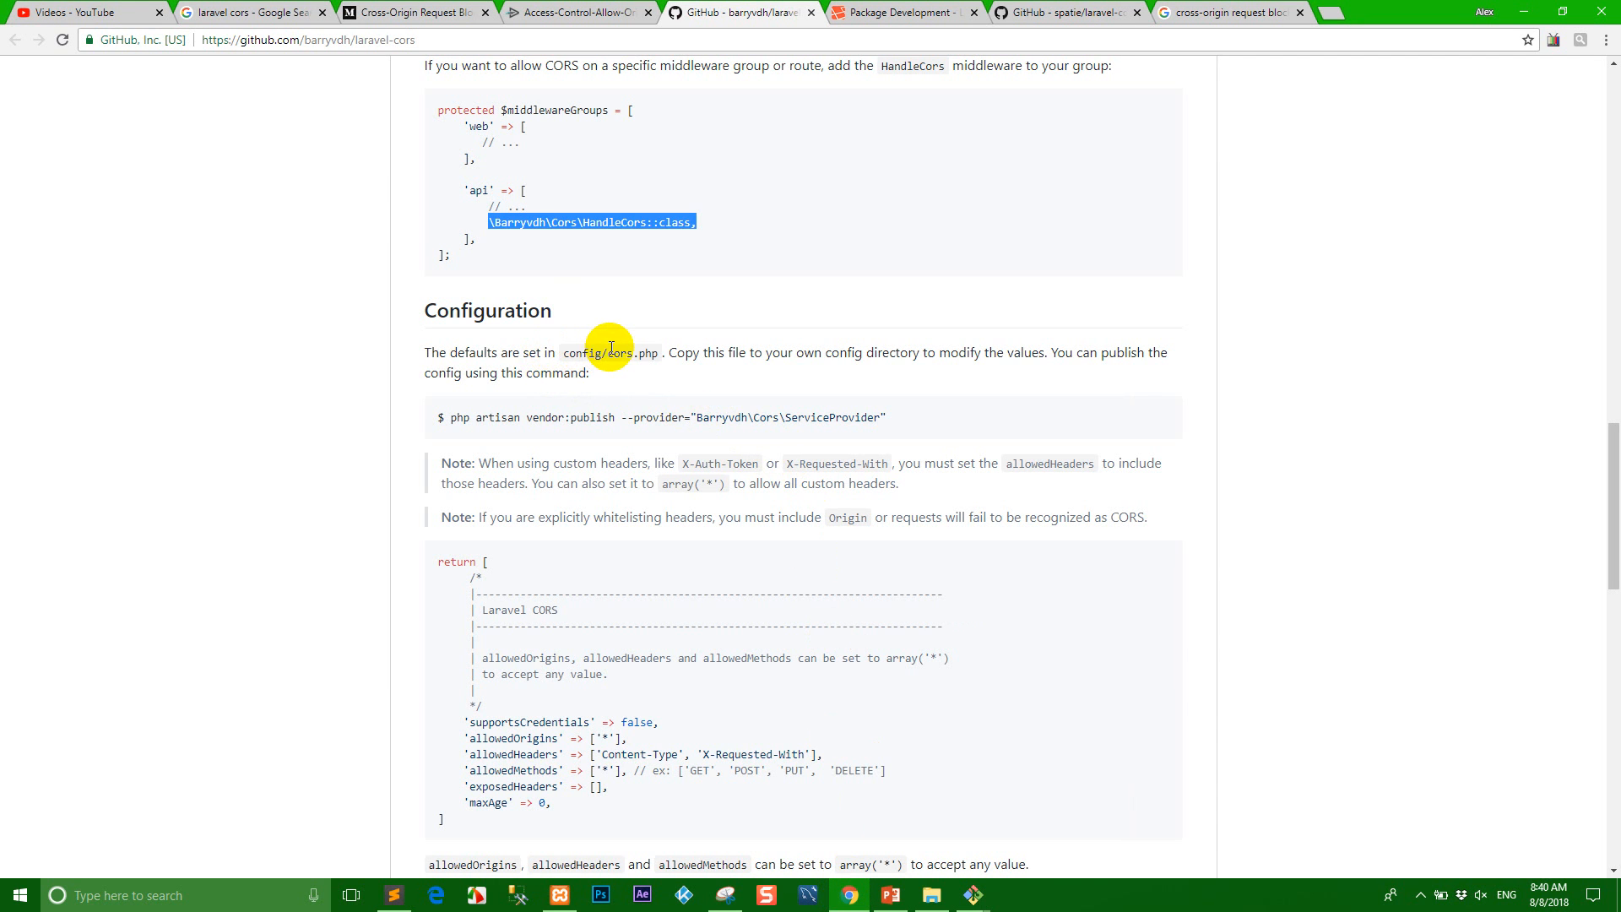
- Scroll the readme to the Configuration section showing 'php artisan vendor:publish'
{"action": "scroll", "scroll_direction": "down", "scroll_amount": 3}
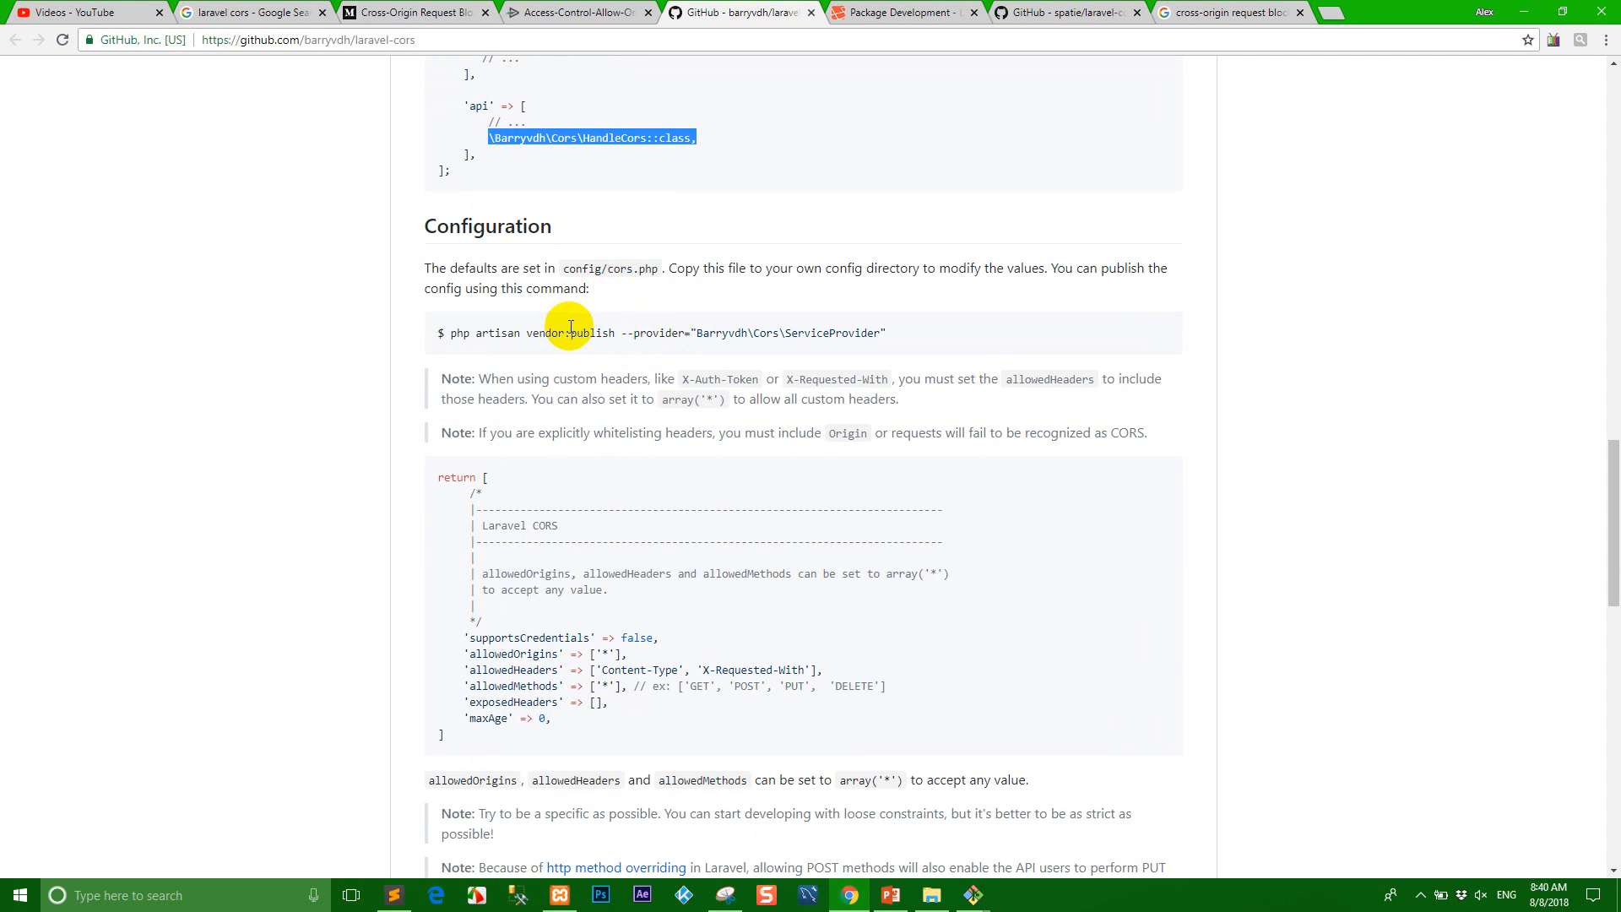
{"action": "mouse_move", "coordinate": [462, 332]}
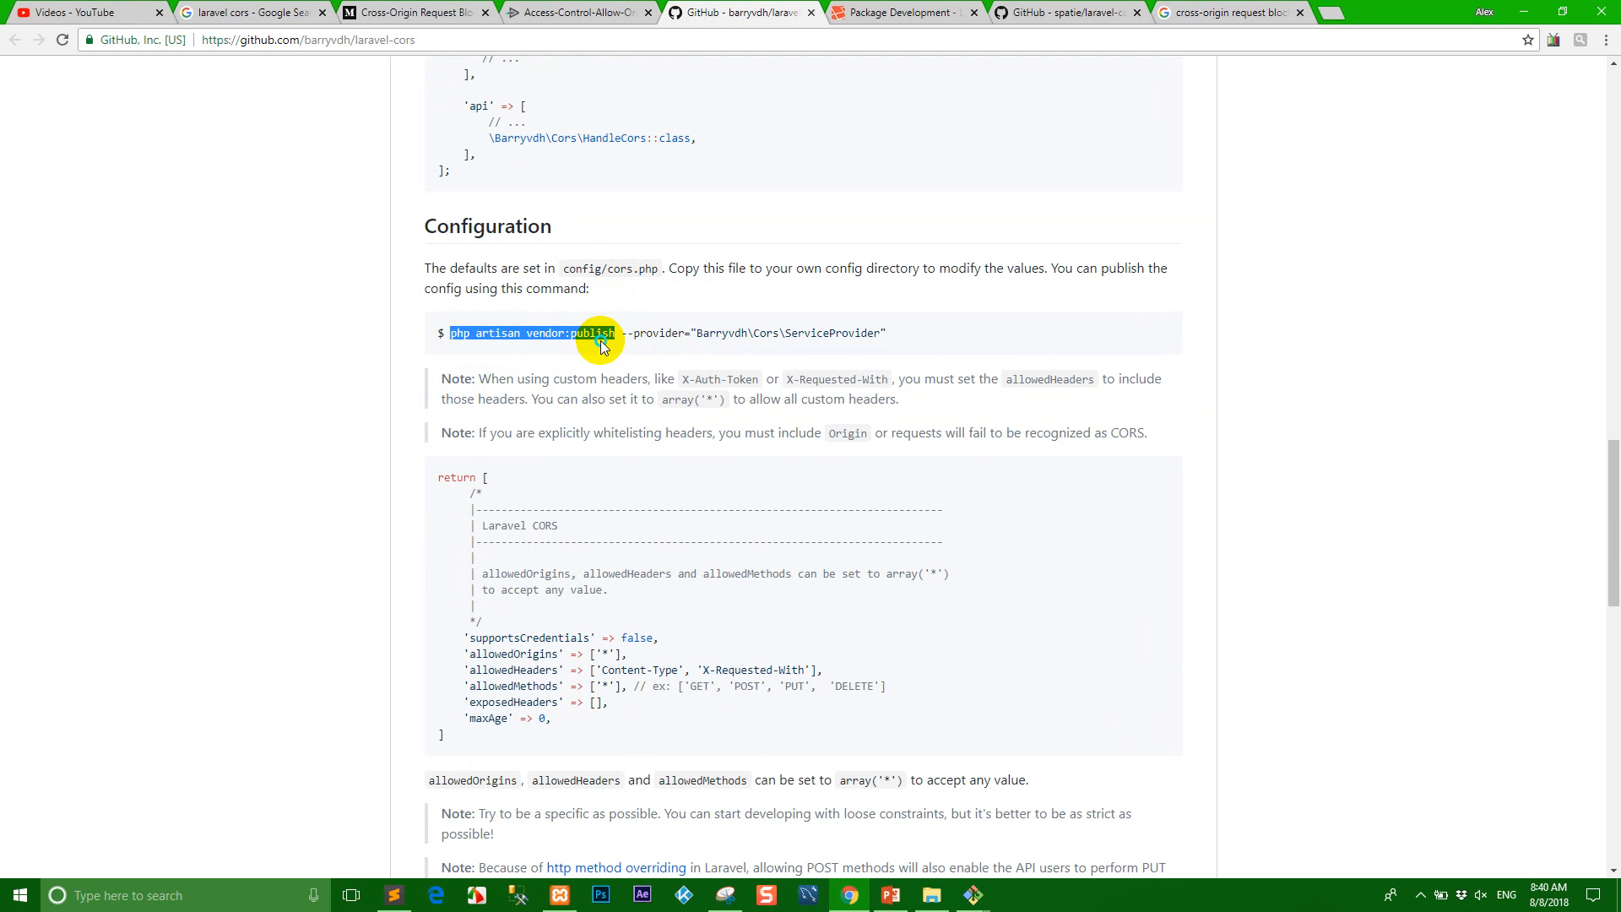
{"action": "mouse_move", "coordinate": [972, 895]}
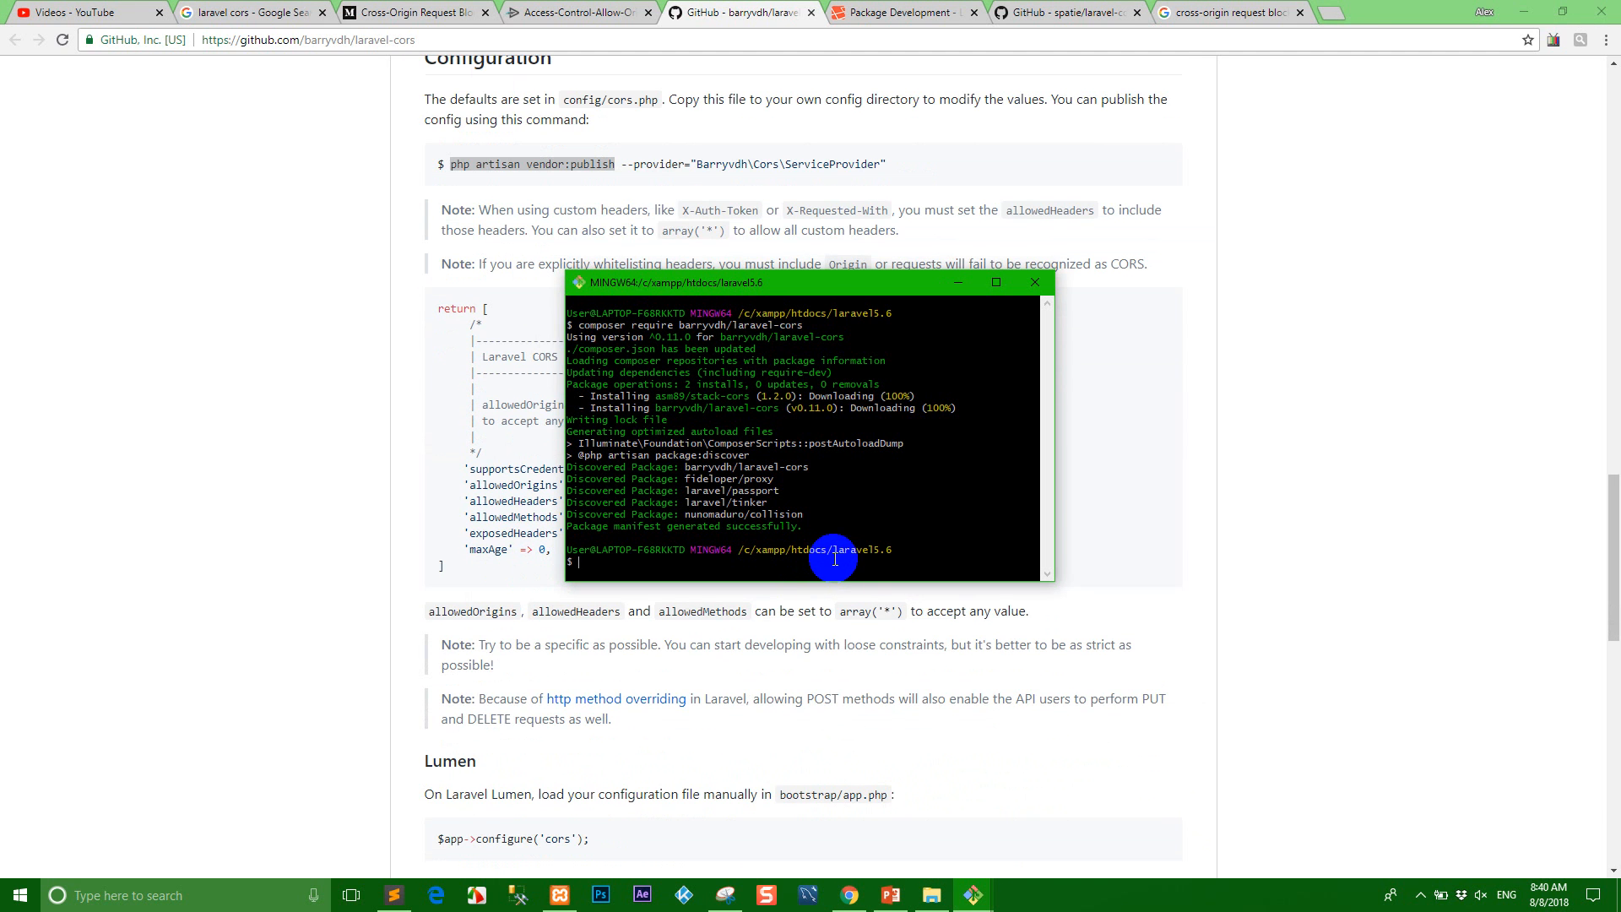
- Run 'php artisan vendor:publish', choosing option 1 for Barryvdh\Cors\ServiceProvider
{"action": "type", "text": "php artisan vendor:publish"}
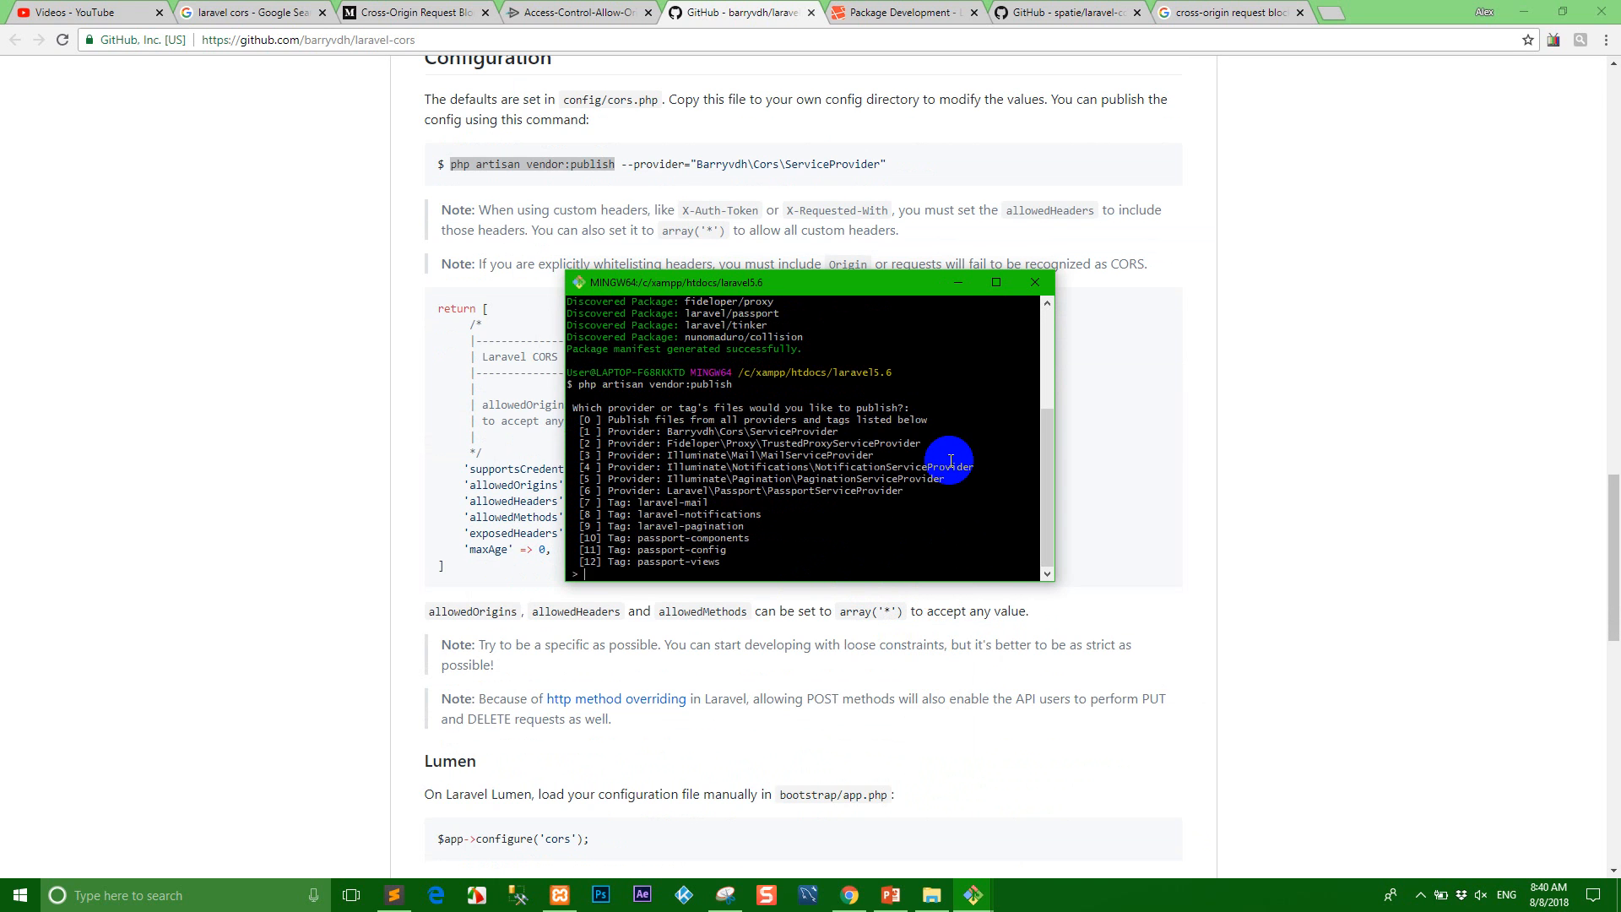
{"action": "mouse_move", "coordinate": [703, 586]}
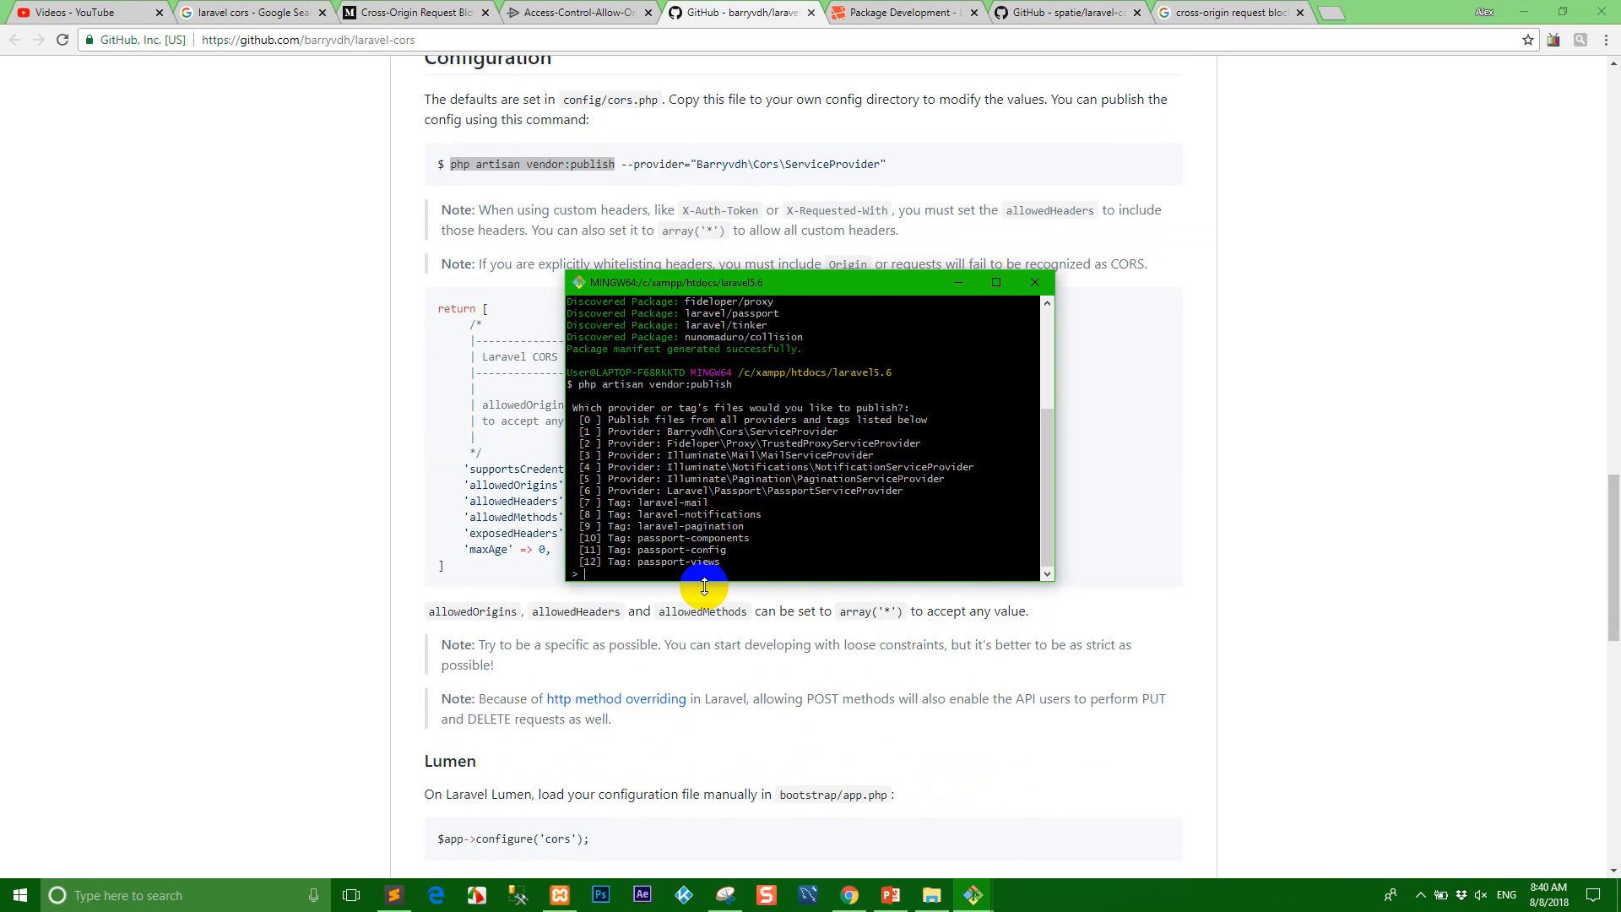
{"action": "mouse_move", "coordinate": [728, 506]}
{"action": "type", "text": "1"}
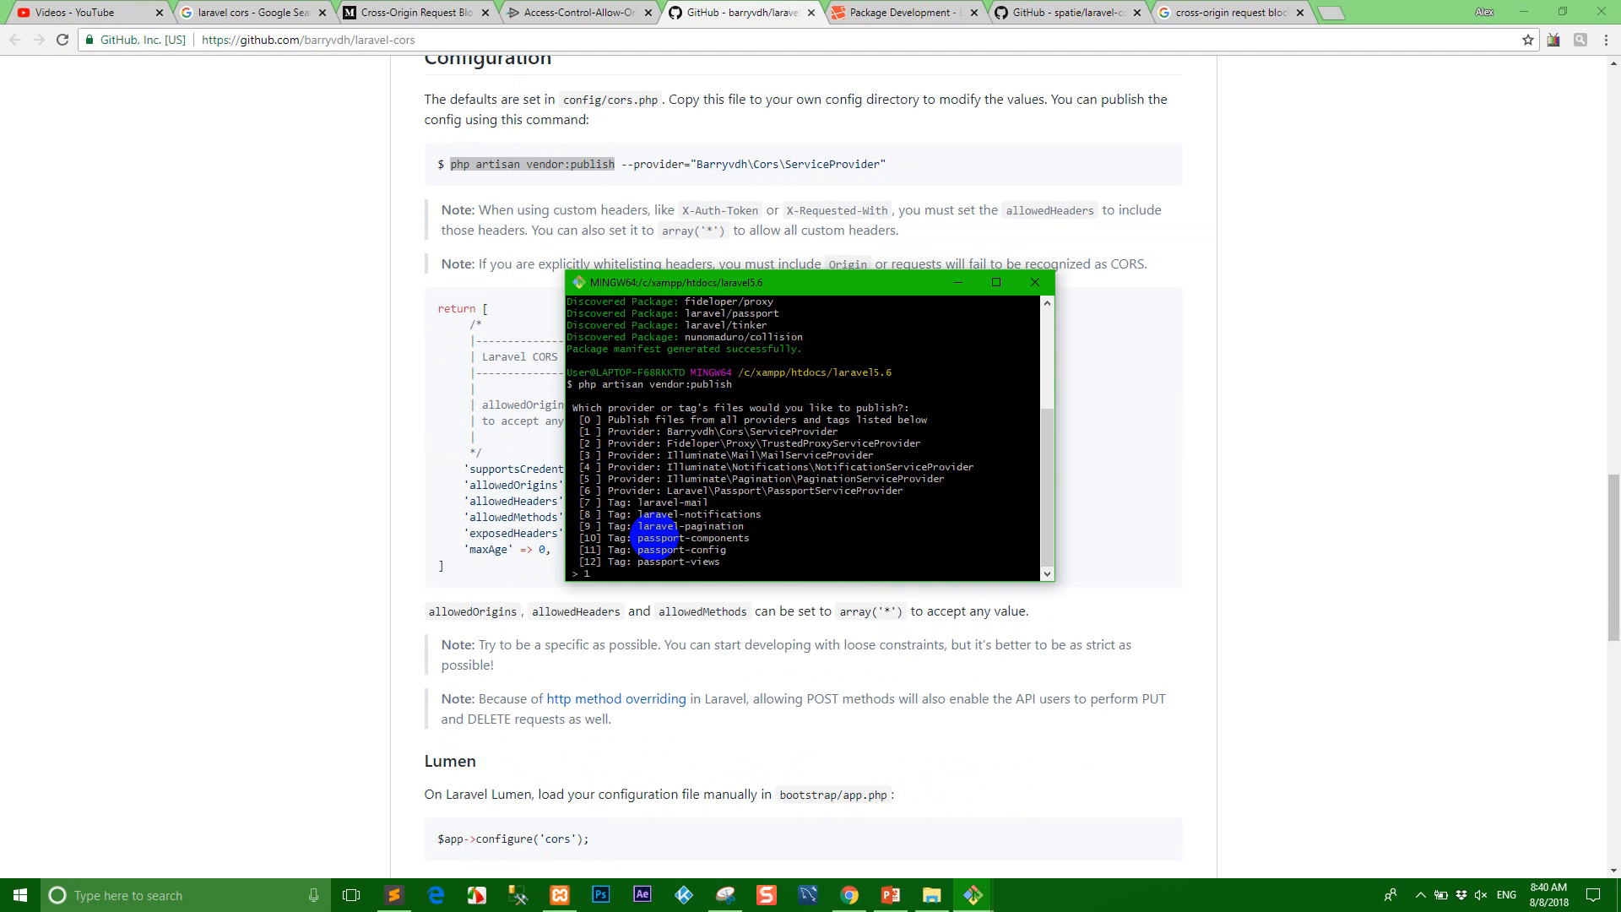
{"action": "key", "text": "Return"}
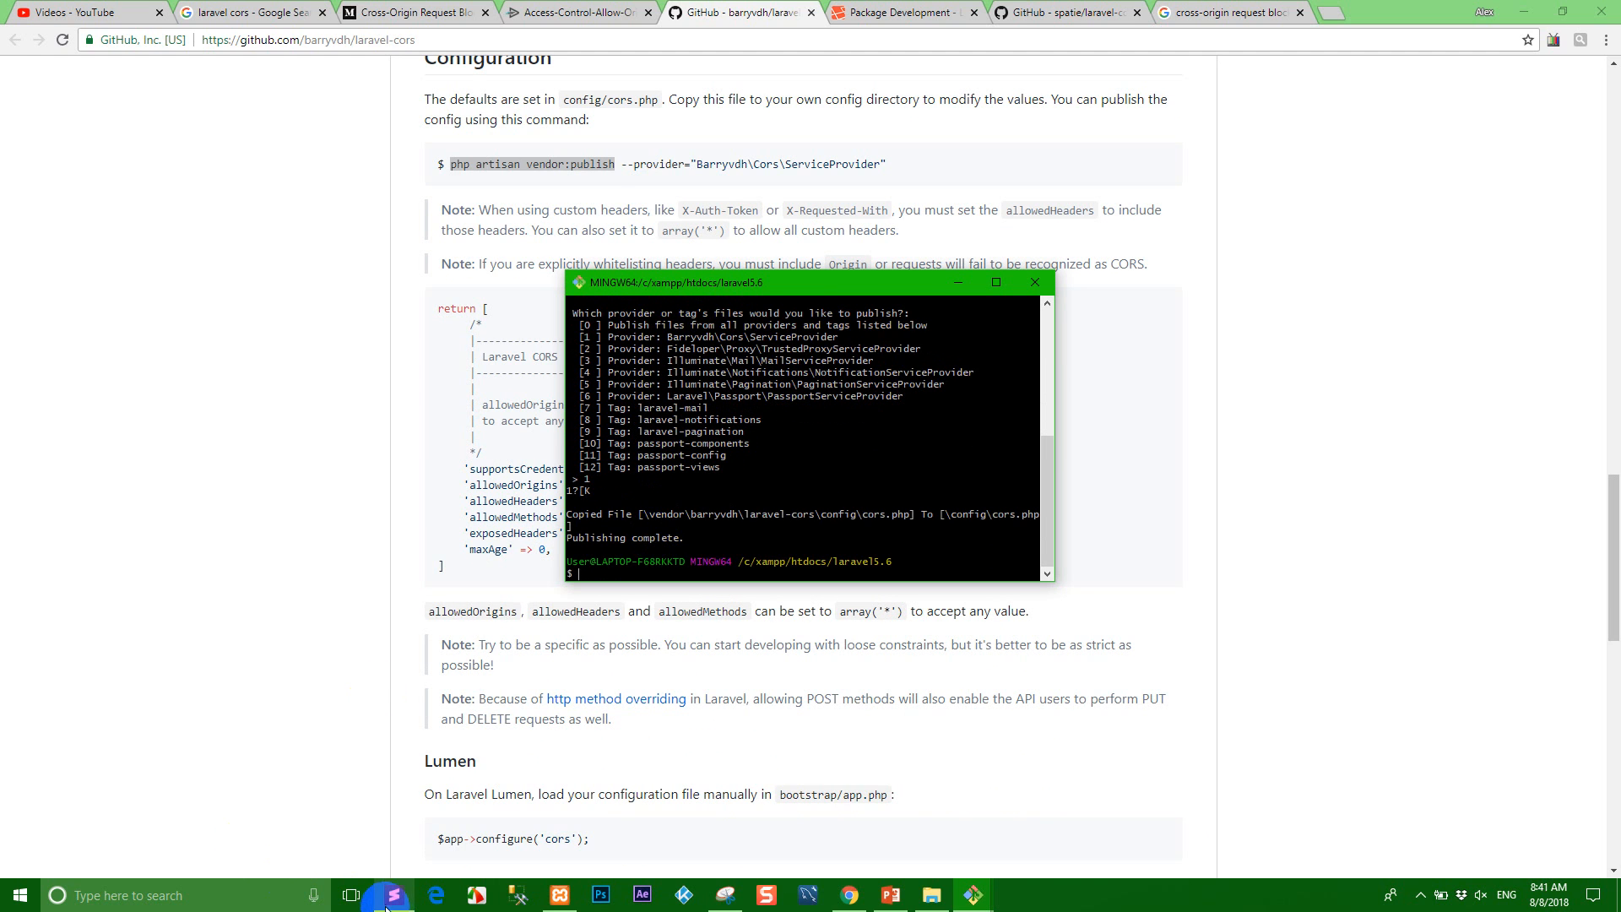
{"action": "left_click", "coordinate": [391, 895]}
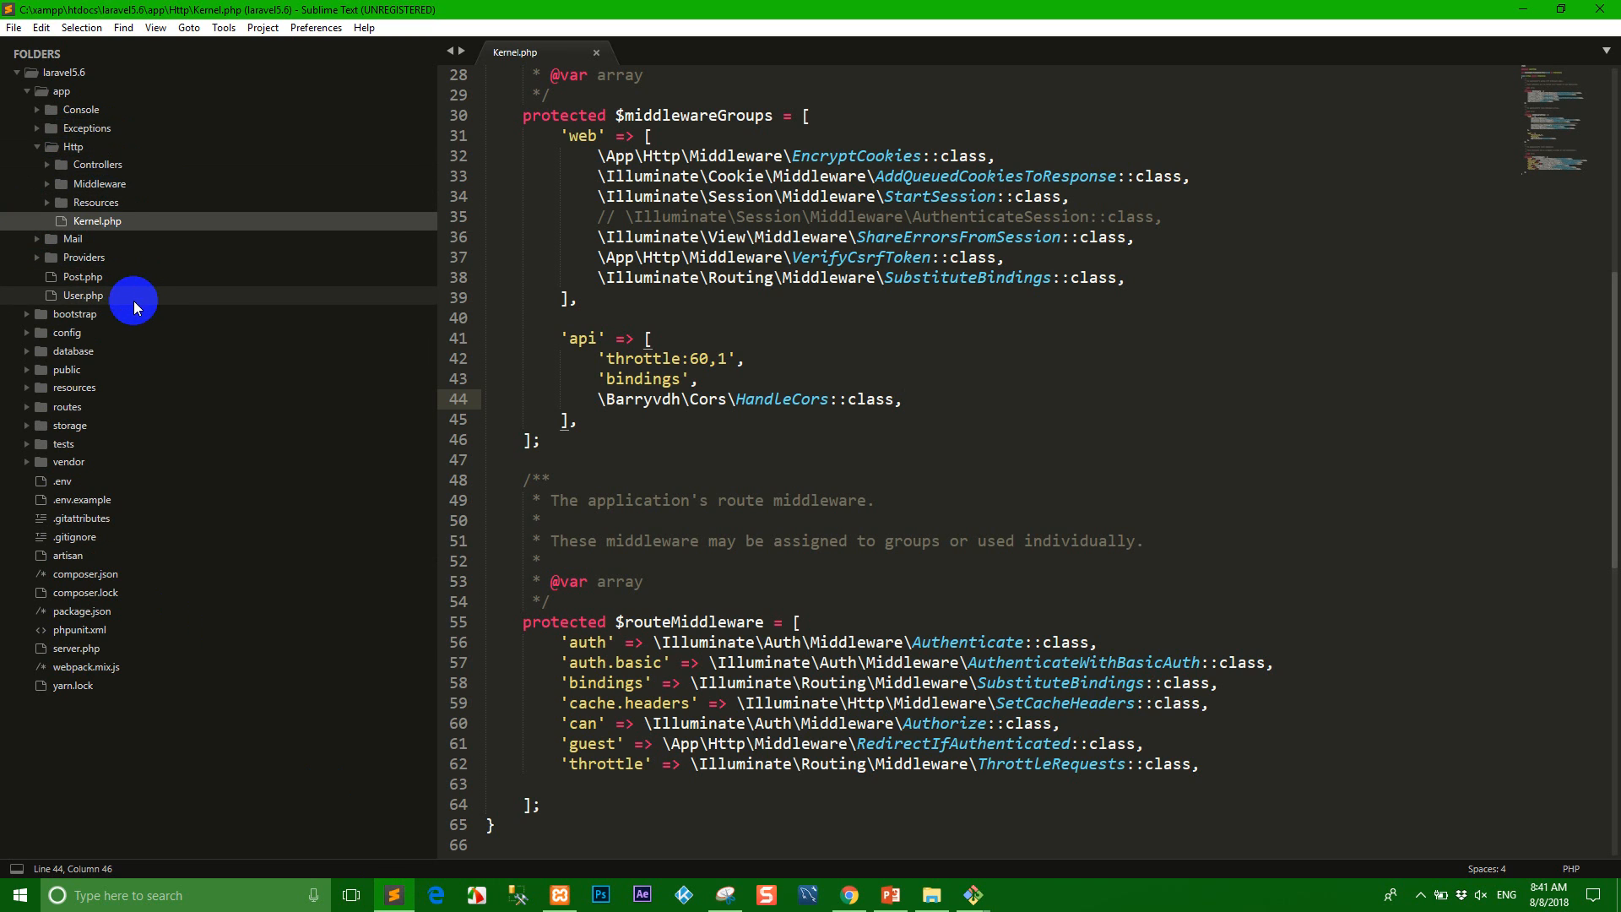
- Open config/cors.php from the project tree and inspect its supportsCredentials setting
{"action": "left_click", "coordinate": [73, 147]}
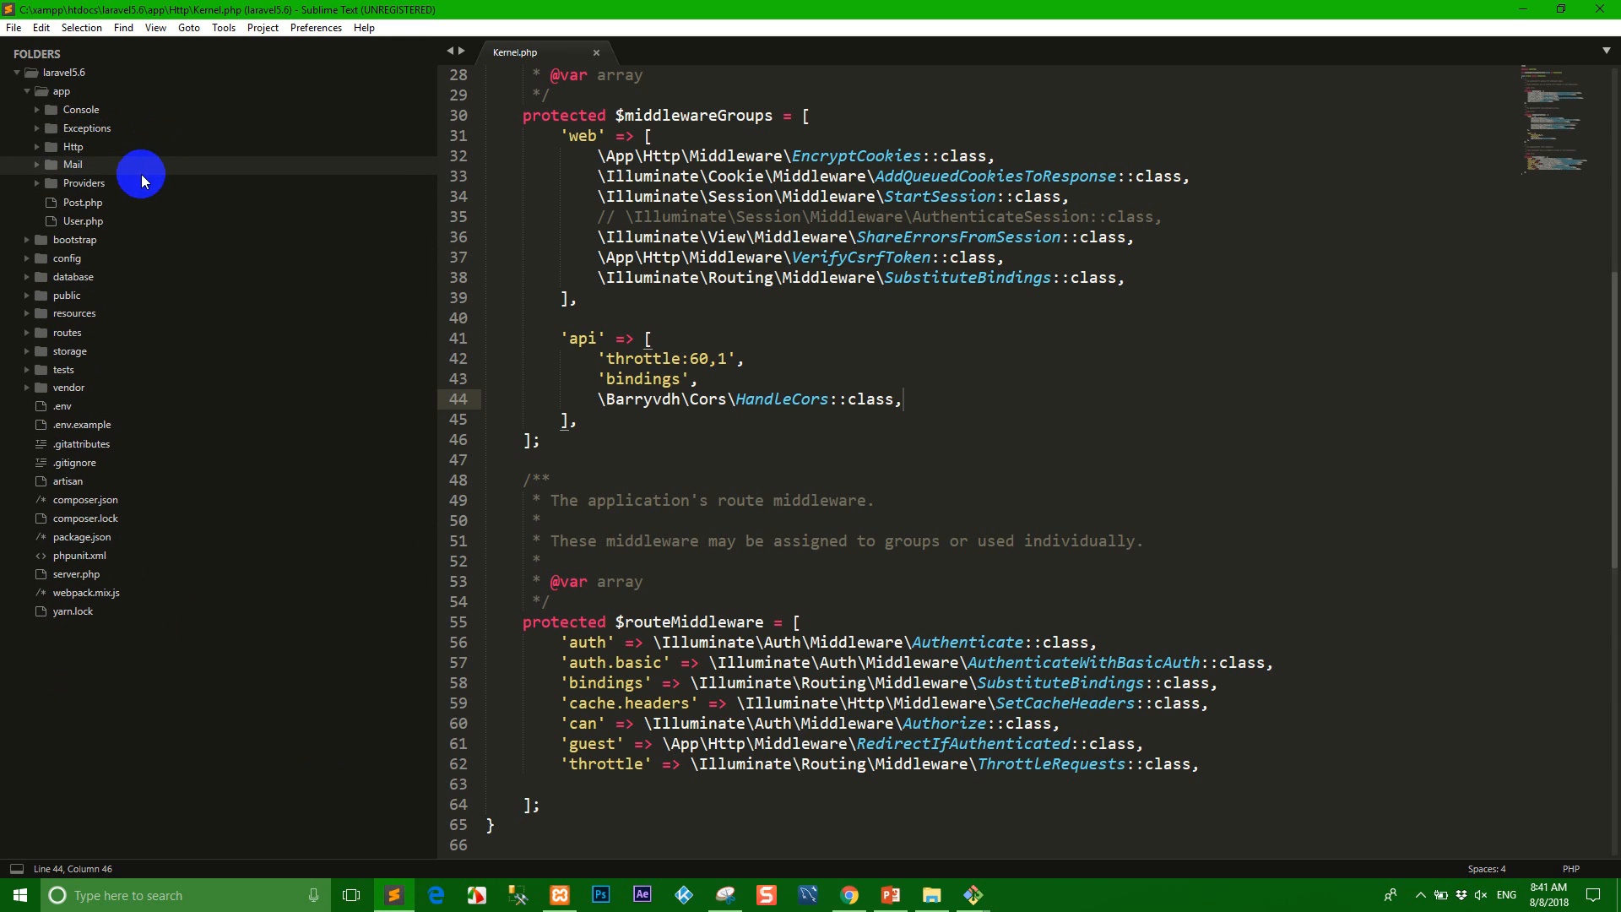
{"action": "left_click", "coordinate": [67, 257]}
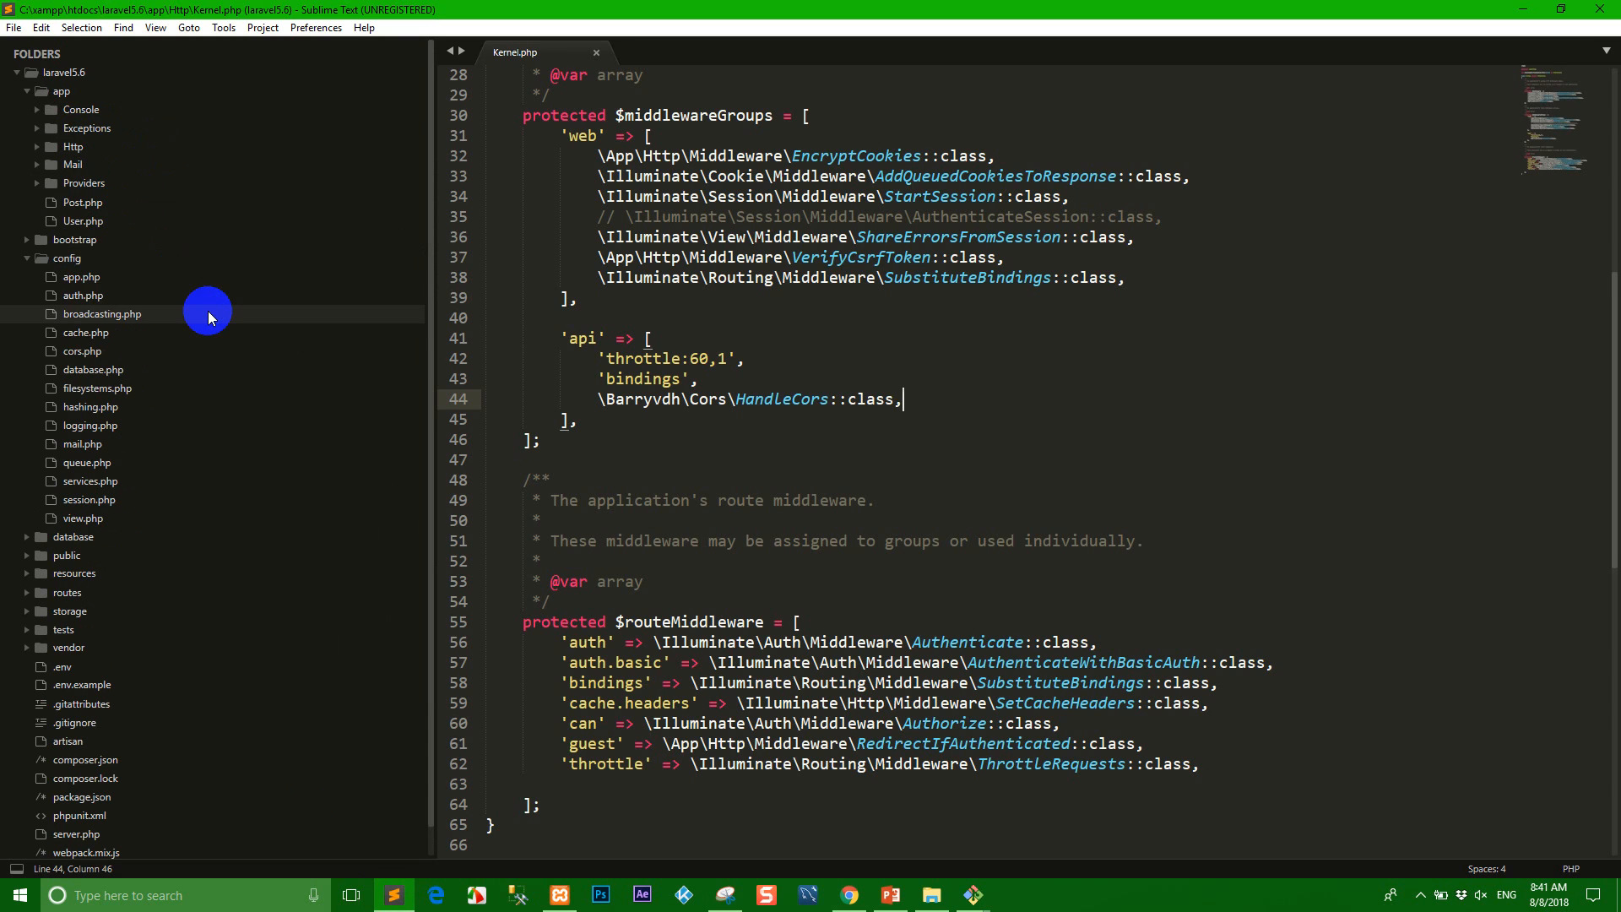
{"action": "double_click", "coordinate": [83, 351]}
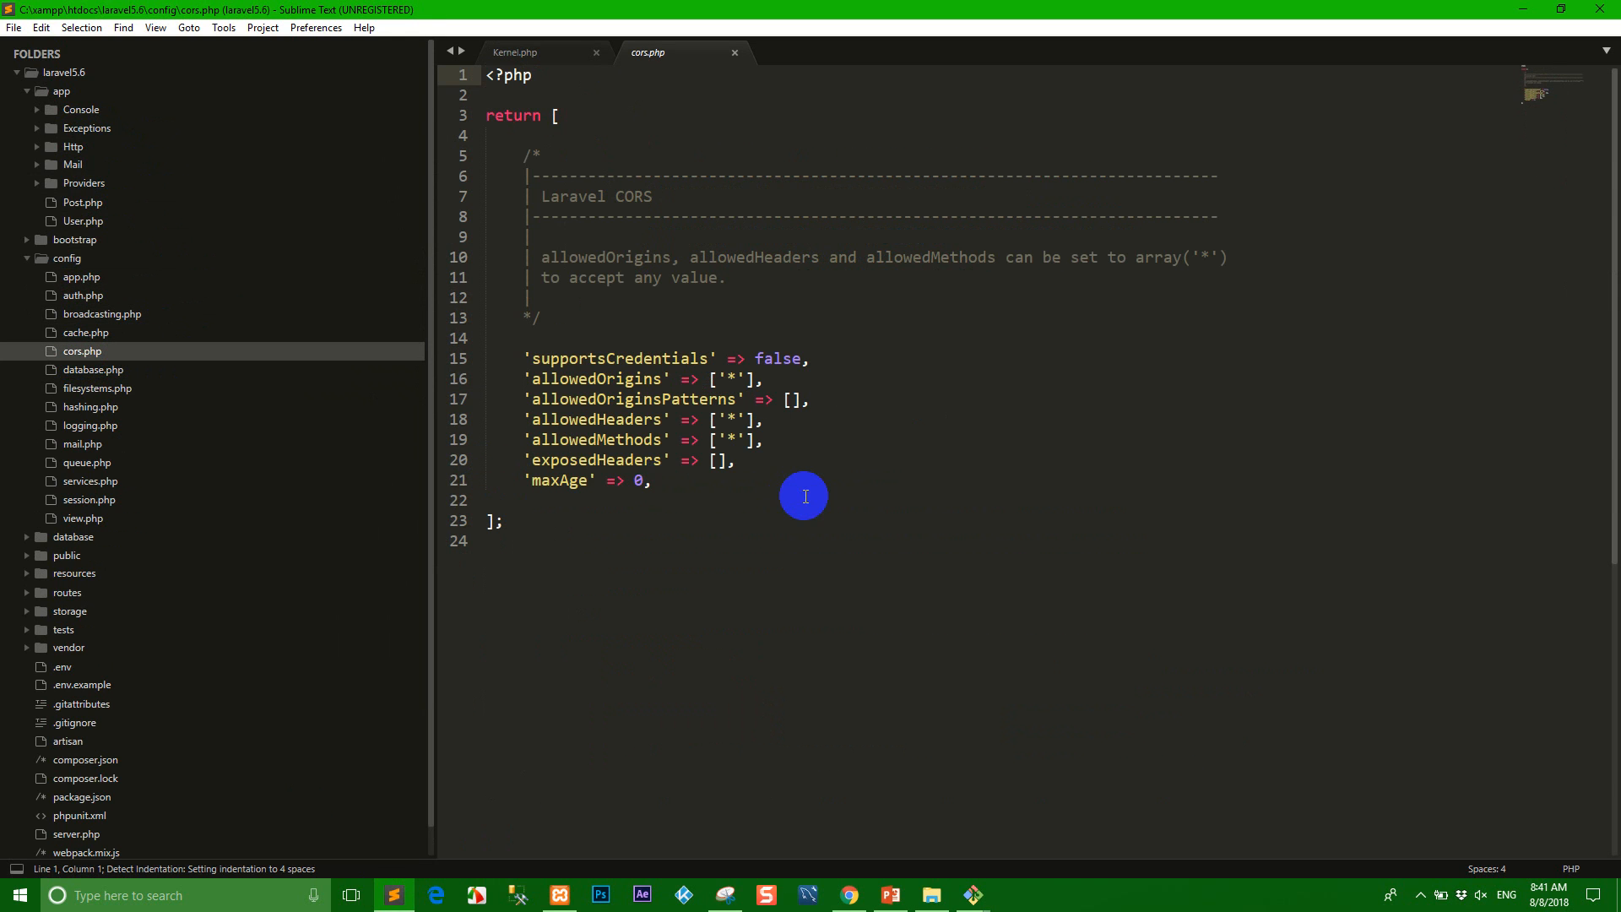
{"action": "left_click", "coordinate": [810, 358]}
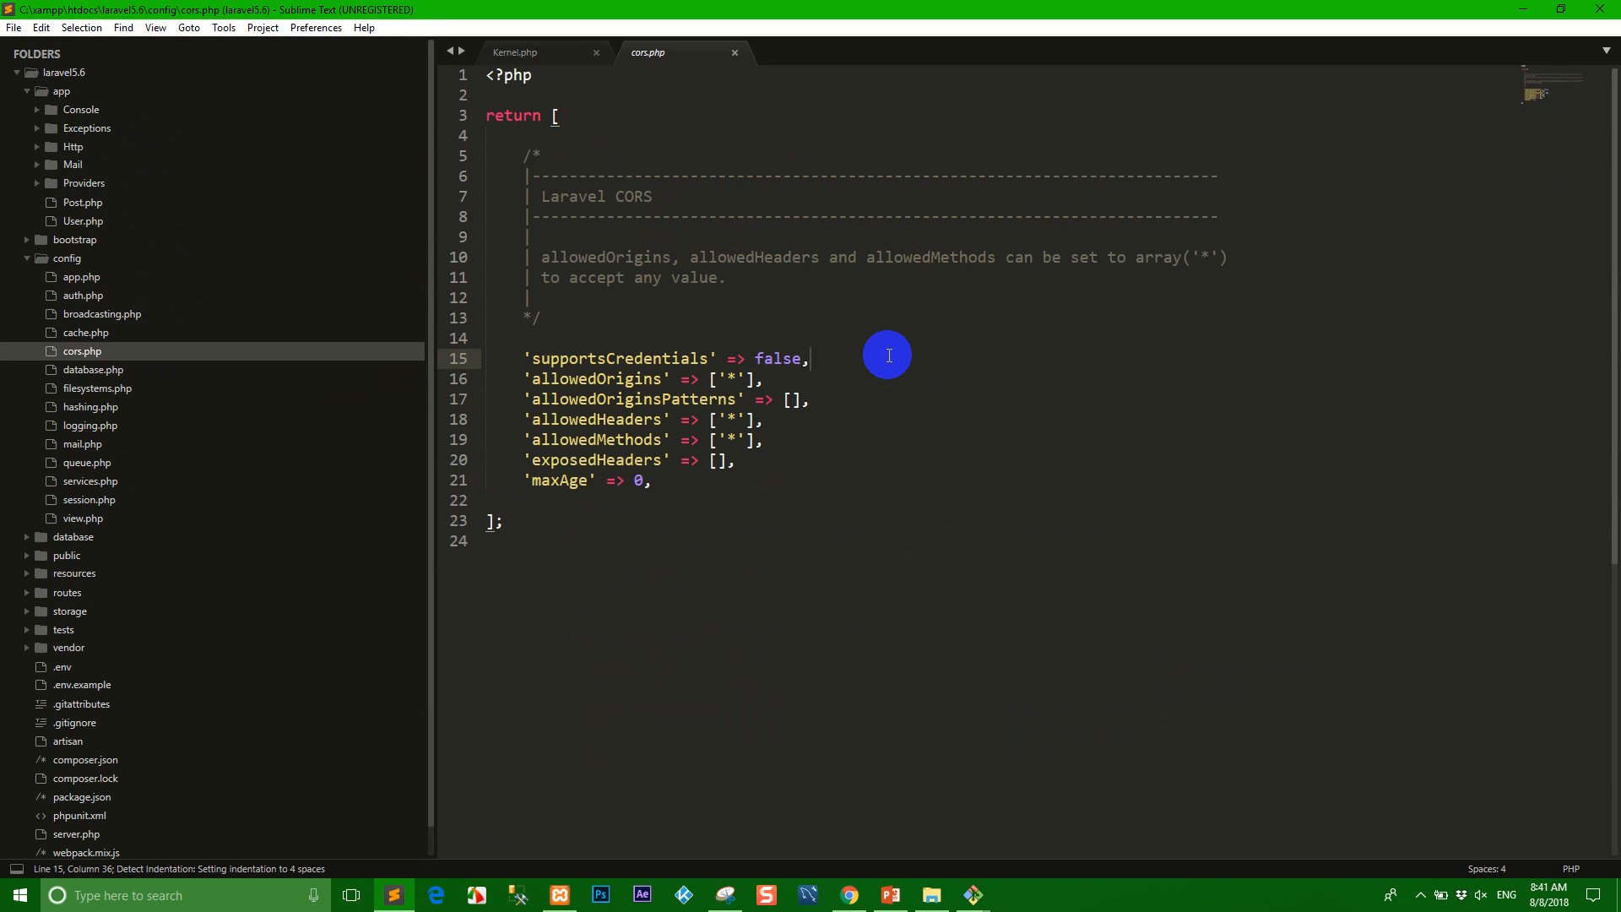
{"action": "left_click", "coordinate": [850, 895]}
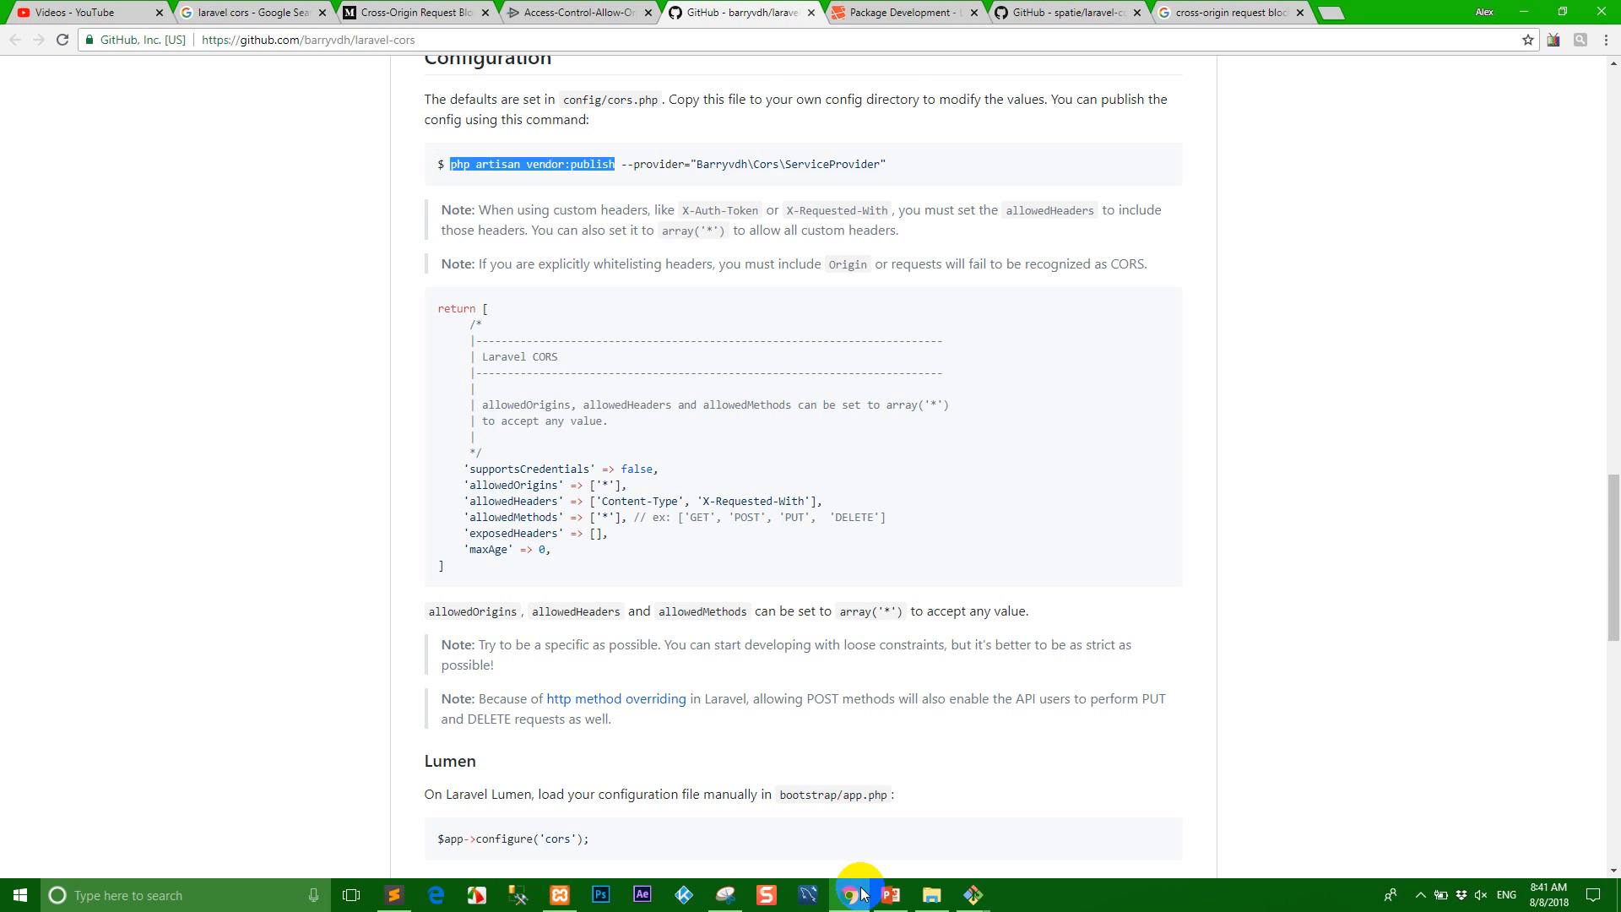
{"action": "mouse_move", "coordinate": [883, 393]}
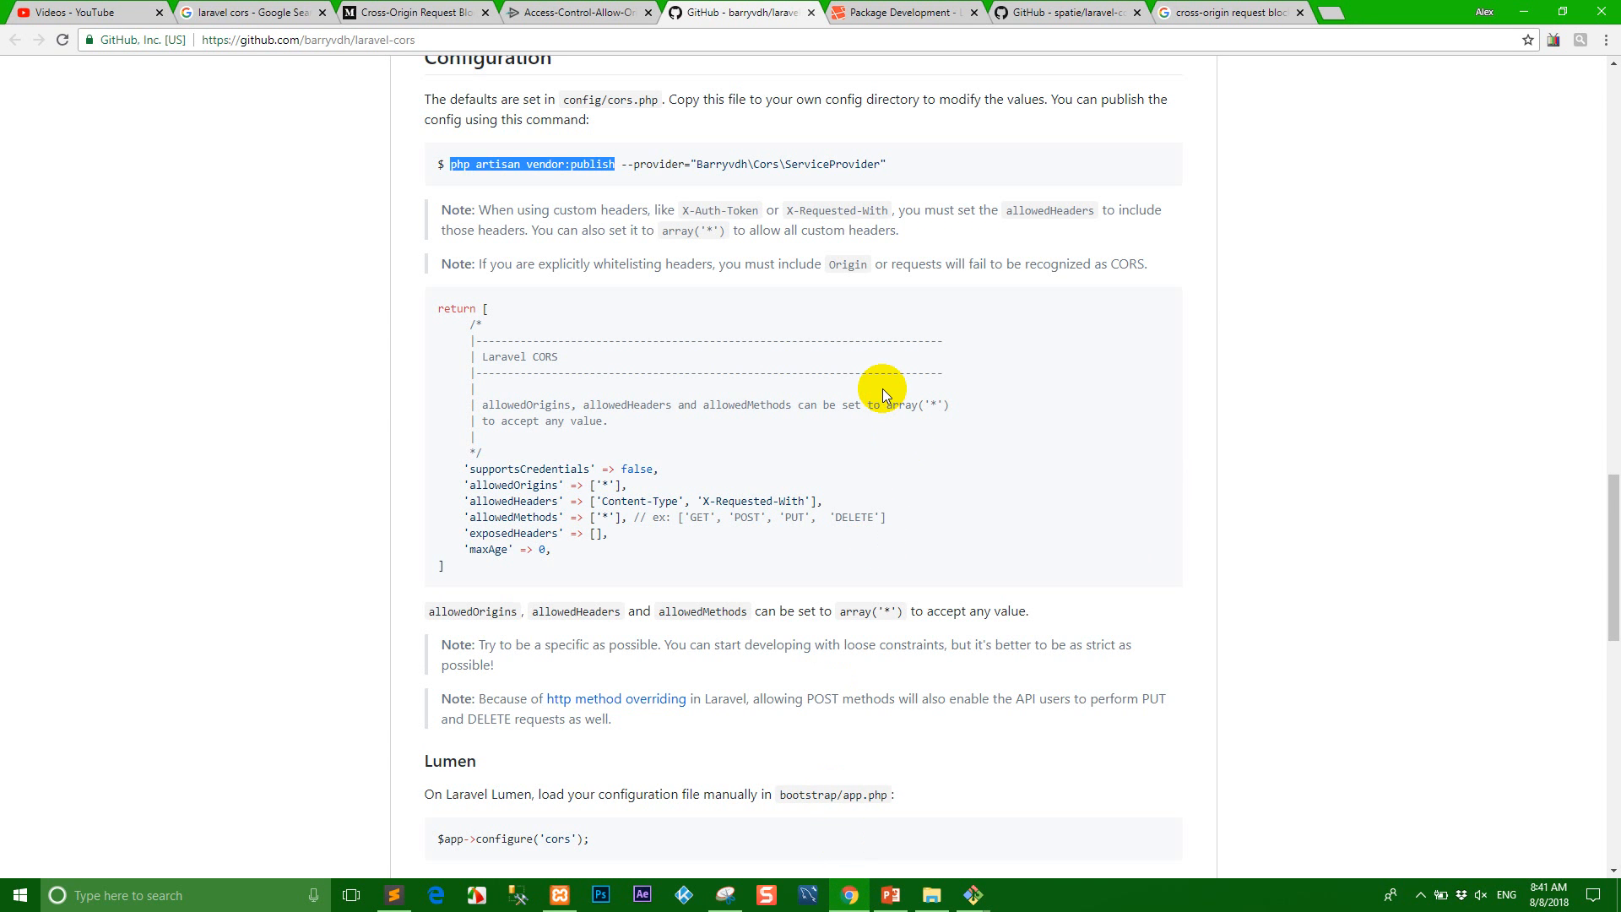
- Read the readme's allowedOrigins, allowedHeaders and allowedMethods defaults, then return to cors.php
{"action": "scroll", "scroll_direction": "down", "scroll_amount": 3}
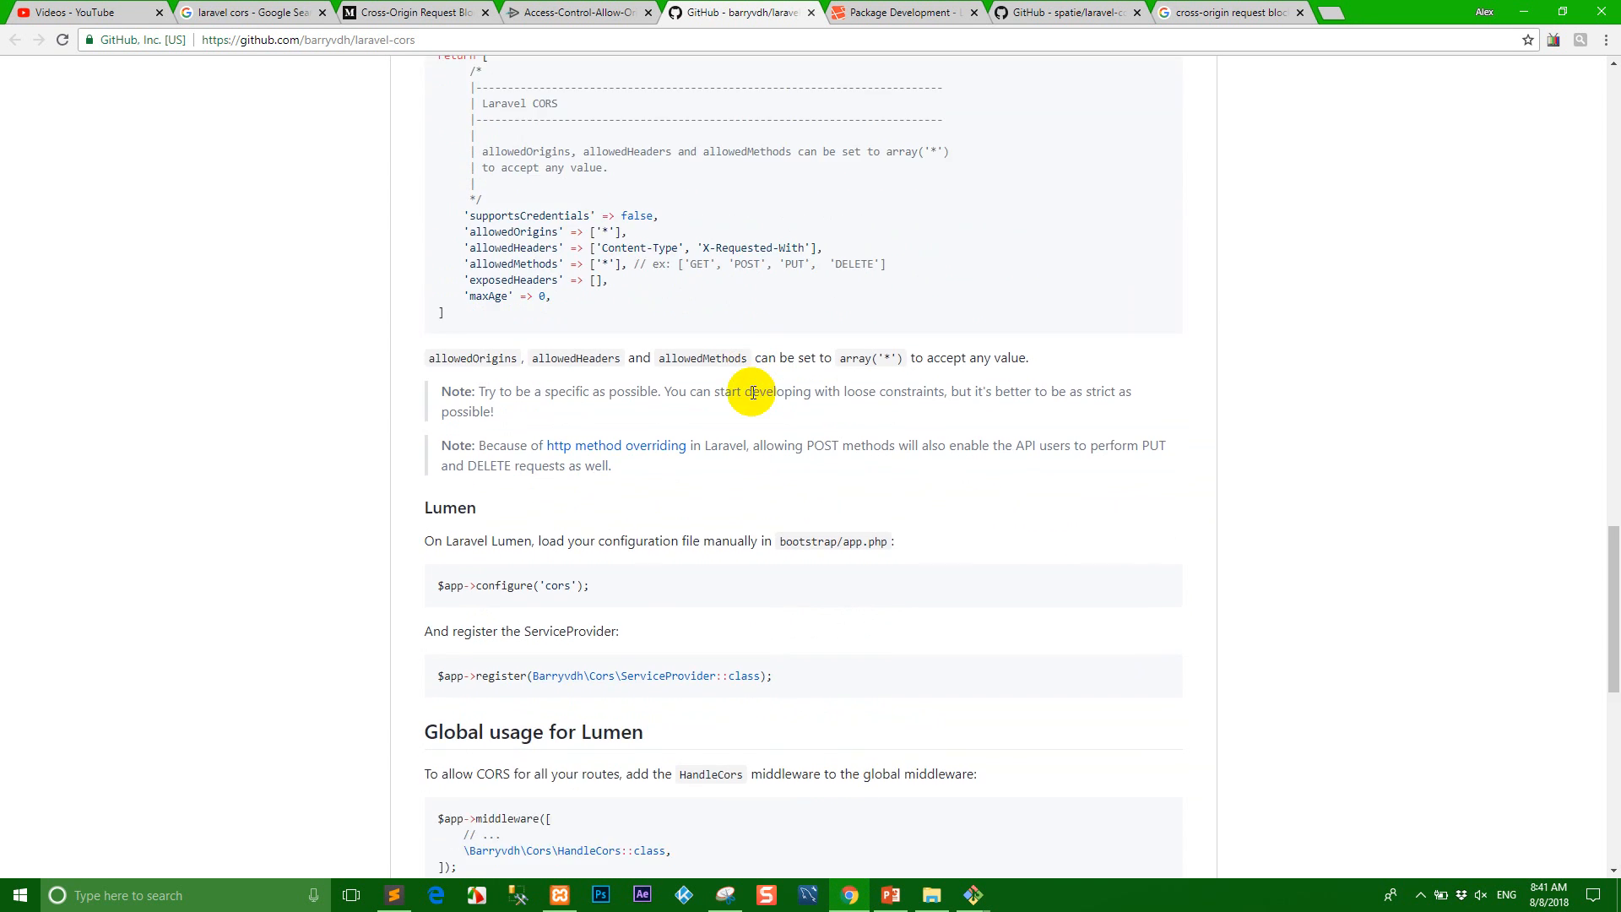
{"action": "mouse_move", "coordinate": [769, 316]}
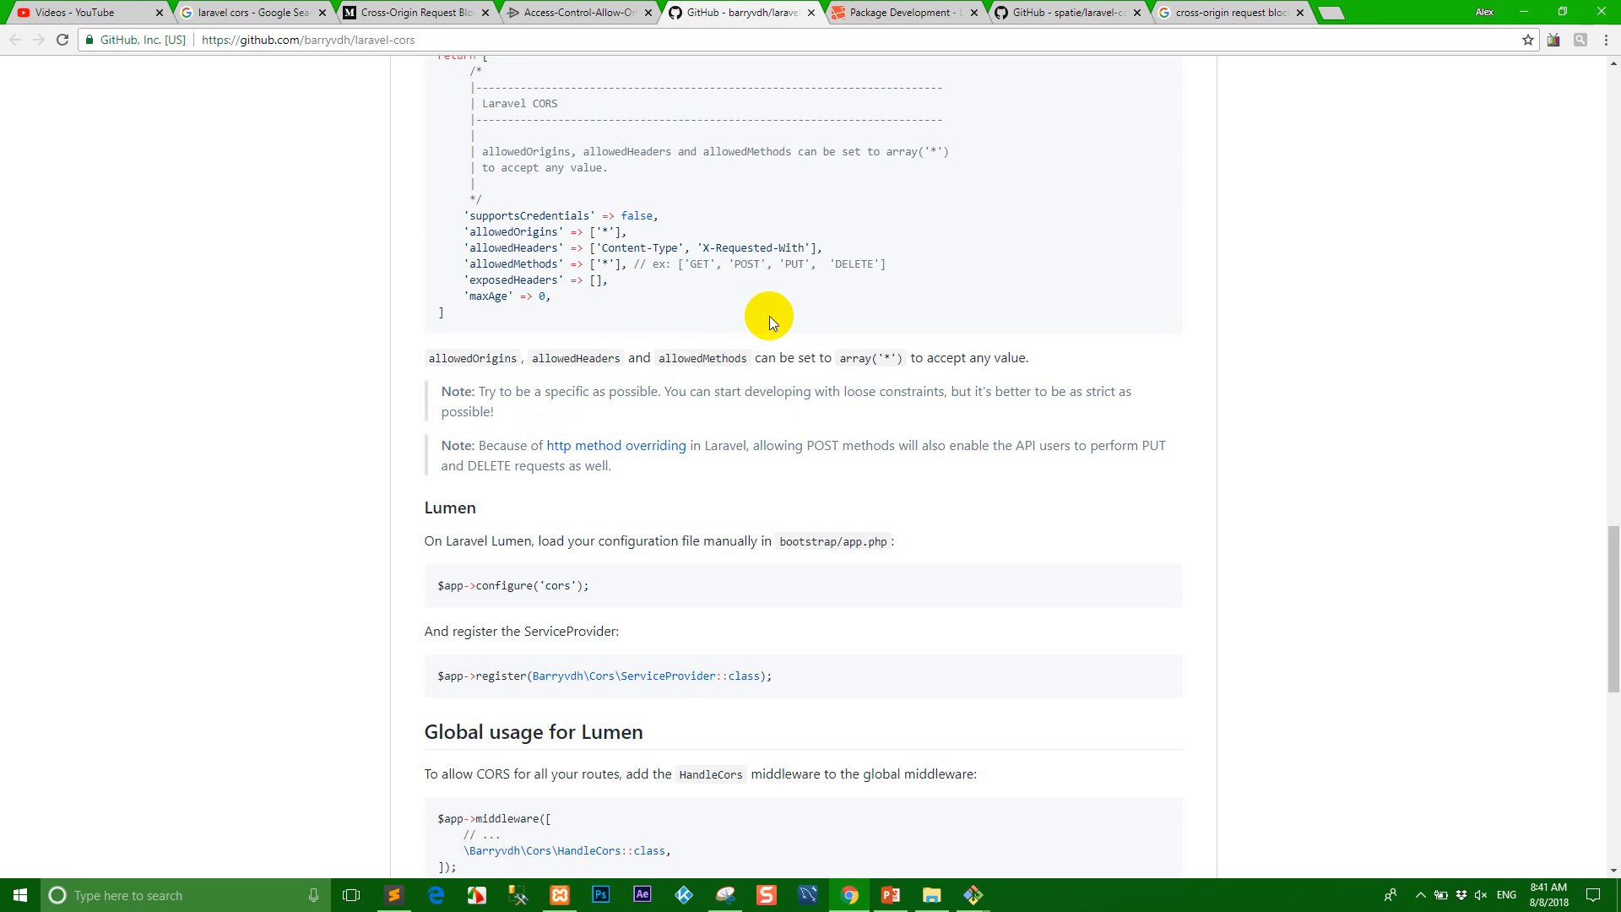
{"action": "scroll", "scroll_direction": "down", "scroll_amount": 3}
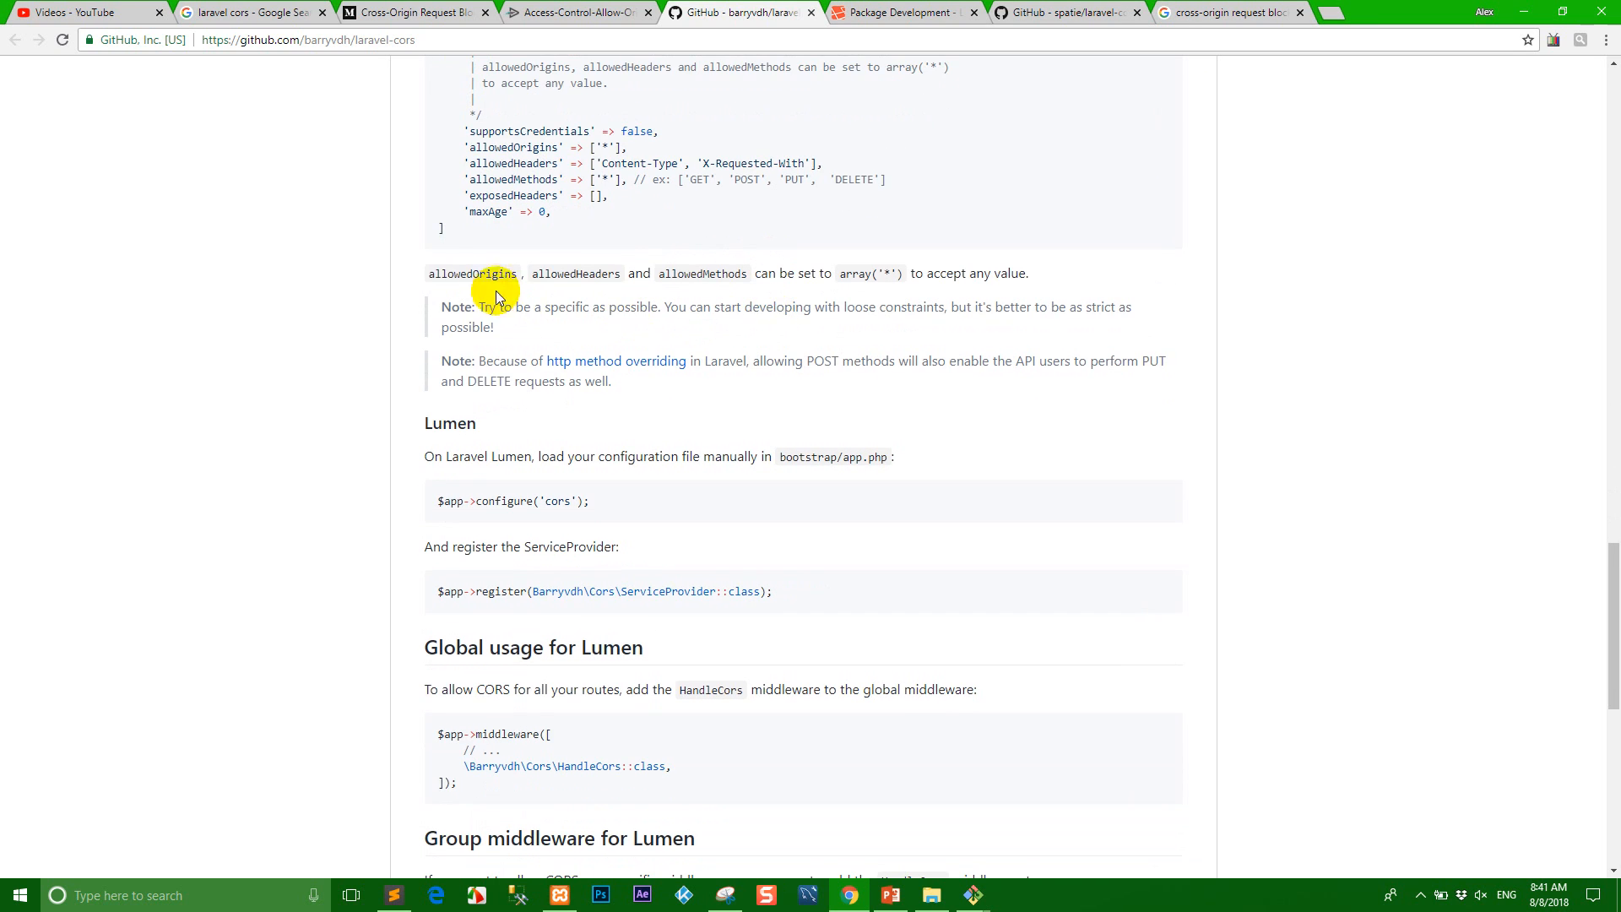
{"action": "scroll", "scroll_direction": "up", "scroll_amount": 3}
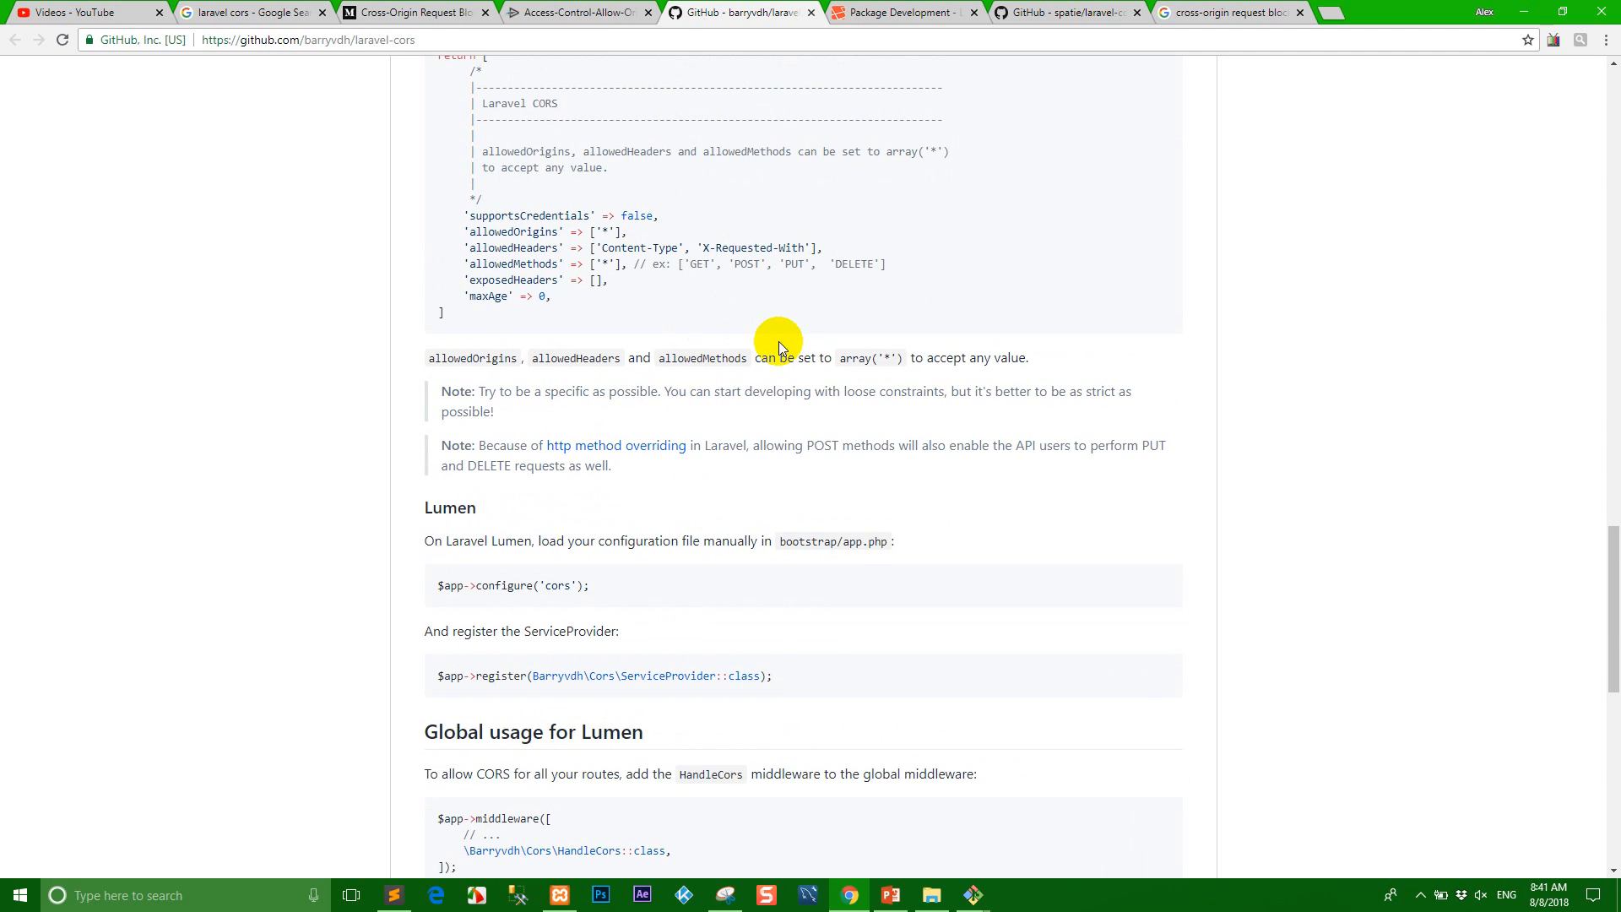
{"action": "mouse_move", "coordinate": [803, 391]}
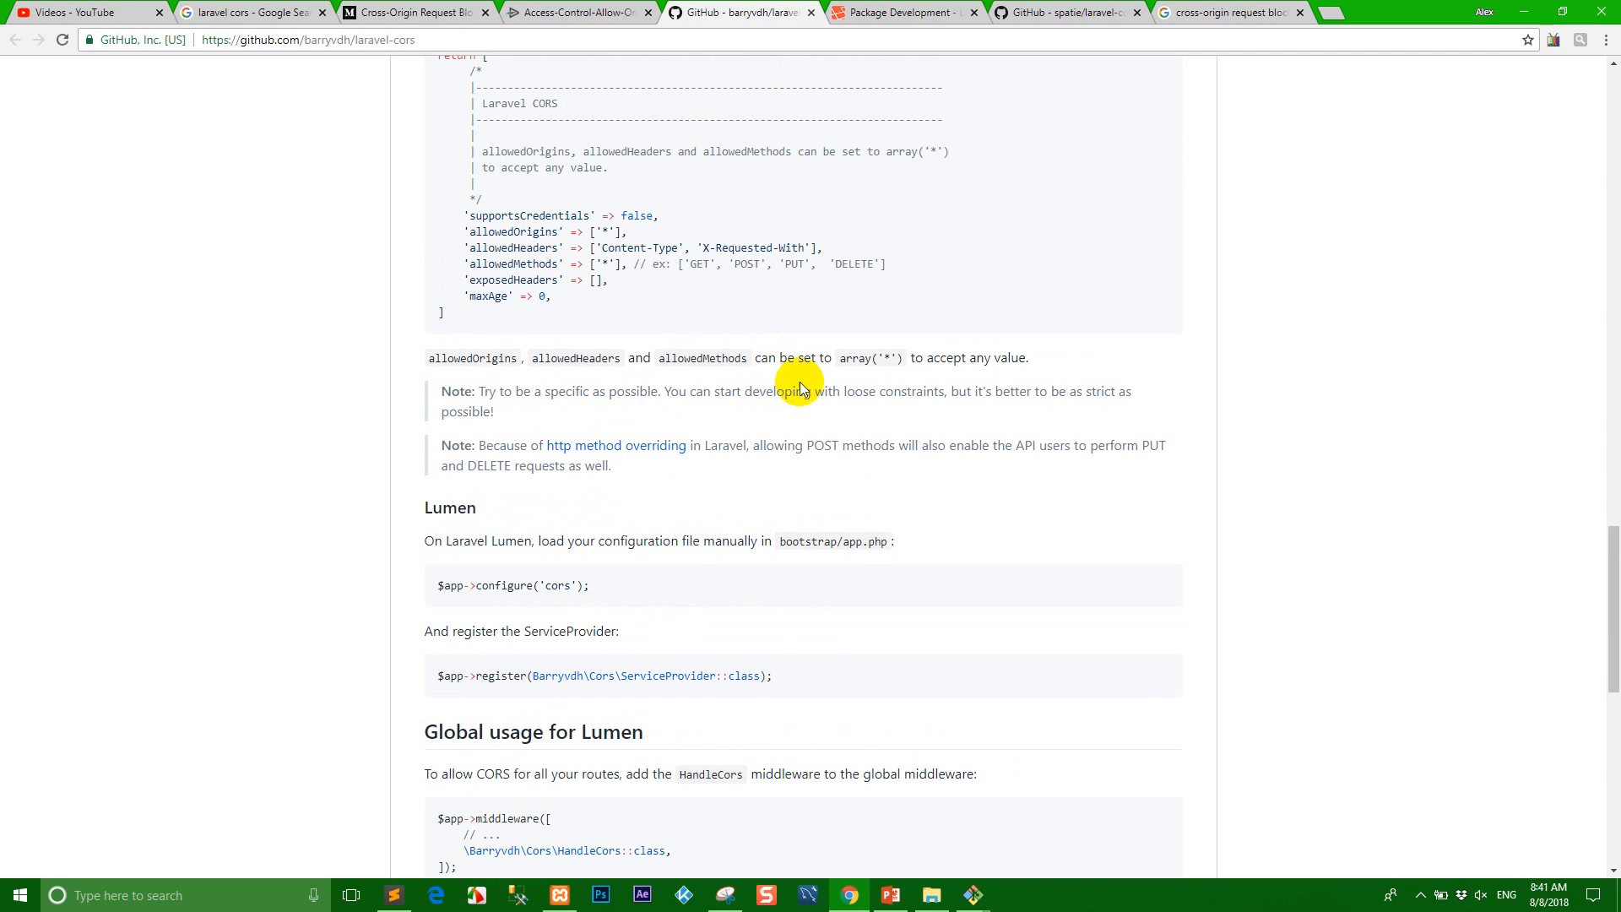
{"action": "mouse_move", "coordinate": [754, 323]}
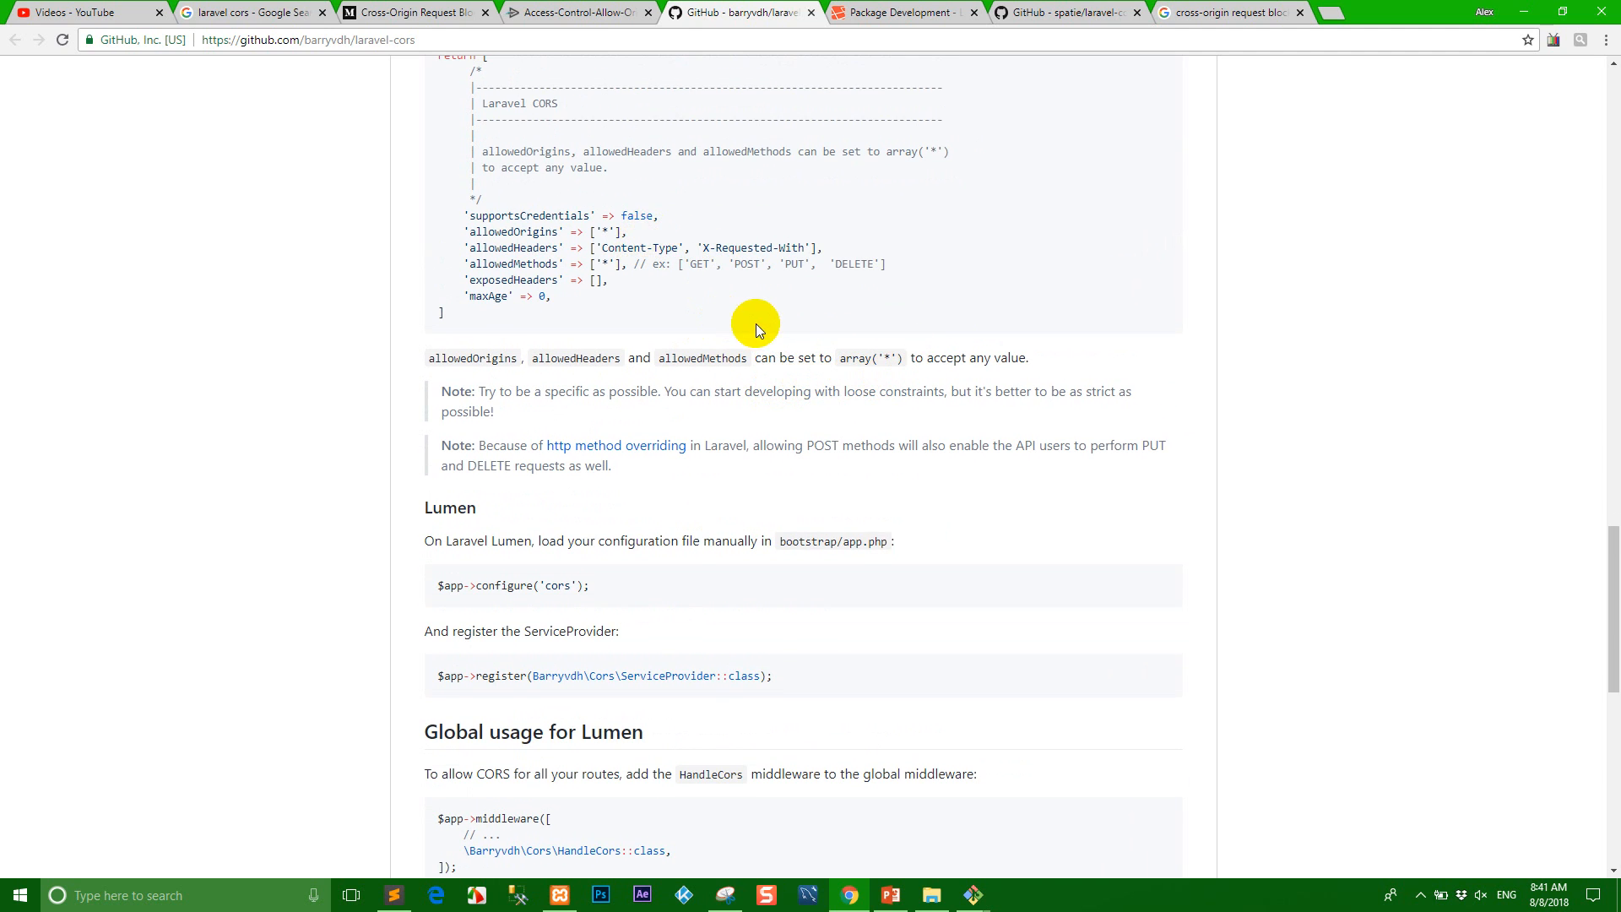
{"action": "left_click", "coordinate": [392, 895]}
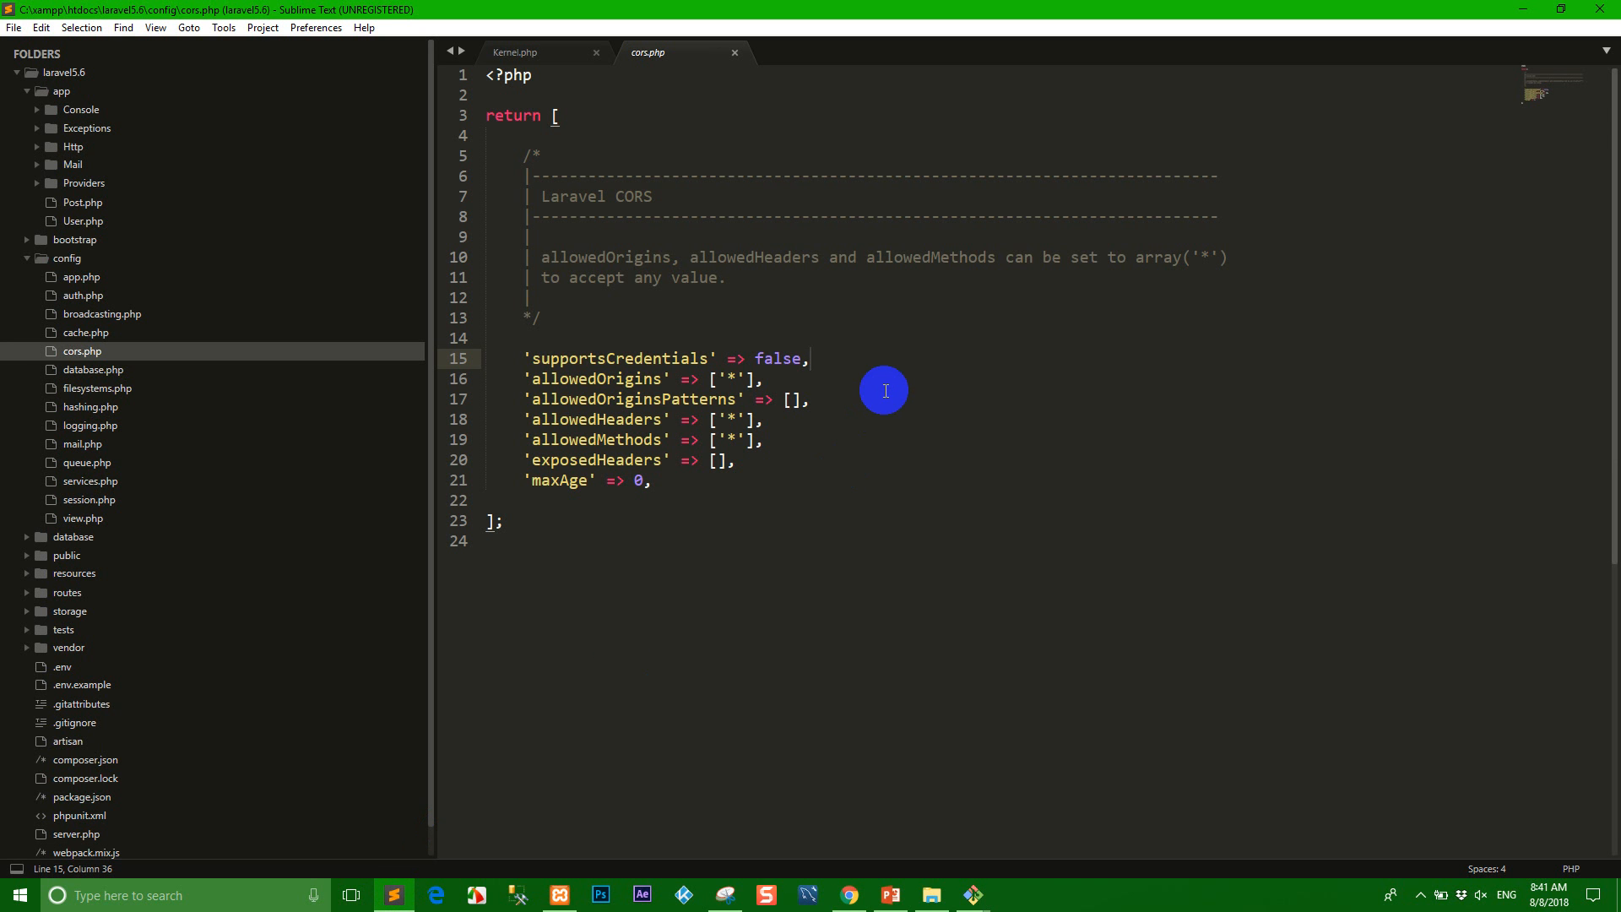
{"action": "mouse_move", "coordinate": [855, 894]}
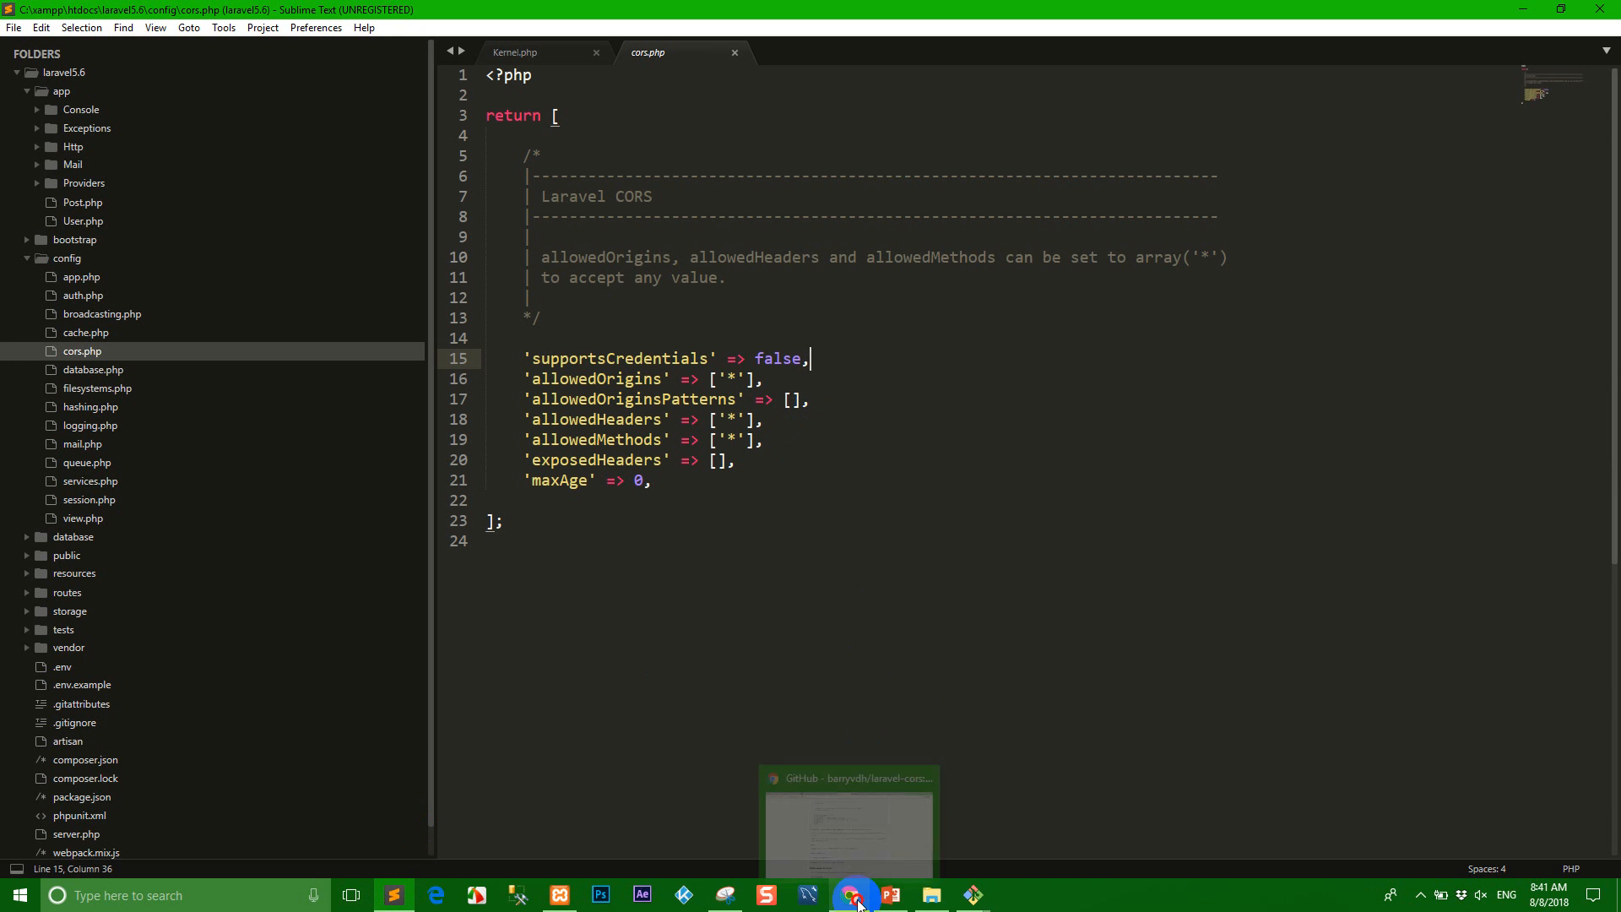
- Add the comment // ex: ['GET', 'POST', 'PUT', 'DELETE'] to the allowedMethods line in cors.php
{"action": "left_click", "coordinate": [848, 895]}
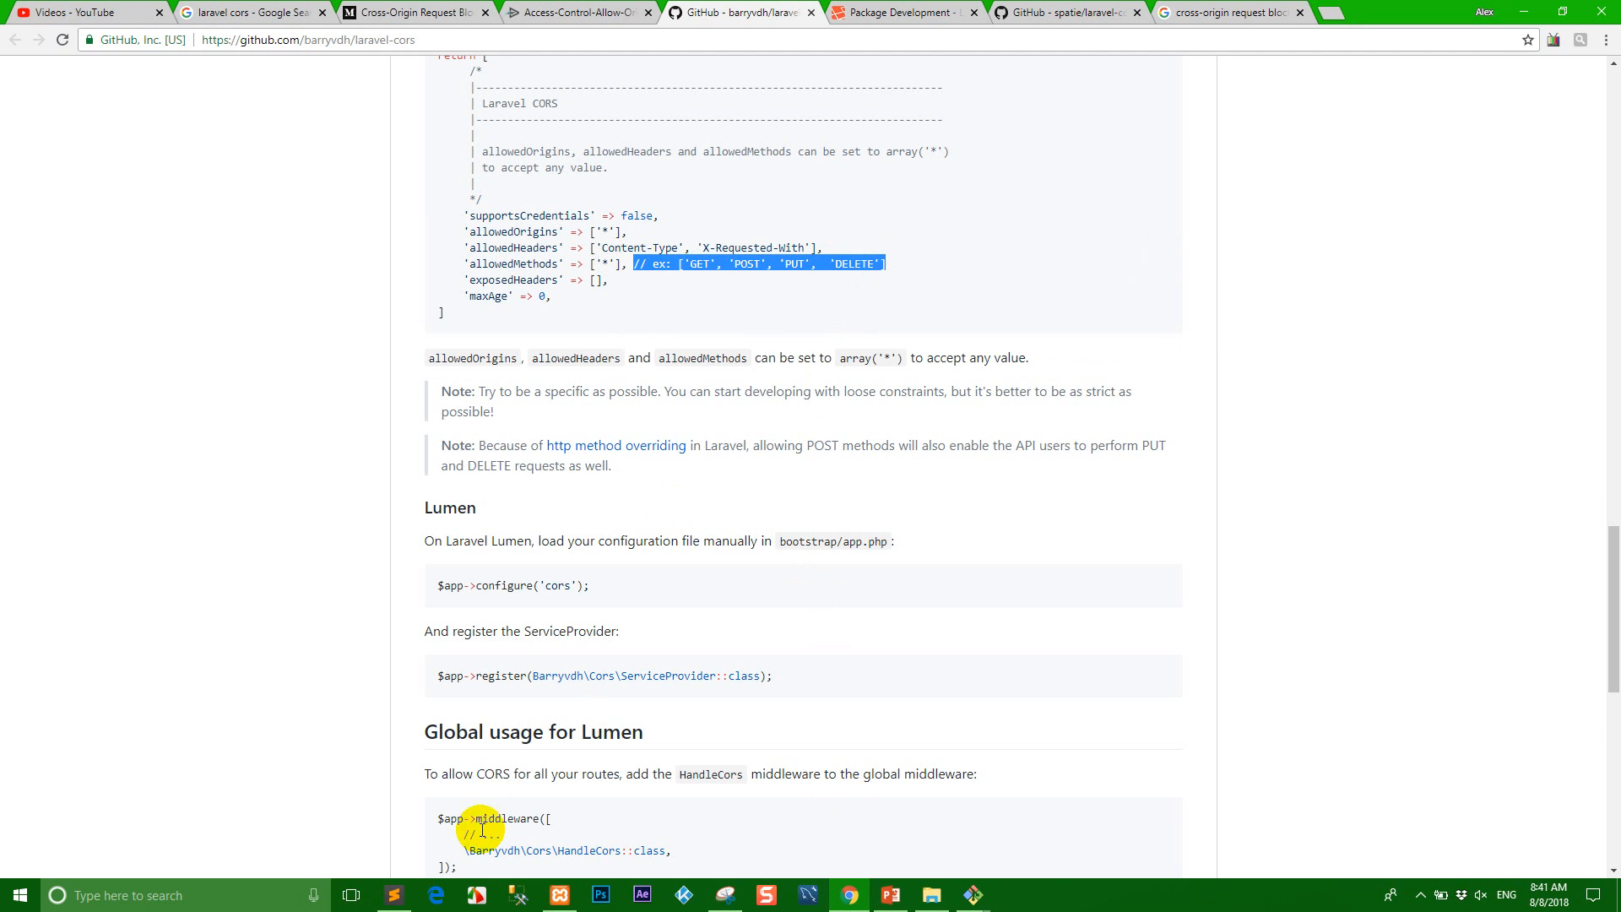
{"action": "left_click", "coordinate": [392, 895]}
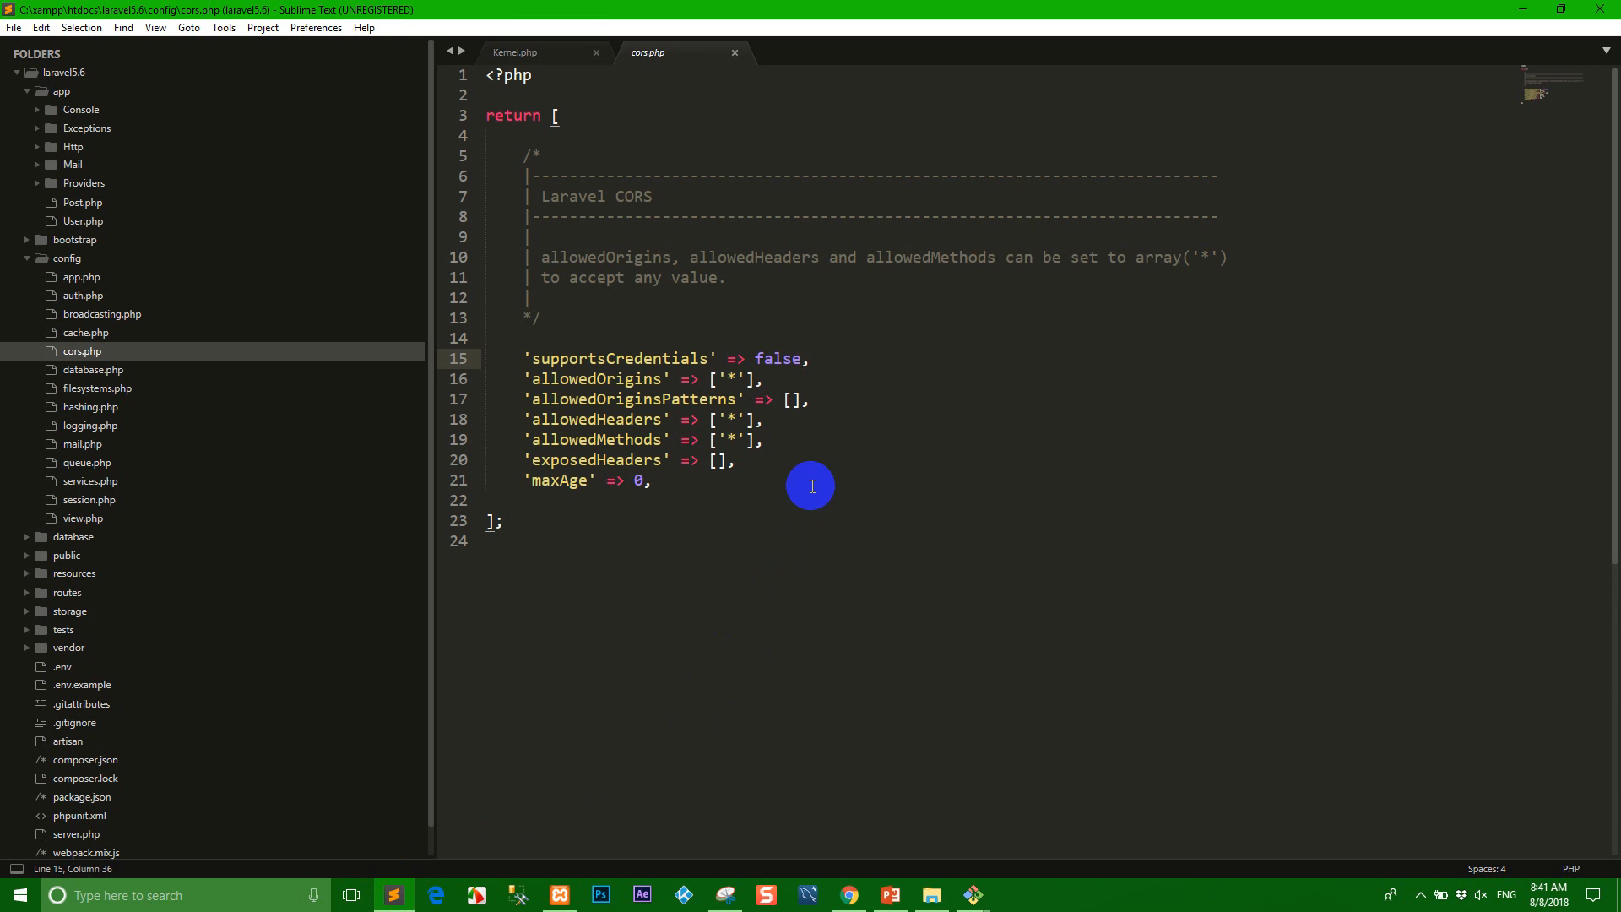
{"action": "mouse_move", "coordinate": [812, 418]}
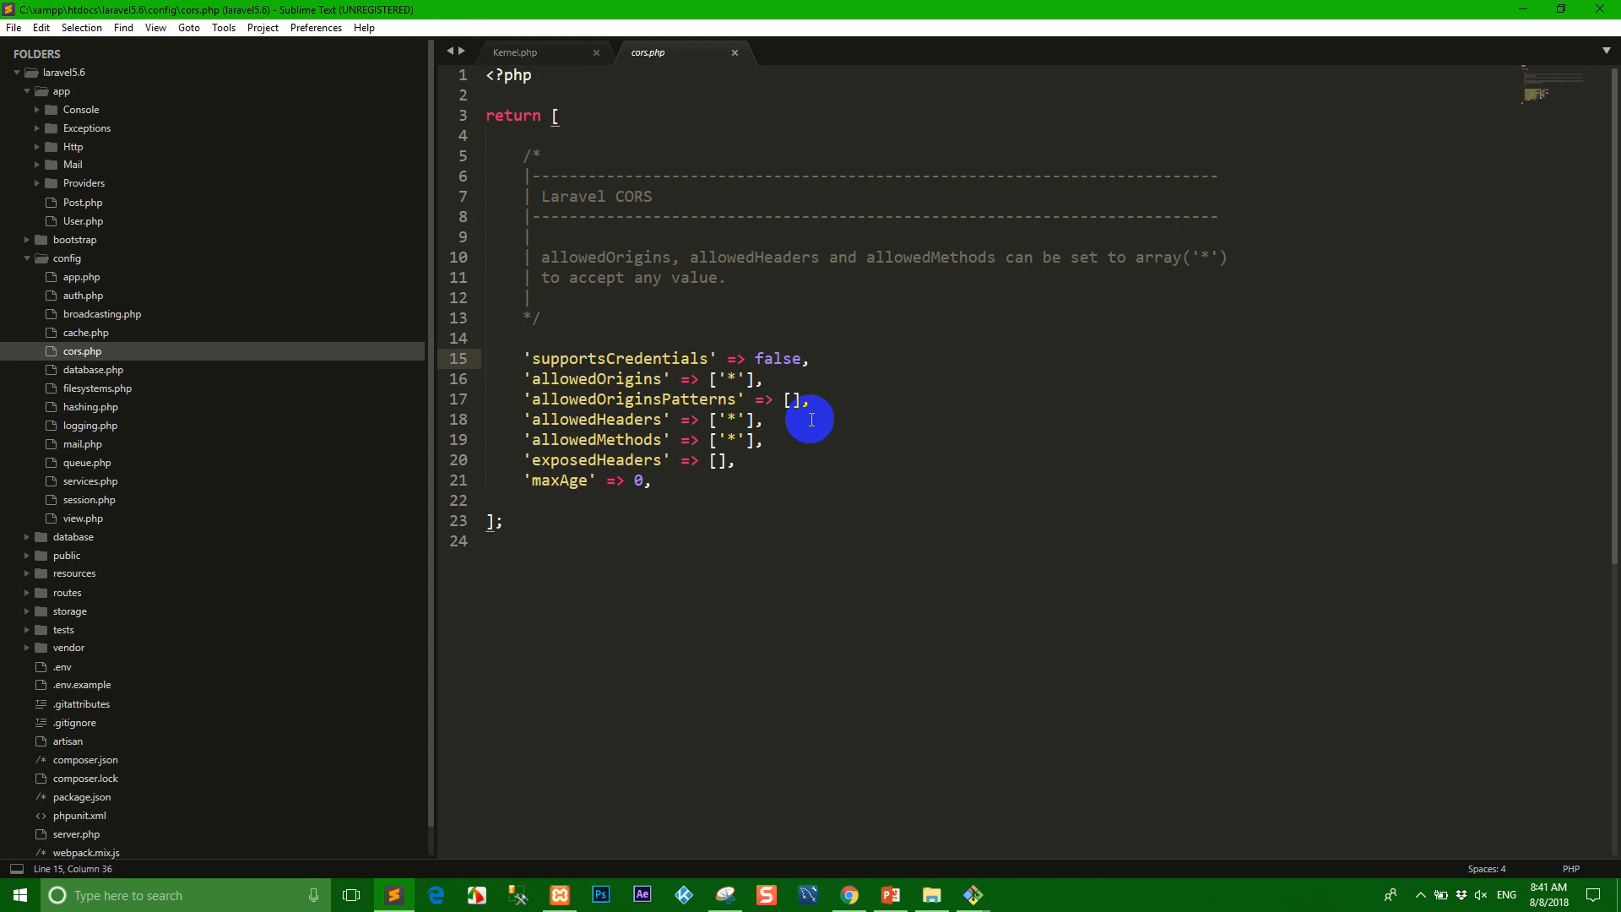
{"action": "left_click", "coordinate": [775, 420]}
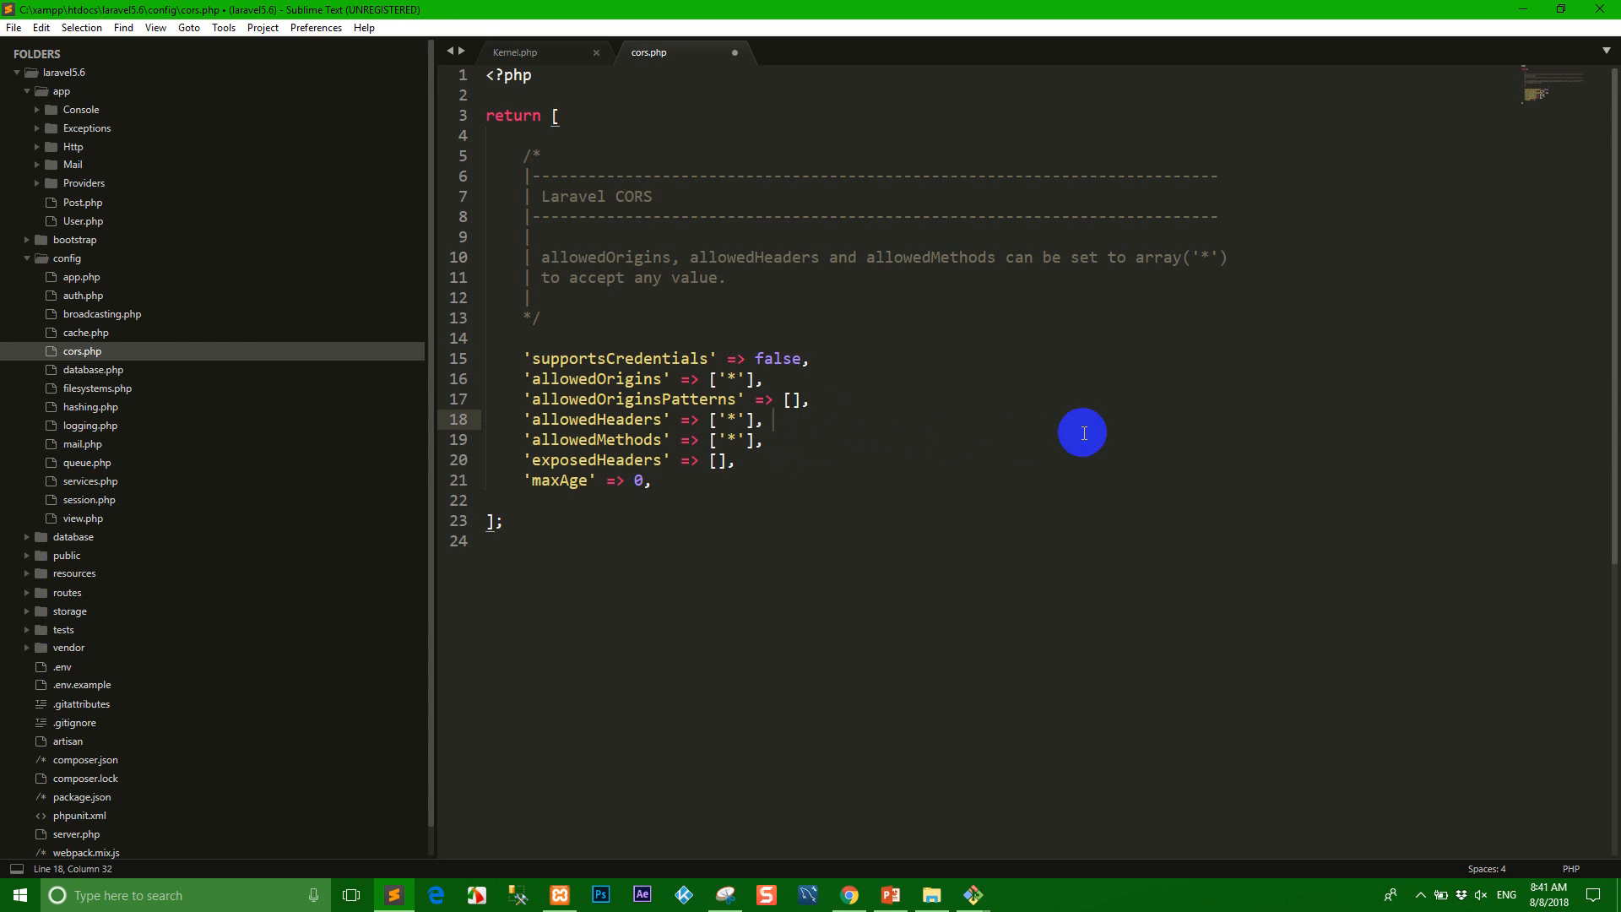
{"action": "type", "text": "// ex: ['GET', 'POST', 'PUT',  'DELETE']"}
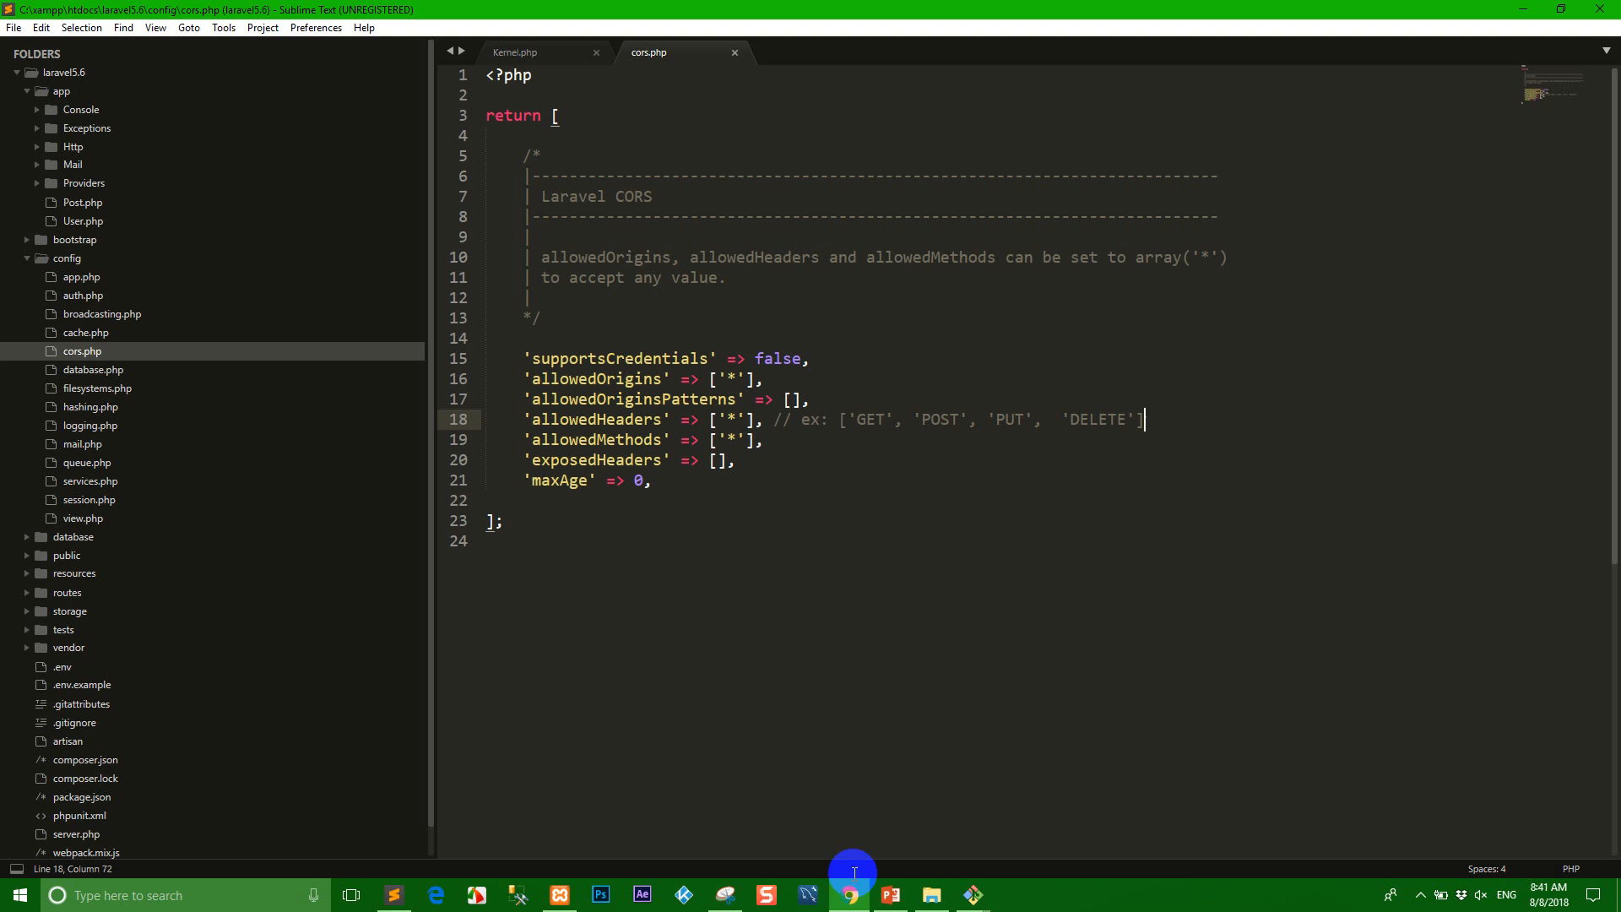
{"action": "key", "text": "ctrl+z"}
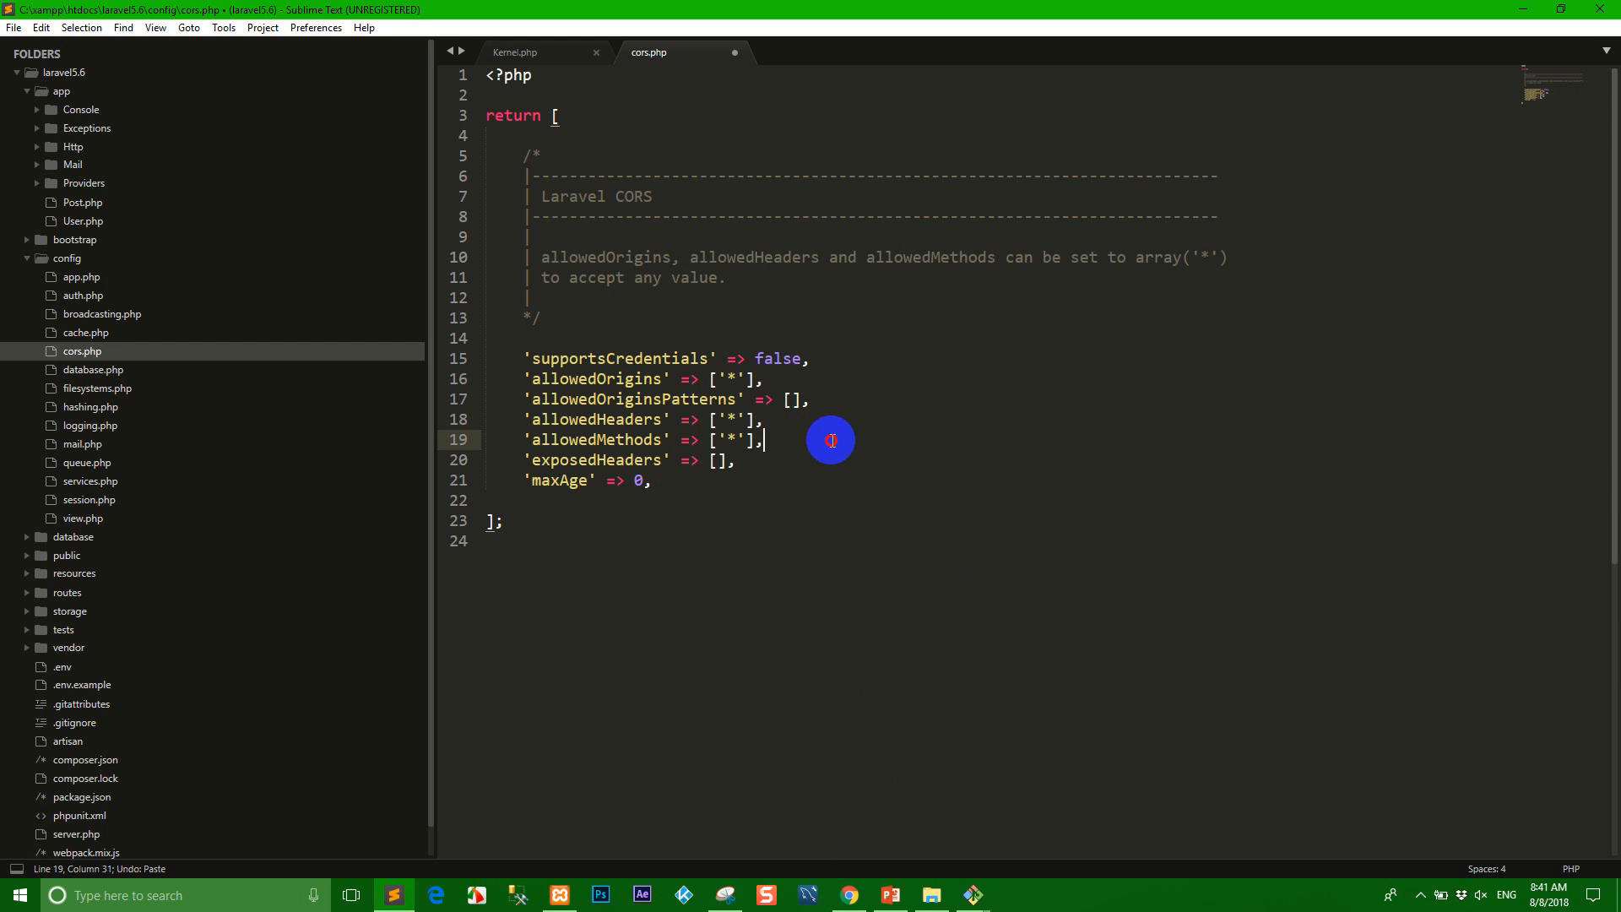
{"action": "type", "text": "// ex: ['GET', 'POST', 'PUT',  'DELETE']"}
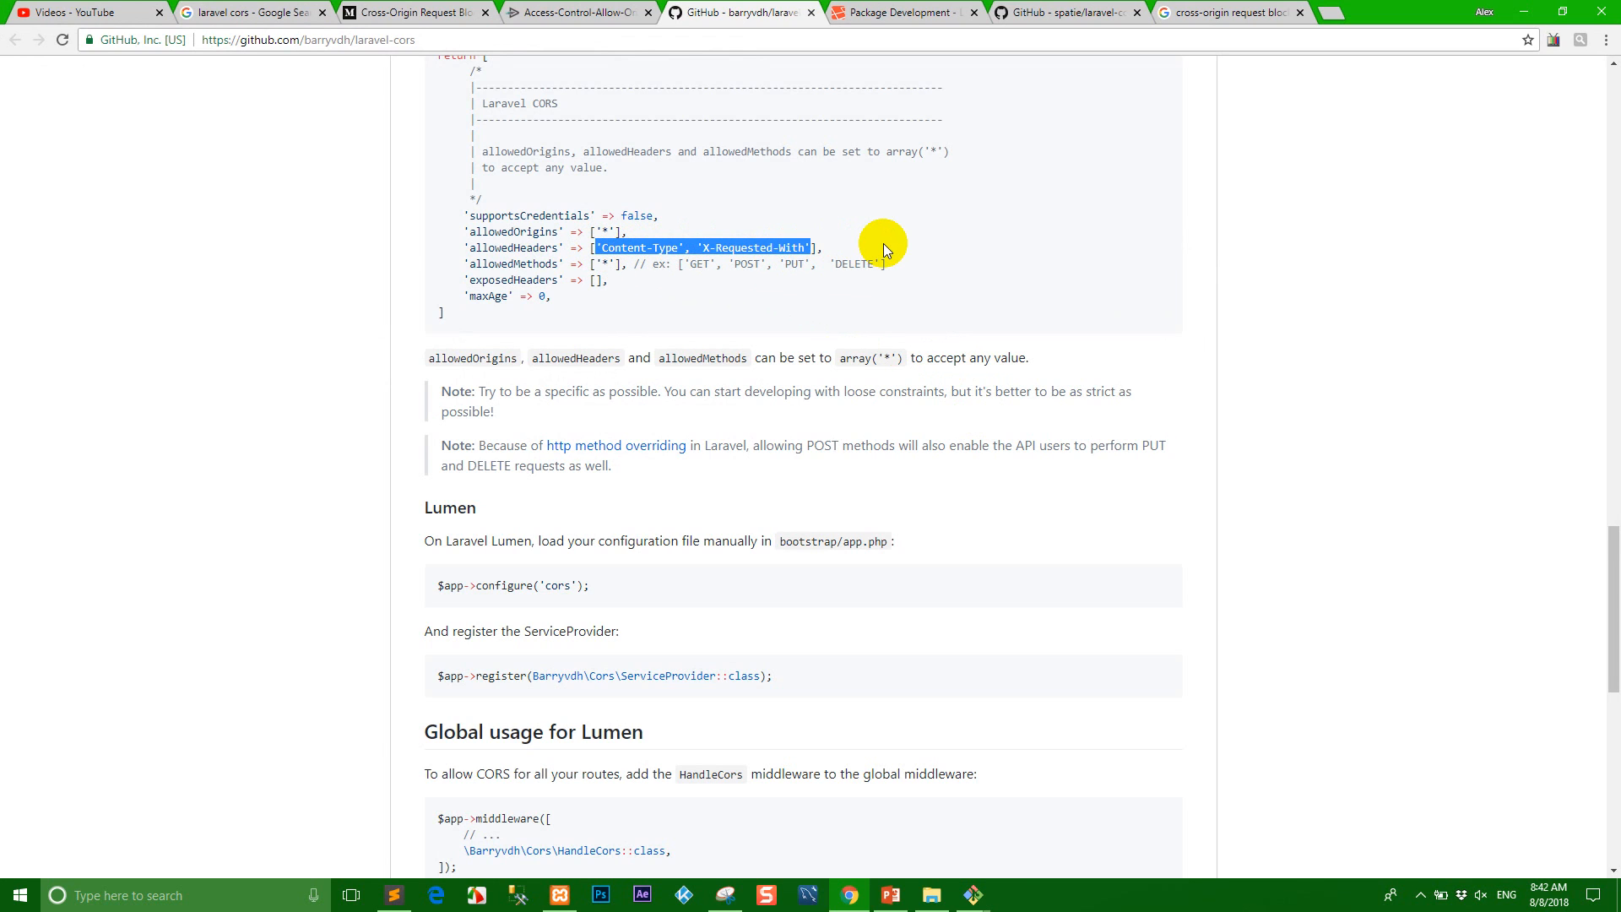
{"action": "mouse_move", "coordinate": [535, 545]}
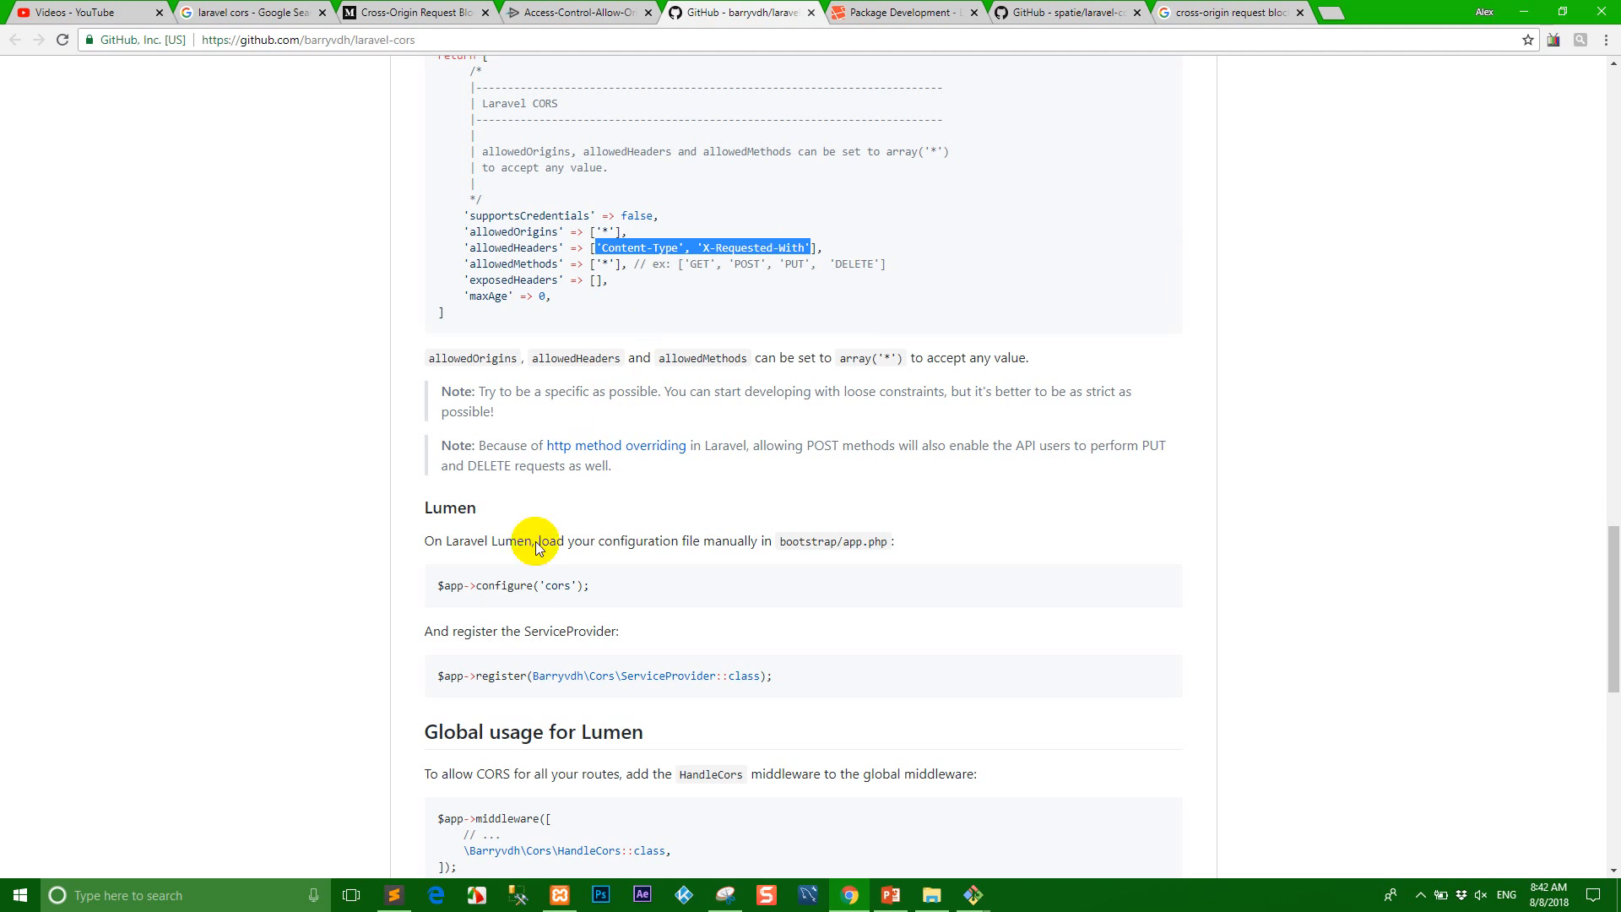
- Paste 'Content-Type', 'X-Requested-With' into allowedOriginsPatterns and save cors.php
{"action": "left_click", "coordinate": [392, 895]}
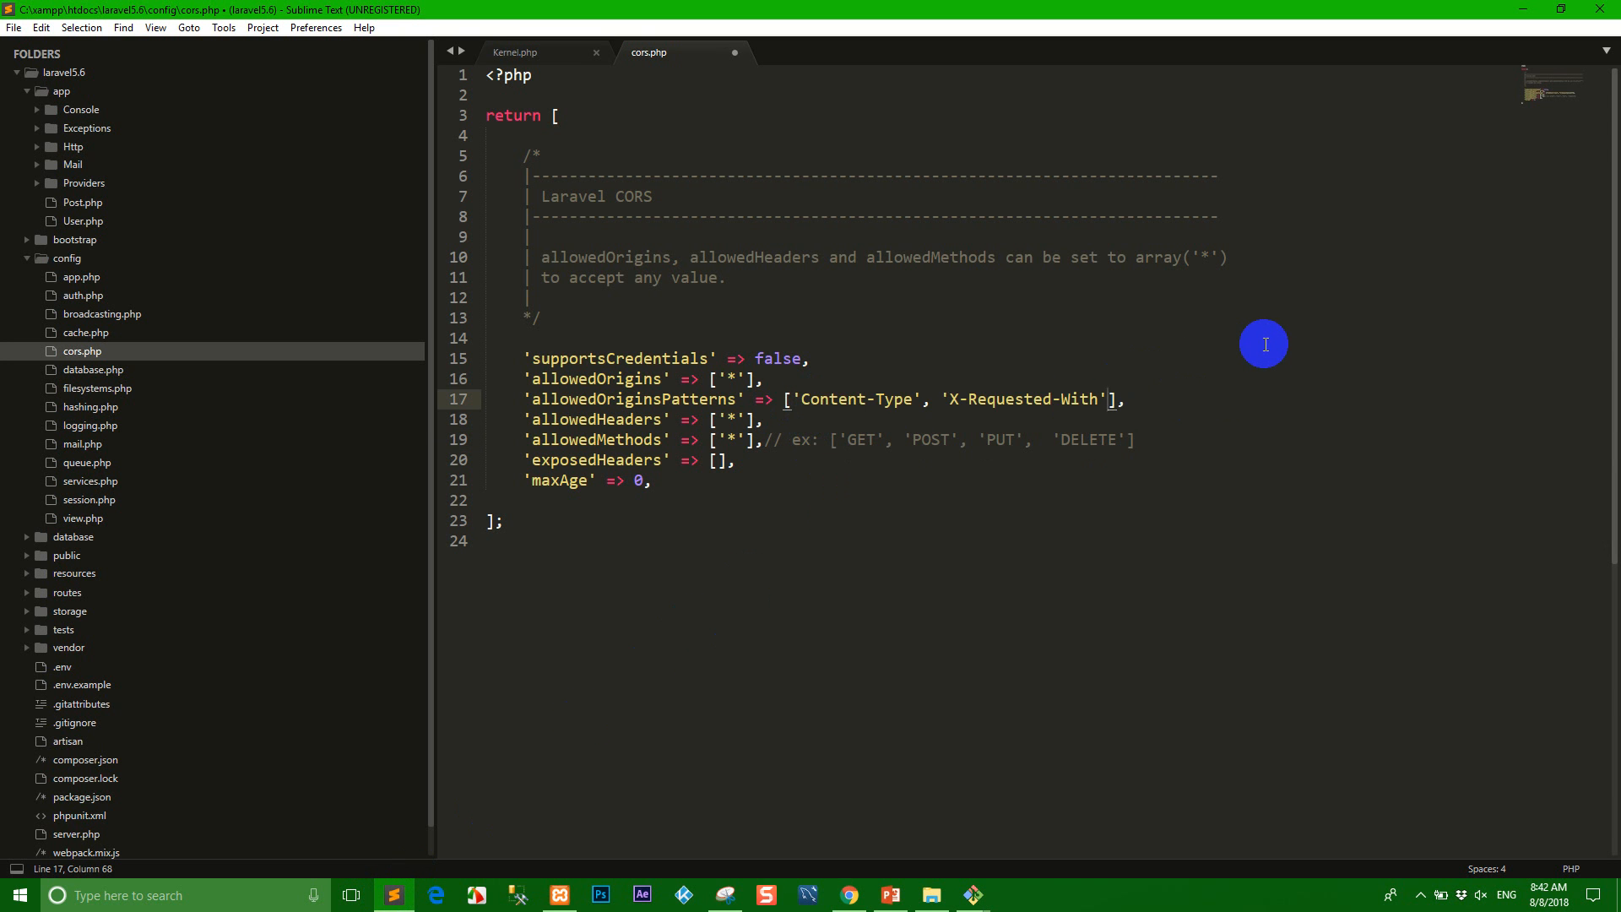
{"action": "key", "text": "ctrl+s"}
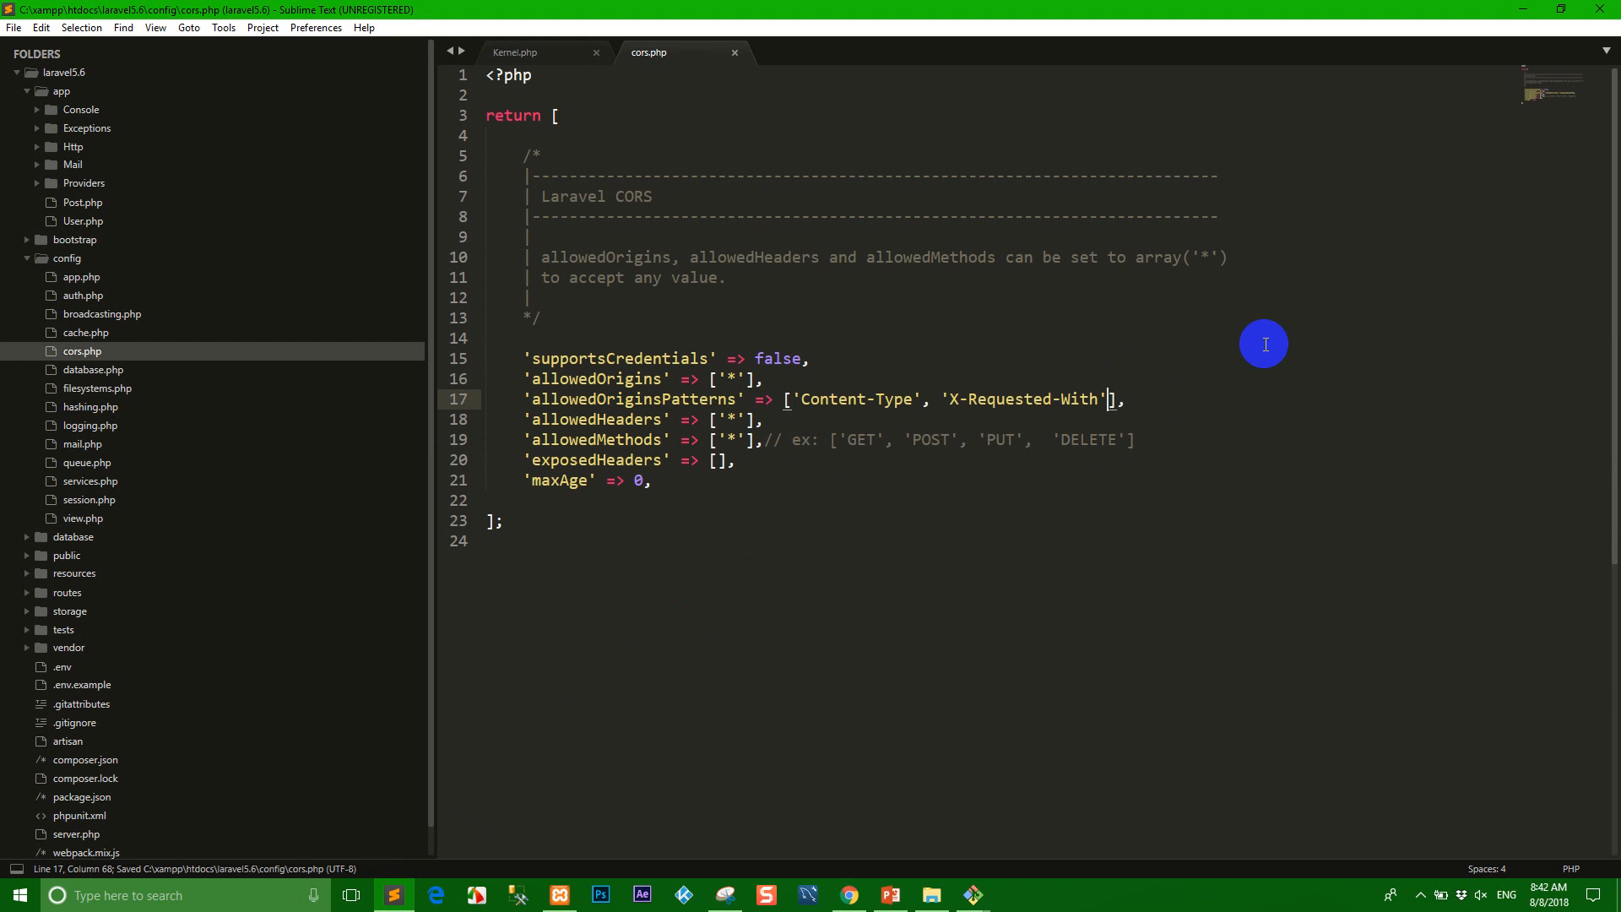
{"action": "mouse_move", "coordinate": [856, 895]}
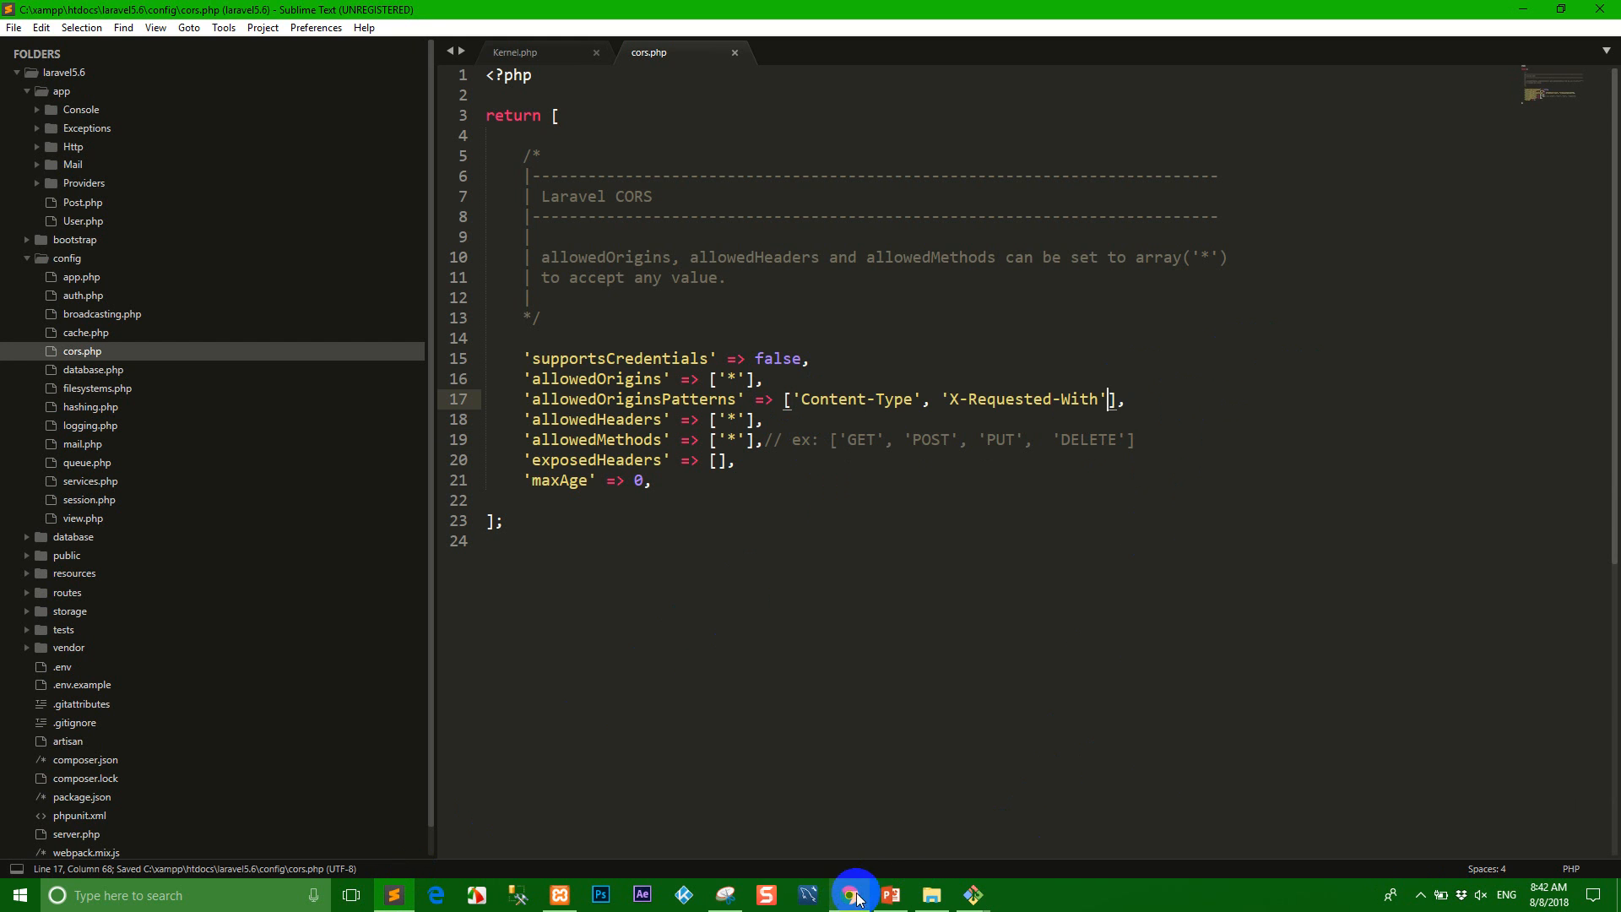
- Copy the 'cors' => HandleCors line from the README's Lumen group middleware section
{"action": "left_click", "coordinate": [848, 894]}
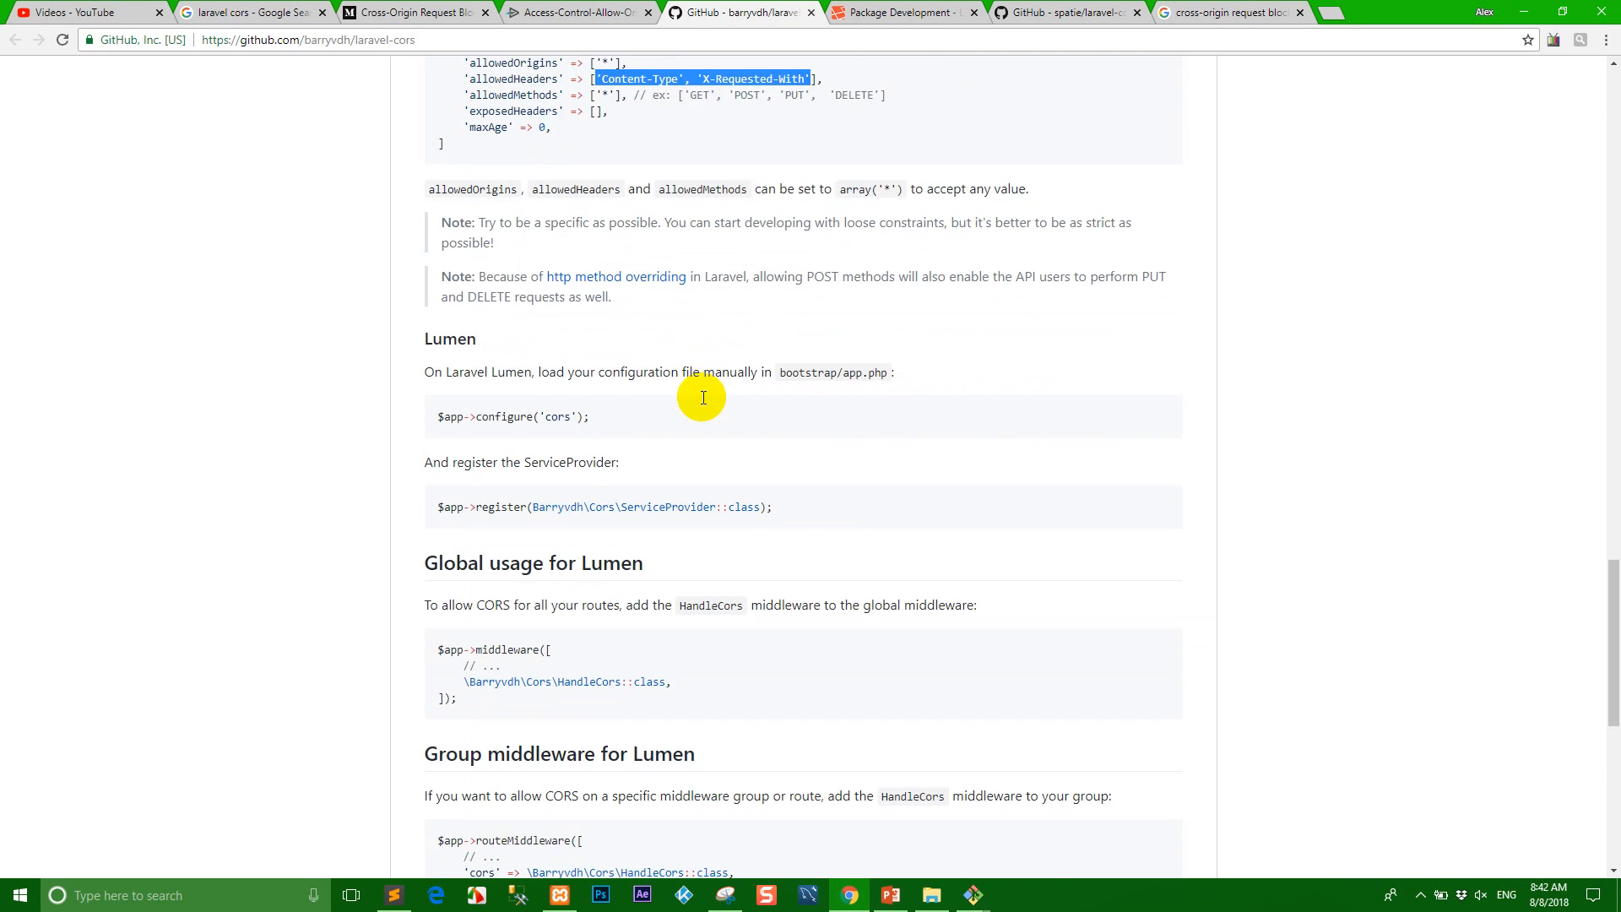
{"action": "scroll", "scroll_direction": "down", "scroll_amount": 3}
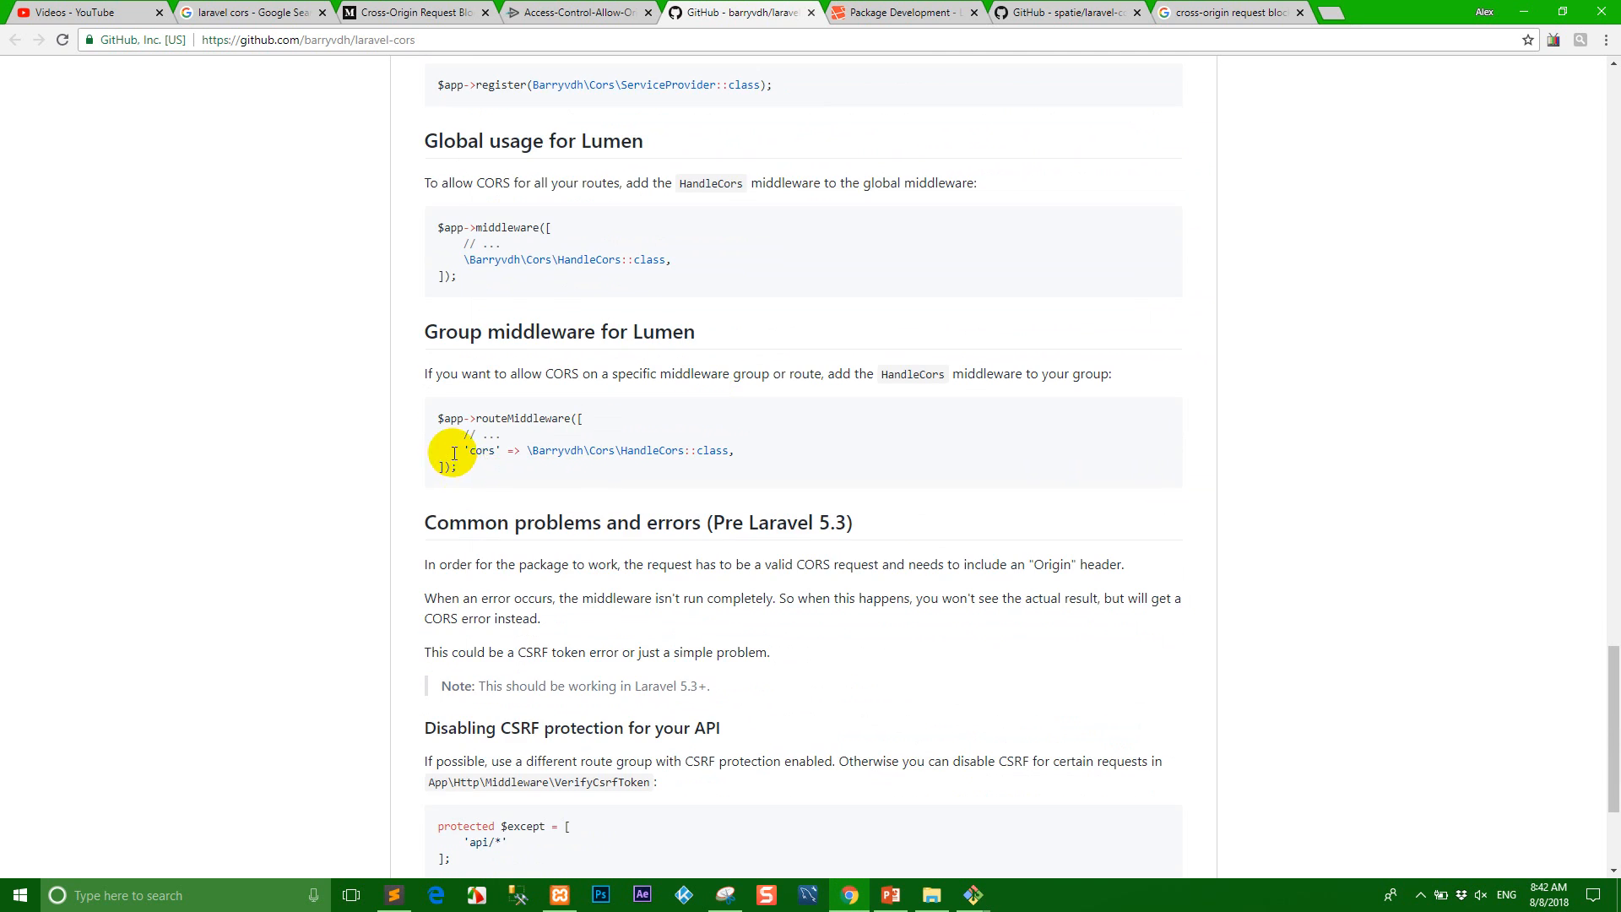
{"action": "mouse_move", "coordinate": [535, 369]}
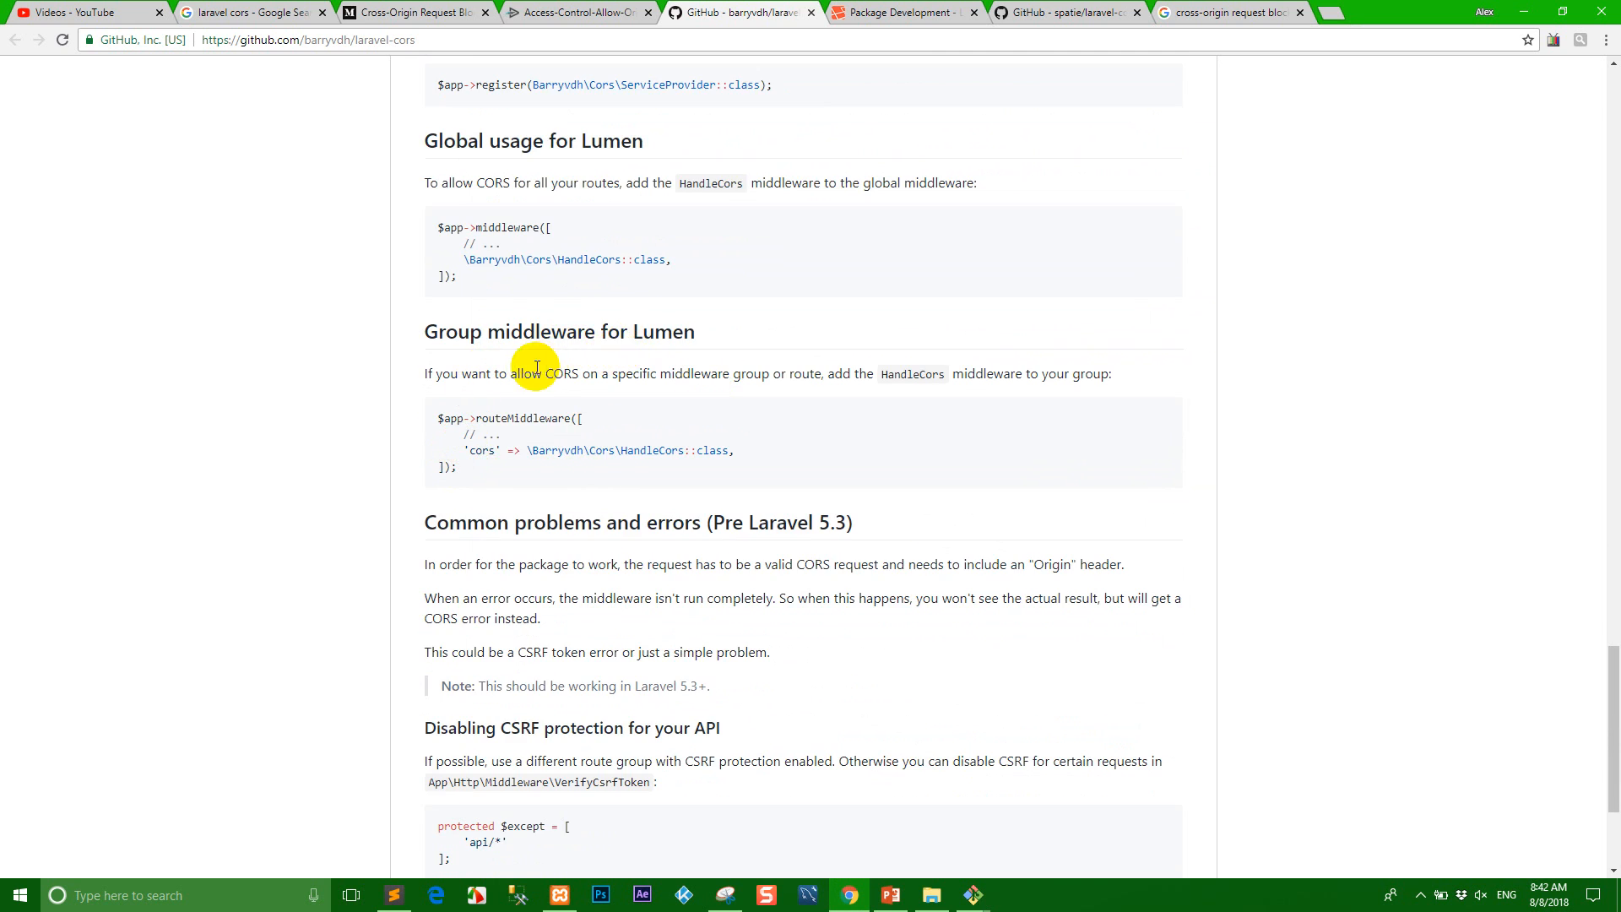
{"action": "scroll", "scroll_direction": "down", "scroll_amount": 3}
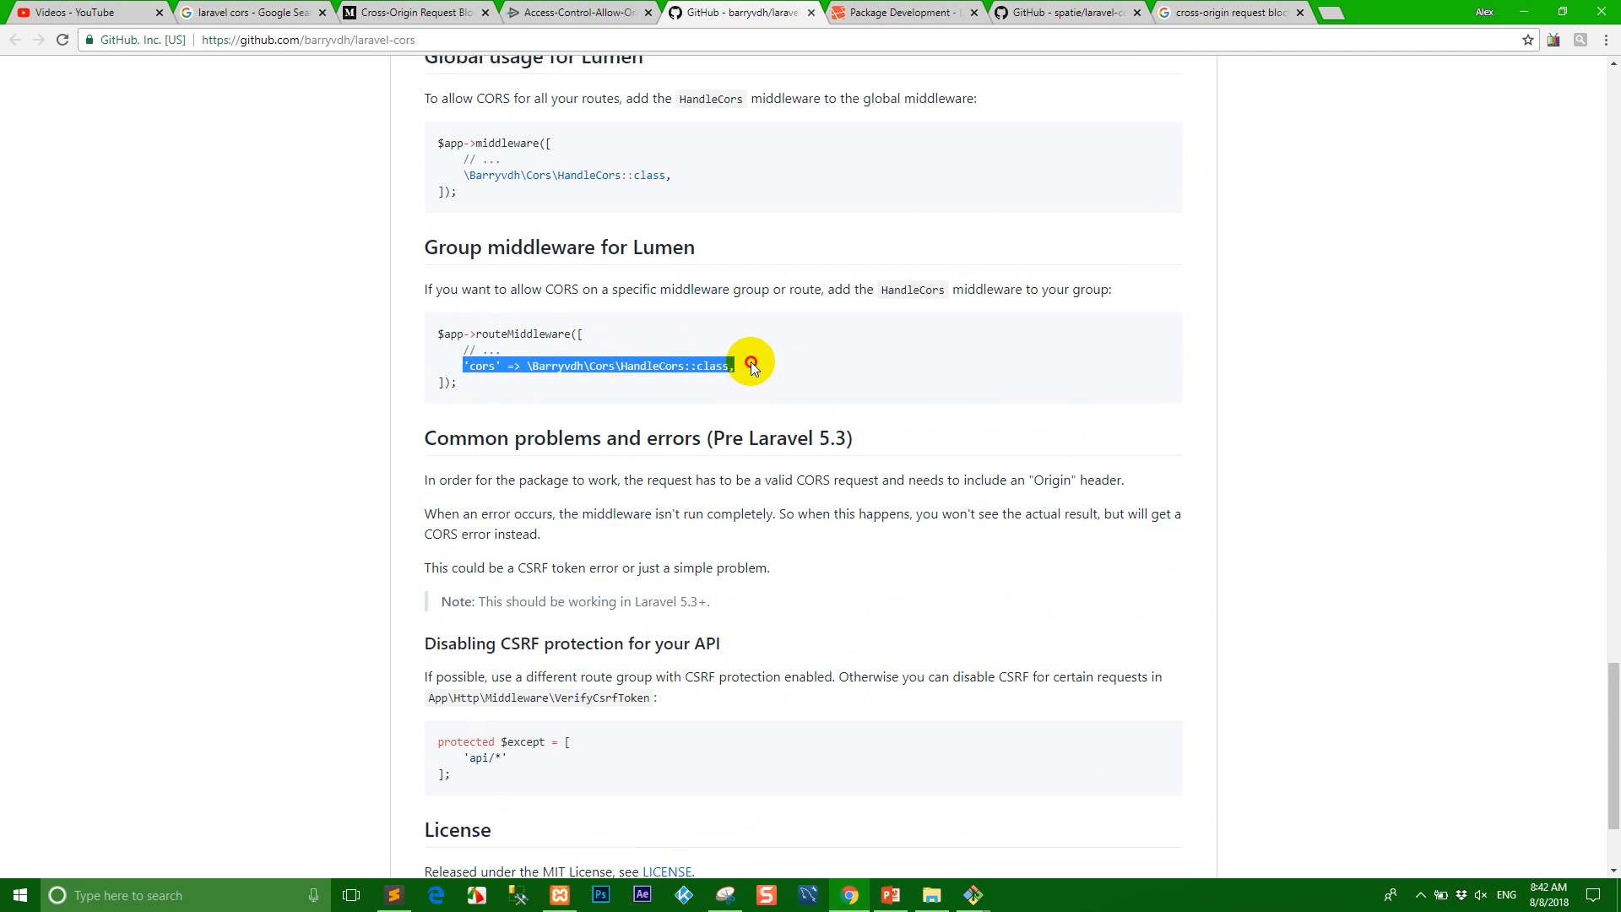
{"action": "mouse_move", "coordinate": [427, 881]}
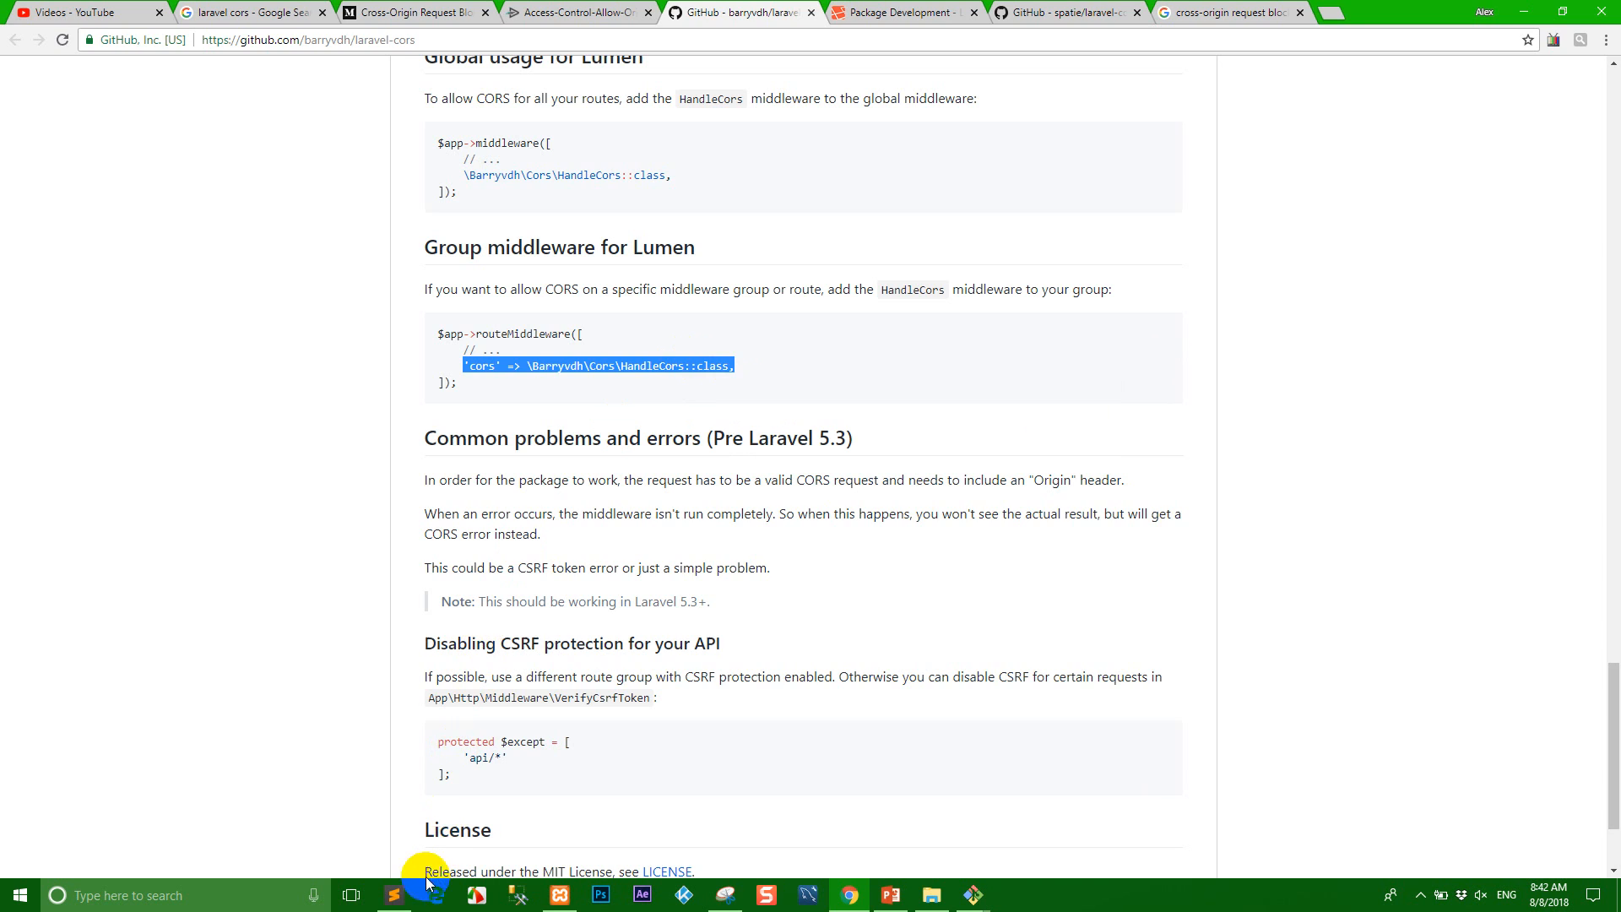
{"action": "left_click", "coordinate": [392, 895]}
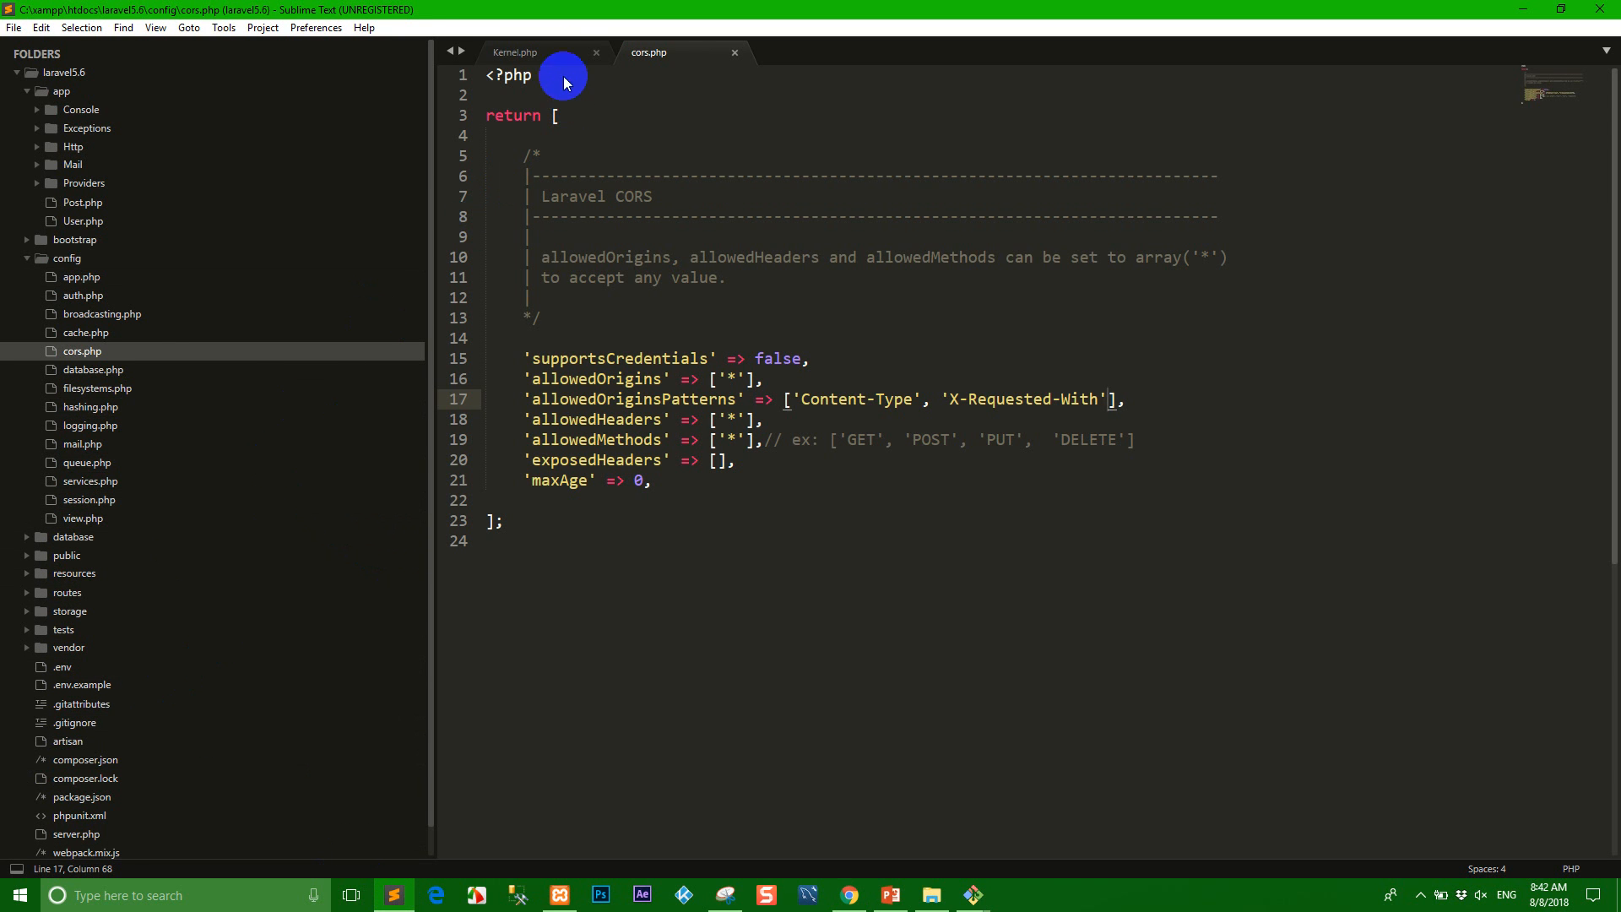
- Register 'cors' => \Barryvdh\Cors\HandleCors::class in Kernel.php's $routeMiddleware and save
{"action": "left_click", "coordinate": [515, 52]}
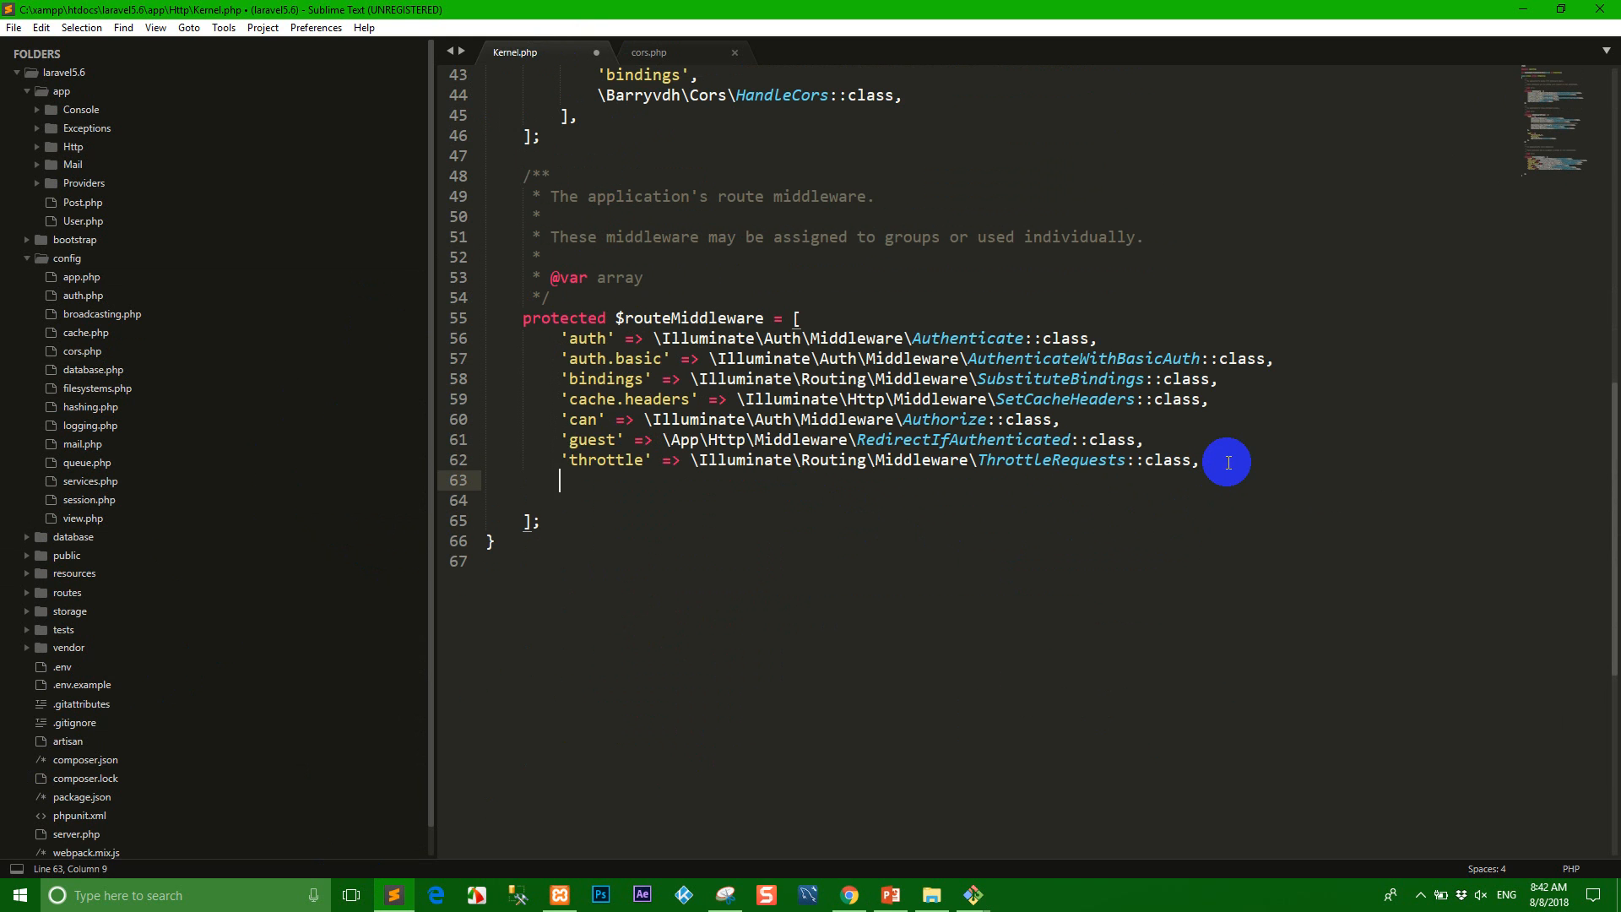
{"action": "key", "text": "ctrl+s"}
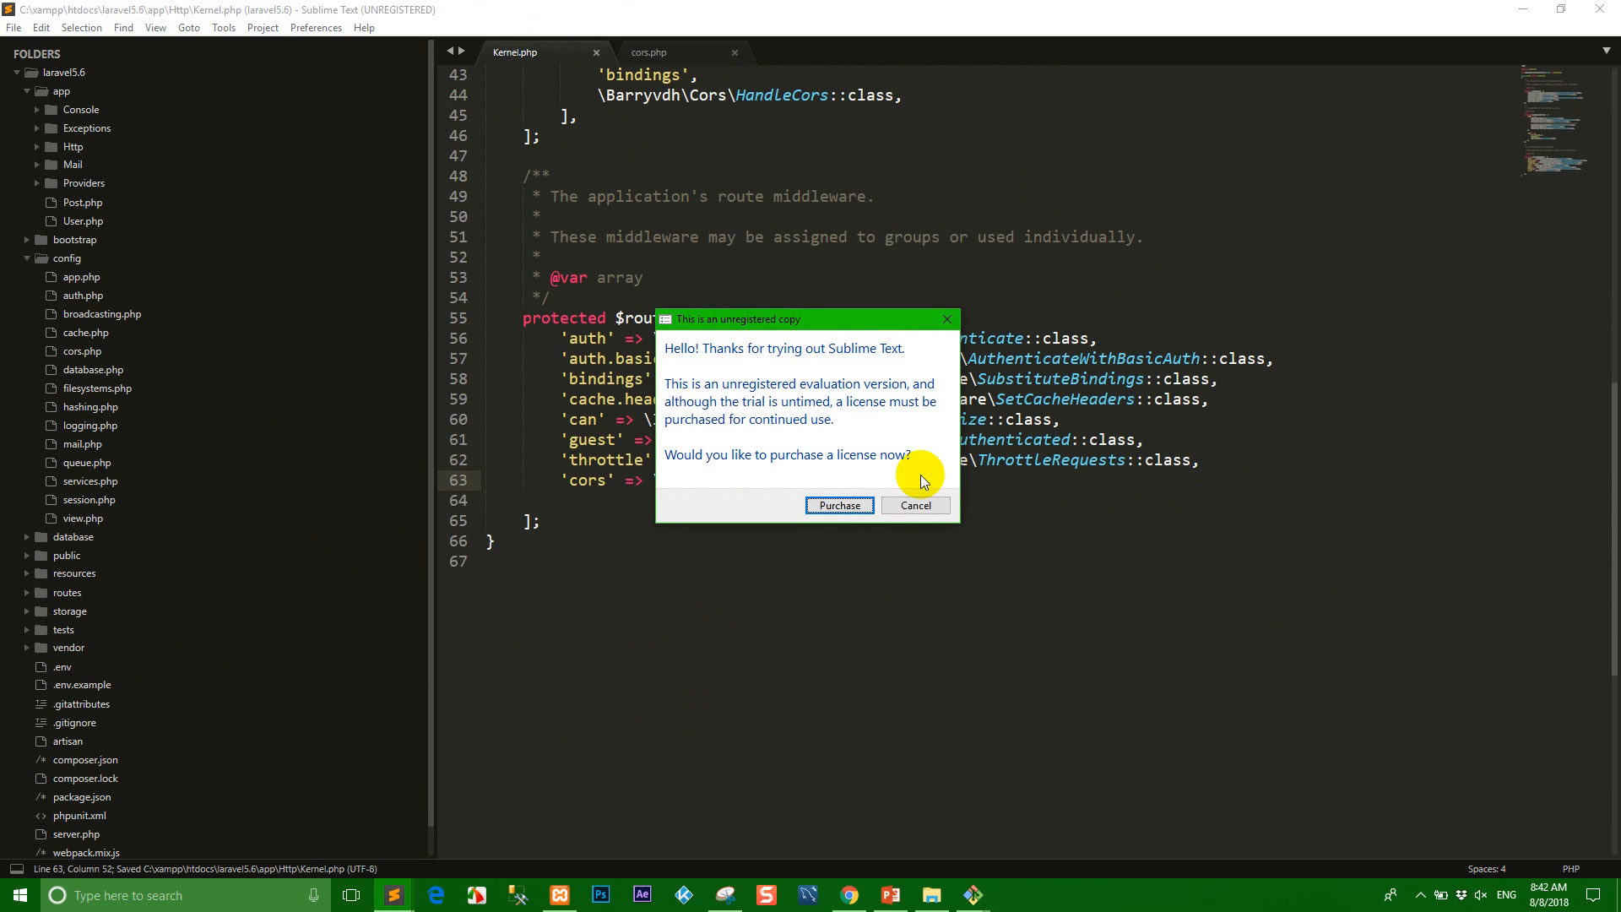
{"action": "left_click", "coordinate": [913, 506]}
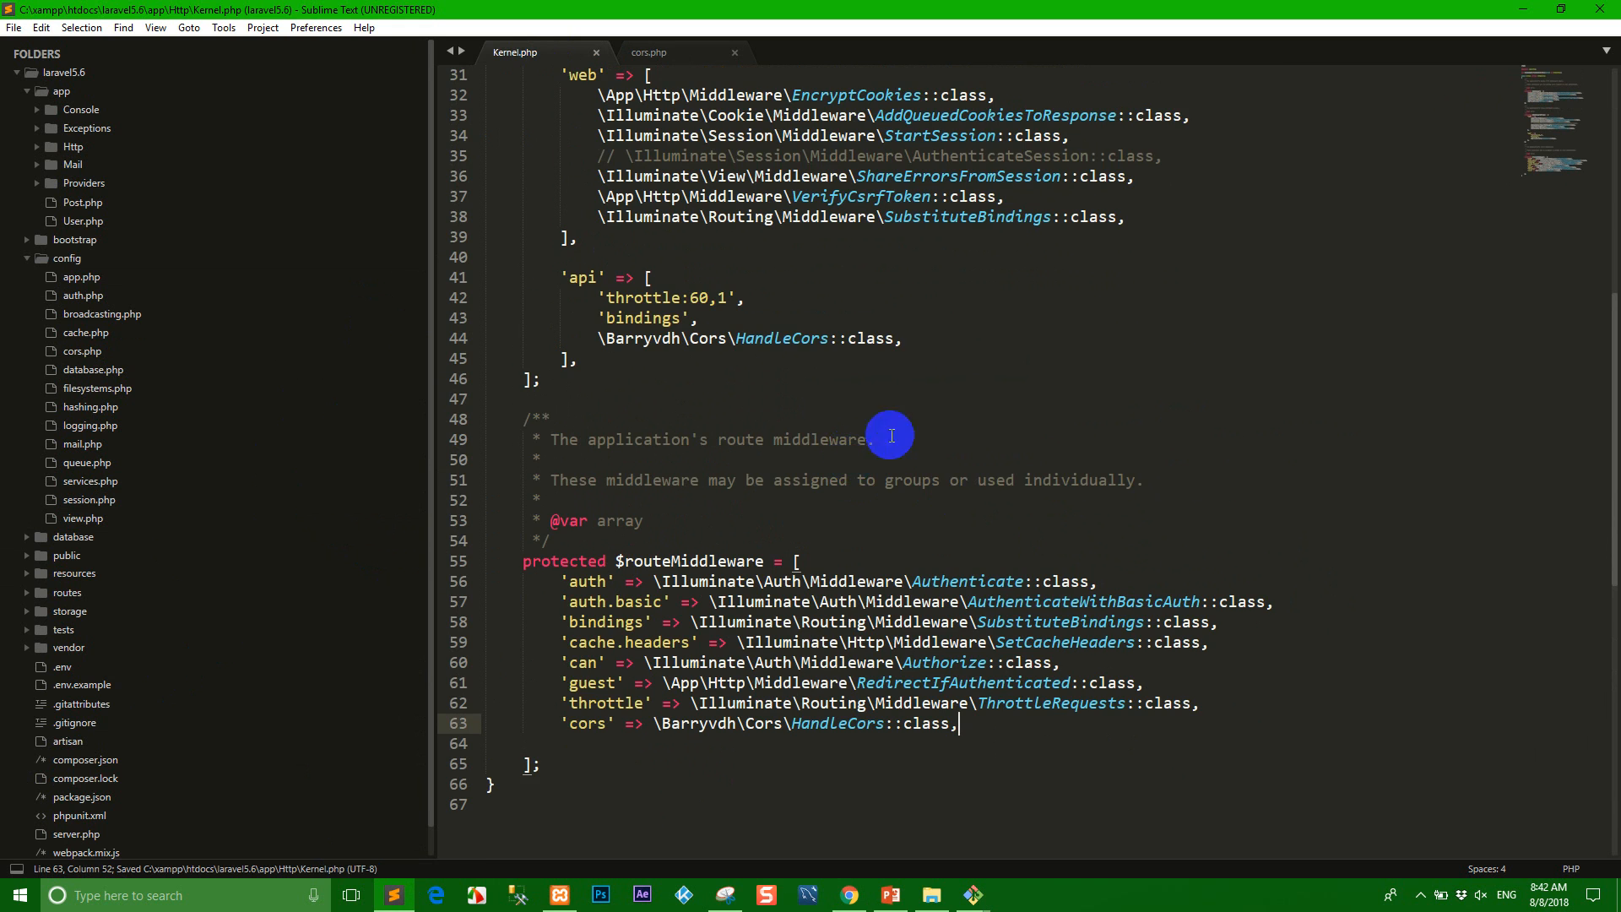
{"action": "scroll", "scroll_direction": "down", "scroll_amount": 3}
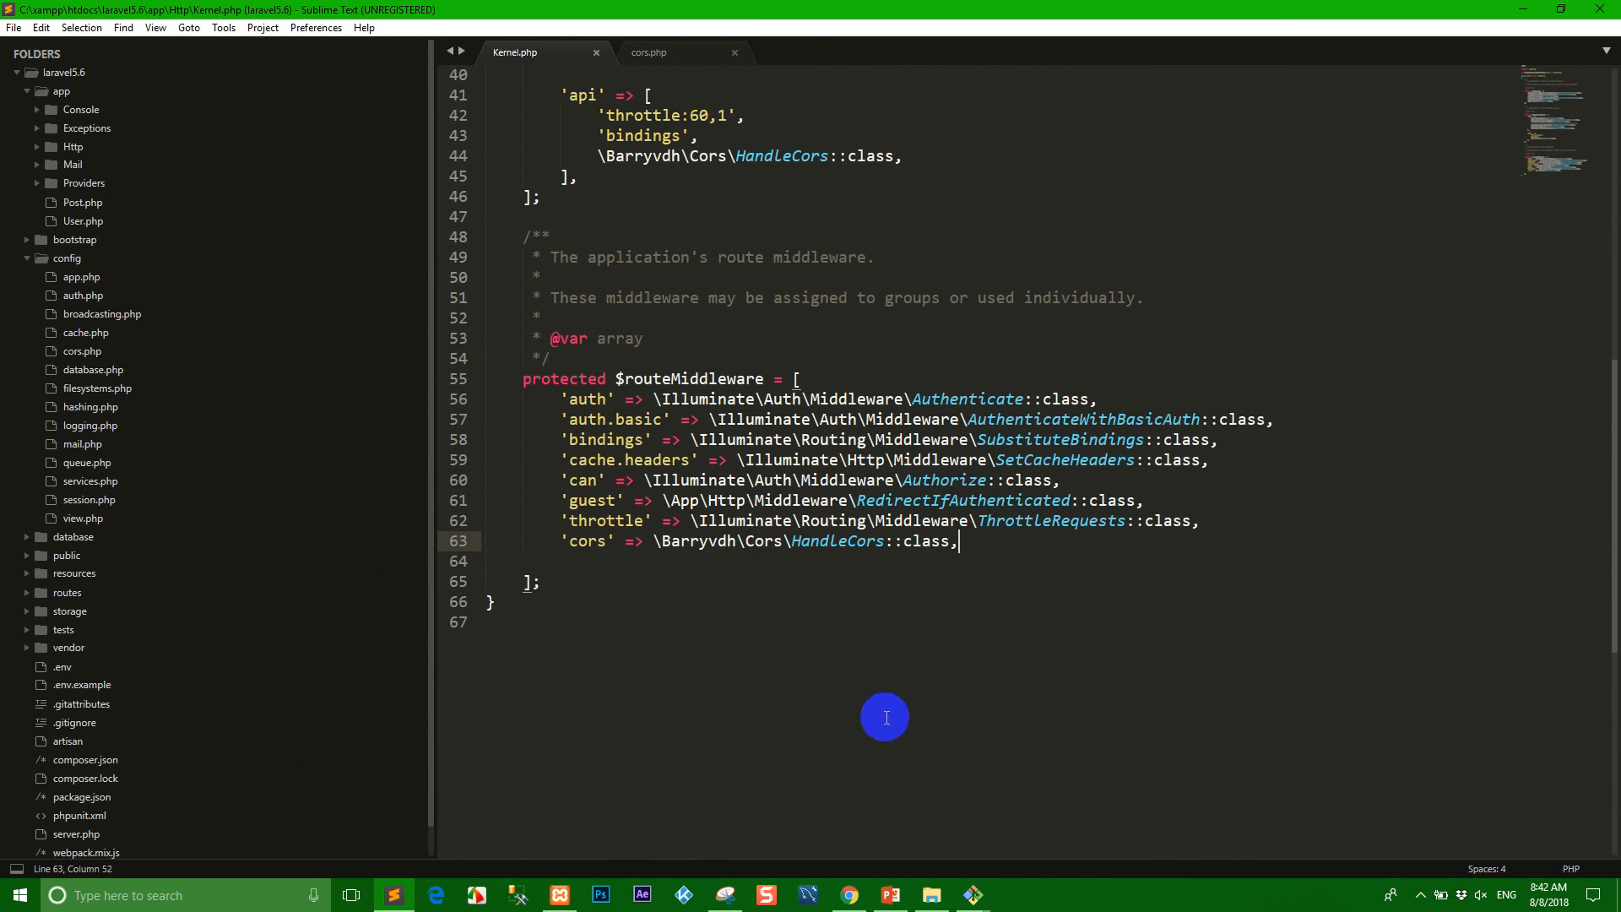
{"action": "left_click", "coordinate": [848, 895]}
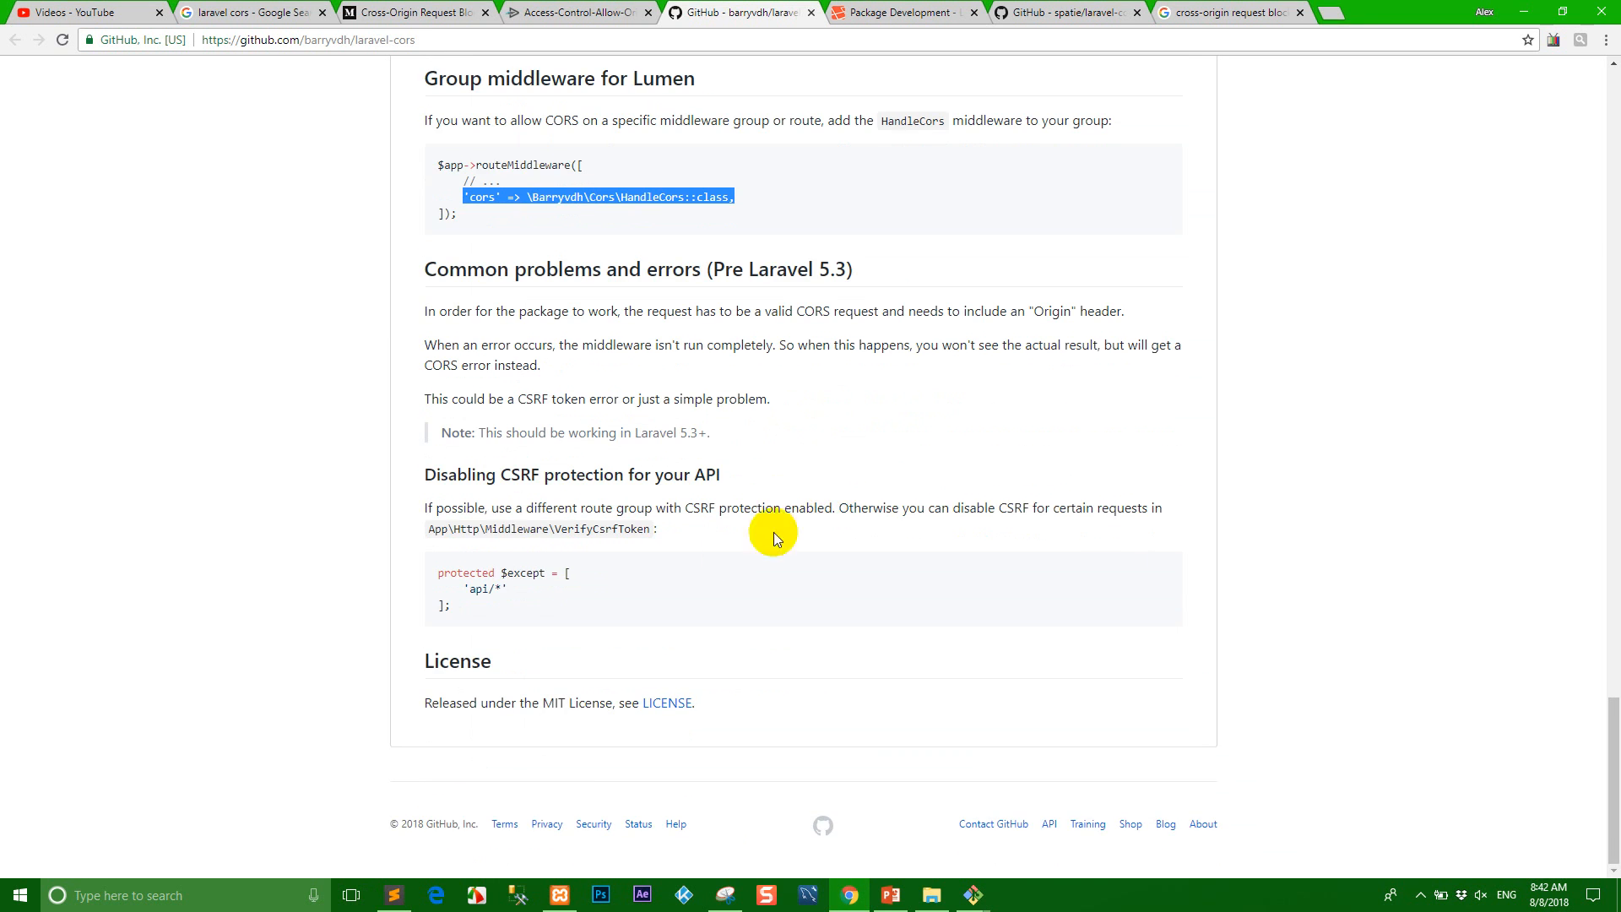
- Select the 'api/*' example in the README's Disabling CSRF protection code block
{"action": "double_click", "coordinate": [485, 589]}
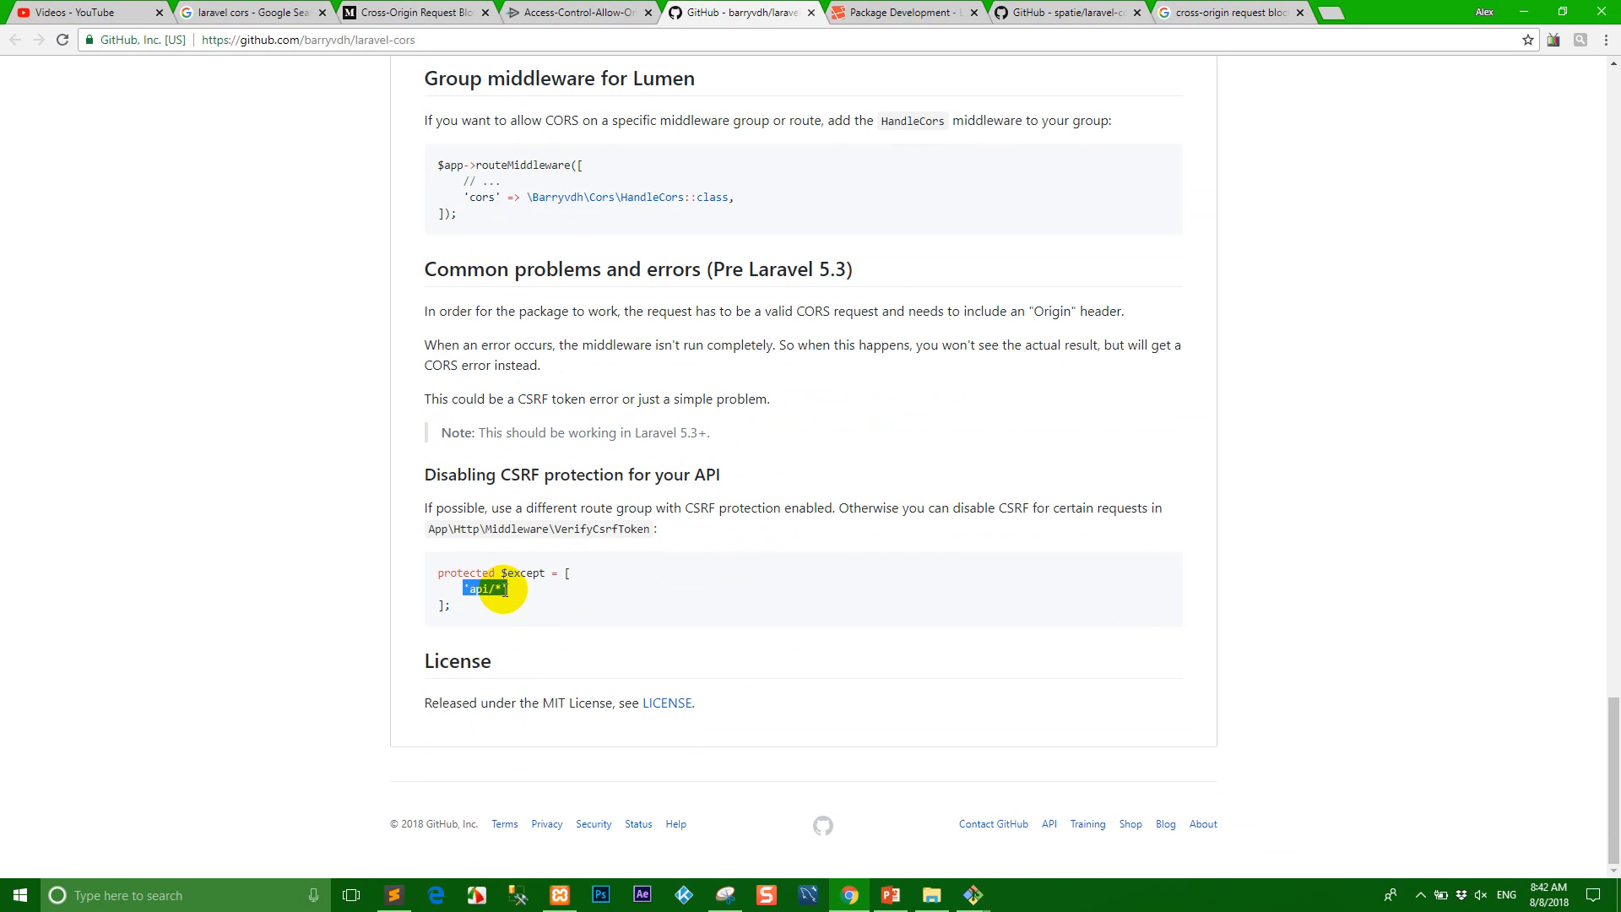
{"action": "mouse_move", "coordinate": [796, 530]}
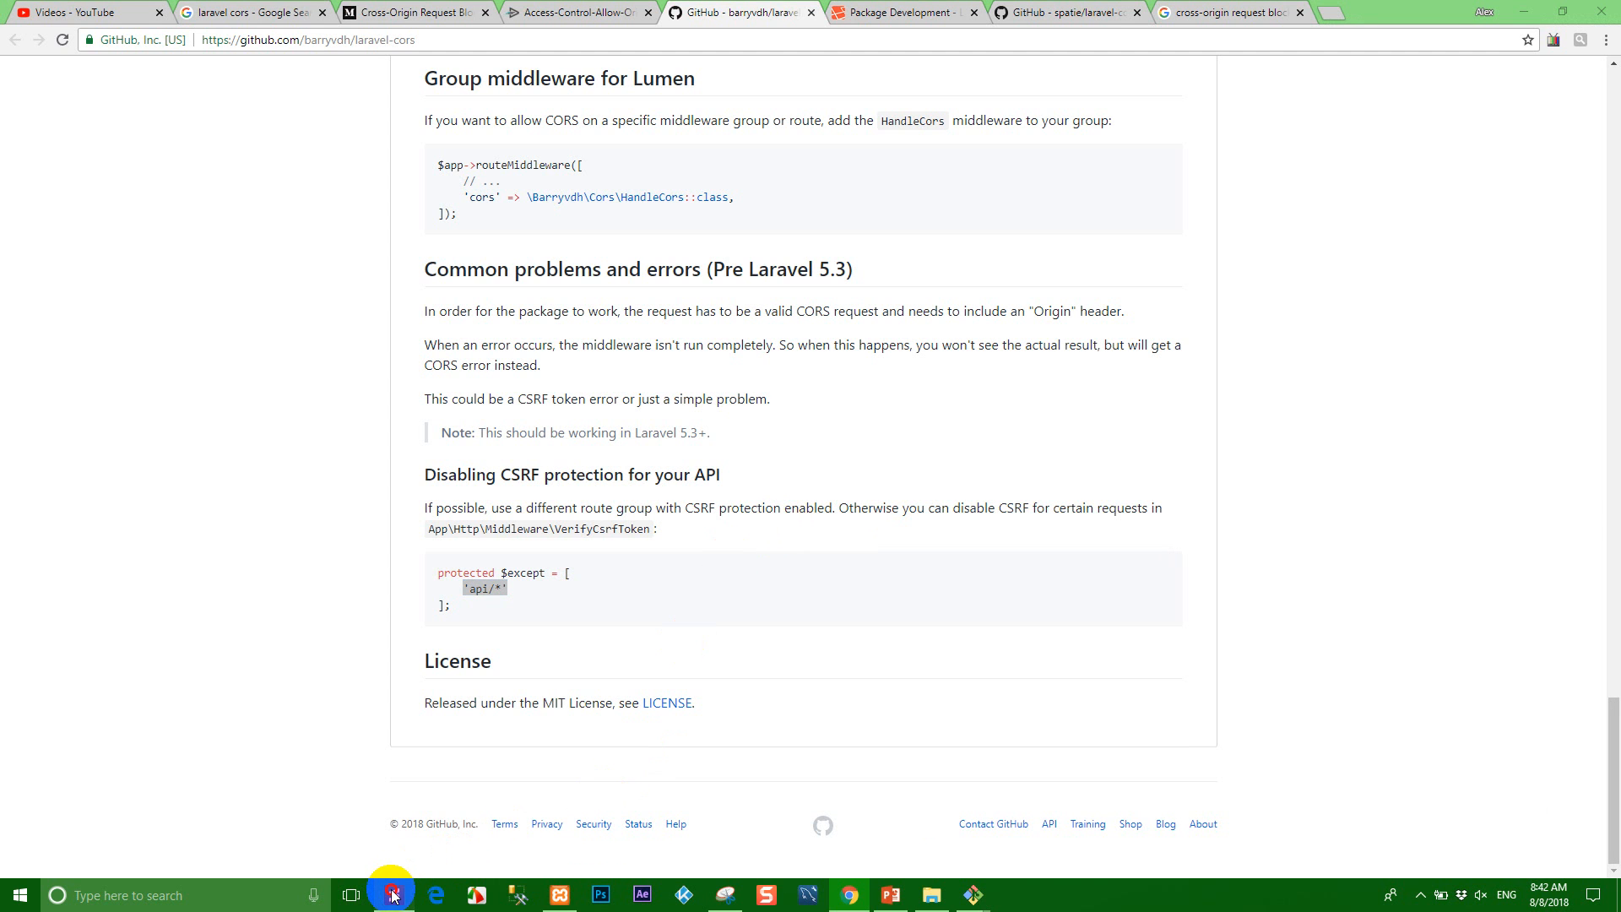
{"action": "left_click", "coordinate": [391, 895]}
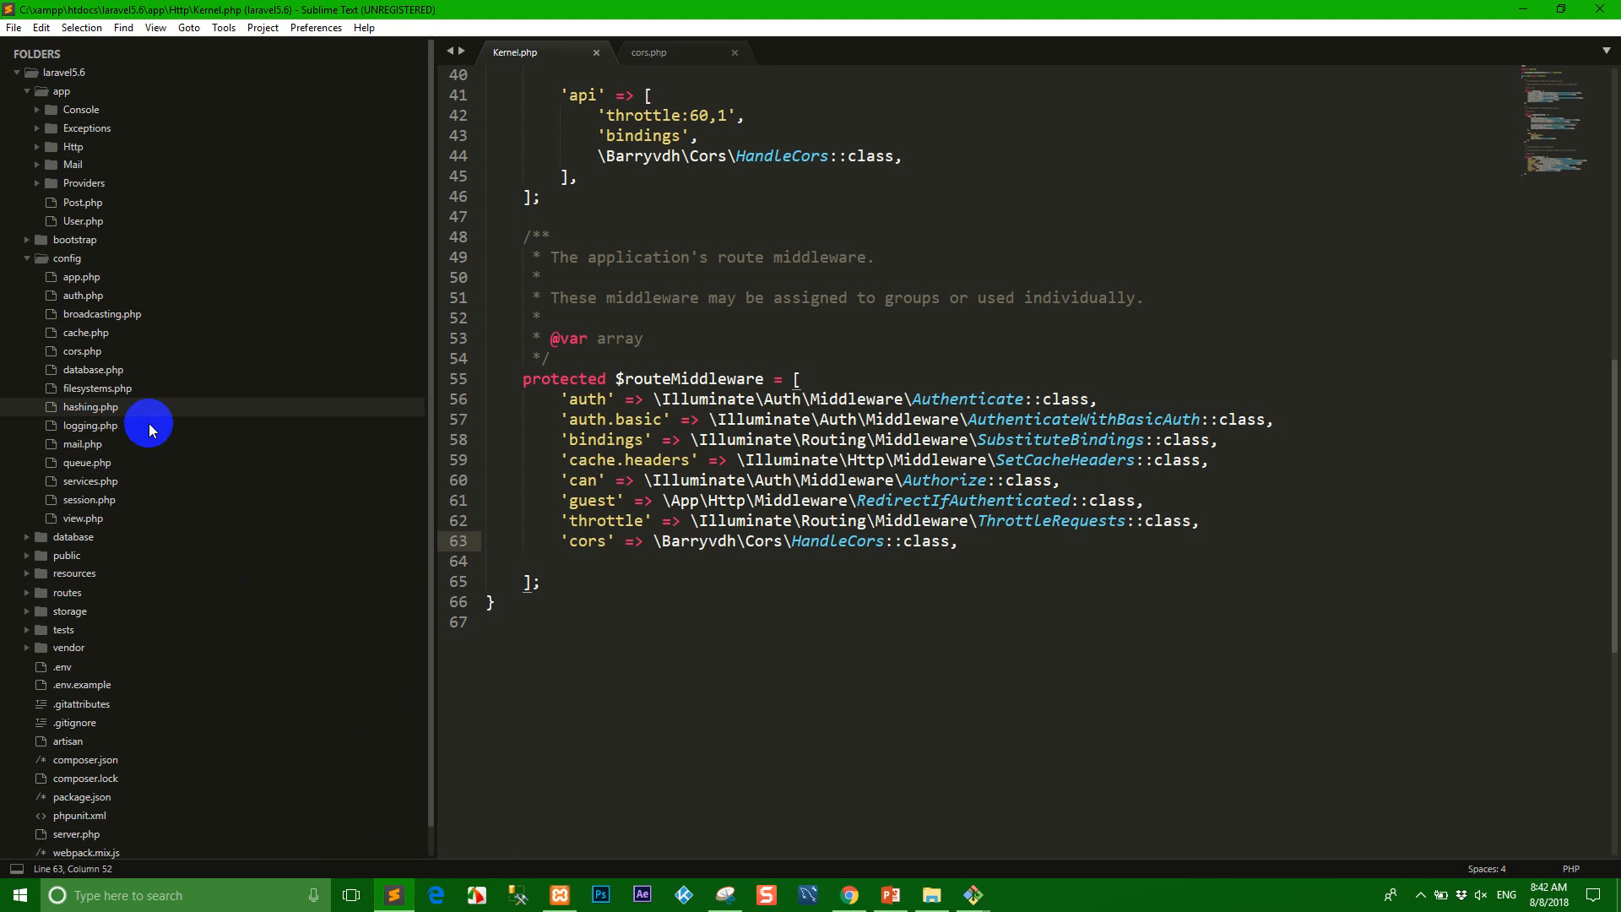
- Add 'api/*' to the $except array in VerifyCsrfToken.php, then go back to Kernel.php
{"action": "left_click", "coordinate": [72, 146]}
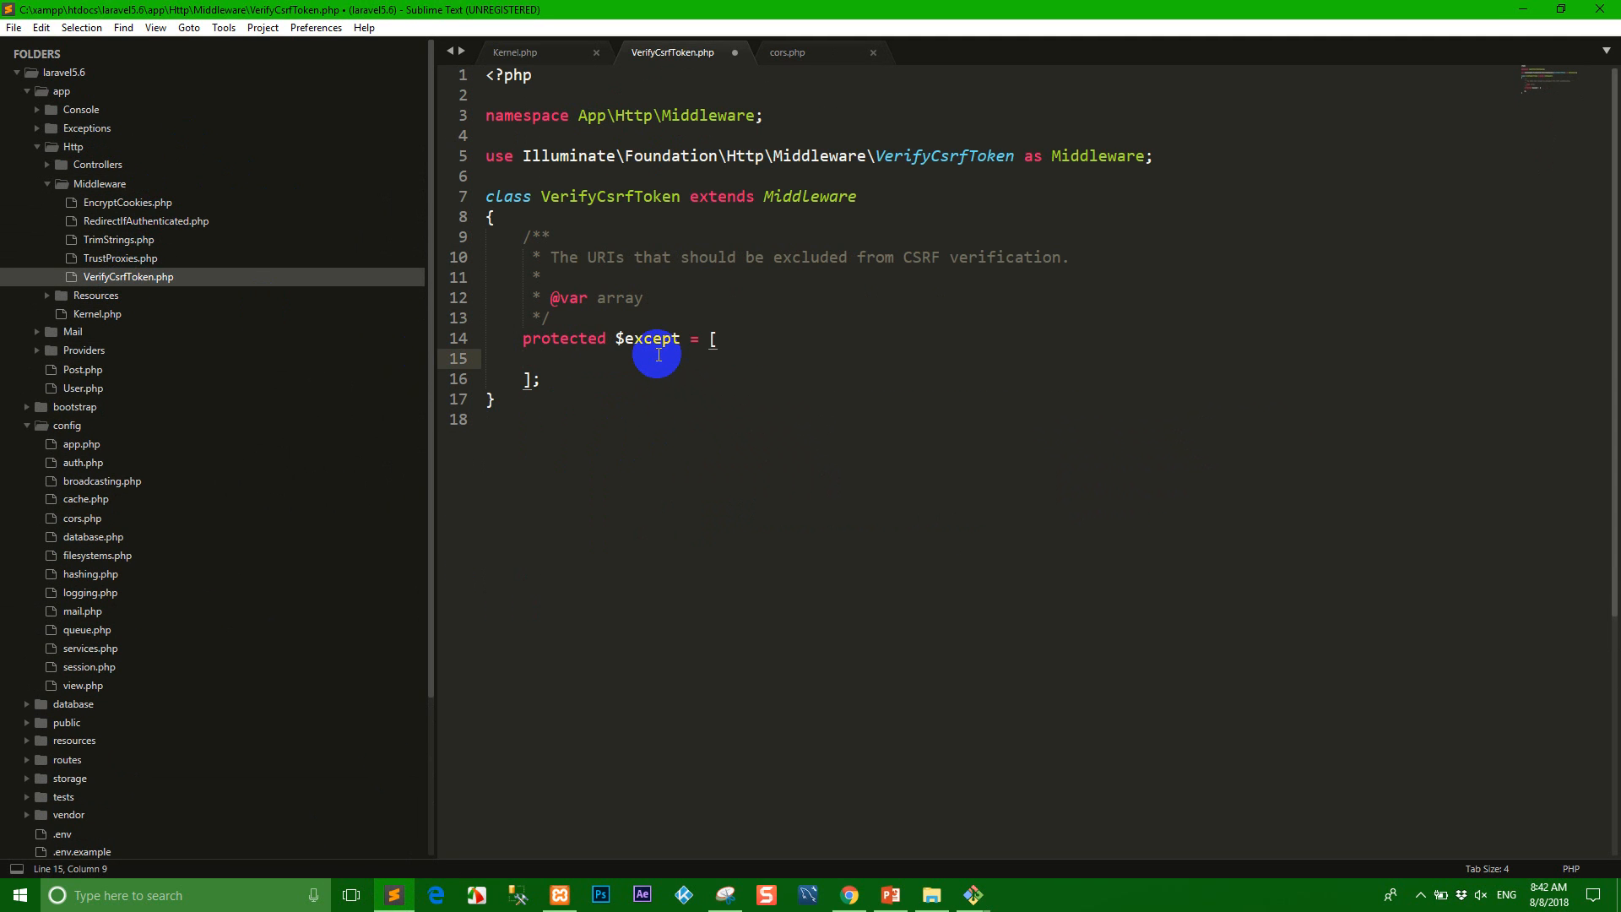
{"action": "type", "text": "'api/*'"}
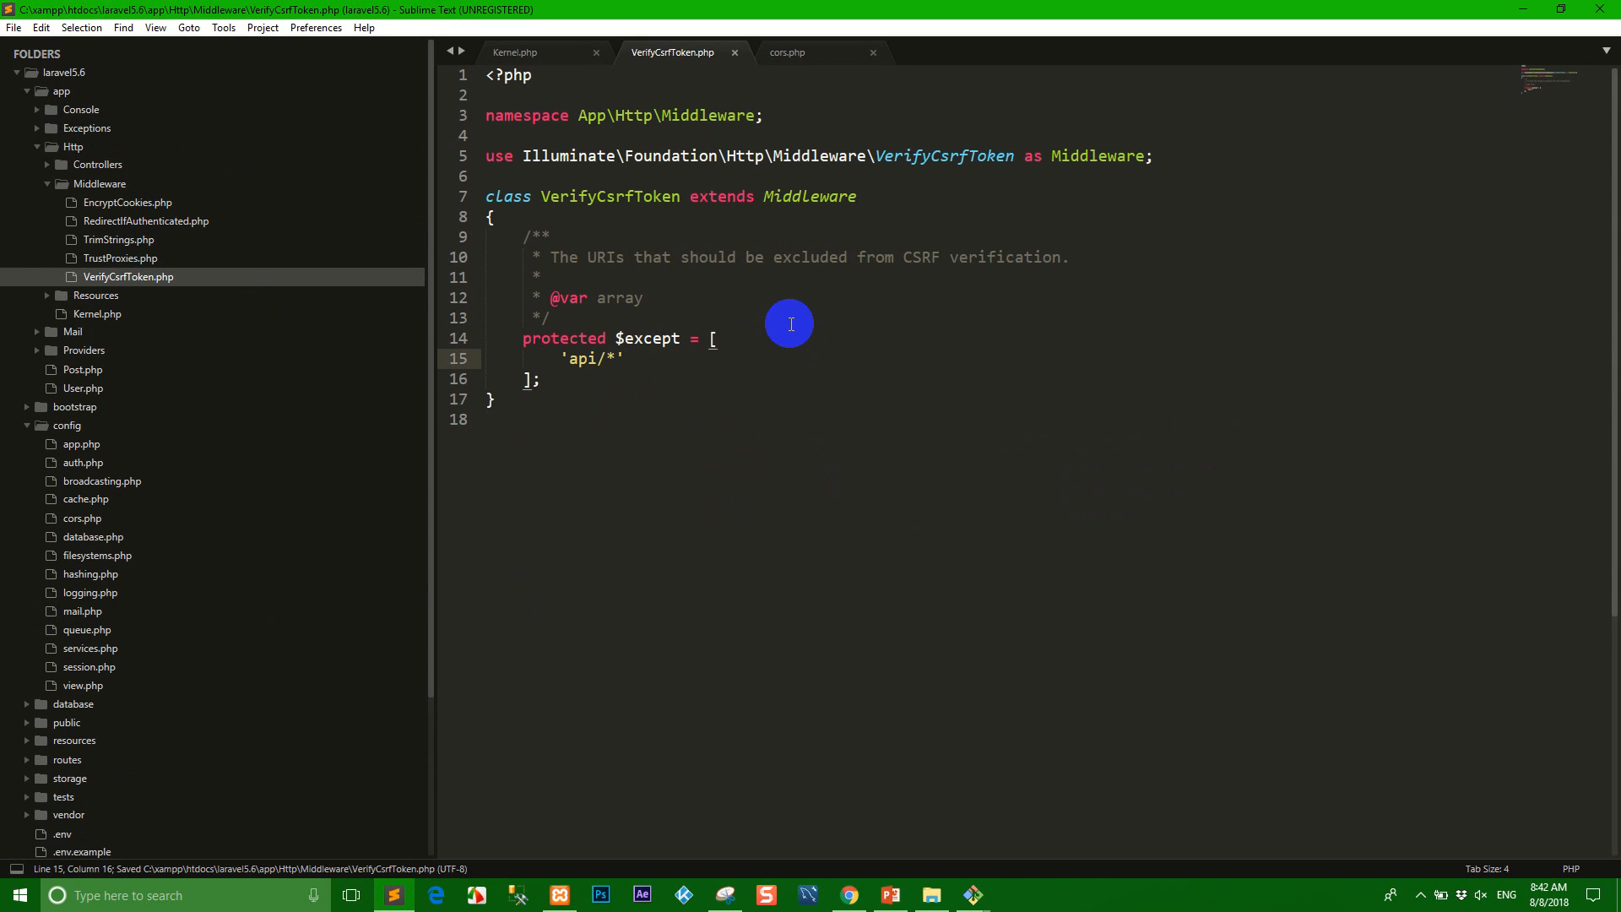
{"action": "left_click", "coordinate": [62, 91]}
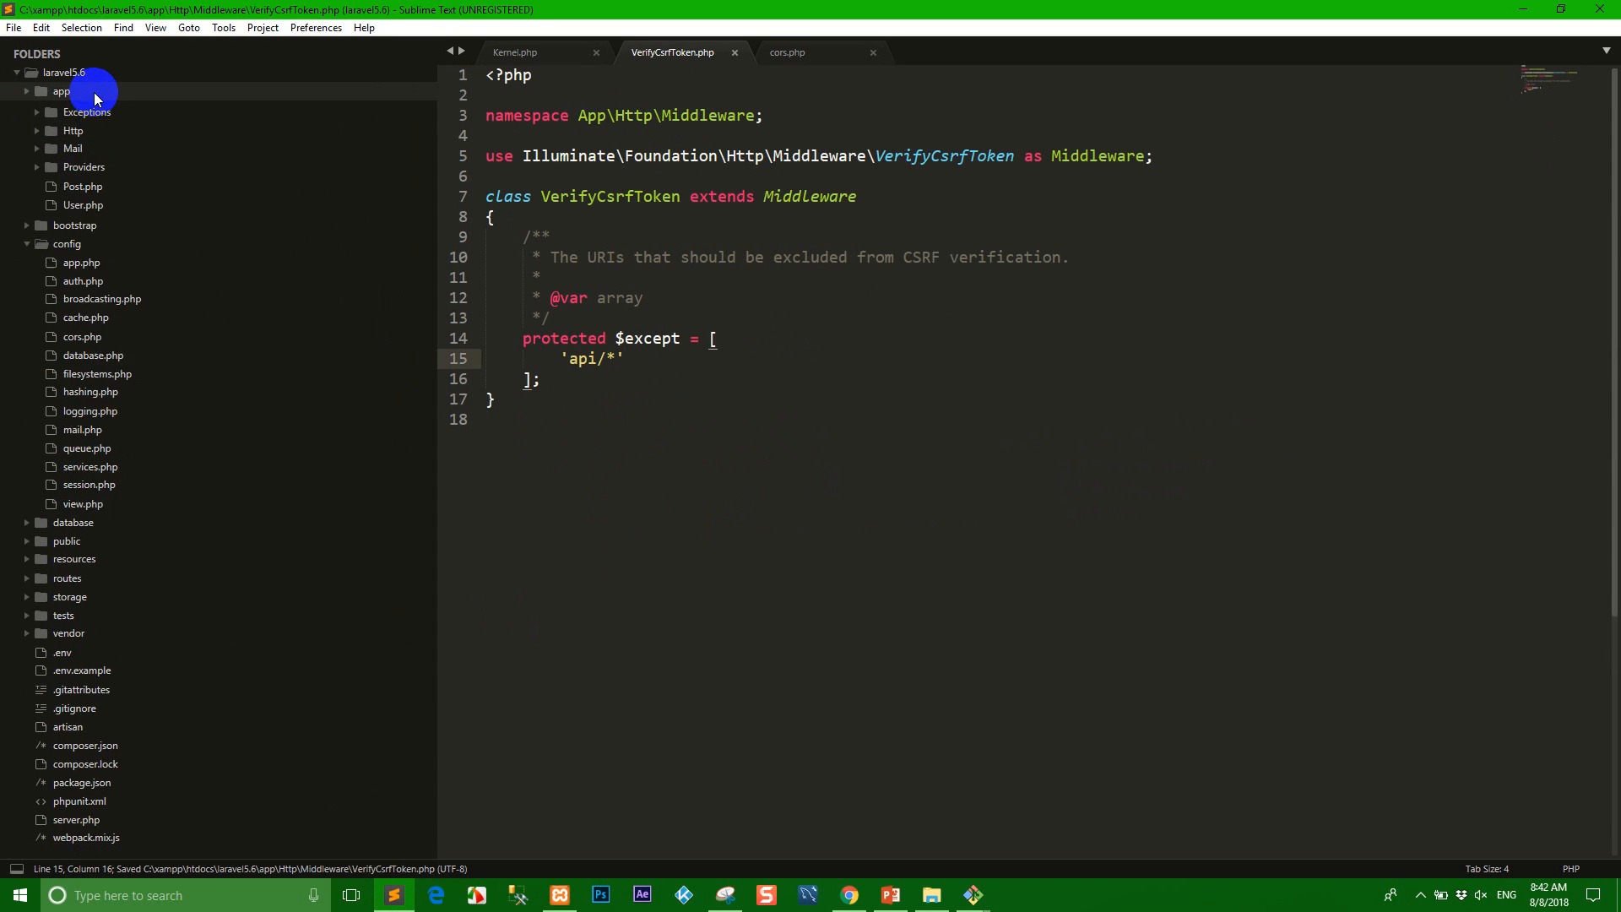
{"action": "left_click", "coordinate": [61, 92]}
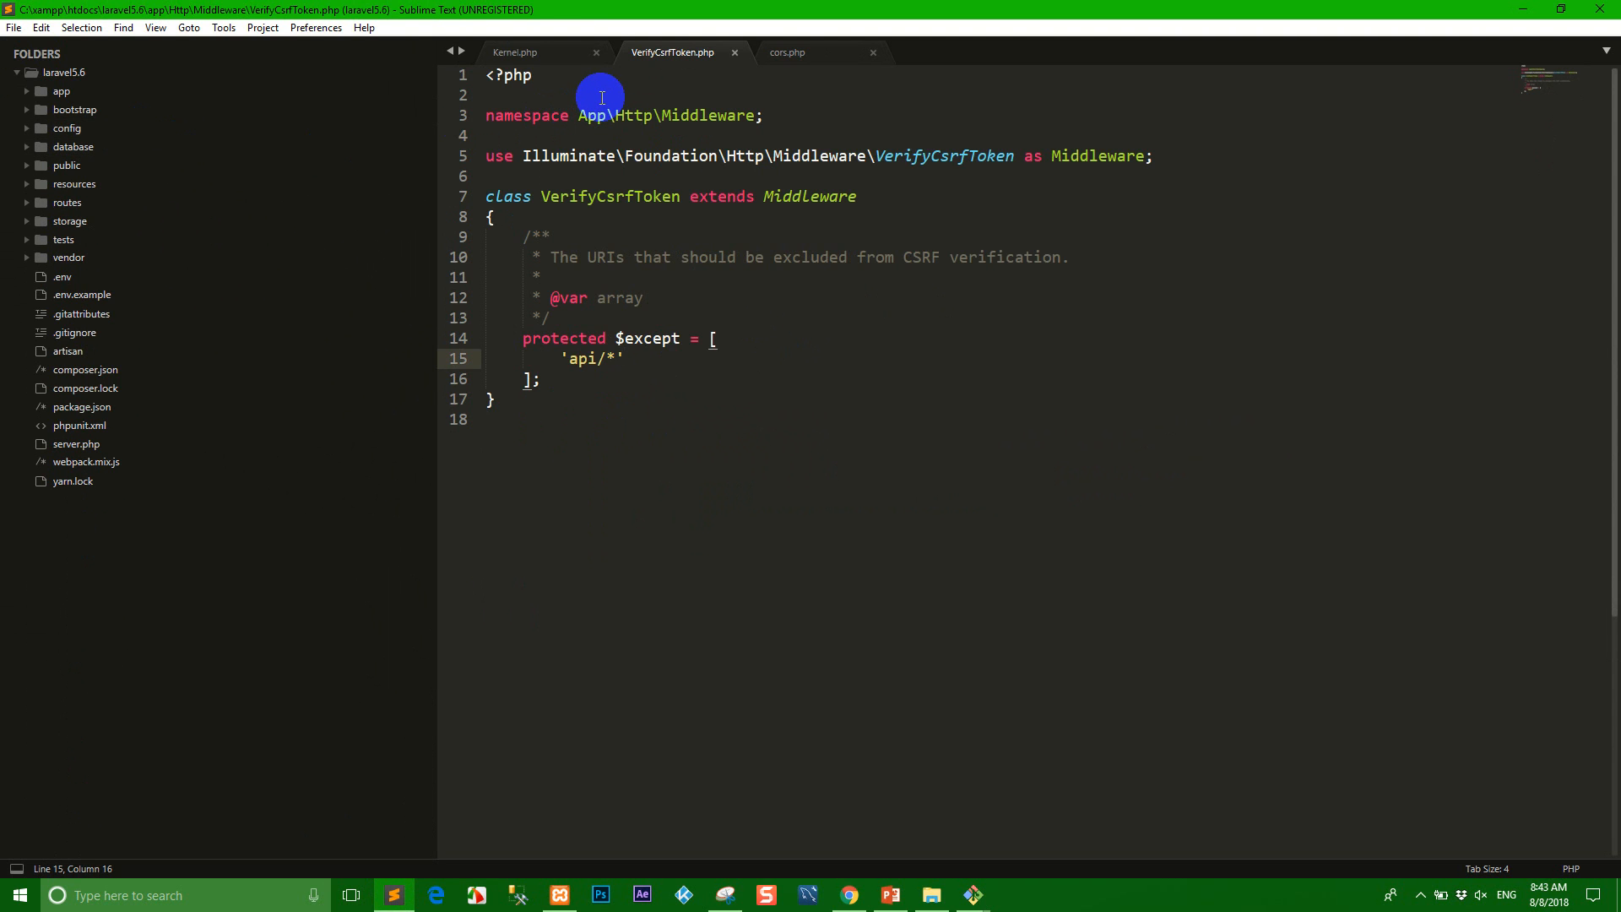
{"action": "left_click", "coordinate": [515, 52]}
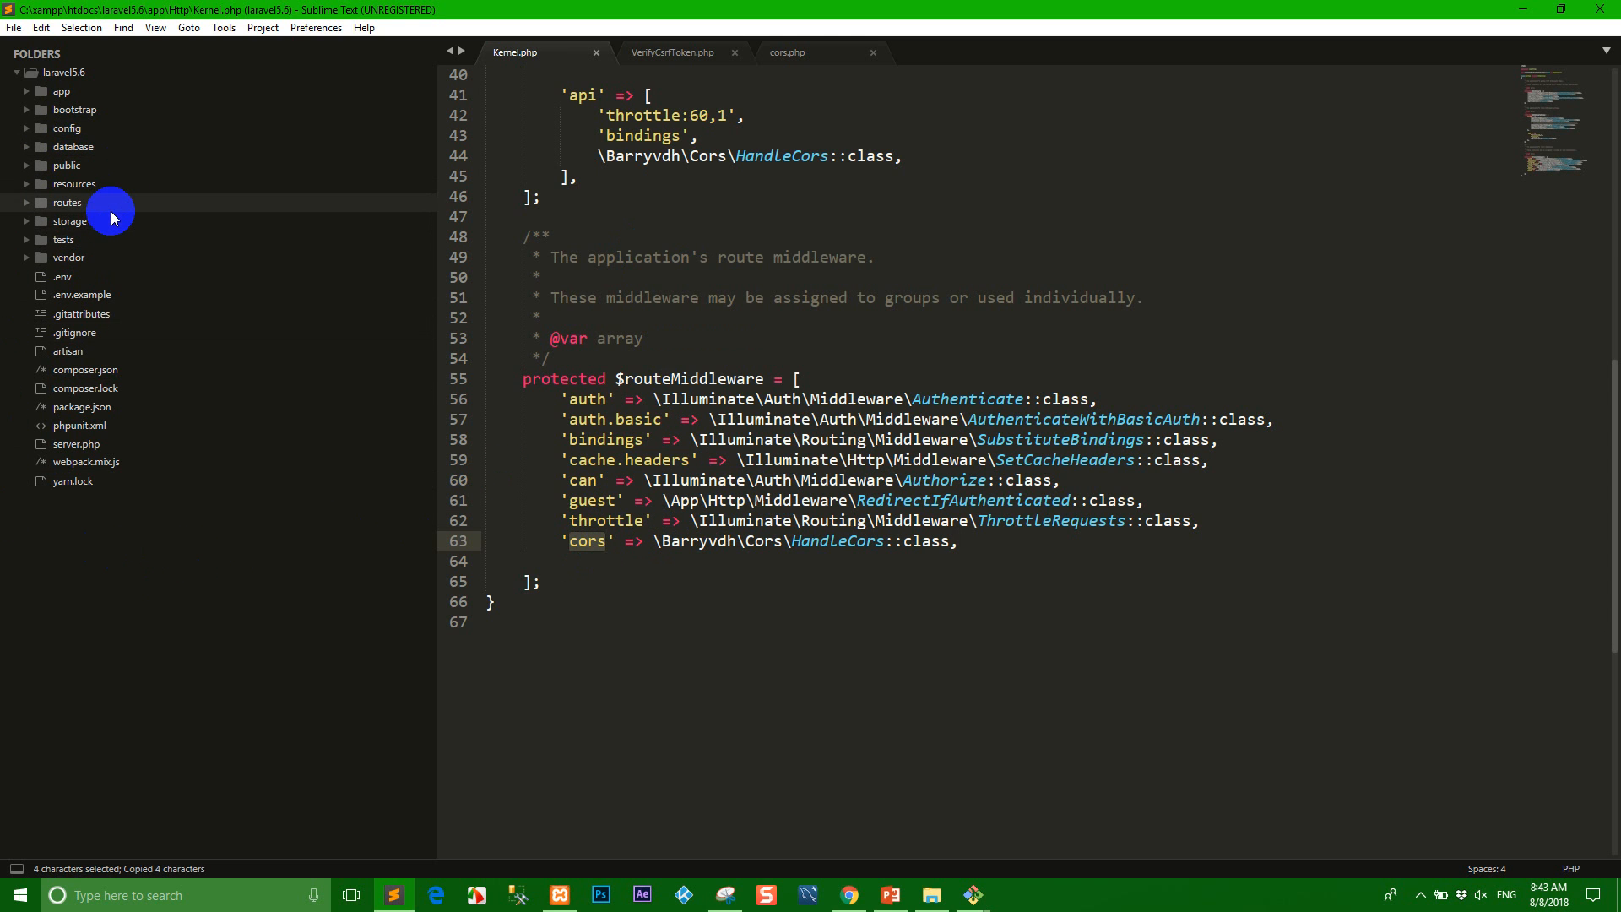
- Change api.php's group middleware from 'auth:api' to ['auth:api','cors'] and save
{"action": "left_click", "coordinate": [79, 221]}
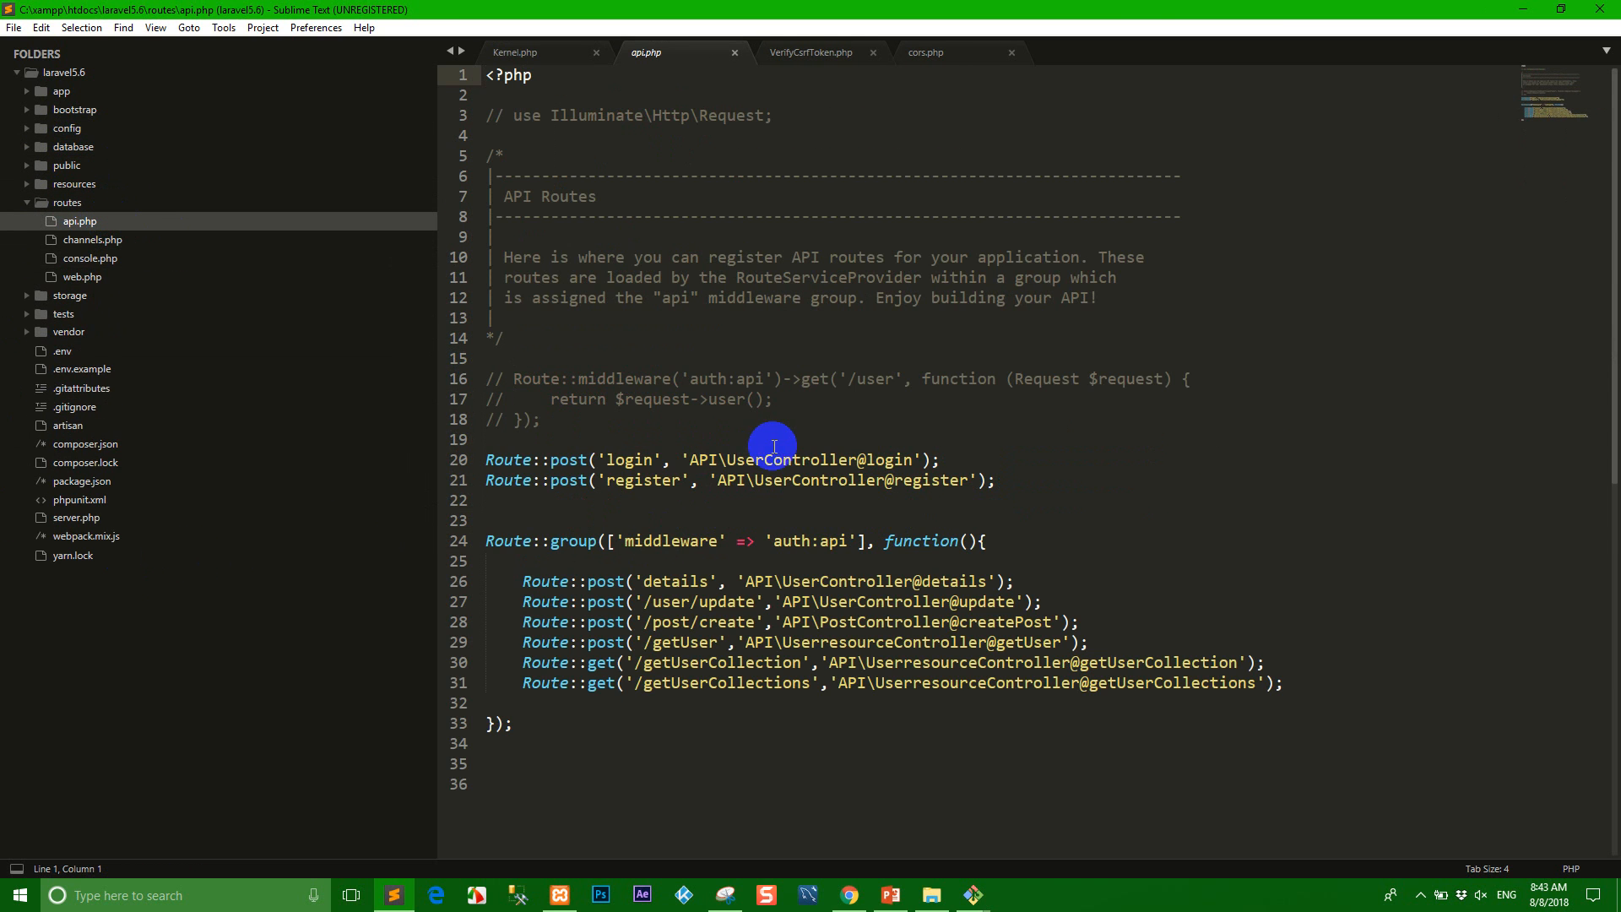
{"action": "scroll", "scroll_direction": "down", "scroll_amount": 3}
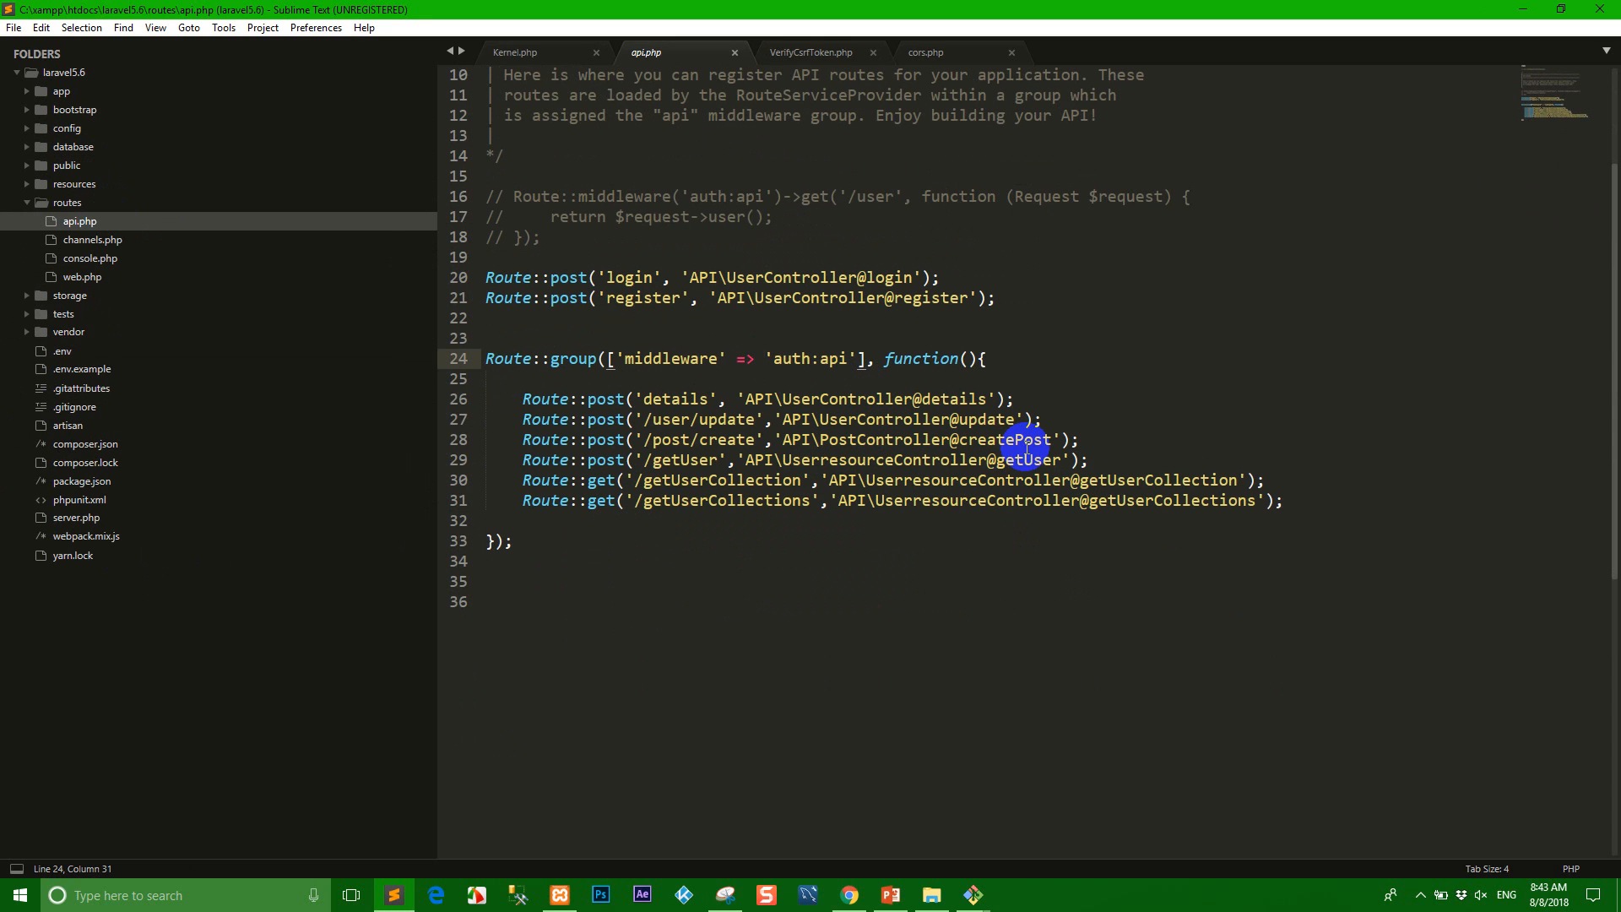
{"action": "type", "text": "["}
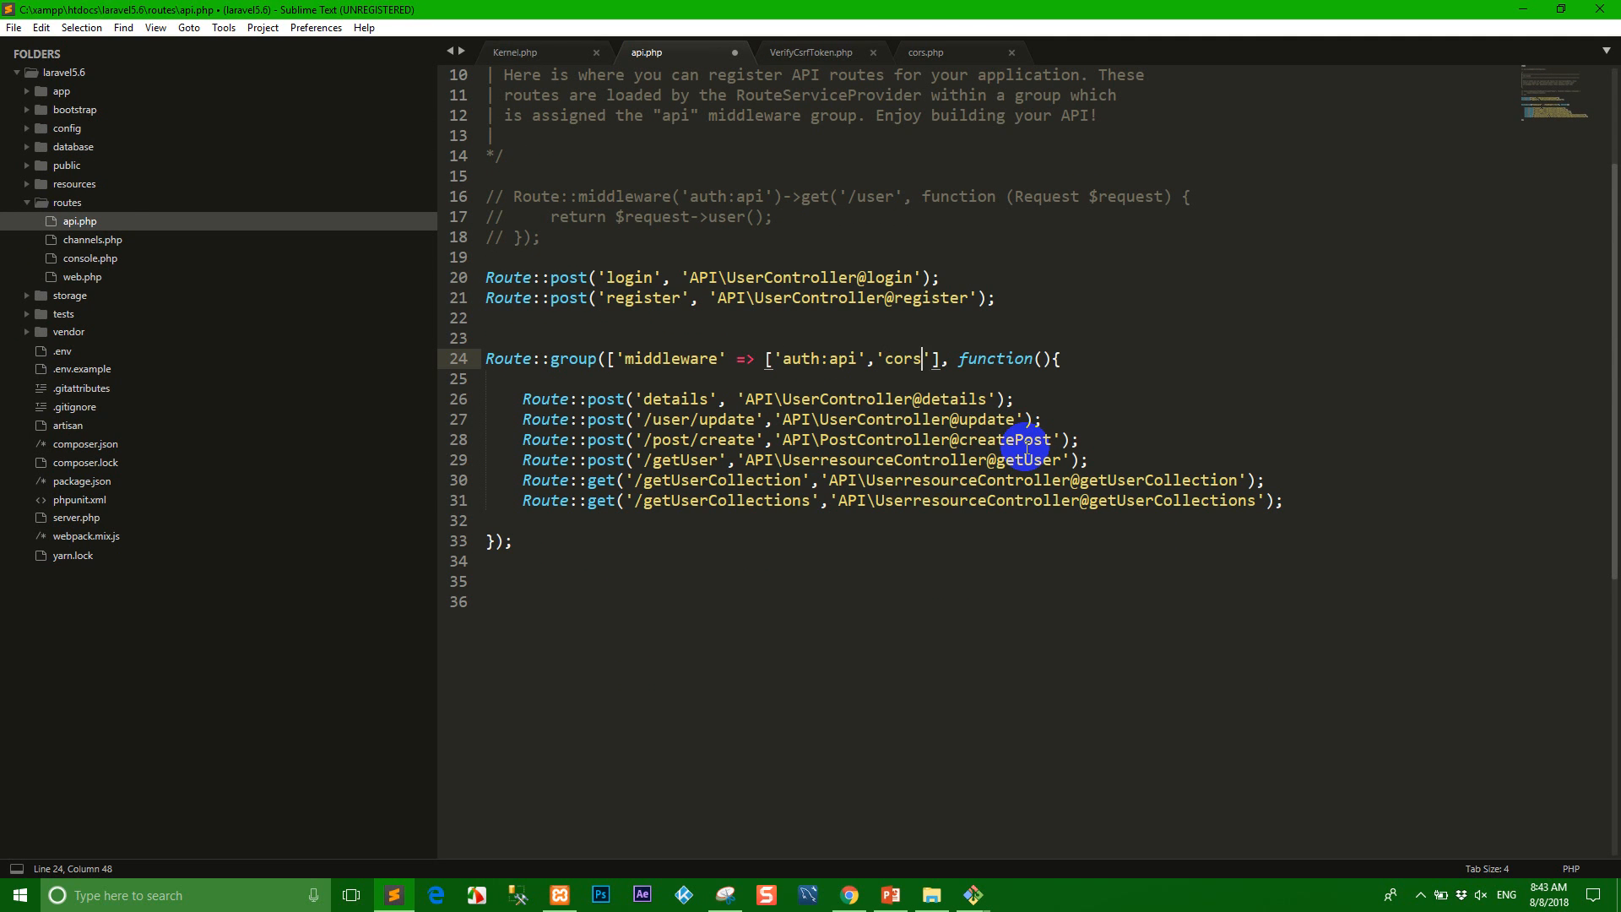
{"action": "key", "text": "ctrl+s"}
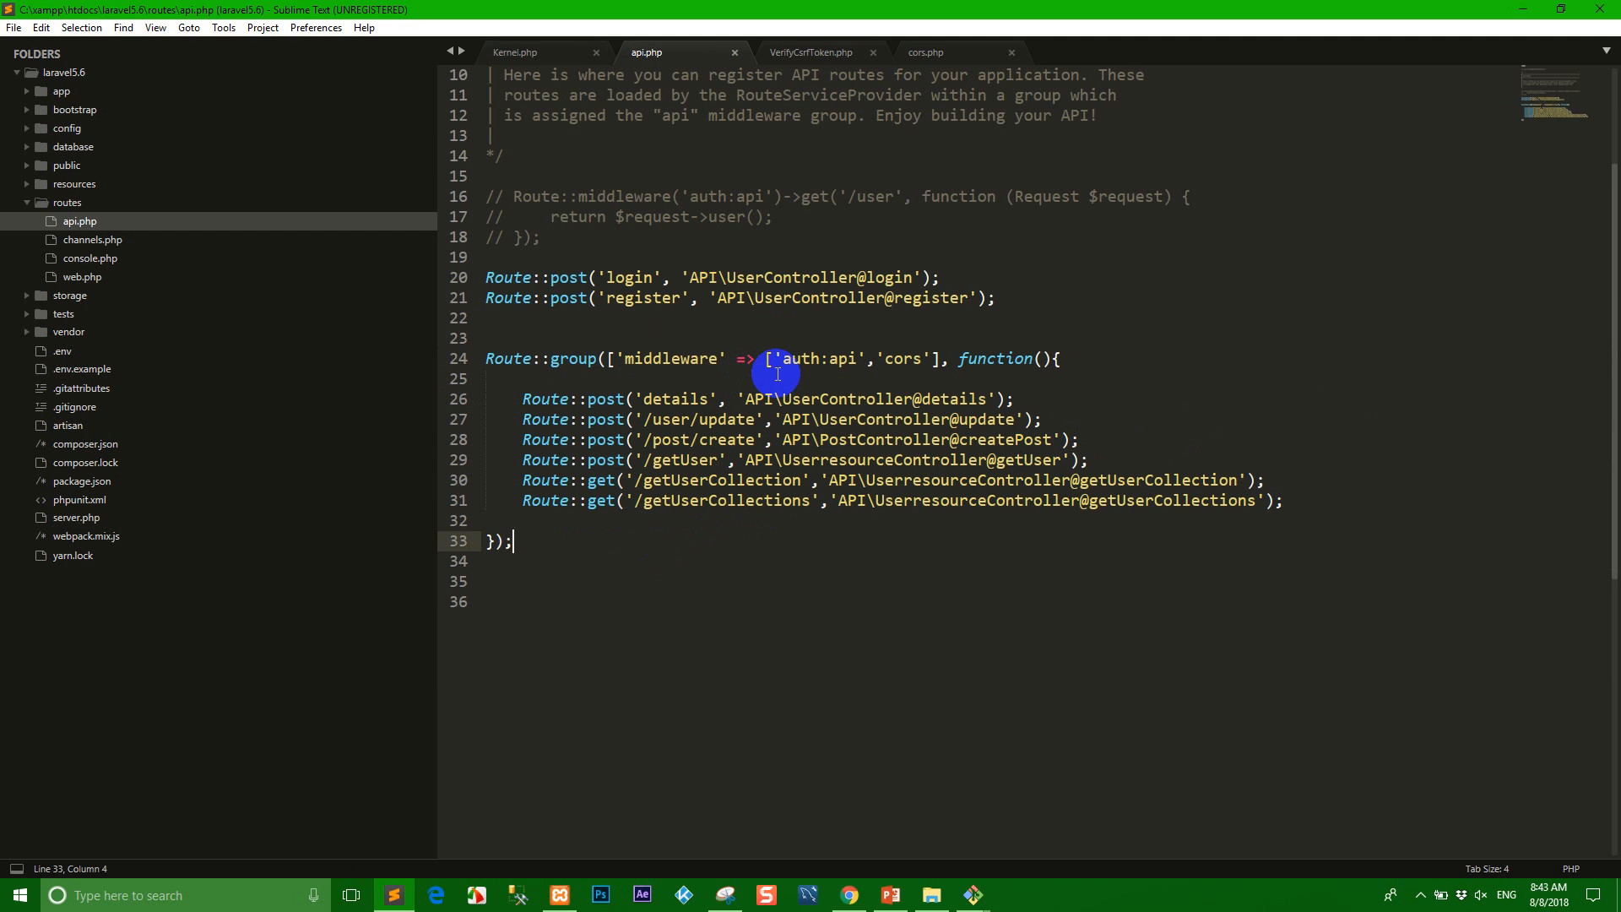
{"action": "mouse_move", "coordinate": [875, 471]}
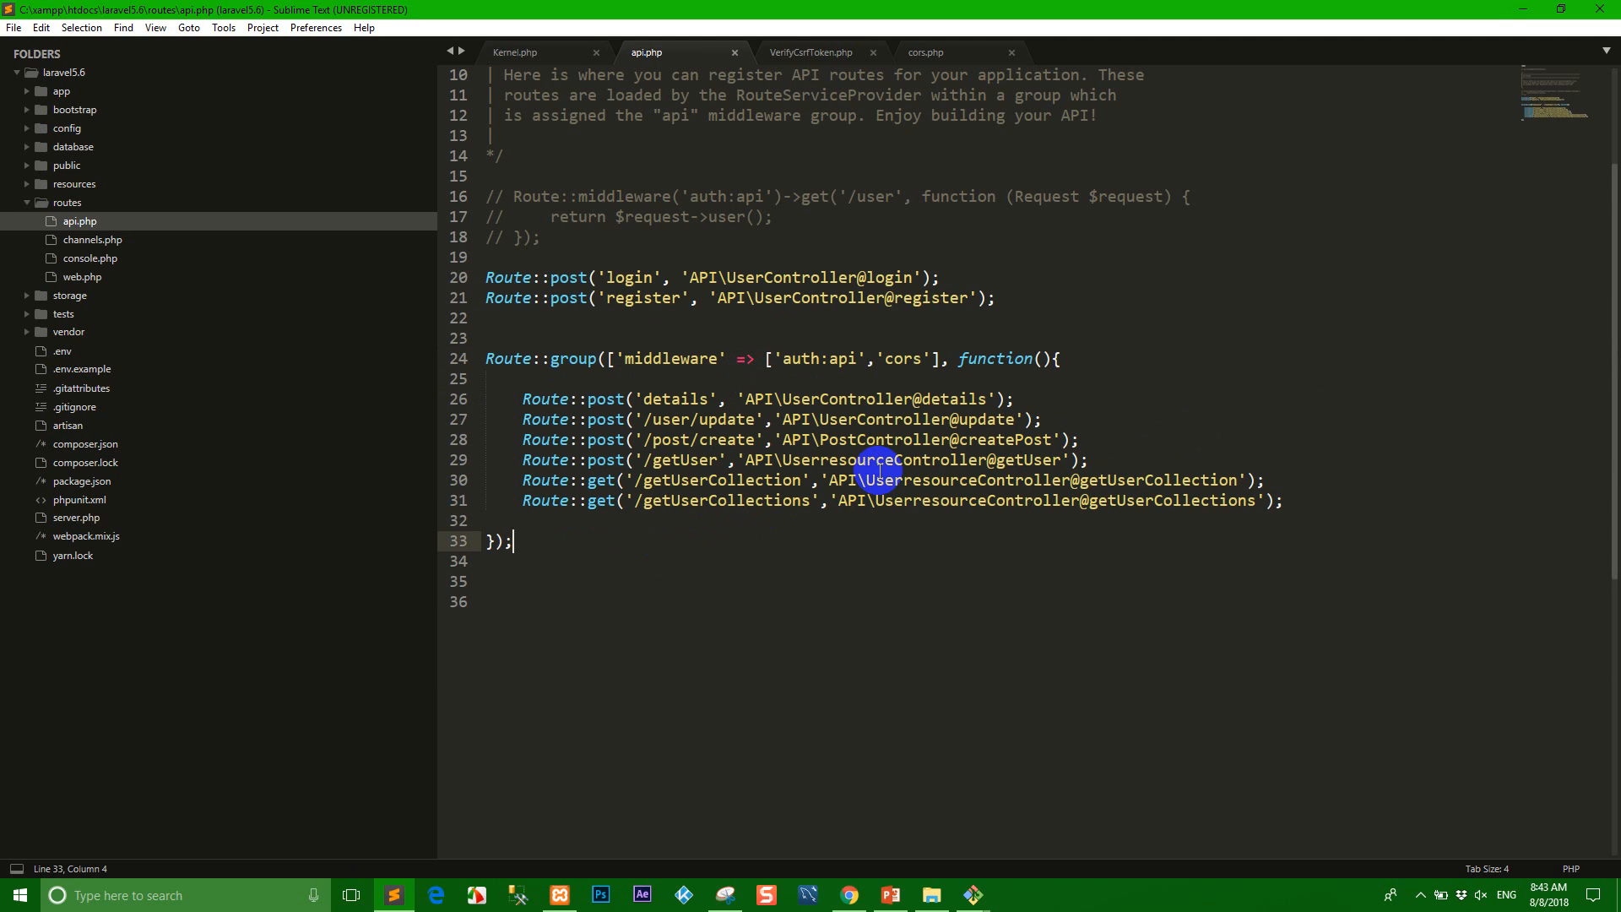
{"action": "mouse_move", "coordinate": [918, 495]}
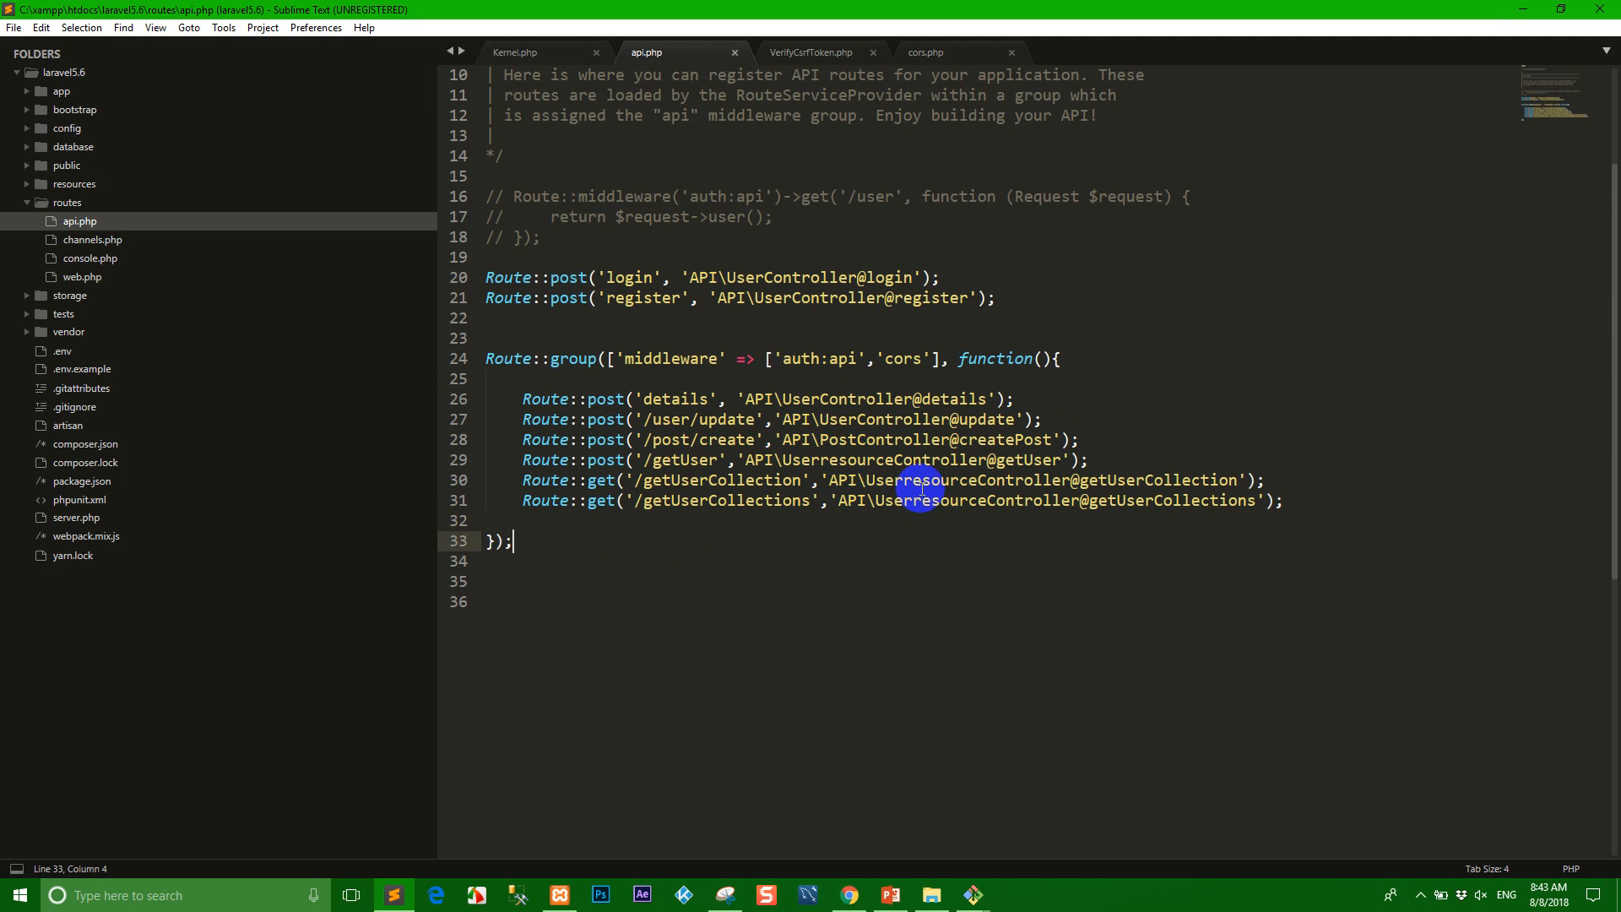
{"action": "mouse_move", "coordinate": [893, 398]}
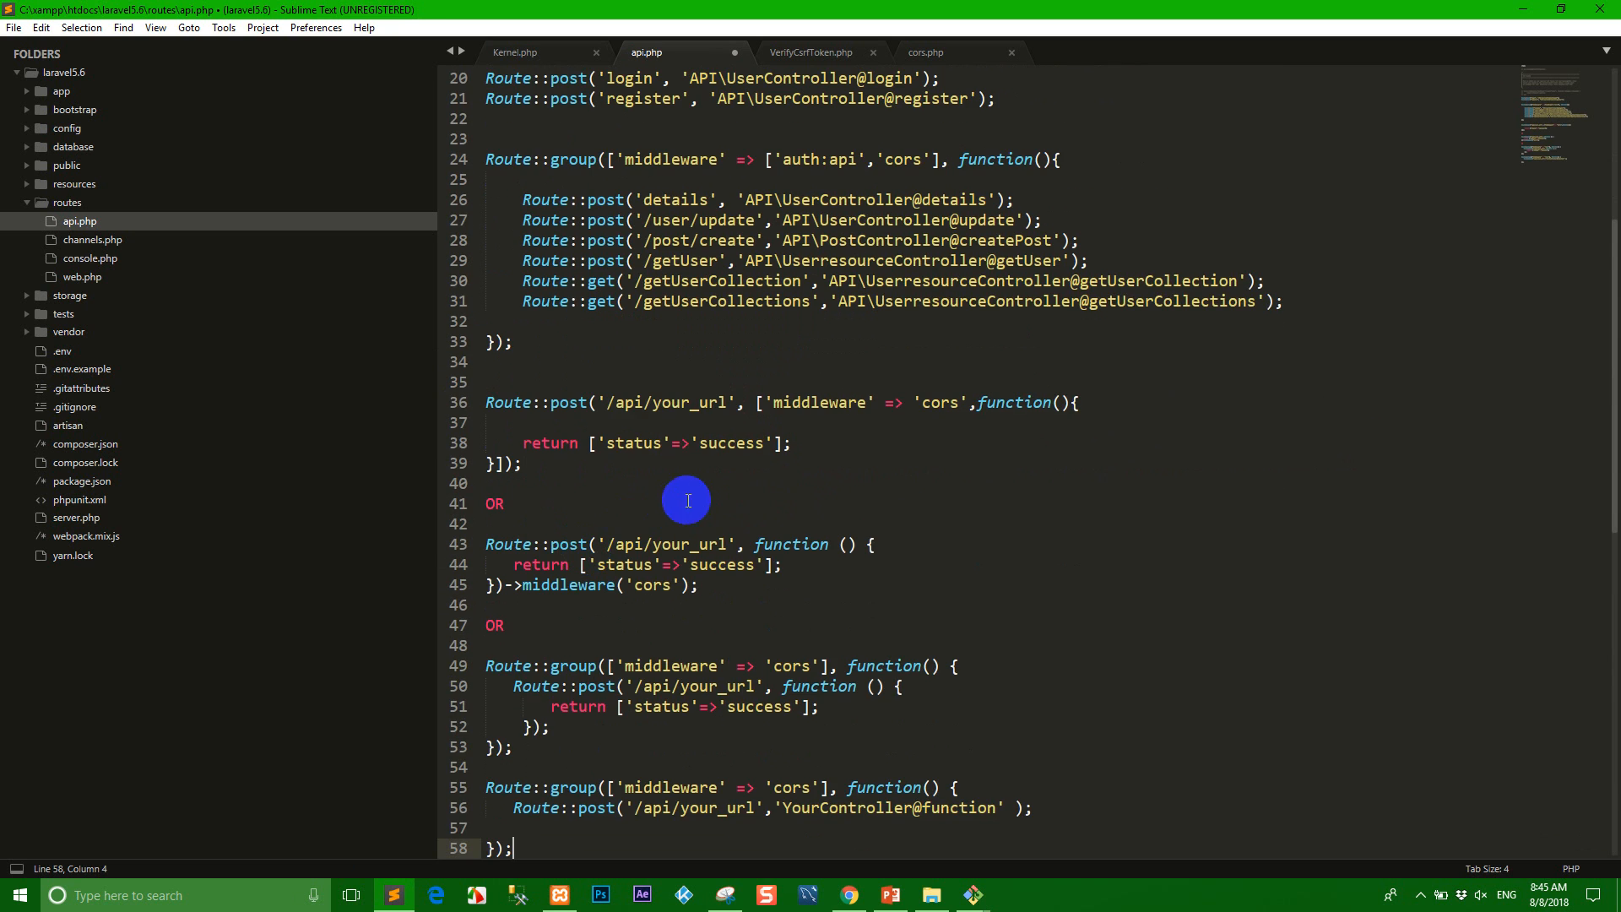
- Remove the OR separator lines and inspect the 'cors' middleware option in the sample routes
{"action": "double_click", "coordinate": [494, 321]}
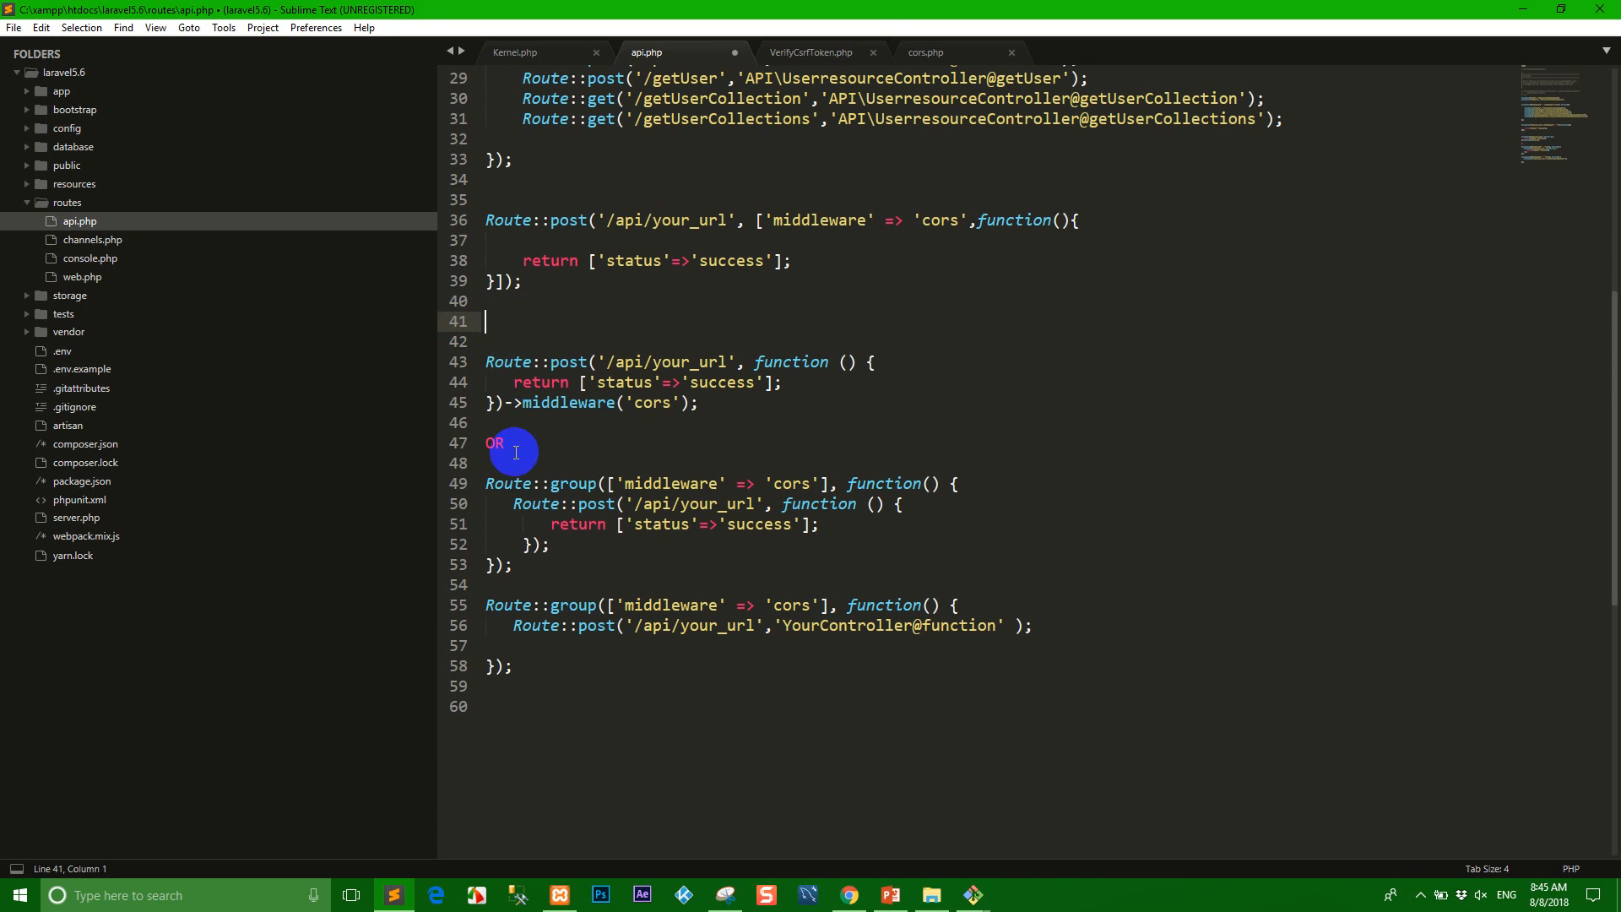
{"action": "scroll", "scroll_direction": "up", "scroll_amount": 3}
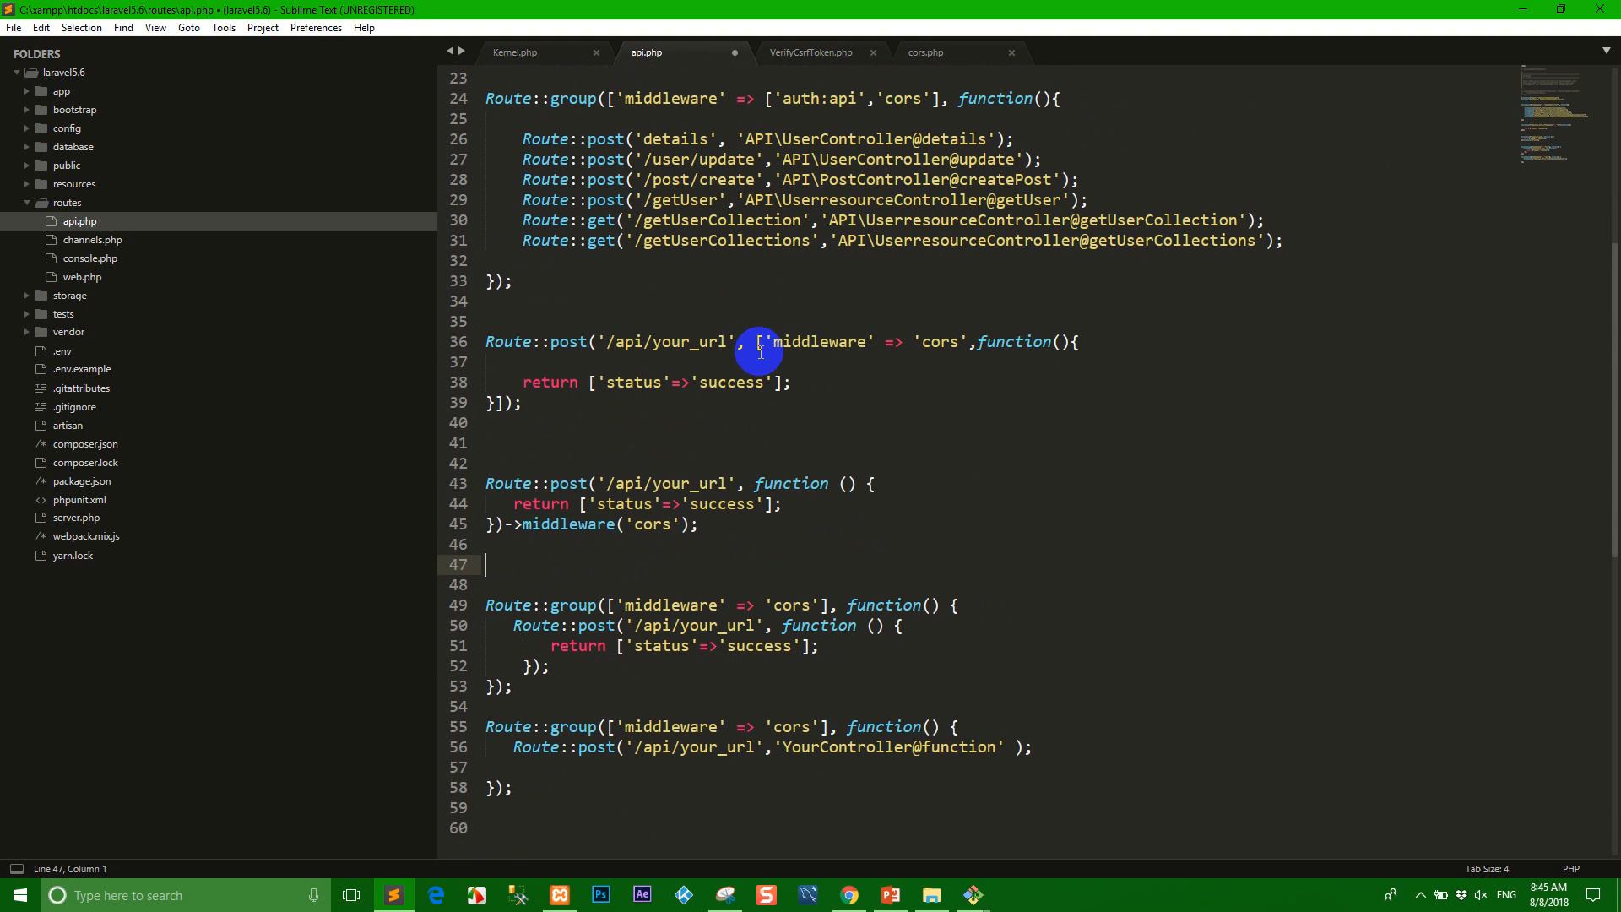
{"action": "left_click", "coordinate": [810, 341]}
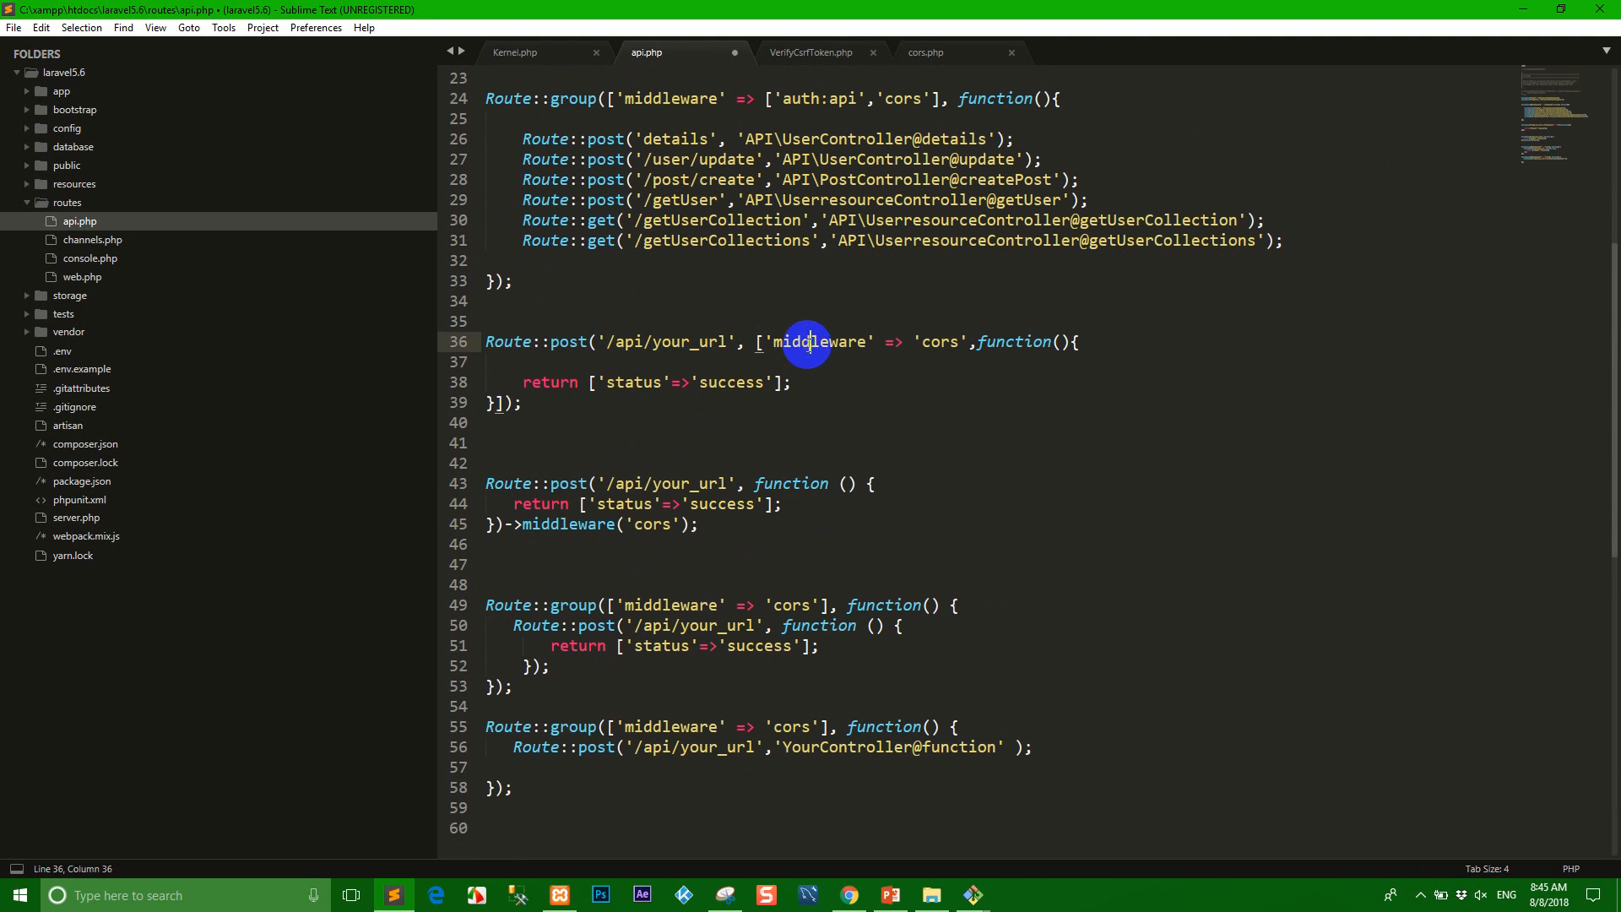
{"action": "double_click", "coordinate": [938, 341]}
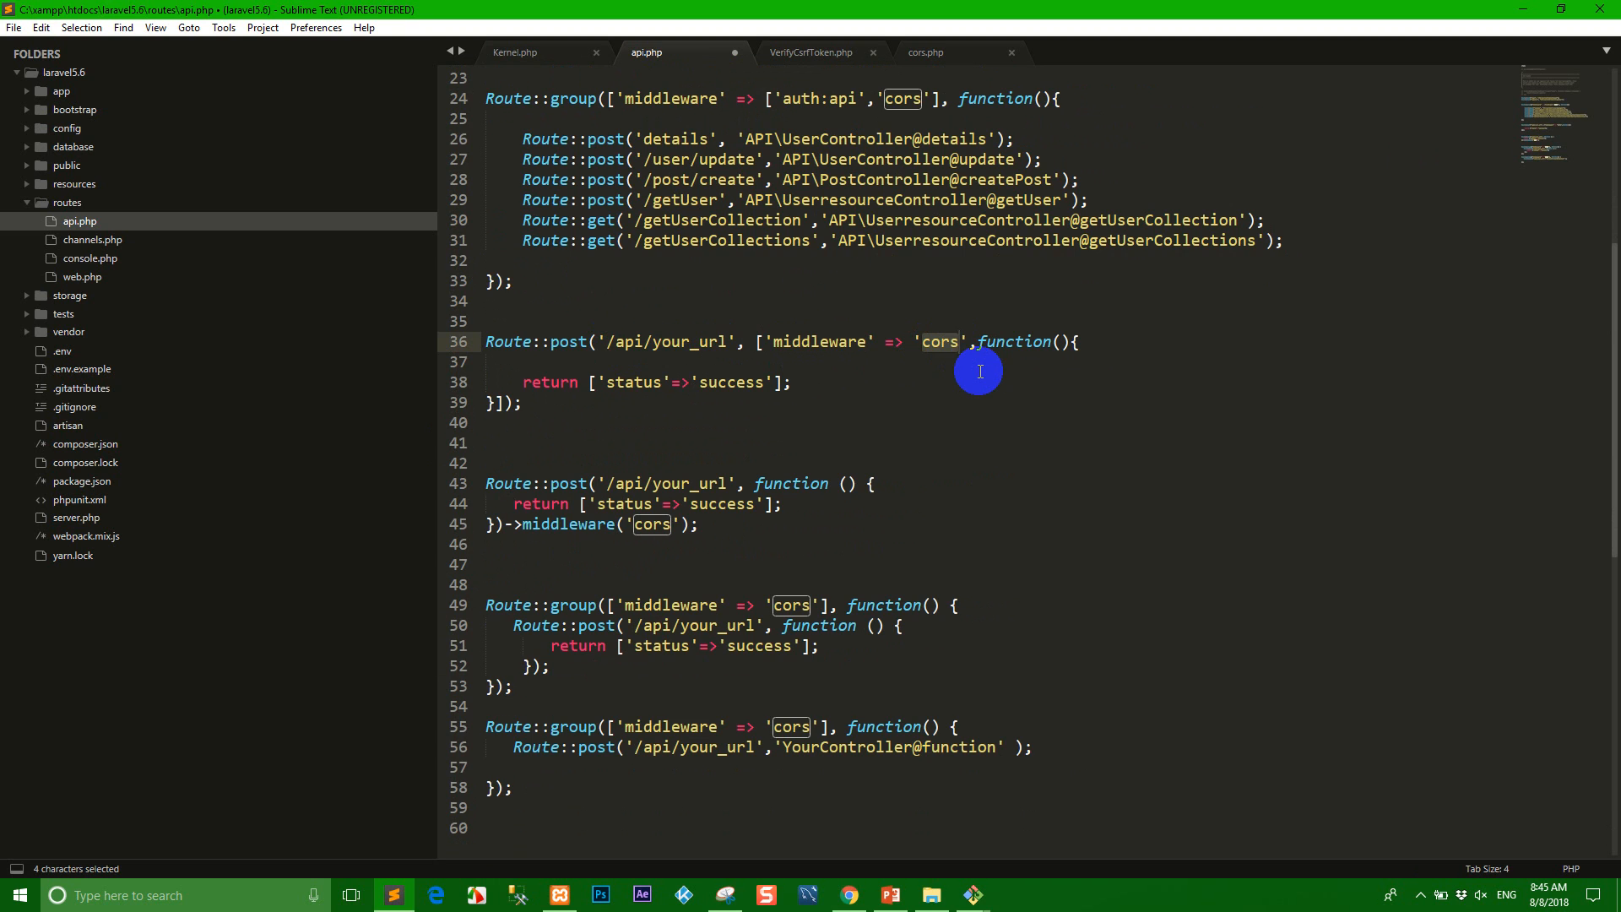
{"action": "scroll", "scroll_direction": "down", "scroll_amount": 3}
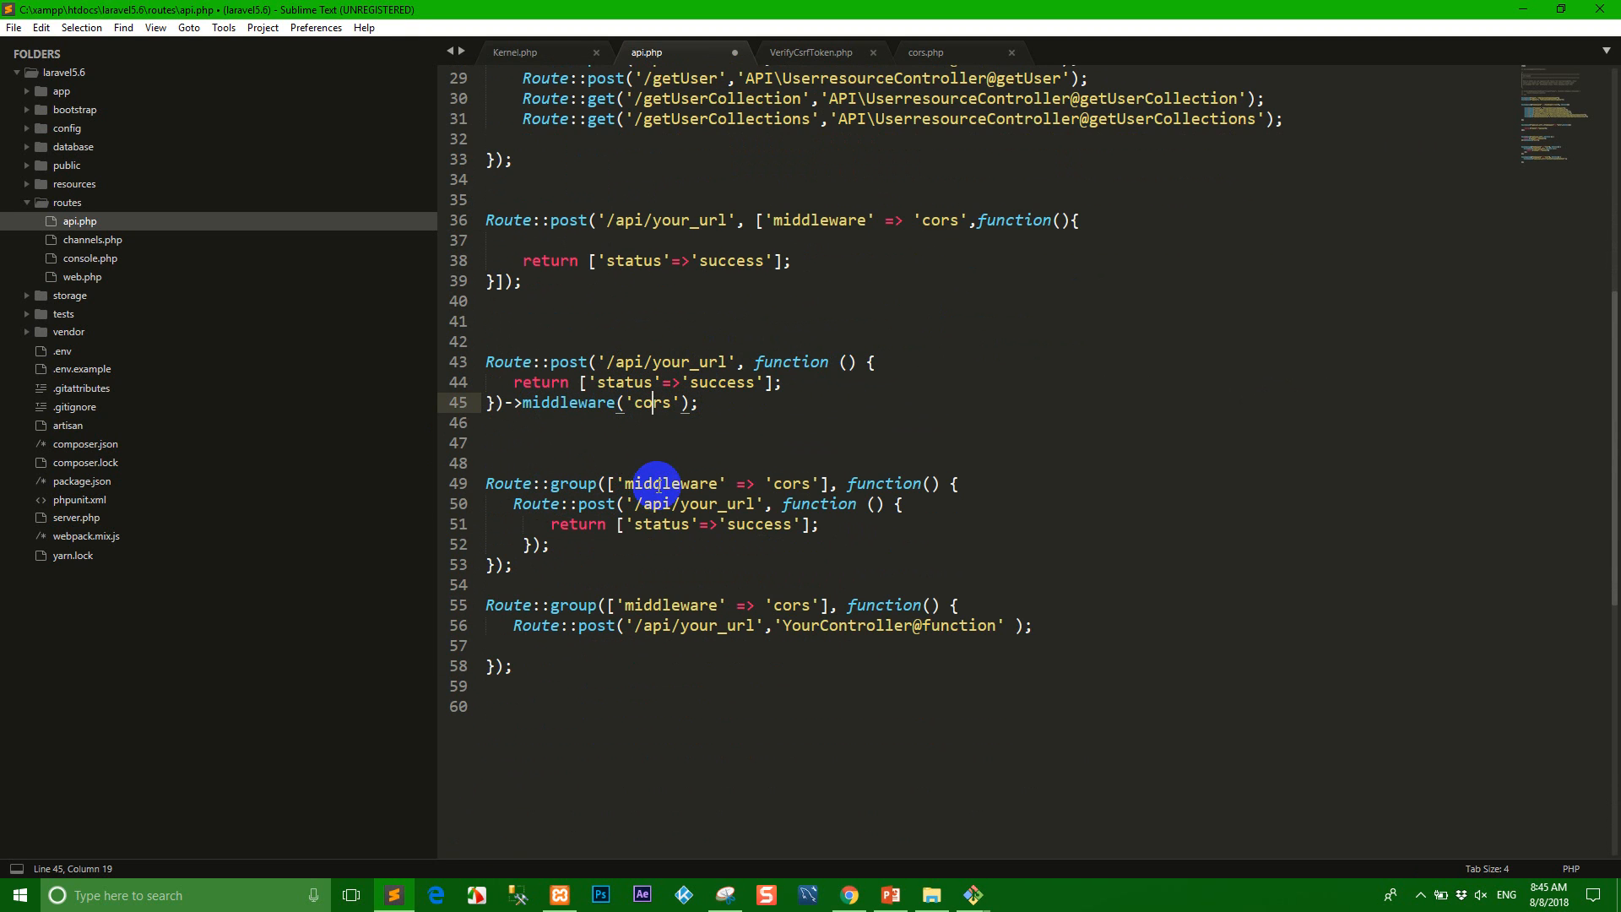
{"action": "left_click", "coordinate": [724, 570]}
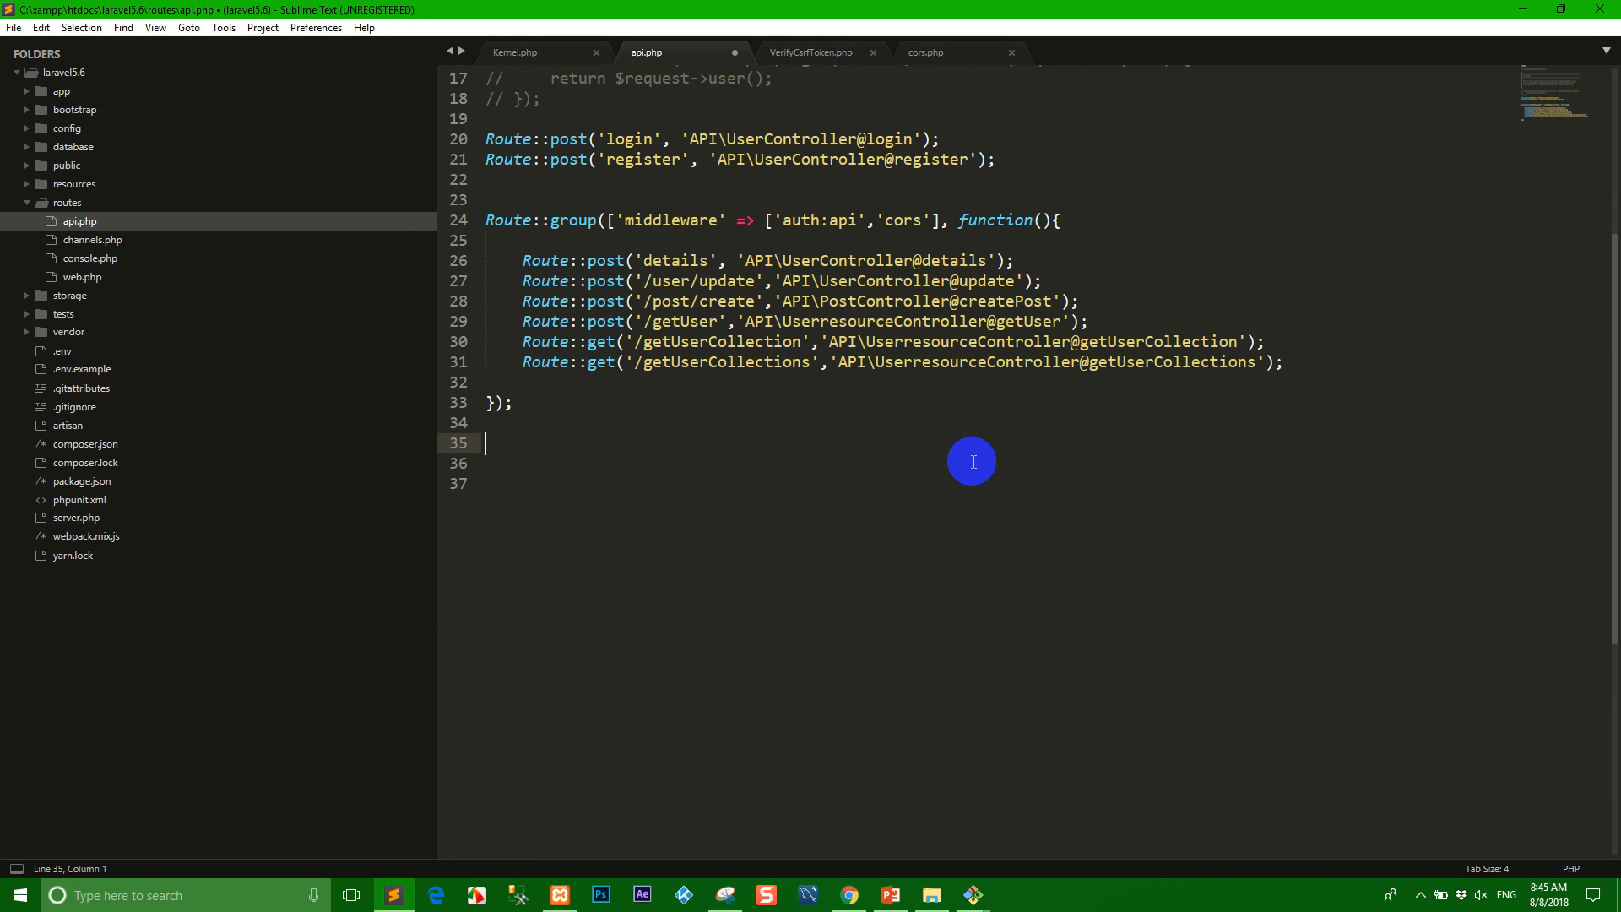
- Save api.php ending at the auth:api,cors group and scroll up to review it
{"action": "key", "text": "ctrl+s"}
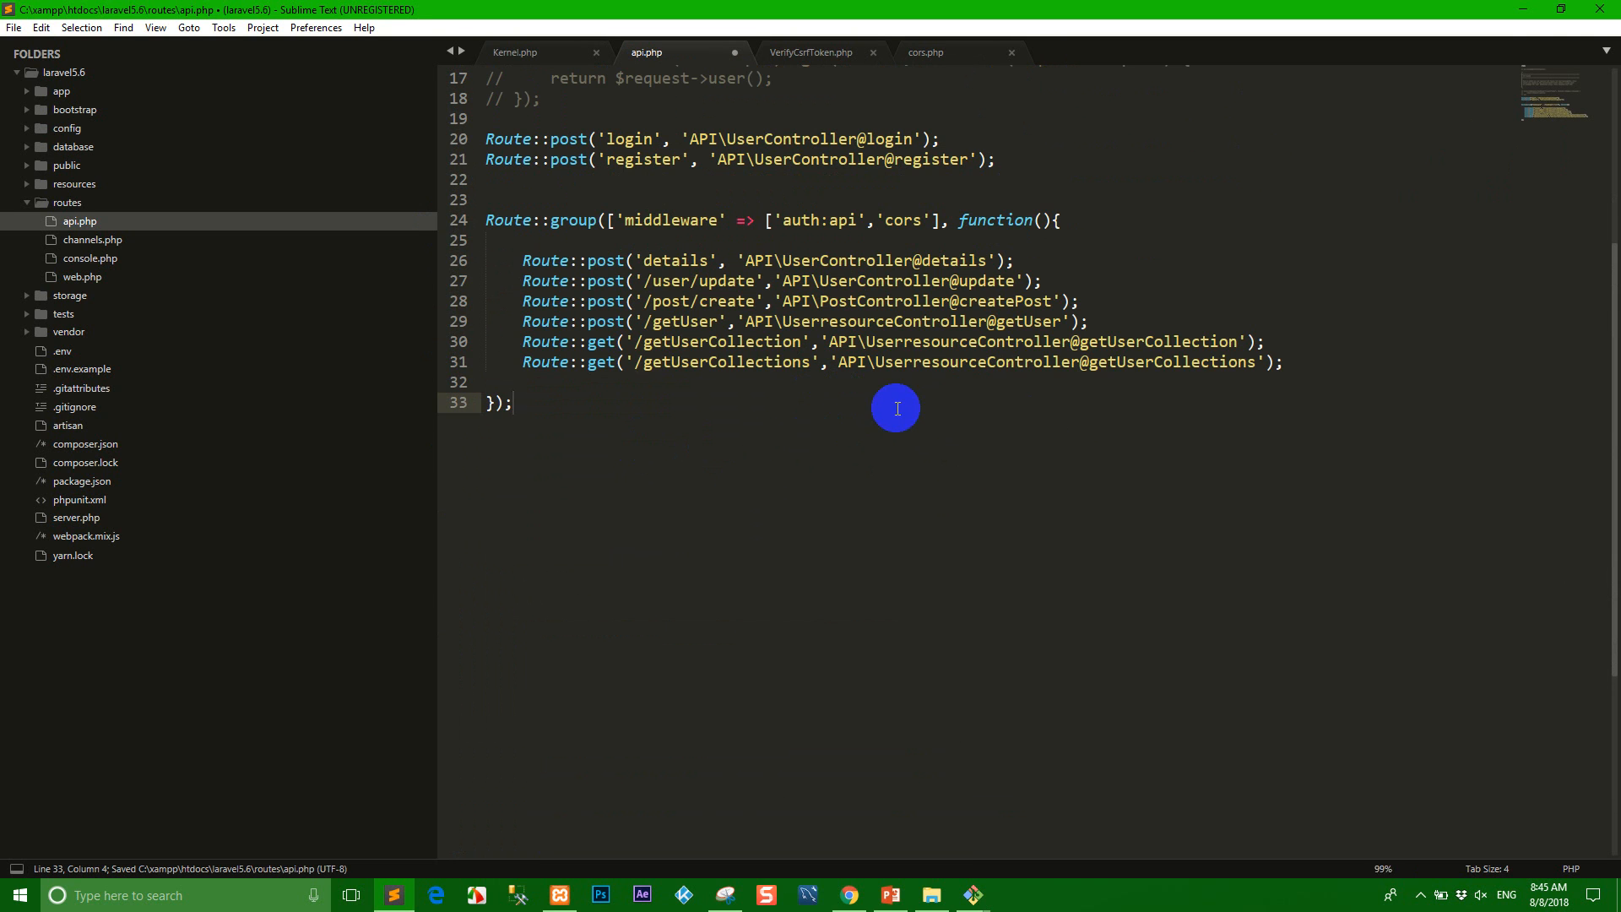
{"action": "scroll", "scroll_direction": "up", "scroll_amount": 3}
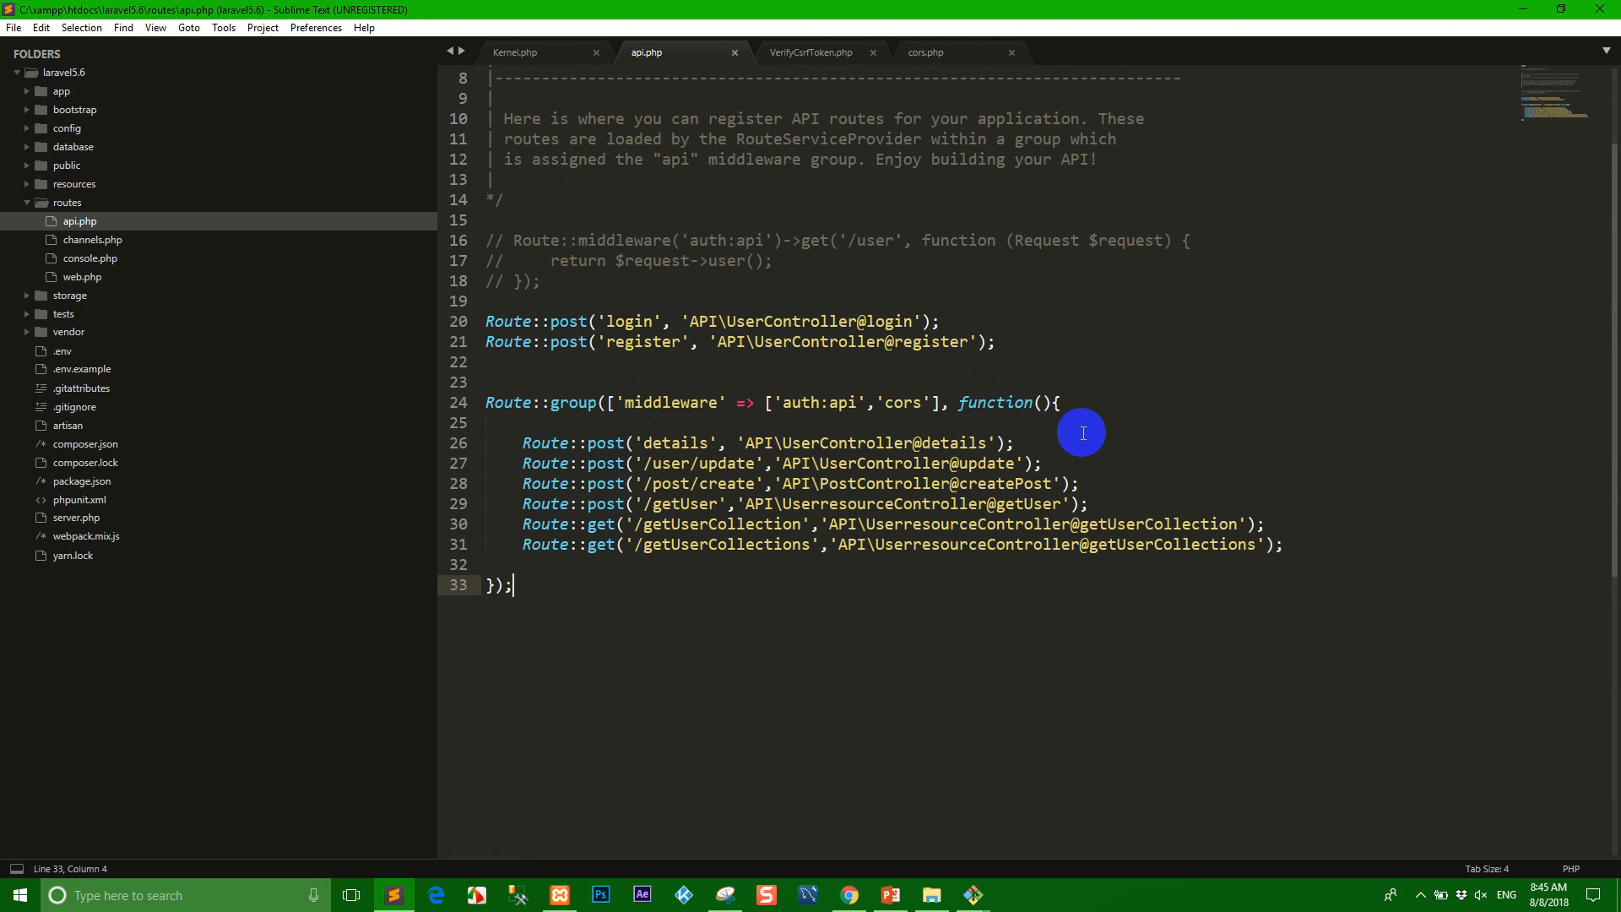
{"action": "mouse_move", "coordinate": [925, 441]}
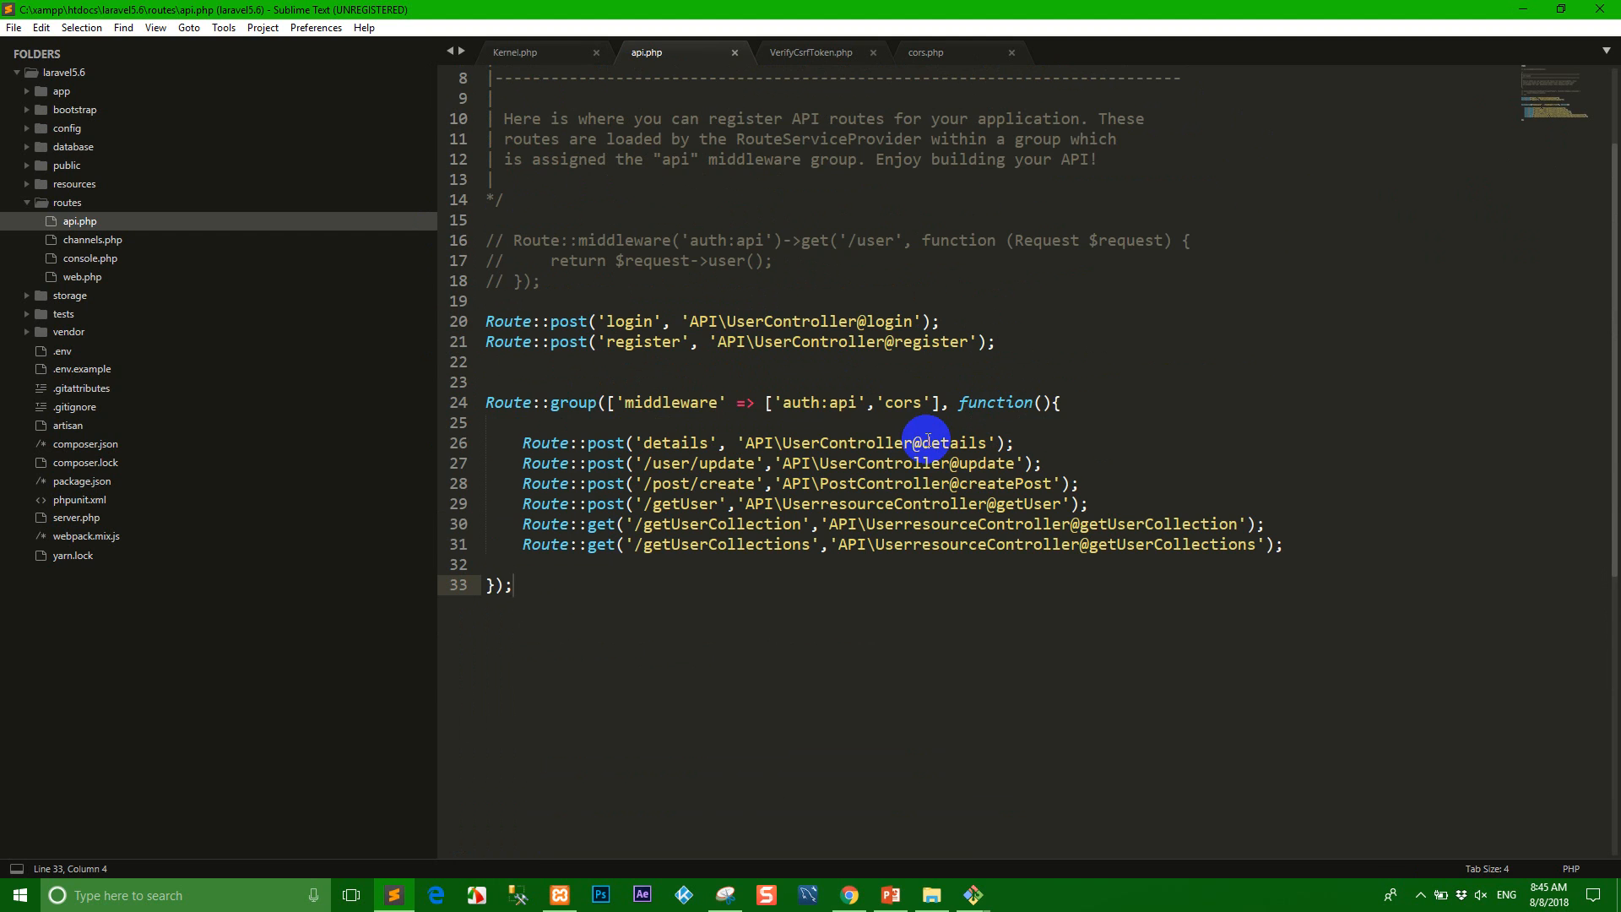